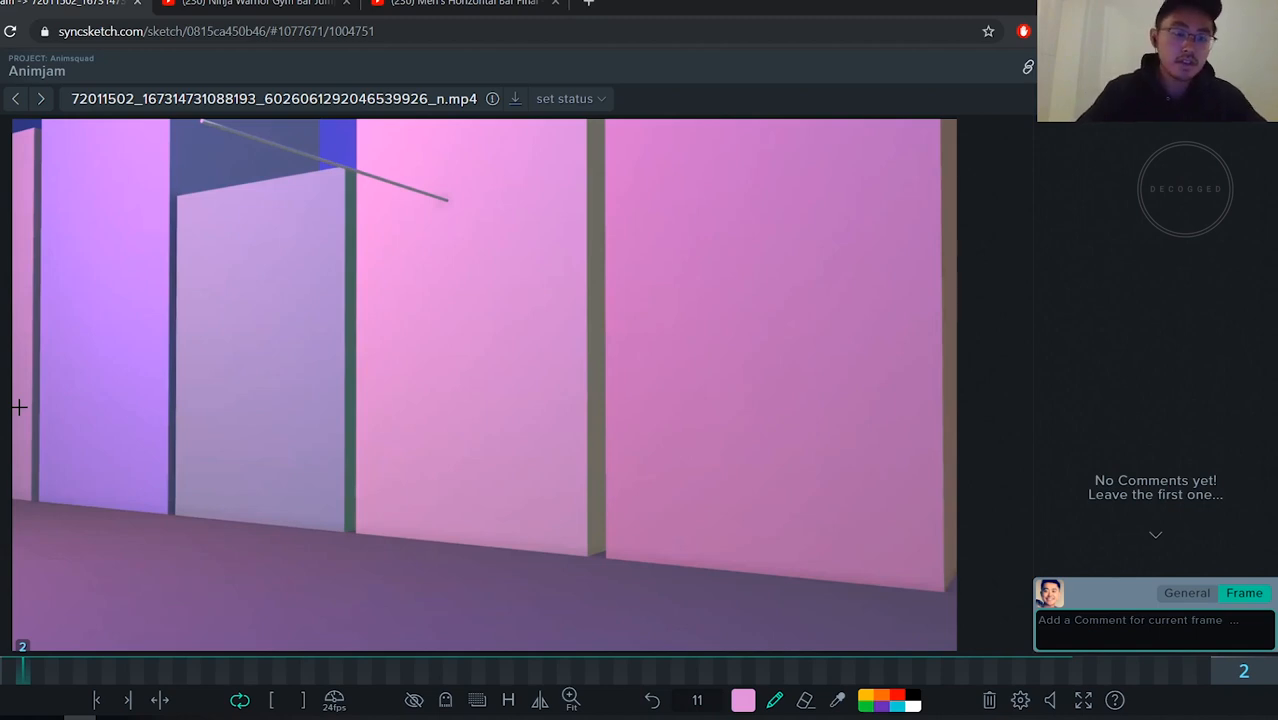
# Play the pole-swing animation through, replay it from the run-up, then stop playback
pyautogui.click(128, 700)
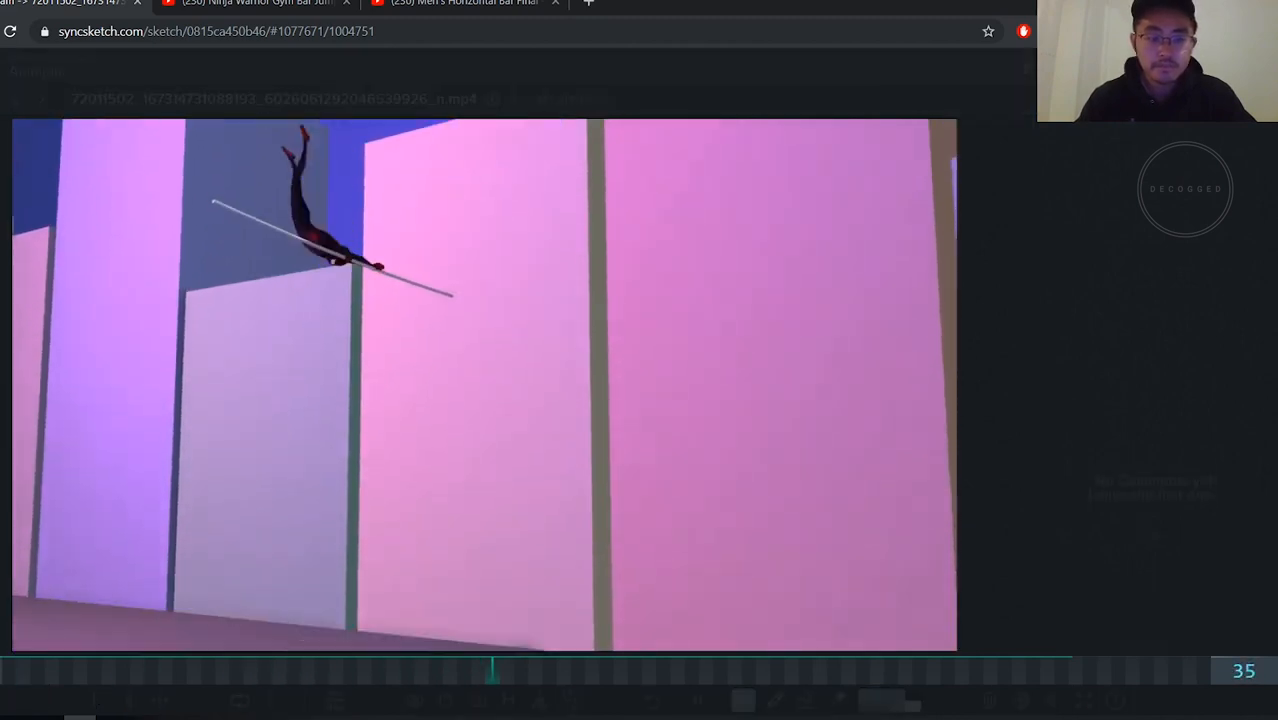
pyautogui.moveTo(490, 670); pyautogui.dragTo(1176, 670)
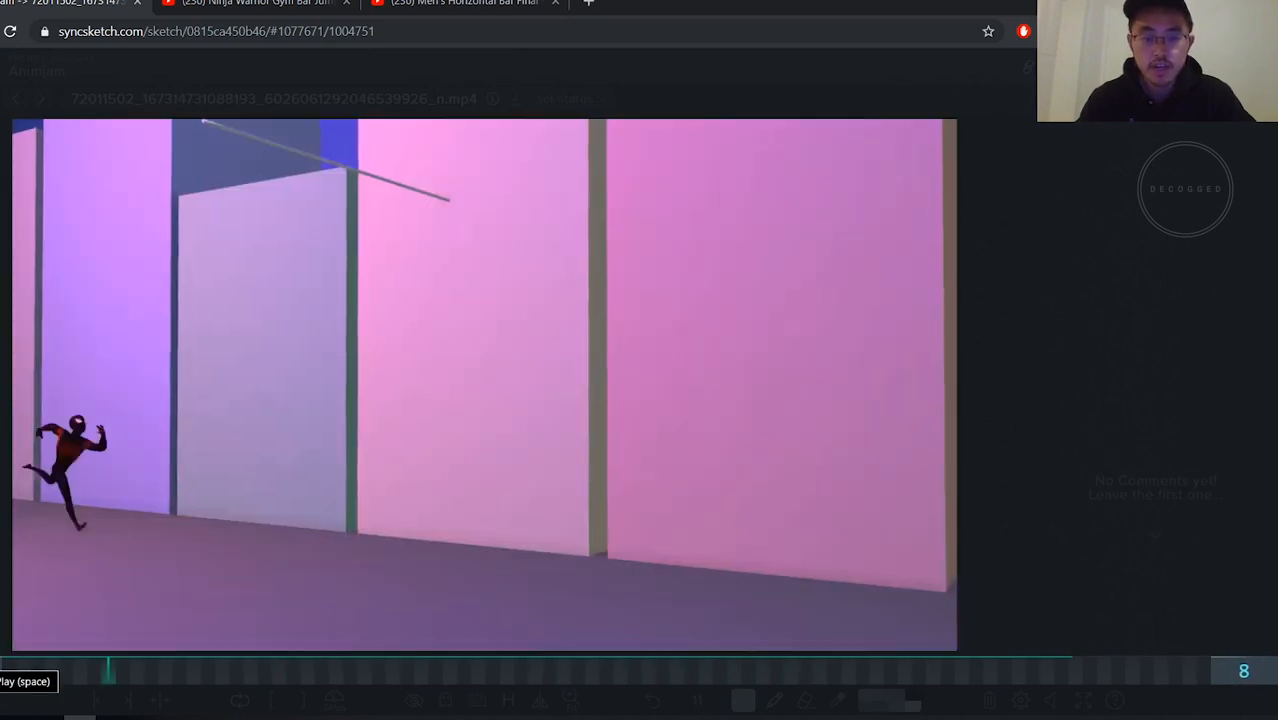
pyautogui.click(784, 672)
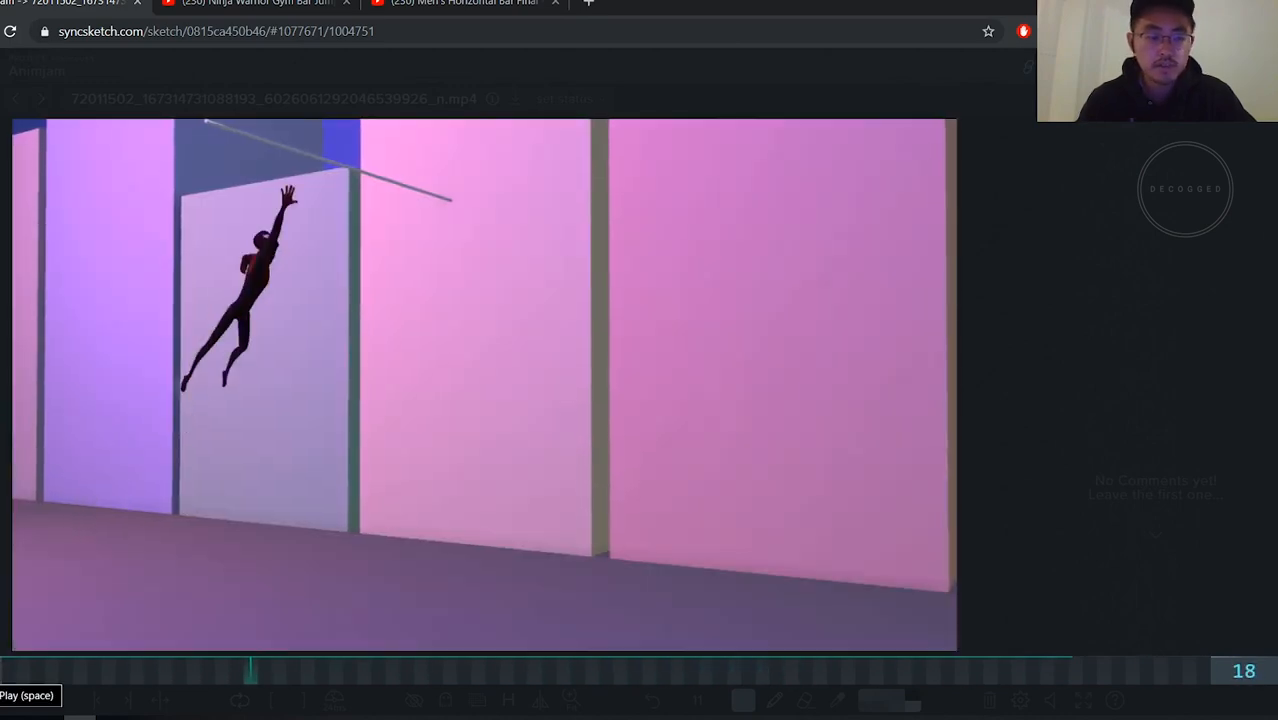
pyautogui.click(916, 672)
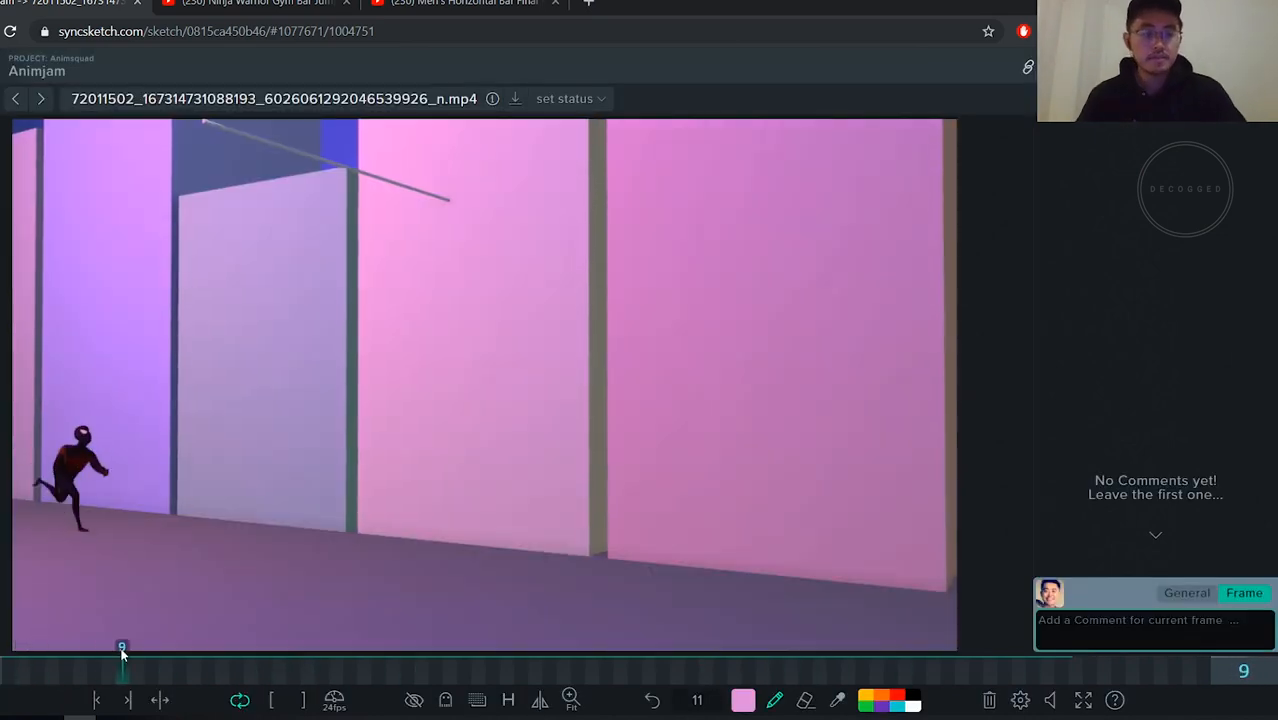
# Scrub through reaching the pole, the handstand and the swing over it, back to the catch
pyautogui.moveTo(122, 646); pyautogui.dragTo(336, 646)
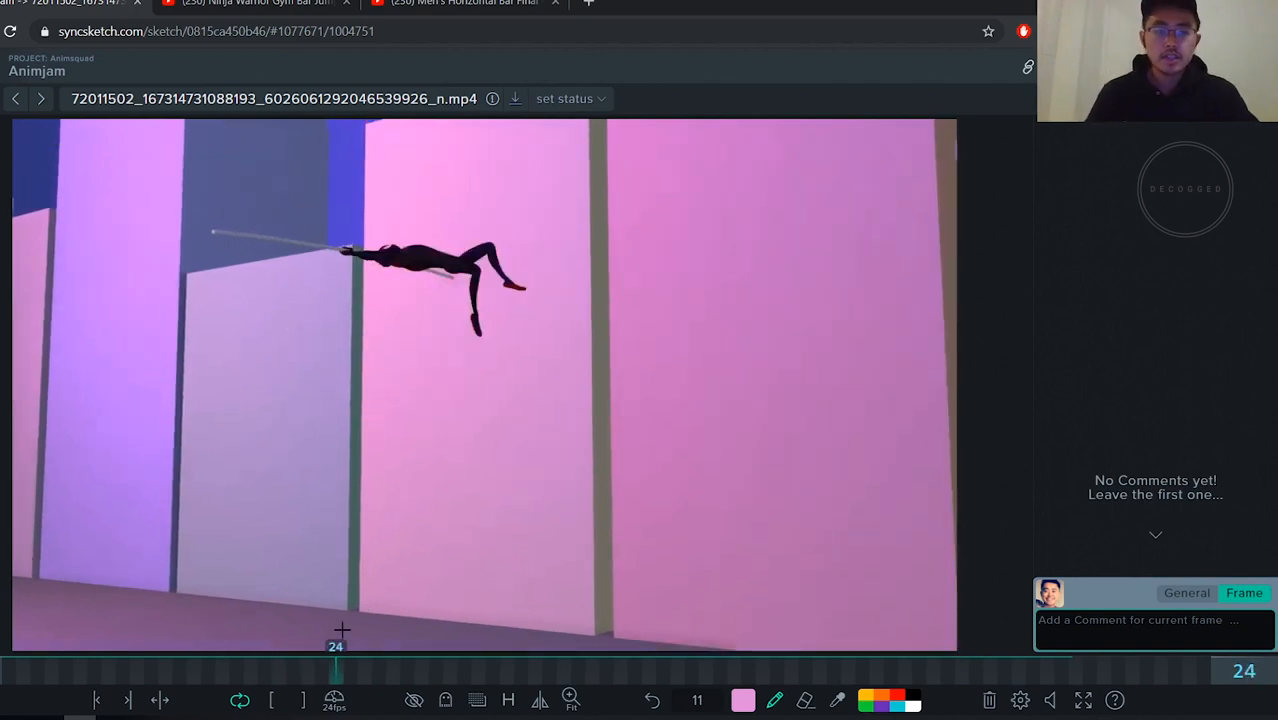
pyautogui.moveTo(336, 664); pyautogui.dragTo(208, 664)
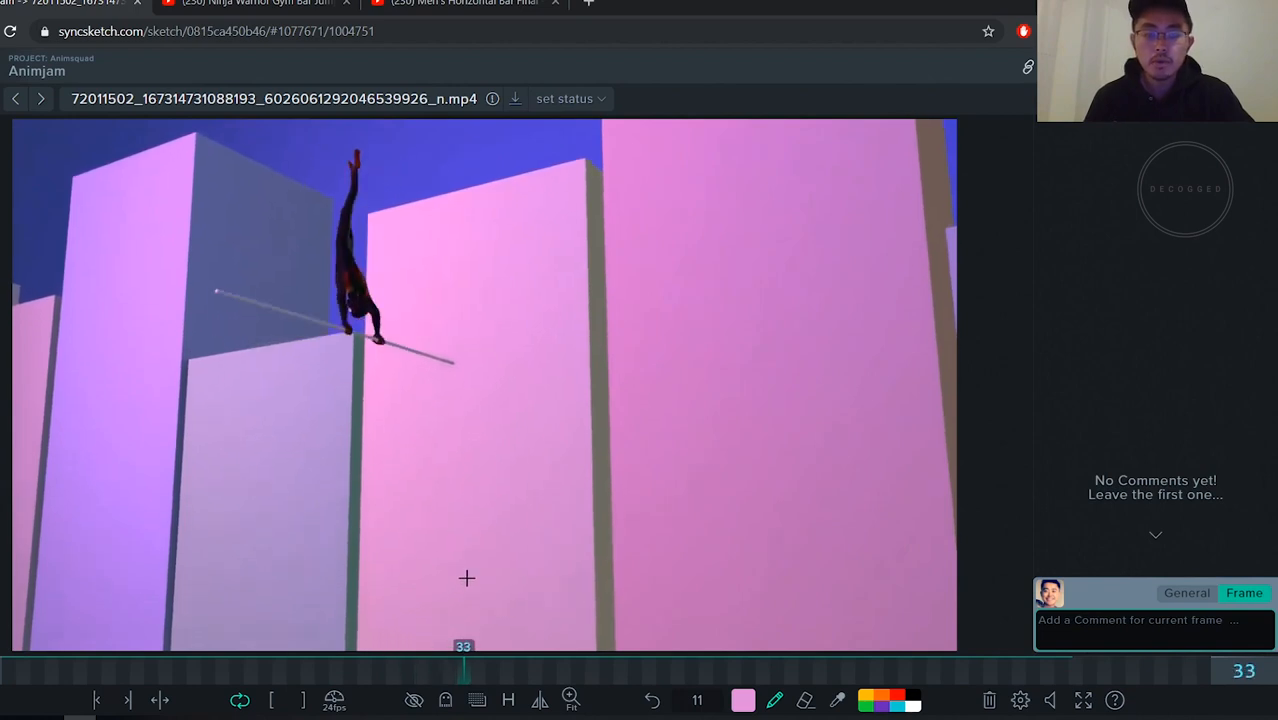
pyautogui.moveTo(464, 670); pyautogui.dragTo(732, 670)
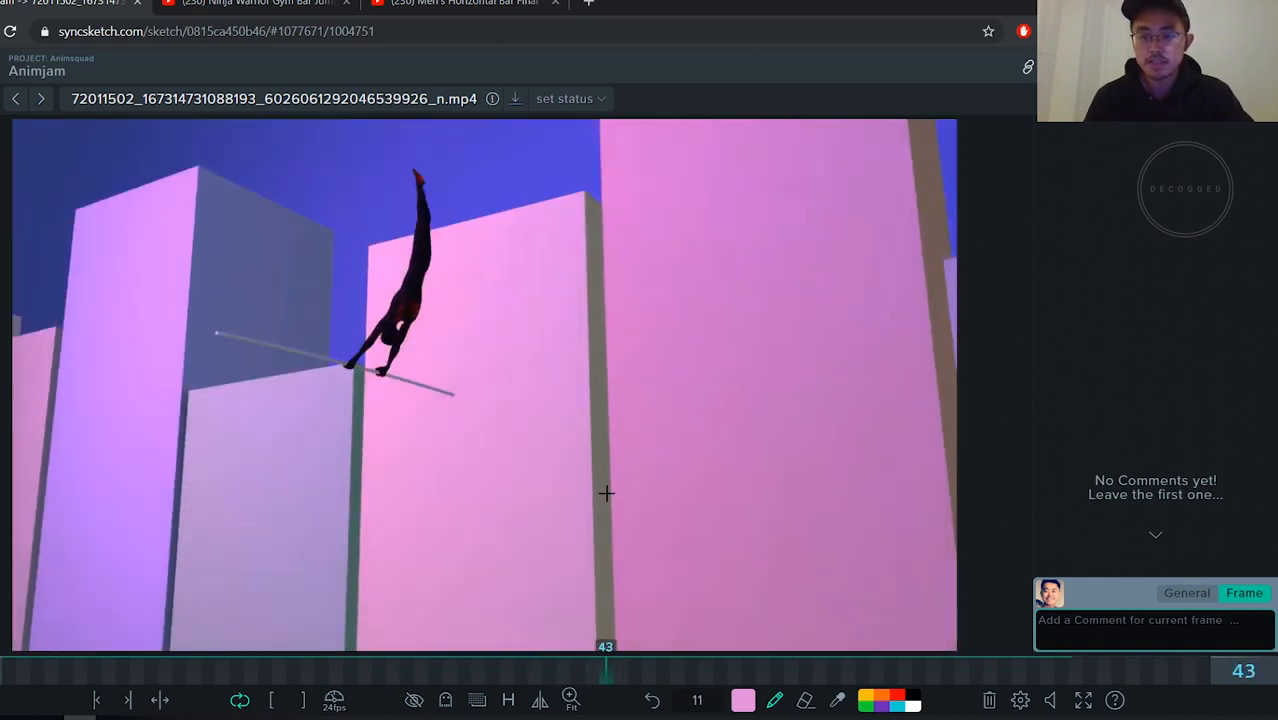
pyautogui.moveTo(604, 670); pyautogui.dragTo(250, 670)
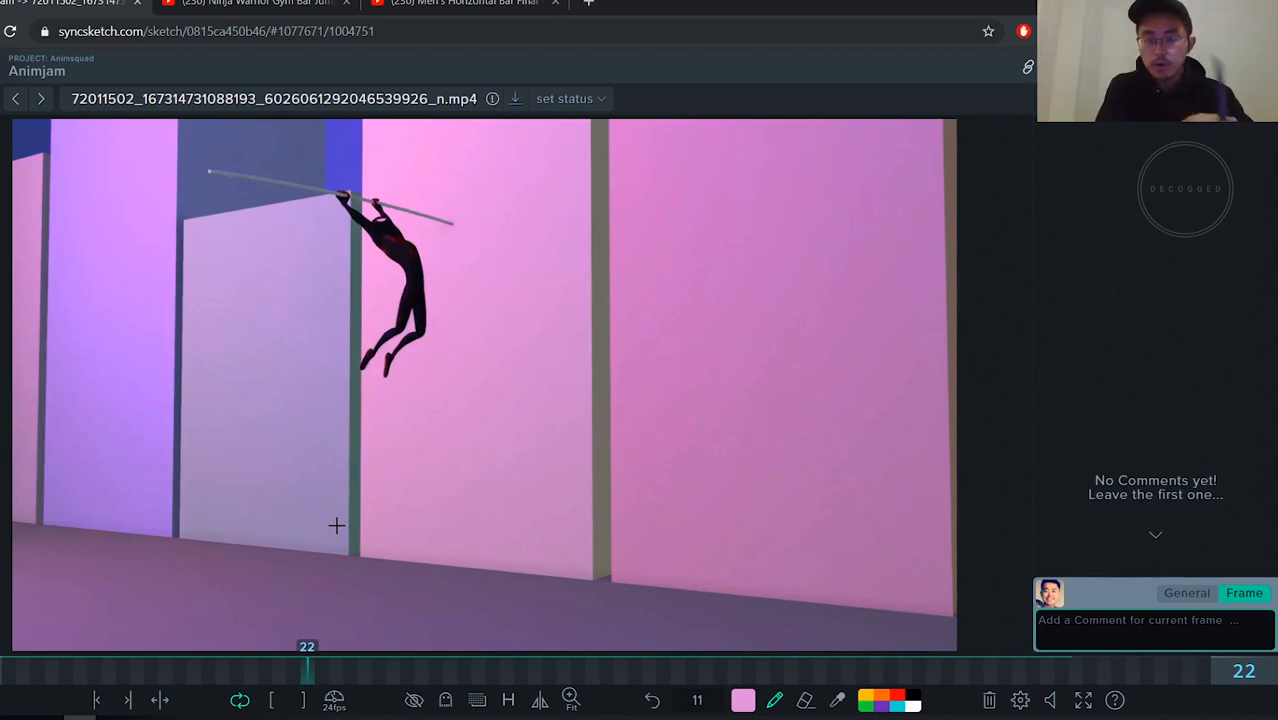
pyautogui.moveTo(230, 680)
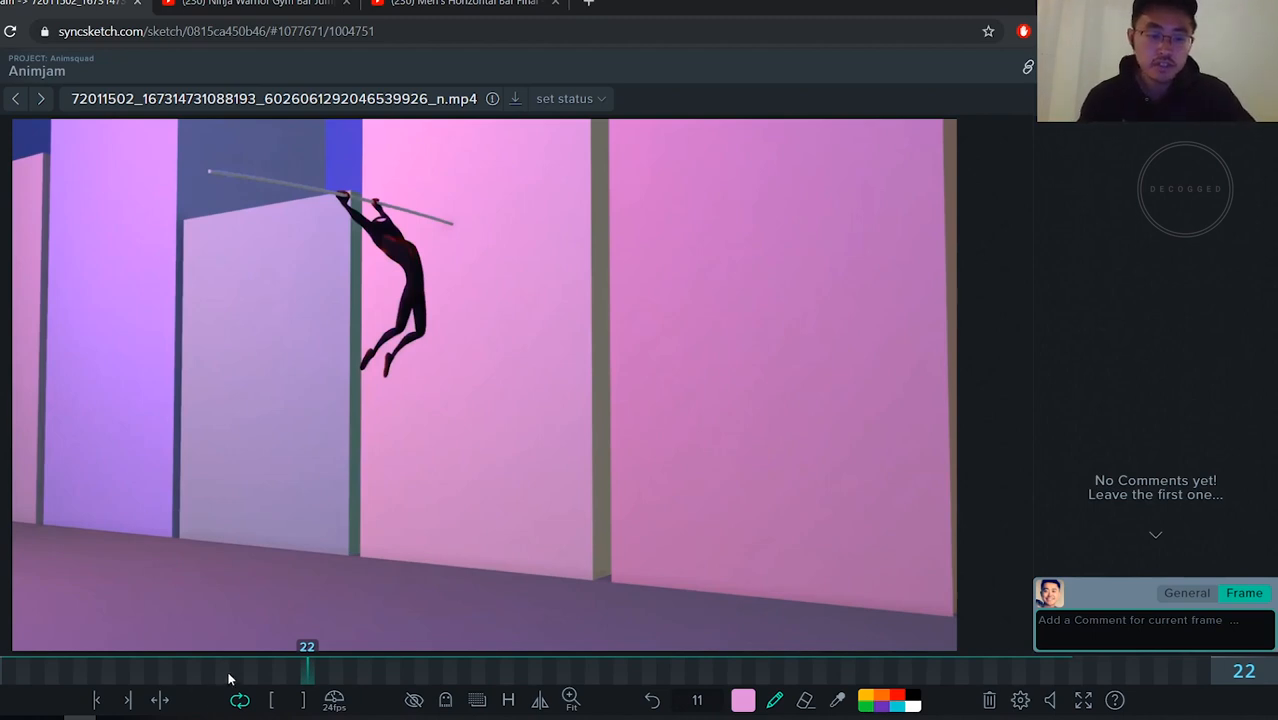
pyautogui.moveTo(276, 680)
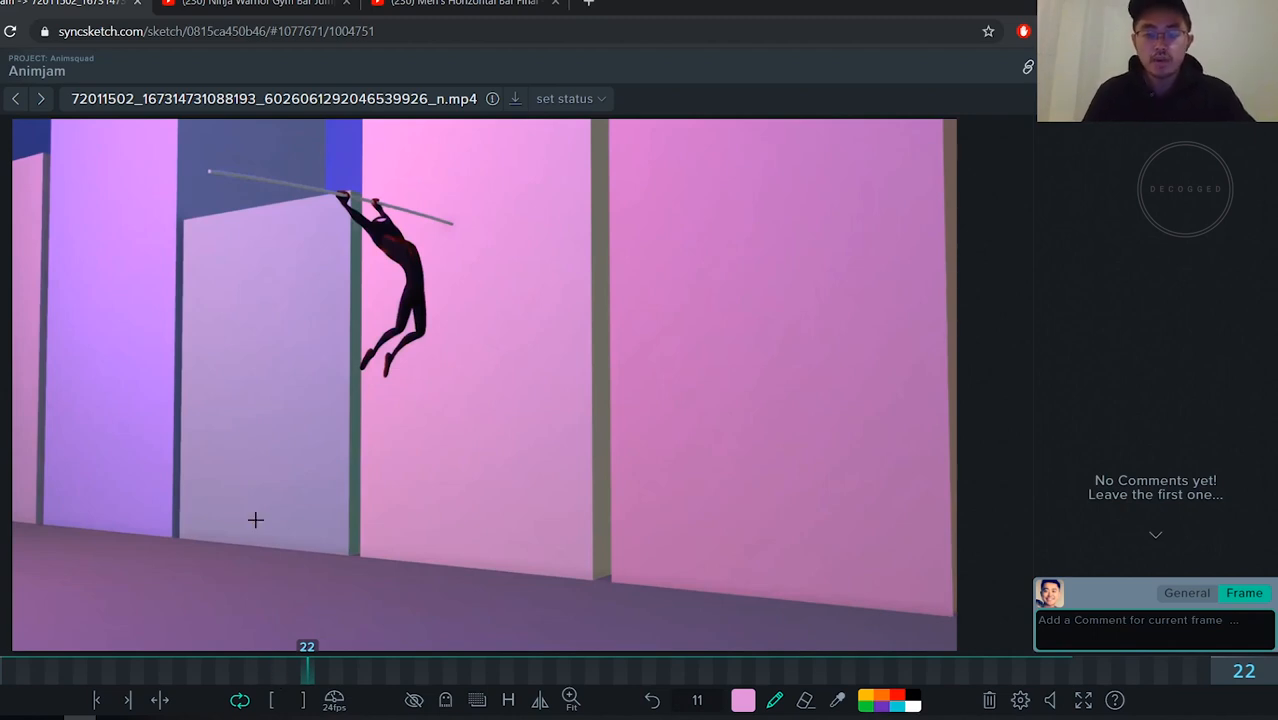
pyautogui.moveTo(180, 460)
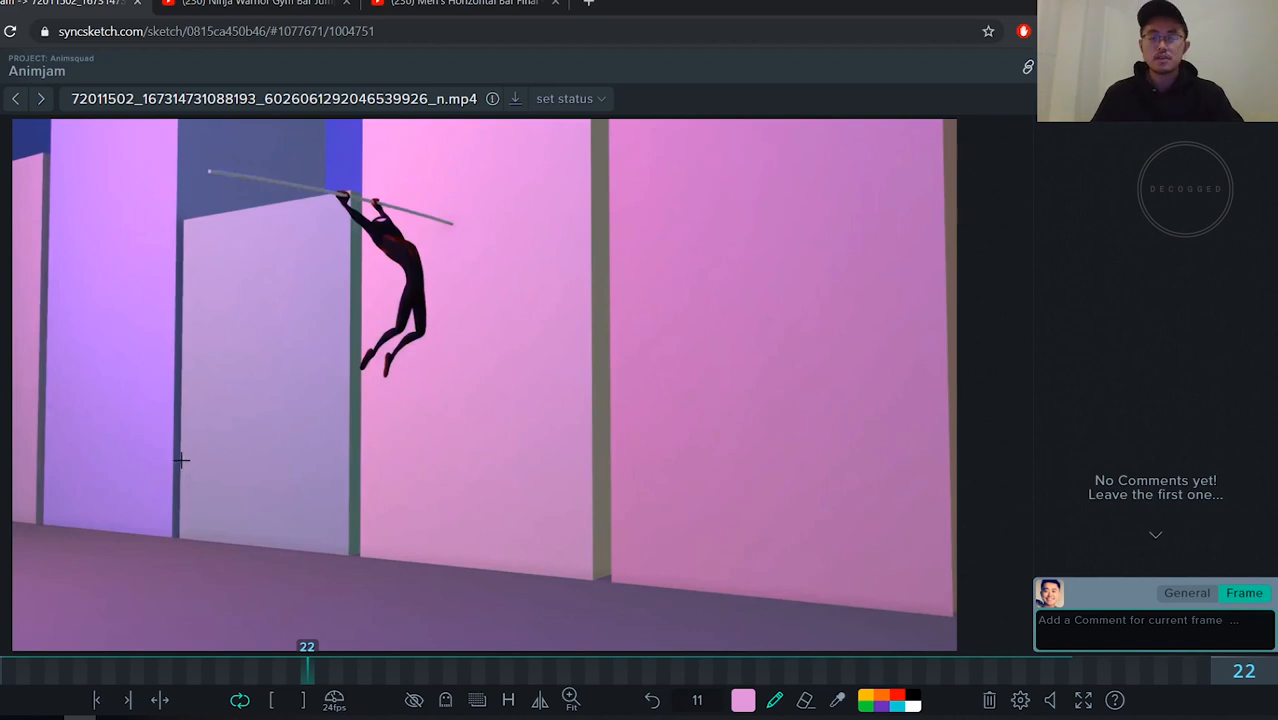
pyautogui.moveTo(164, 320)
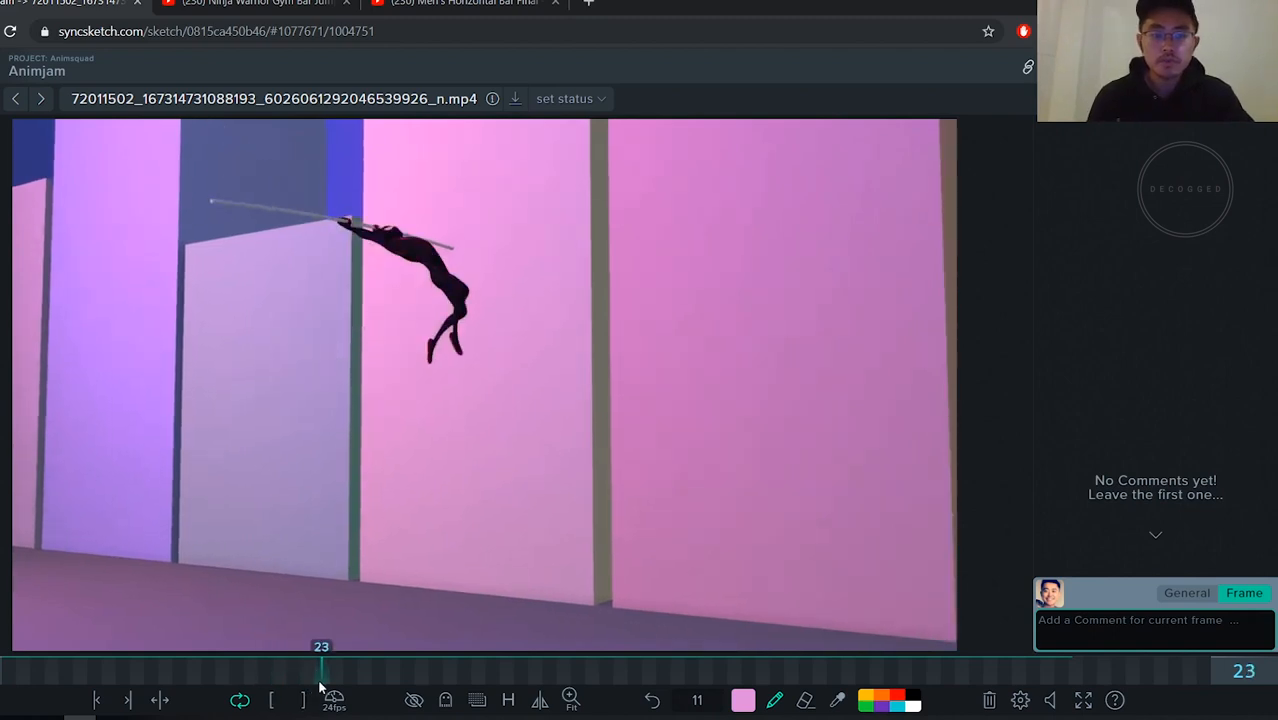
# Step between the upside-down pose, the pole bend, the release and the flip above the buildings
pyautogui.click(292, 700)
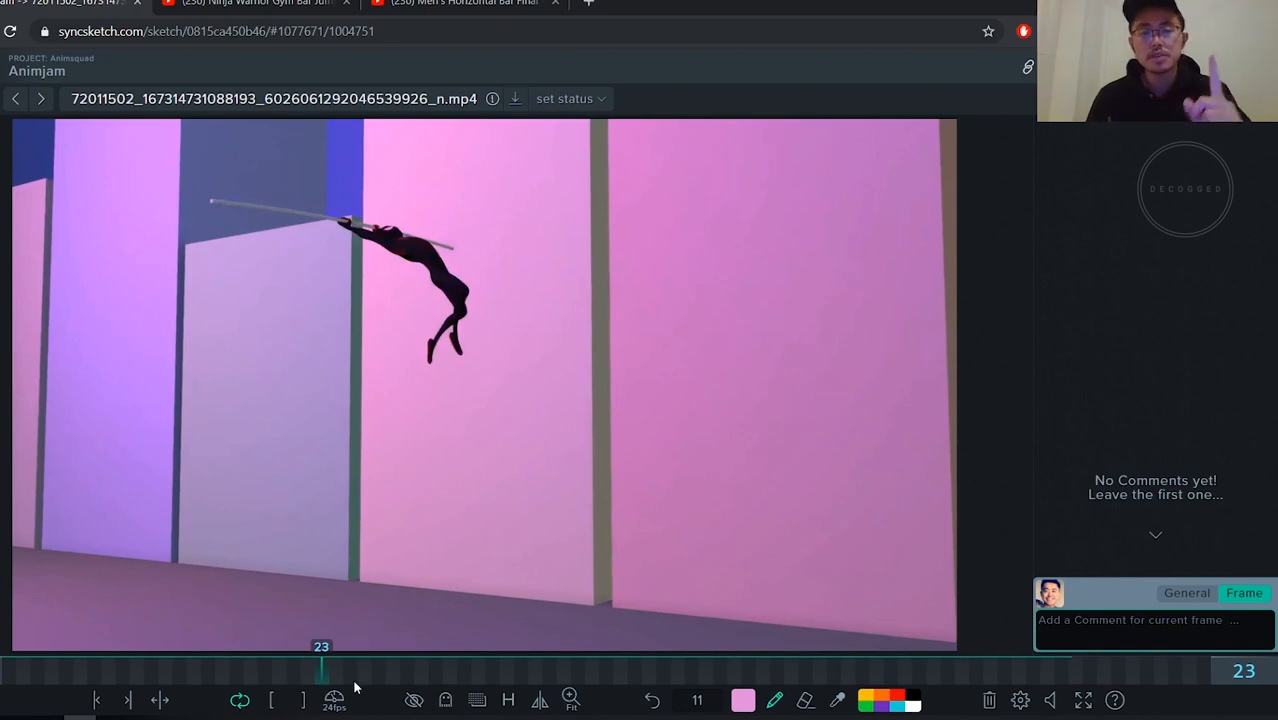
pyautogui.moveTo(326, 680)
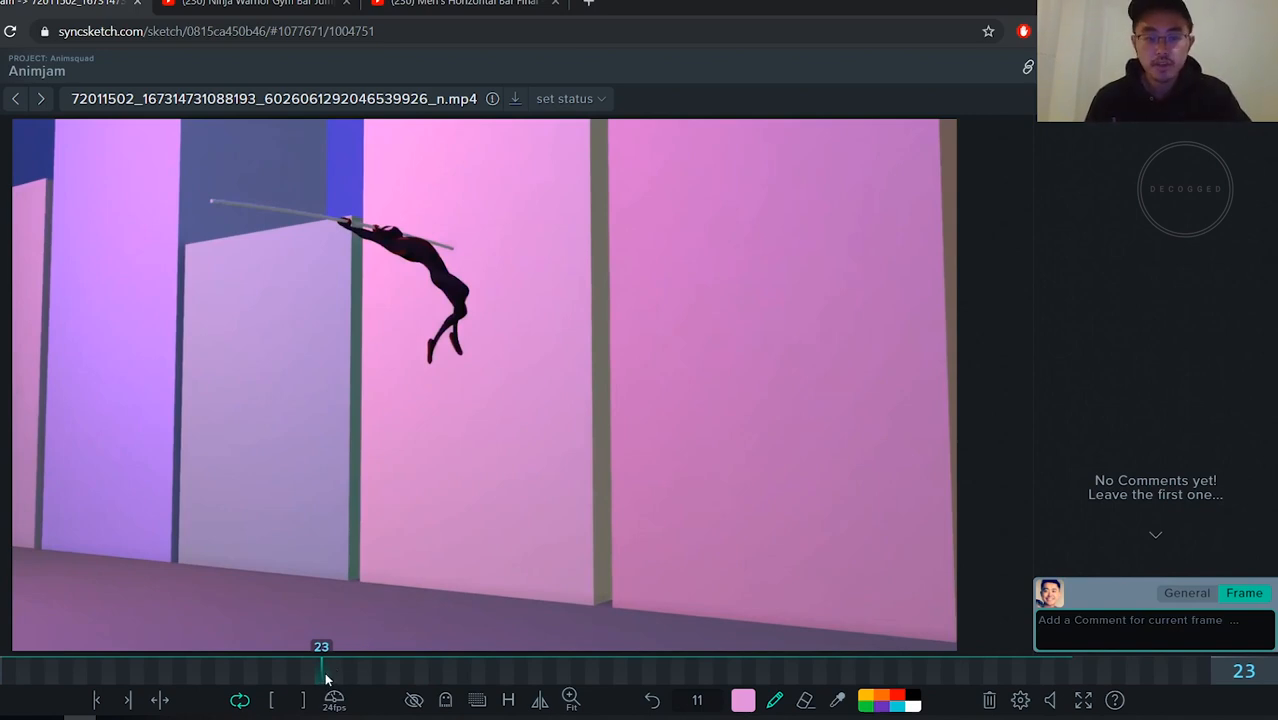
pyautogui.moveTo(322, 670); pyautogui.dragTo(492, 670)
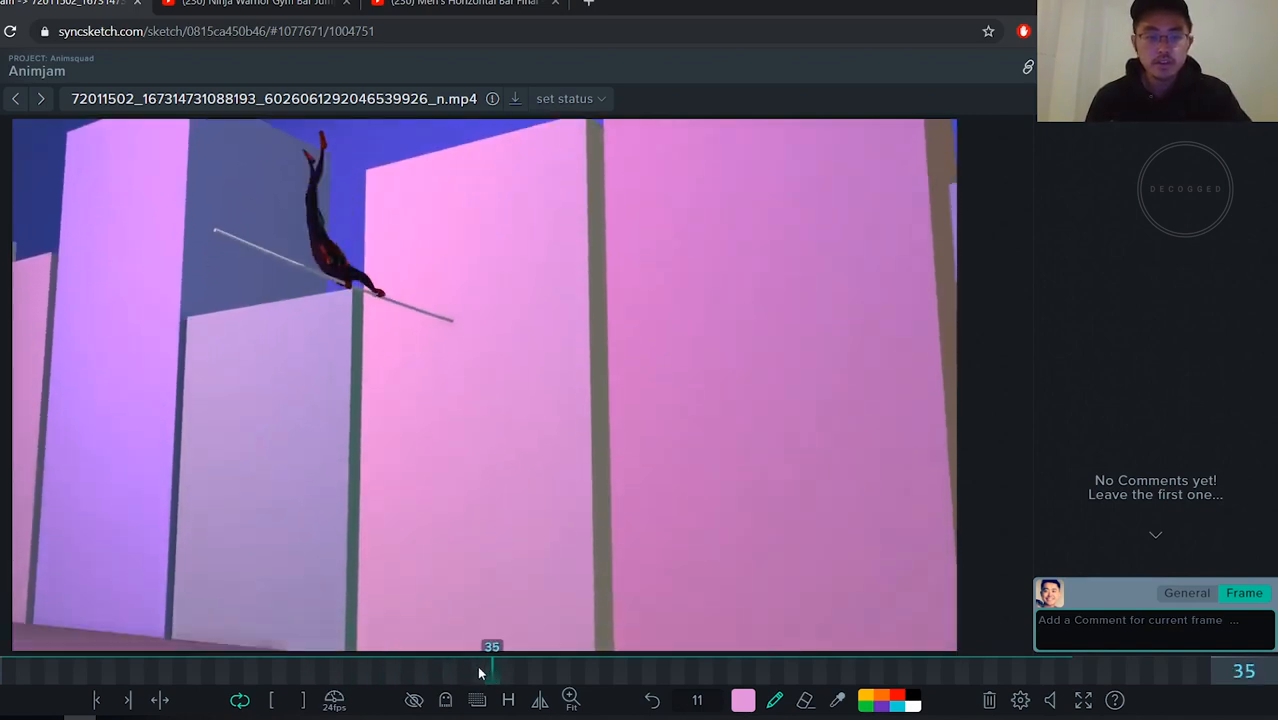
pyautogui.moveTo(490, 668); pyautogui.dragTo(408, 668)
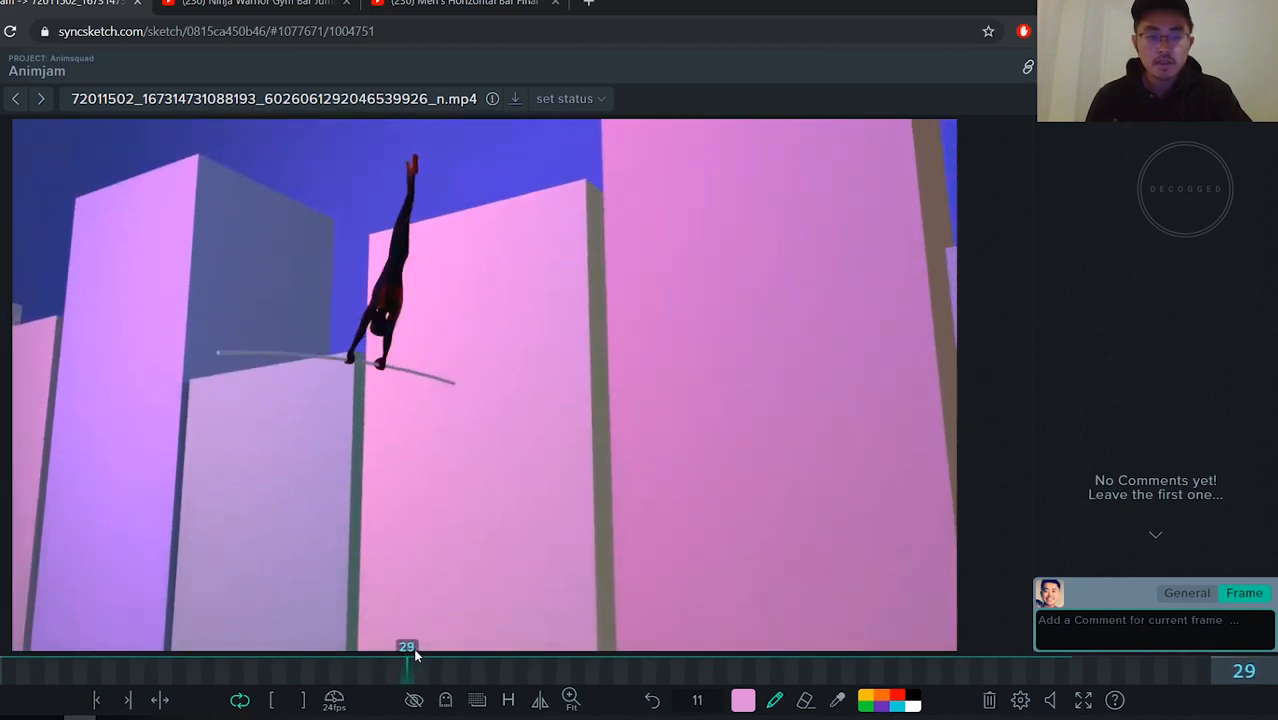
pyautogui.moveTo(406, 664); pyautogui.dragTo(492, 664)
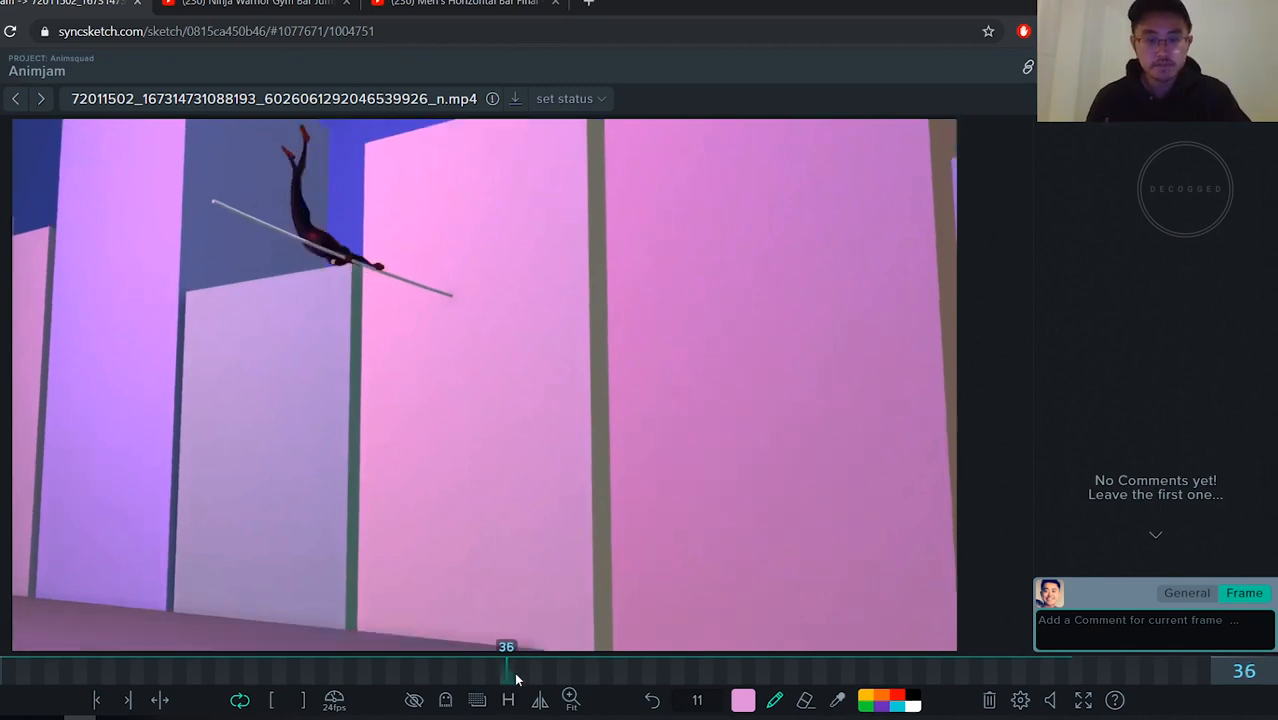
pyautogui.moveTo(504, 660); pyautogui.dragTo(662, 660)
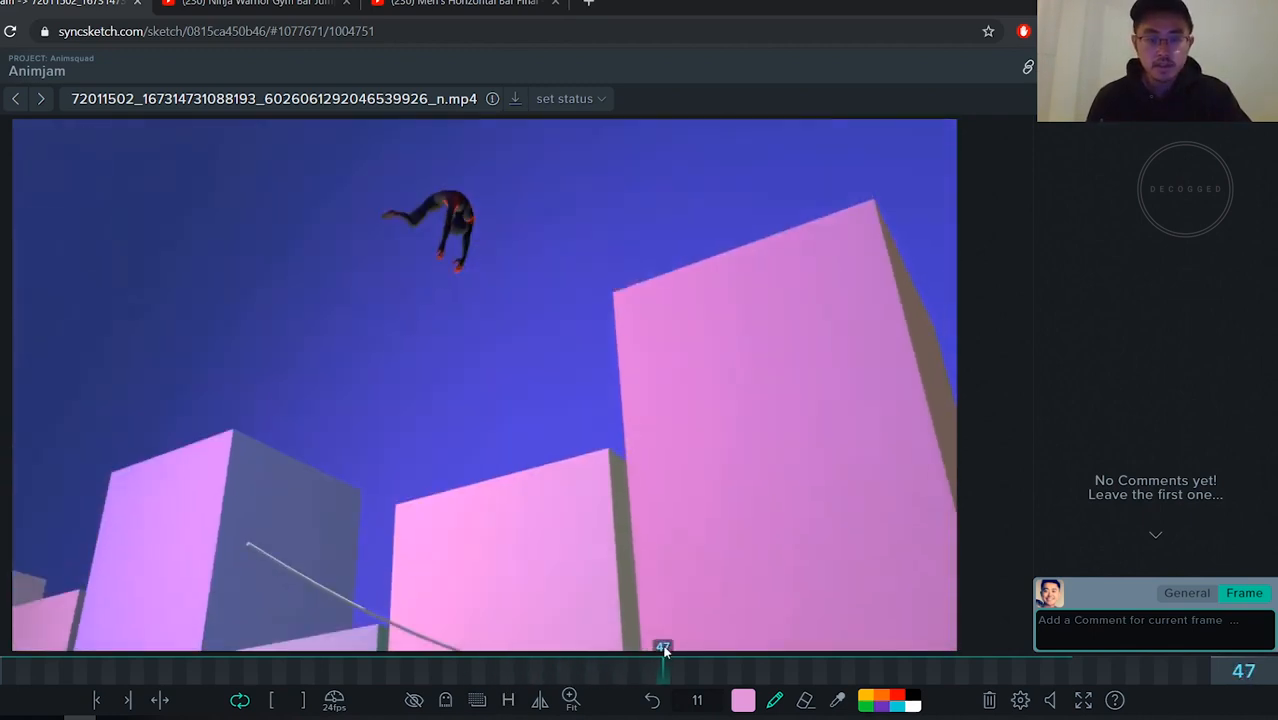
pyautogui.moveTo(662, 656); pyautogui.dragTo(590, 656)
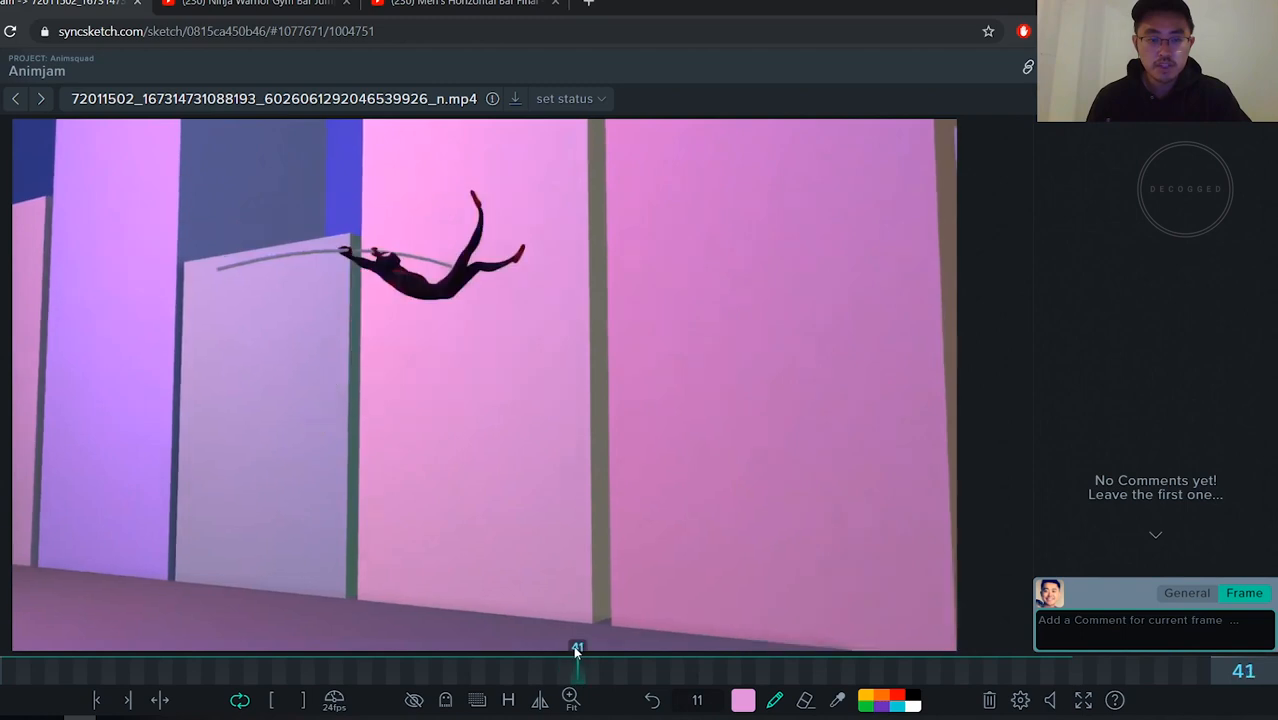
pyautogui.moveTo(576, 648); pyautogui.dragTo(564, 648)
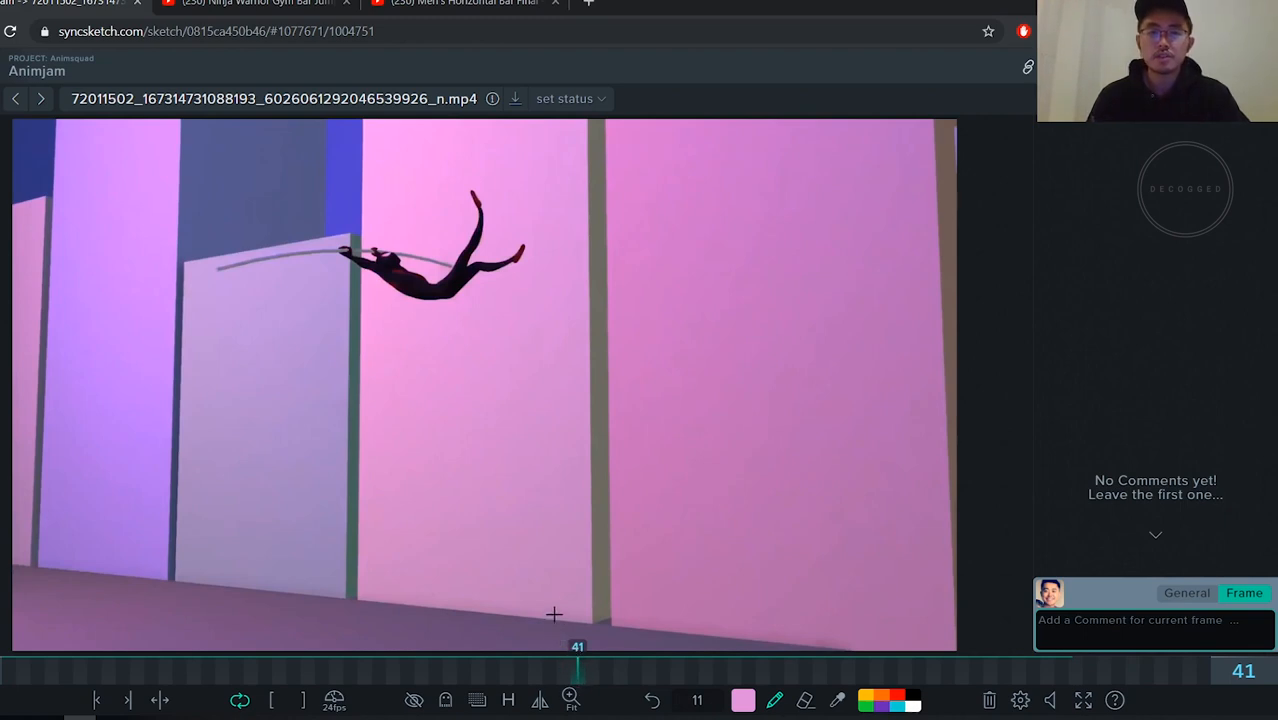
pyautogui.moveTo(392, 436)
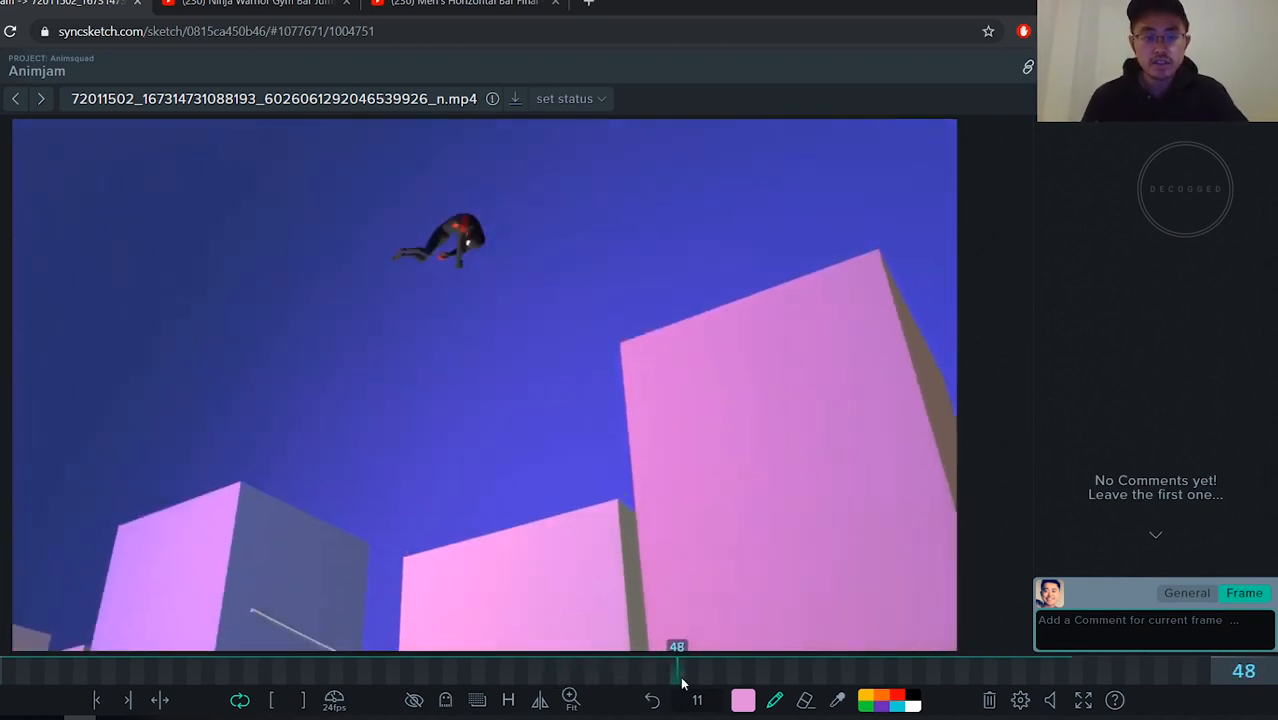
# Scrub from the swing back to the run-up, the landing and final crouch, then from the clip start through the leap
pyautogui.moveTo(678, 670); pyautogui.dragTo(776, 670)
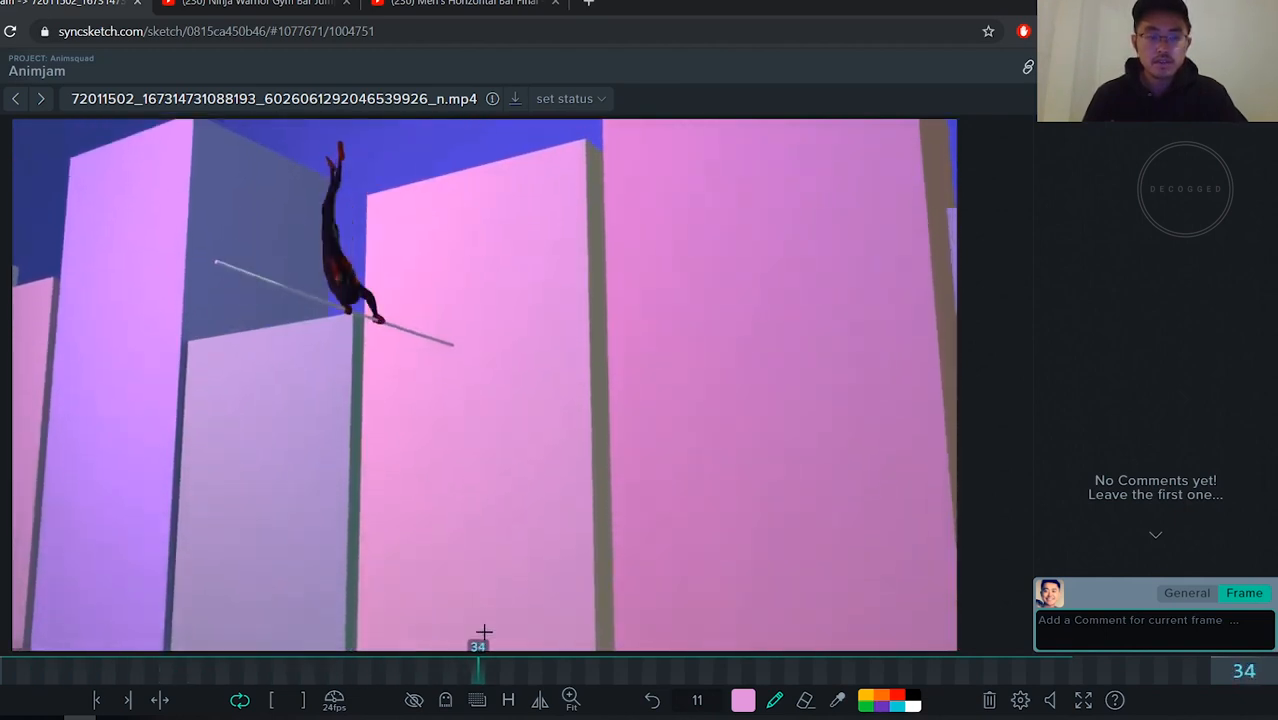
pyautogui.moveTo(478, 644); pyautogui.dragTo(164, 644)
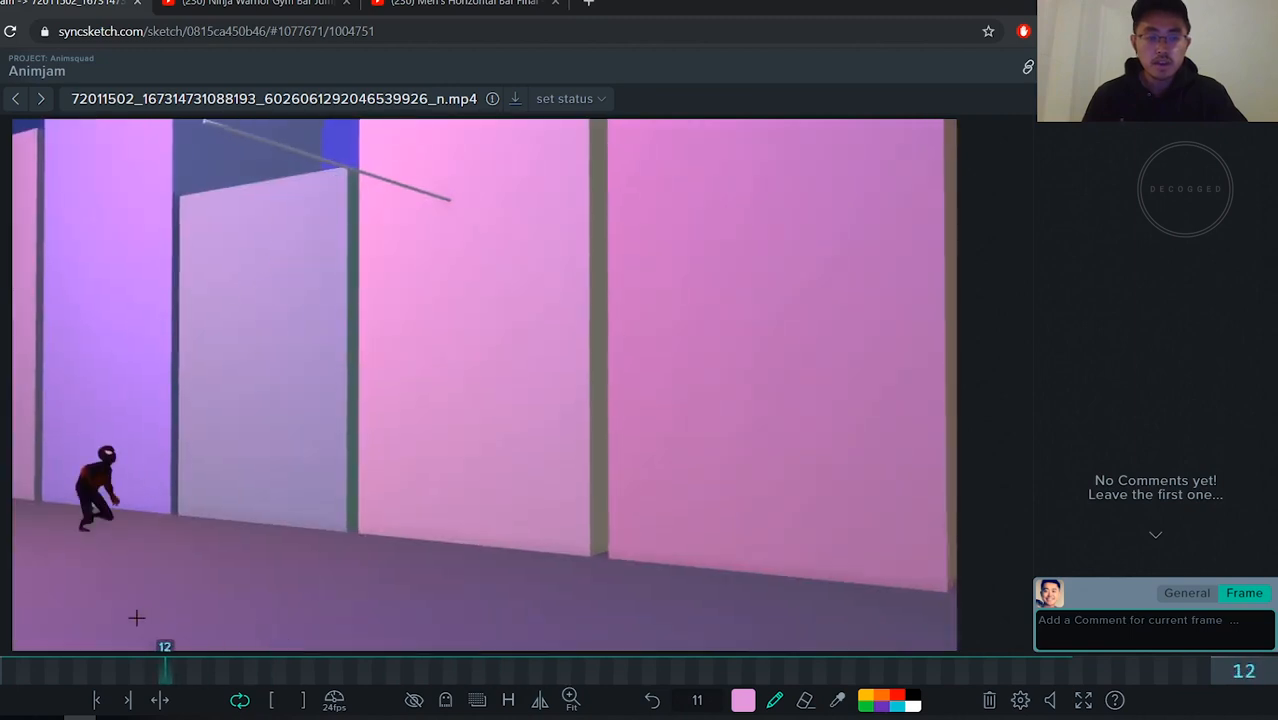
pyautogui.moveTo(164, 646); pyautogui.dragTo(236, 646)
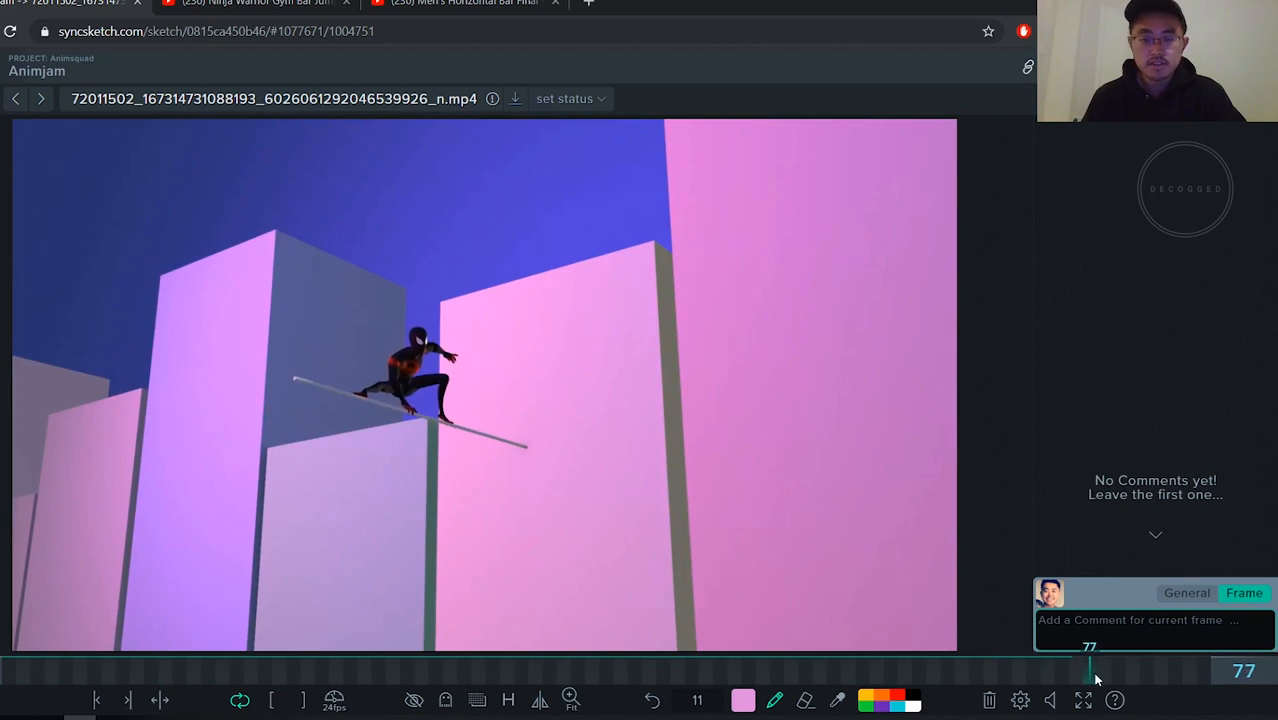
pyautogui.moveTo(1088, 664); pyautogui.dragTo(1132, 664)
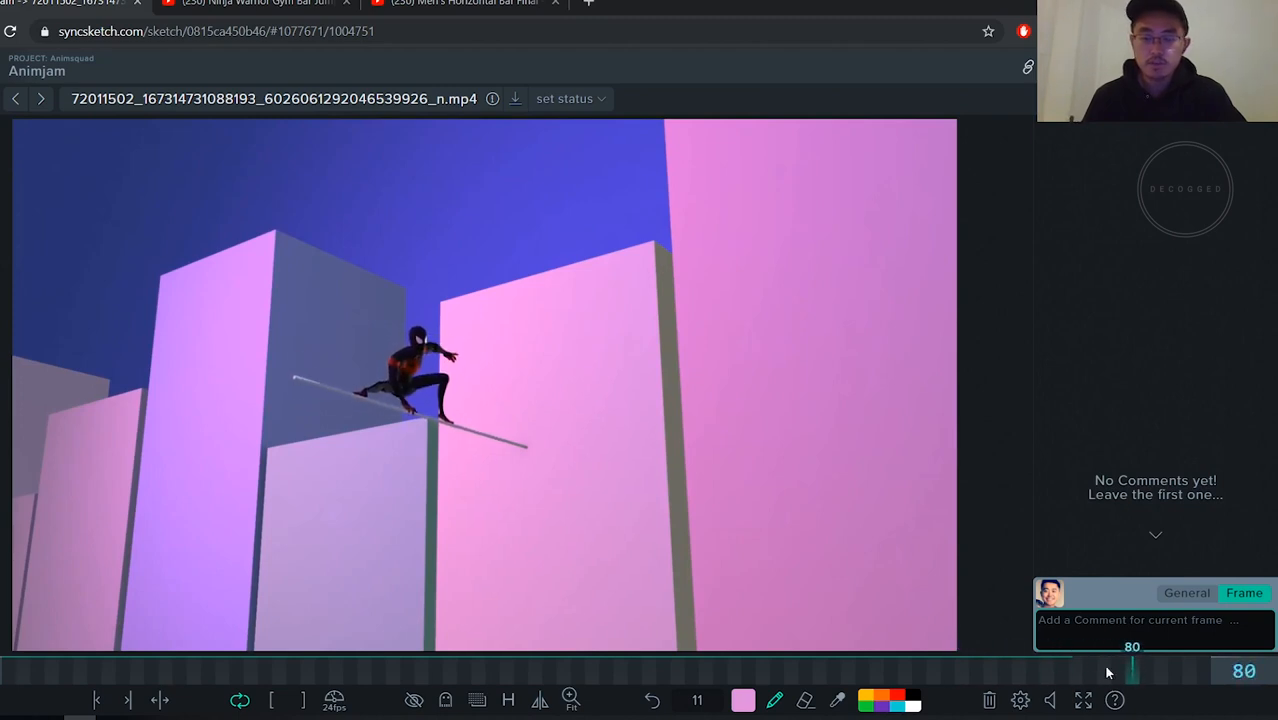
pyautogui.moveTo(1132, 672); pyautogui.dragTo(22, 672)
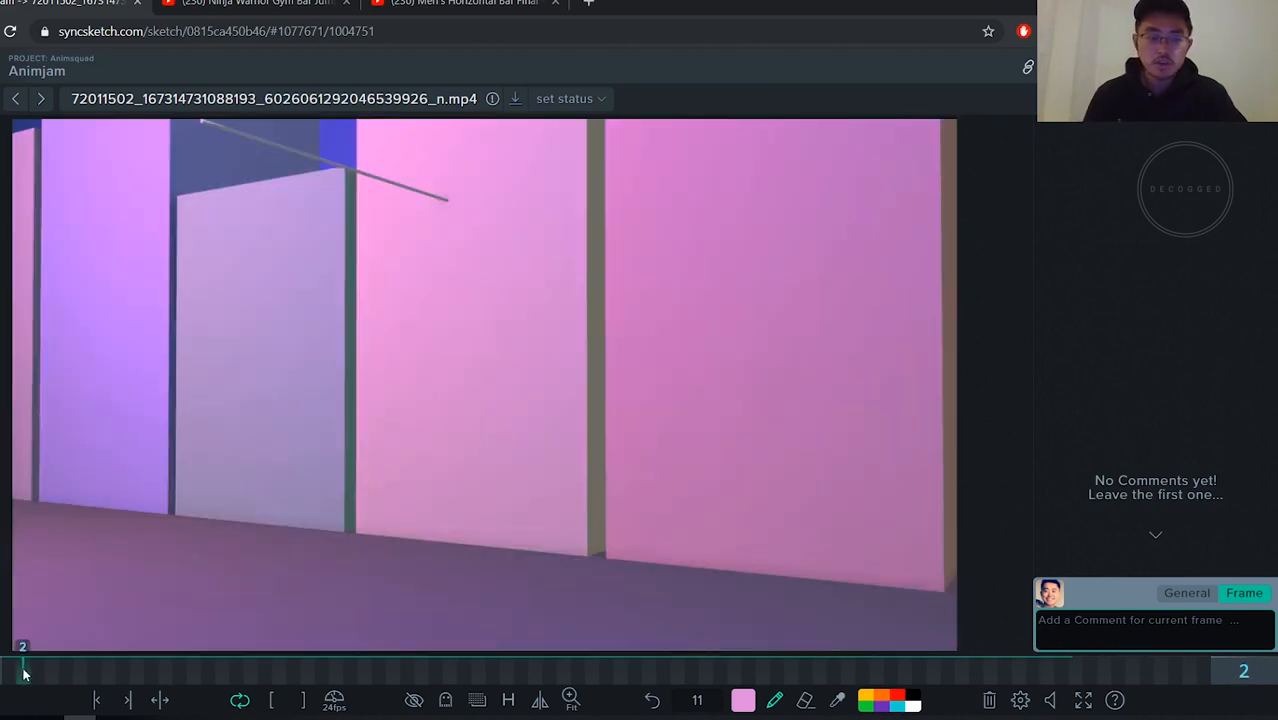
pyautogui.moveTo(24, 672); pyautogui.dragTo(222, 672)
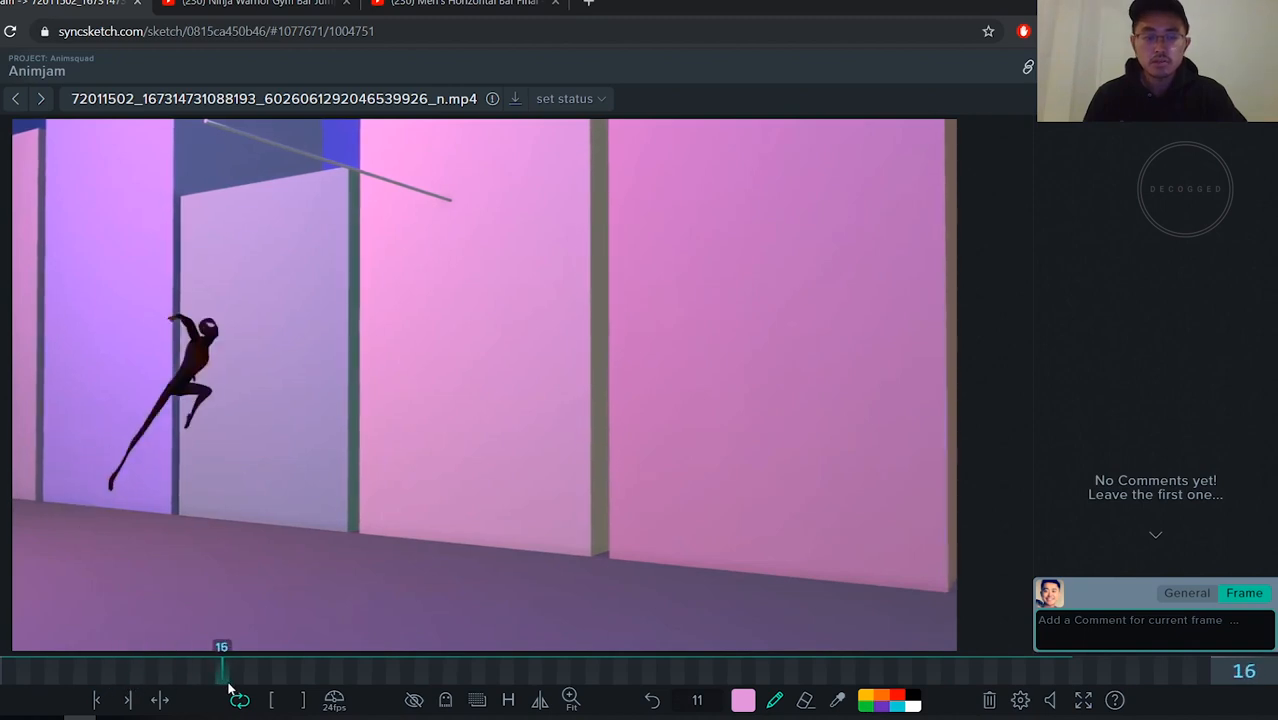
pyautogui.moveTo(222, 670); pyautogui.dragTo(292, 670)
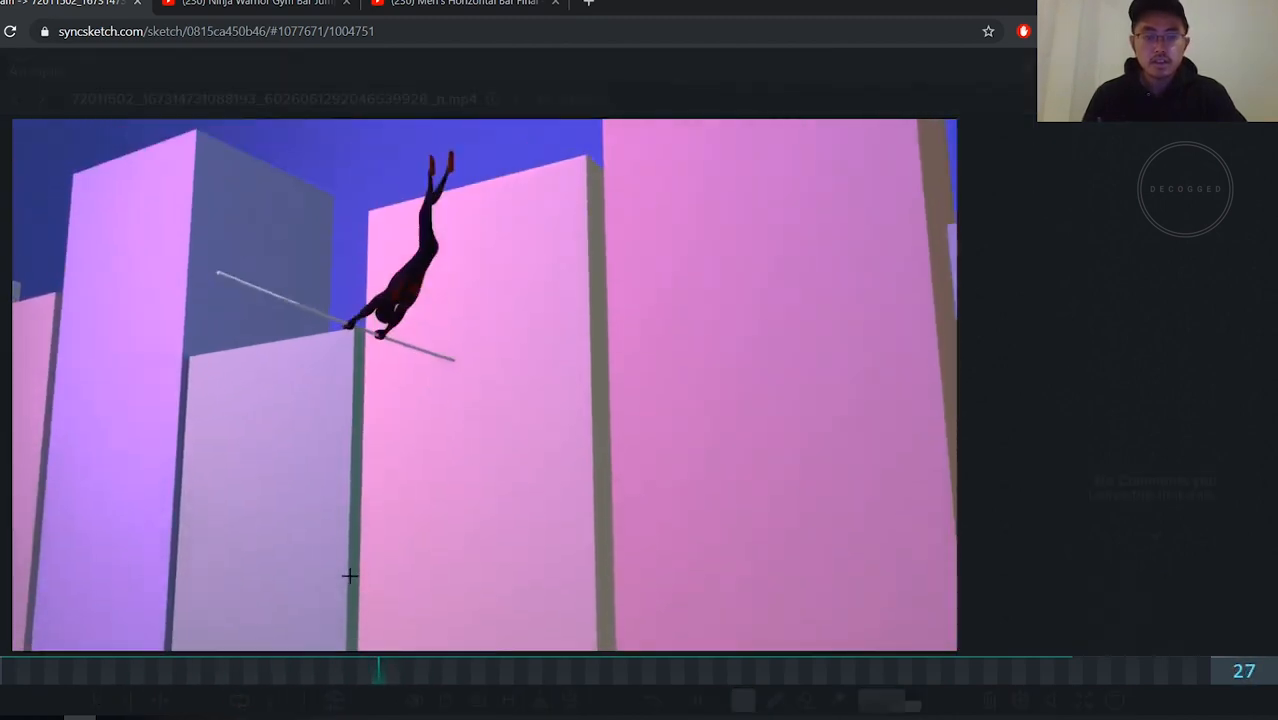
pyautogui.moveTo(380, 670); pyautogui.dragTo(1070, 670)
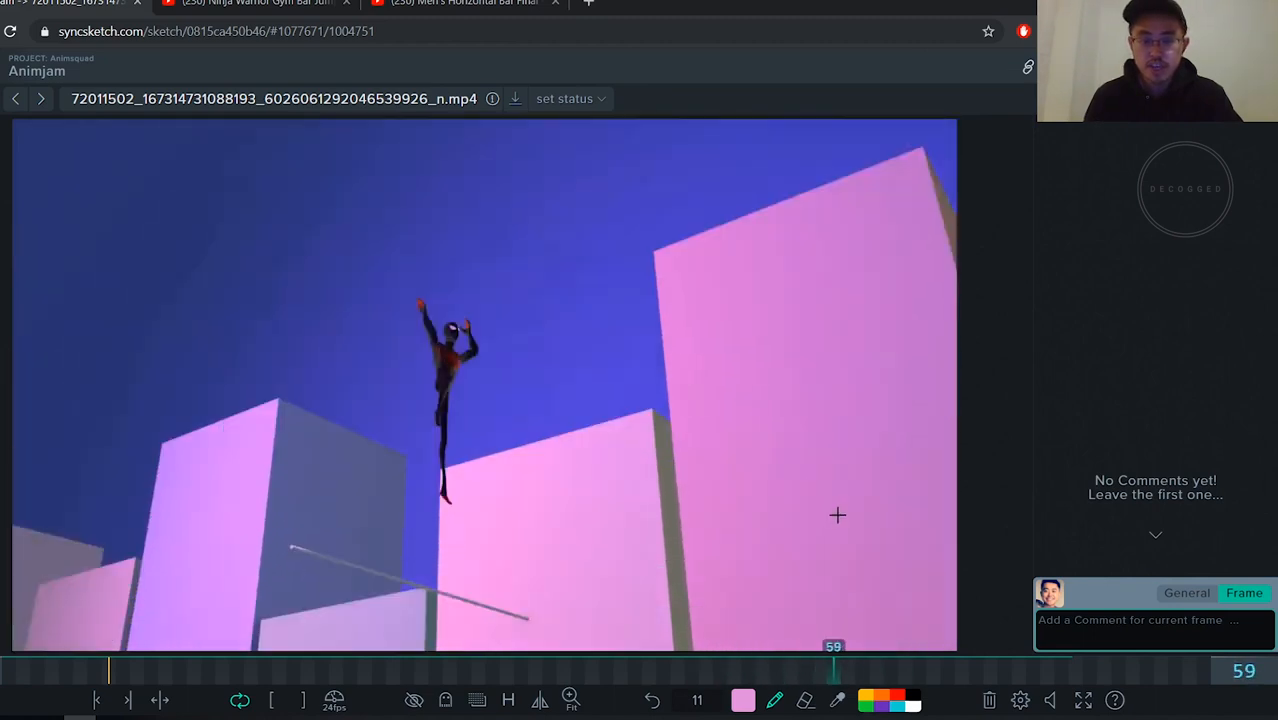
# Revisit the pole catch and release, load the run-up clip, and check the midair pose and crouched landing
pyautogui.moveTo(832, 670); pyautogui.dragTo(392, 670)
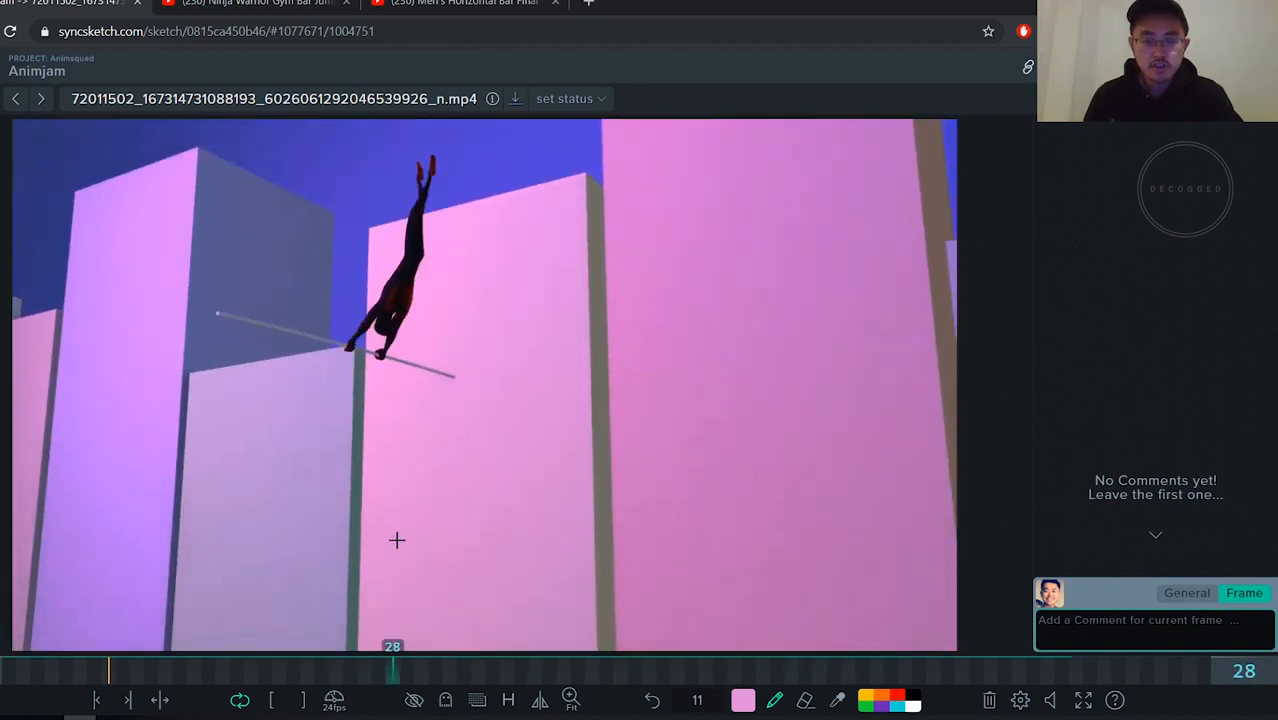
pyautogui.moveTo(392, 670); pyautogui.dragTo(348, 670)
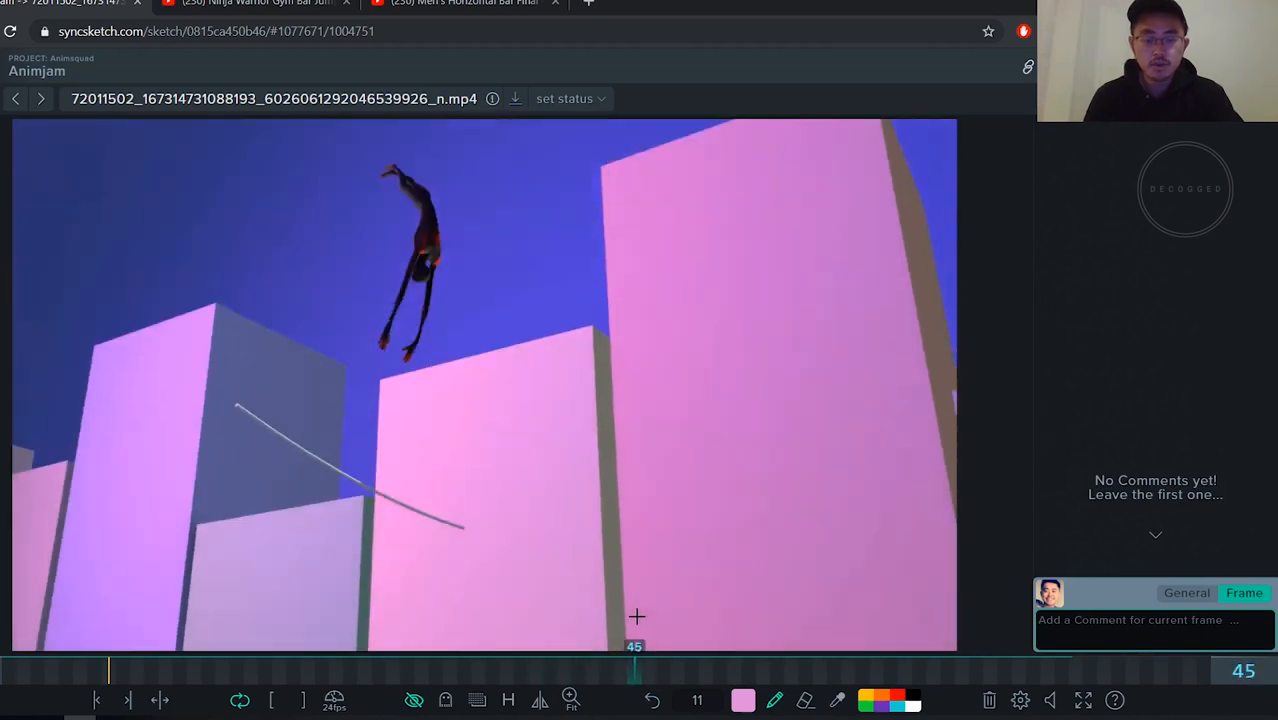
pyautogui.moveTo(450, 296)
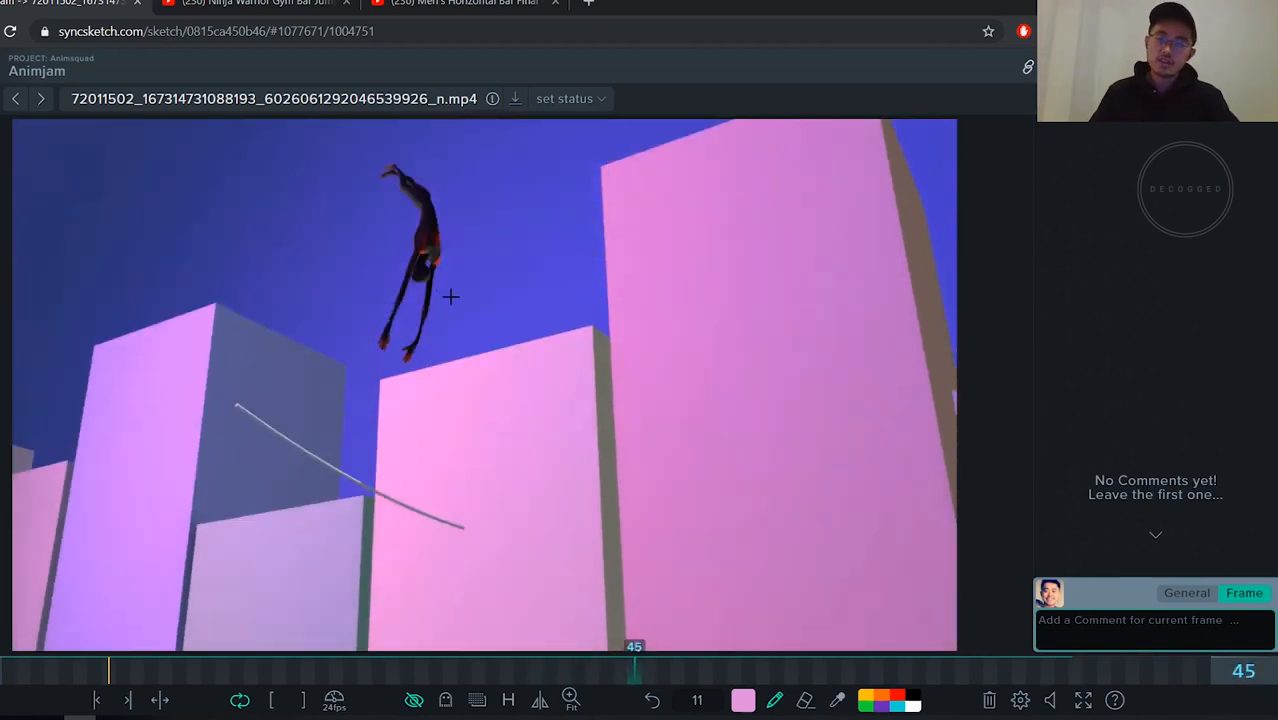
pyautogui.moveTo(528, 272)
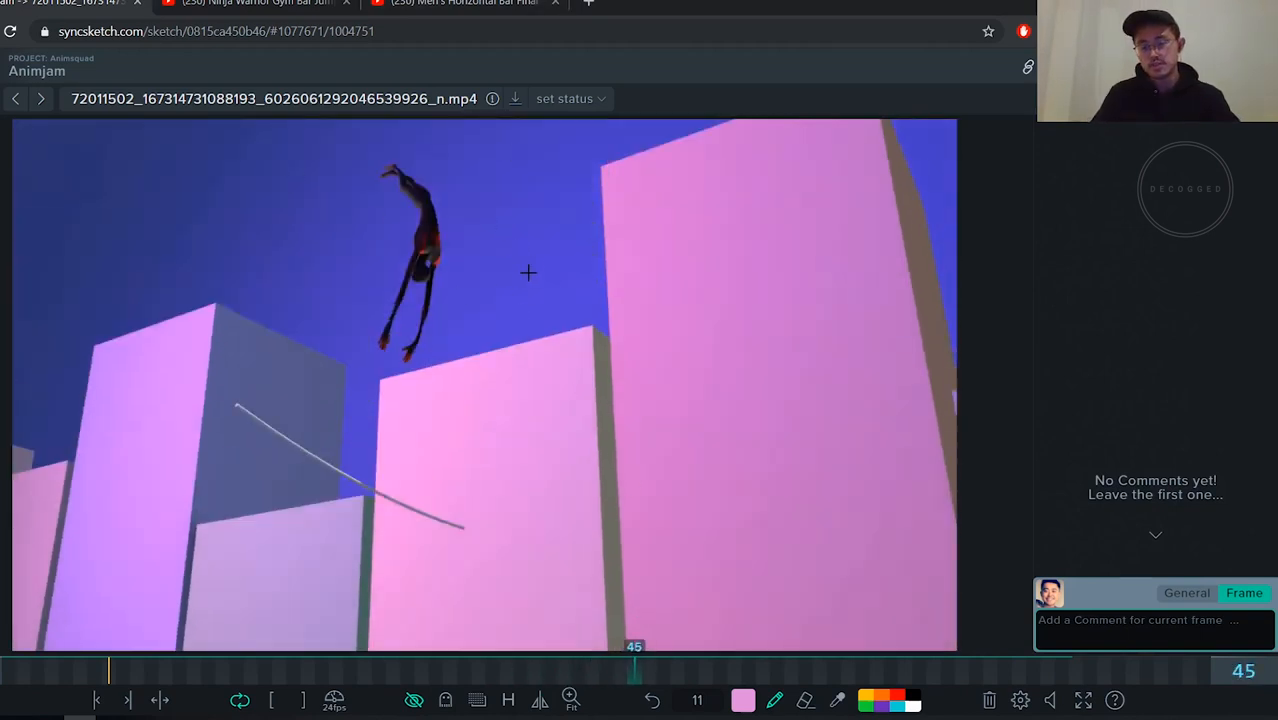
pyautogui.click(572, 98)
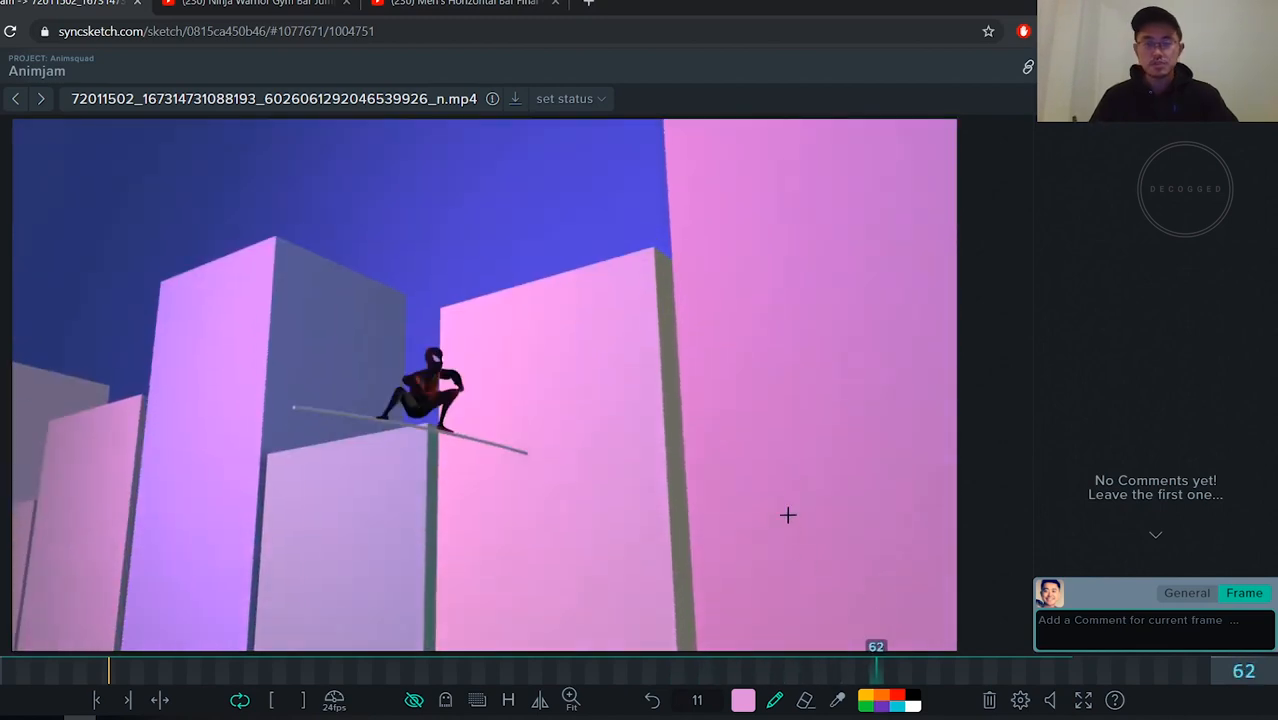
pyautogui.moveTo(692, 500)
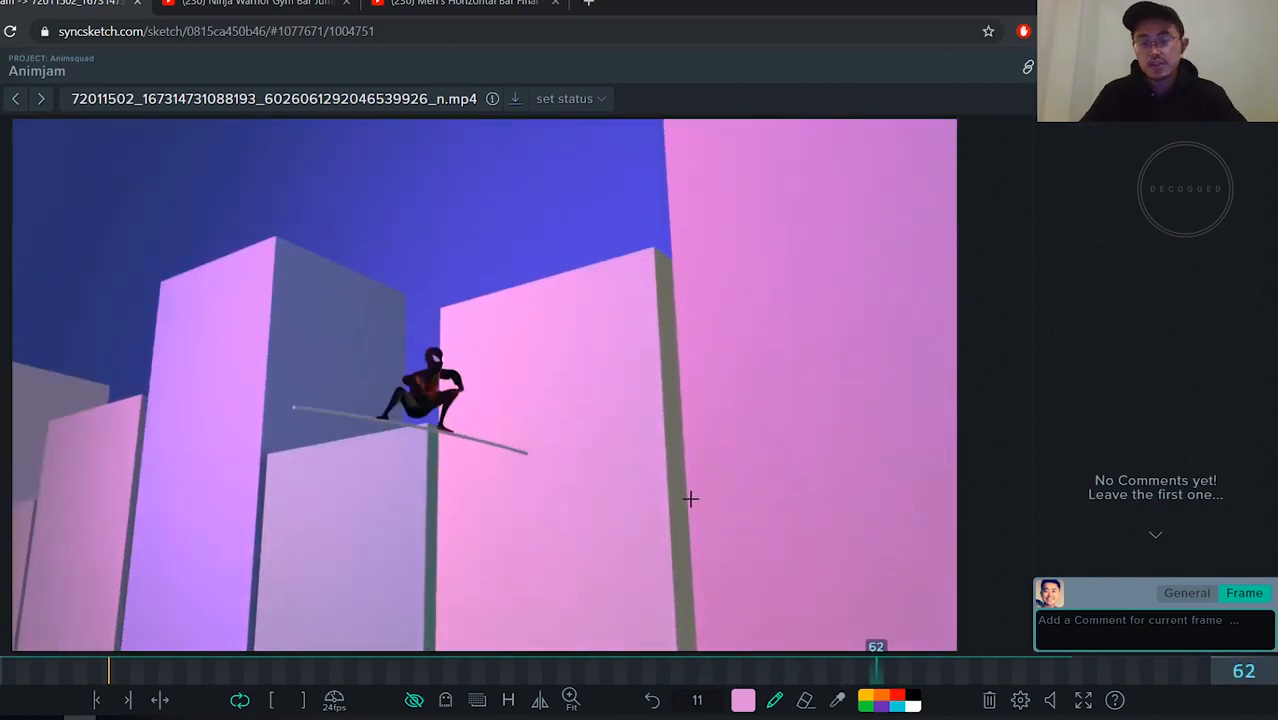
pyautogui.moveTo(376, 176)
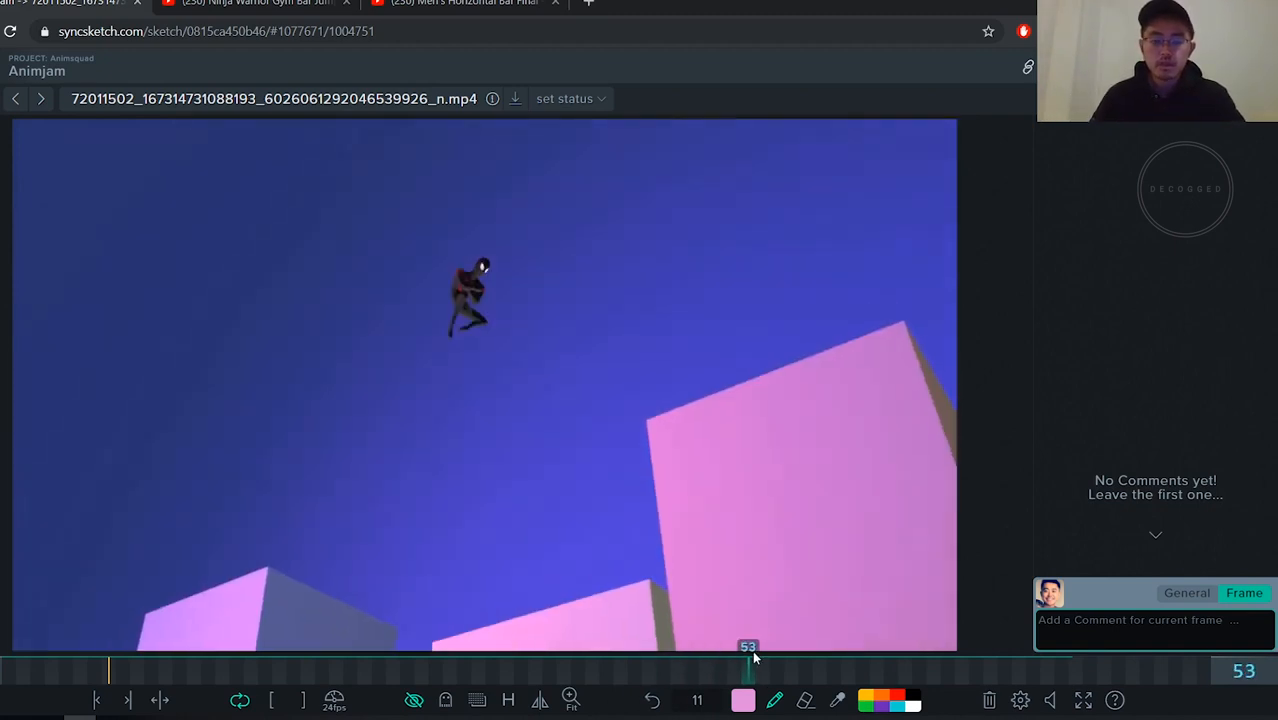
pyautogui.moveTo(748, 670); pyautogui.dragTo(108, 670)
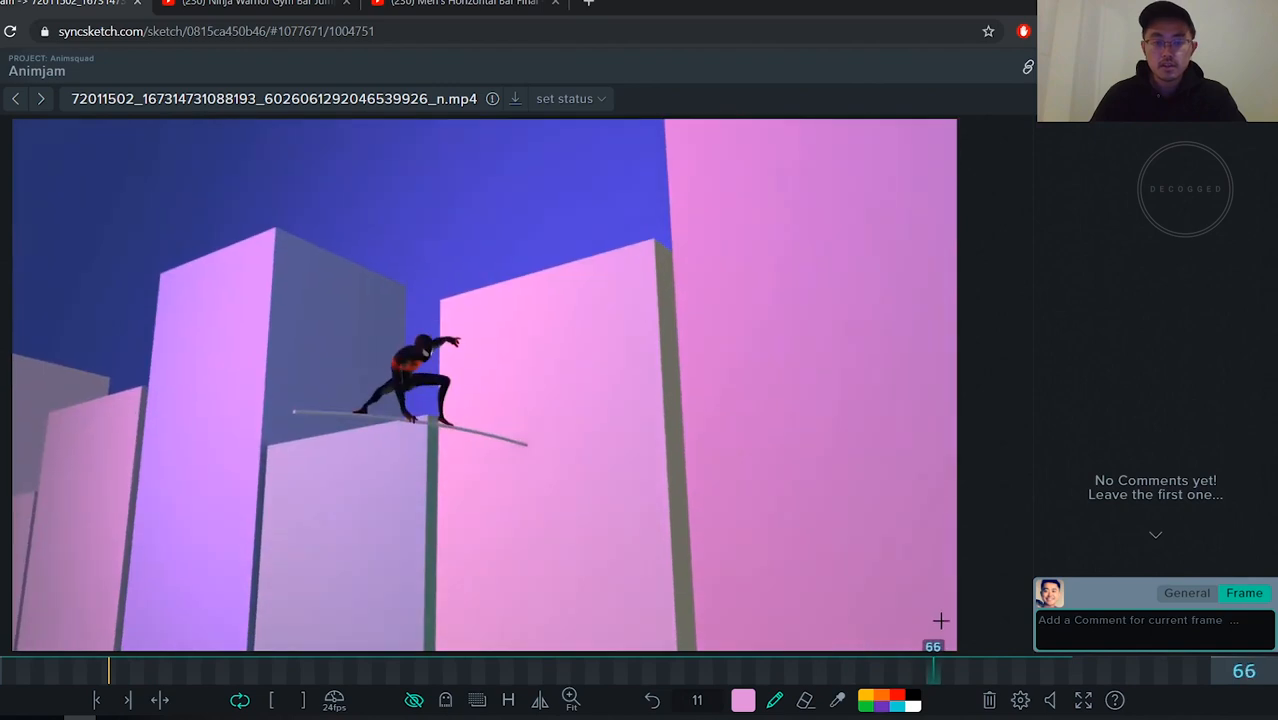
pyautogui.moveTo(932, 670); pyautogui.dragTo(80, 670)
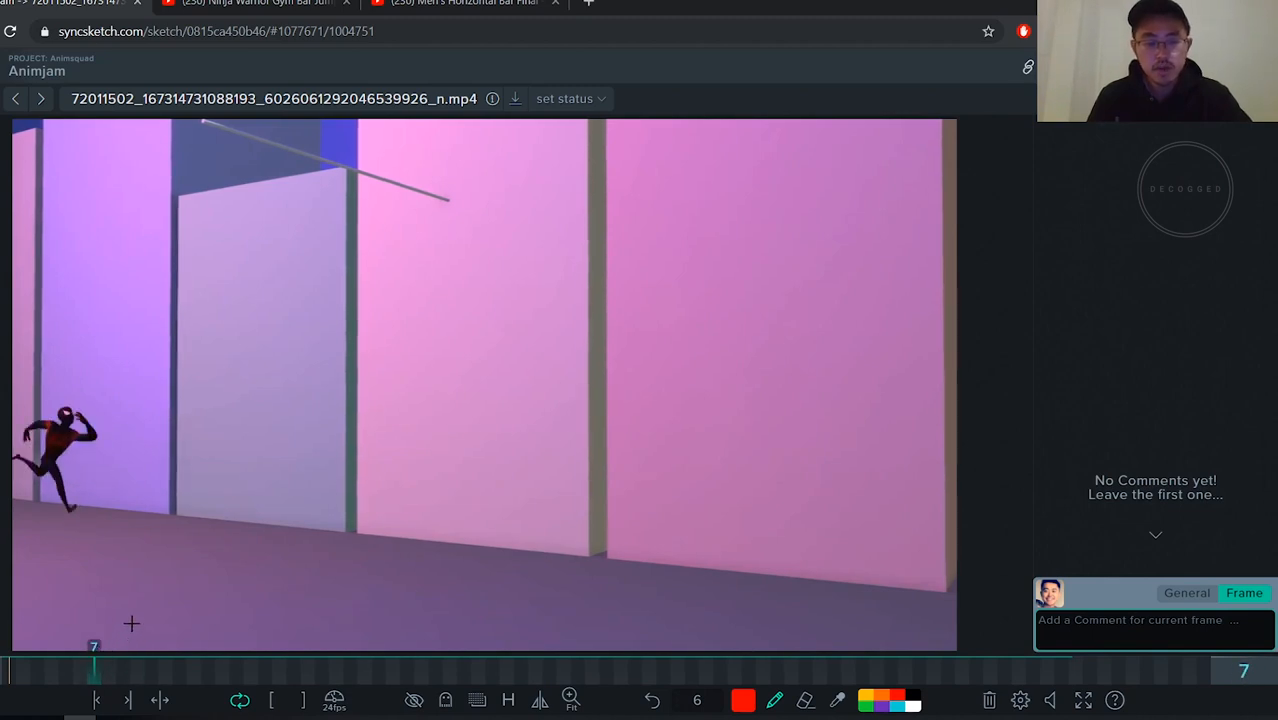
pyautogui.moveTo(94, 670); pyautogui.dragTo(136, 670)
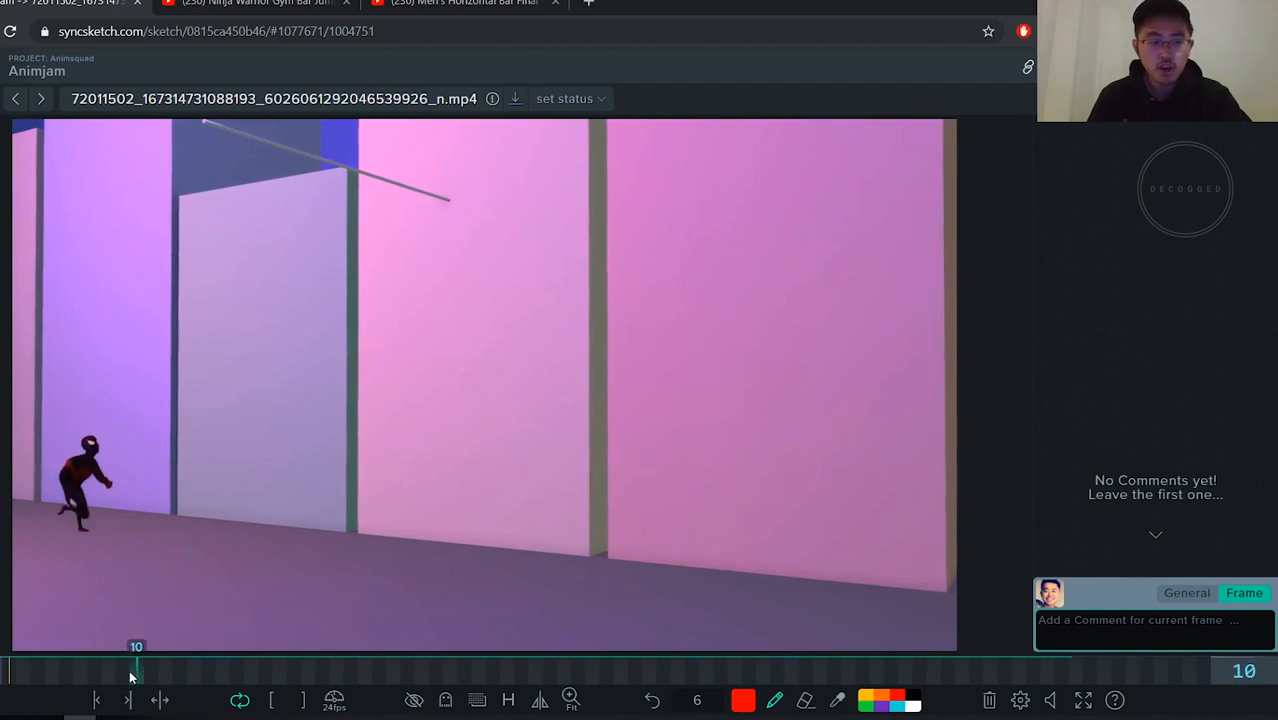
pyautogui.moveTo(136, 670); pyautogui.dragTo(108, 670)
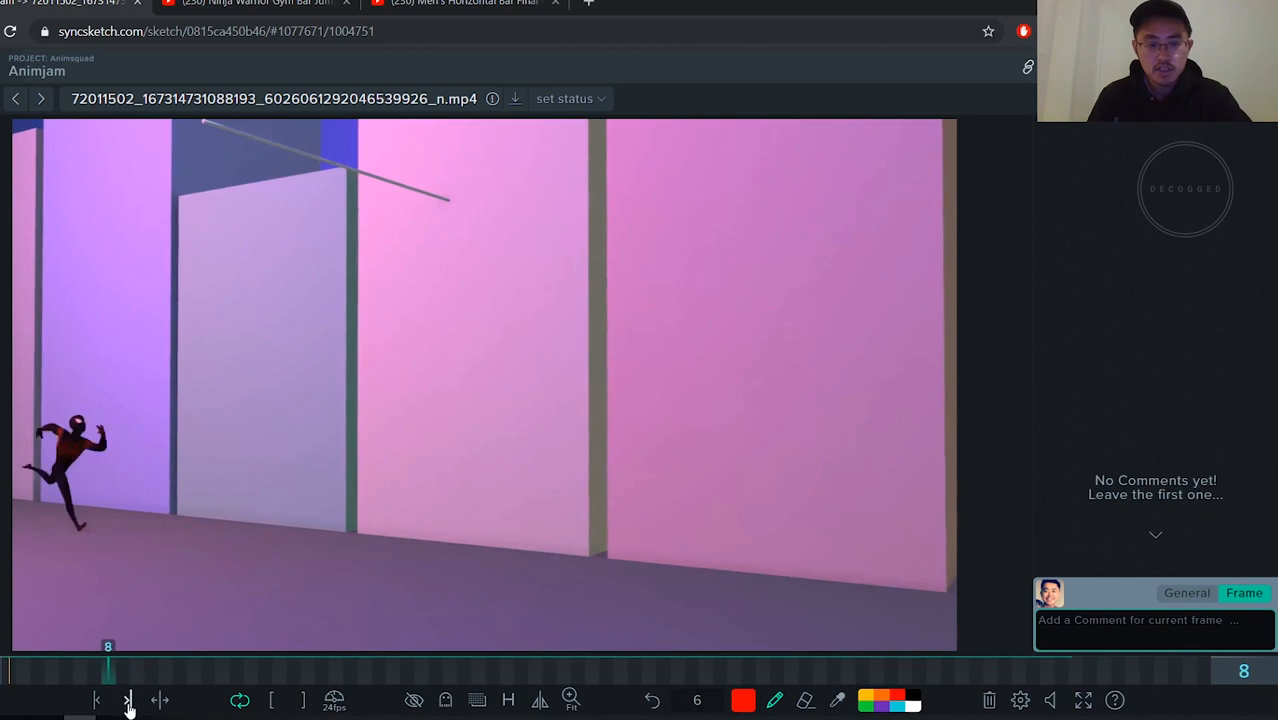
pyautogui.moveTo(114, 682)
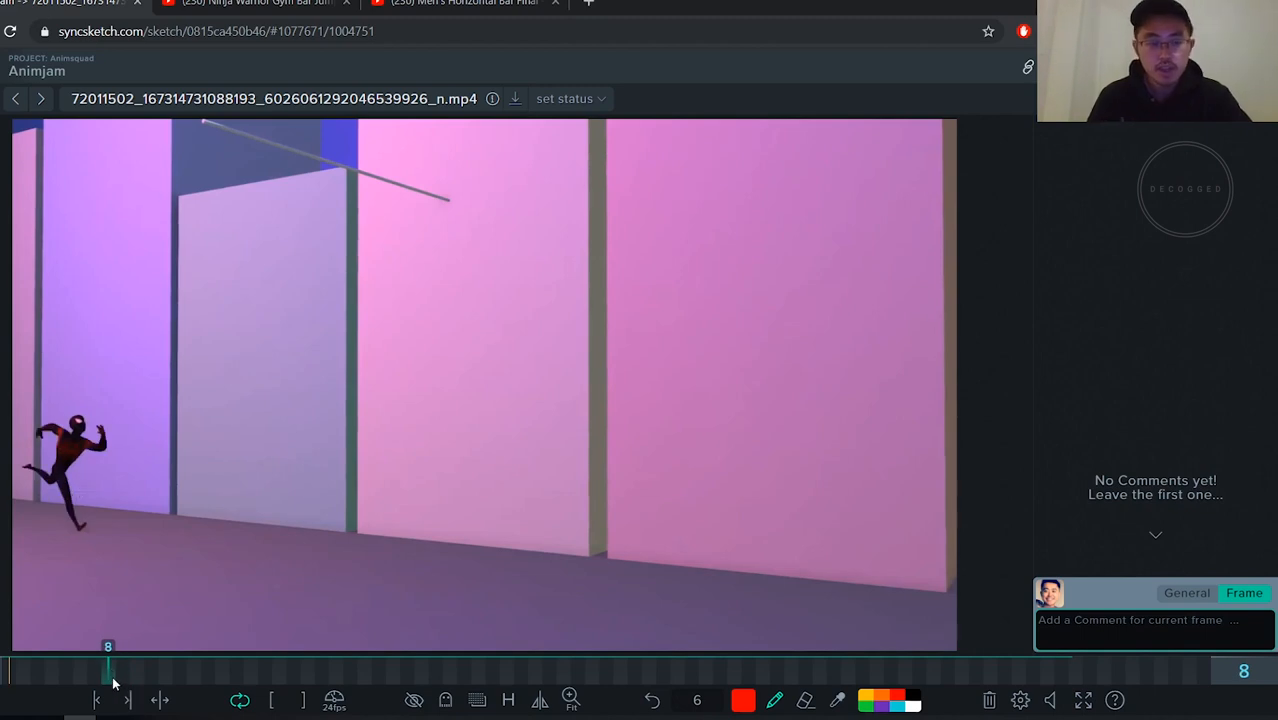
pyautogui.moveTo(124, 672)
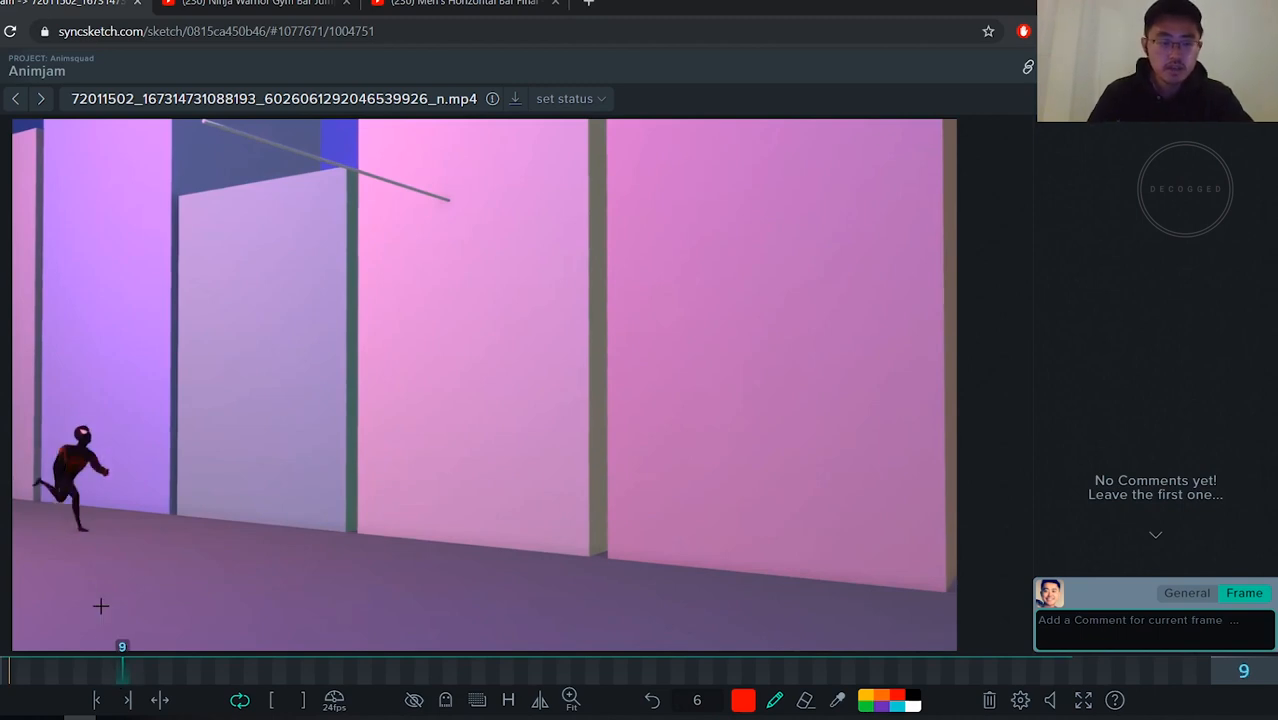
pyautogui.click(96, 700)
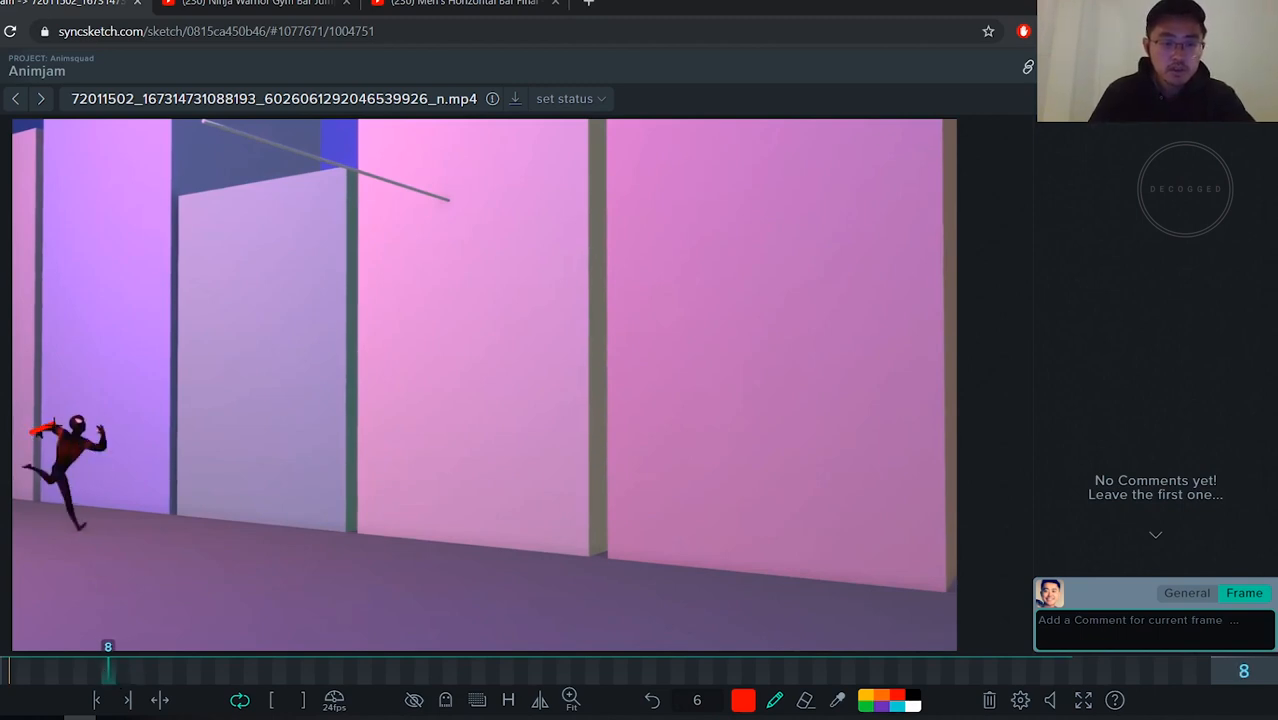
pyautogui.click(128, 700)
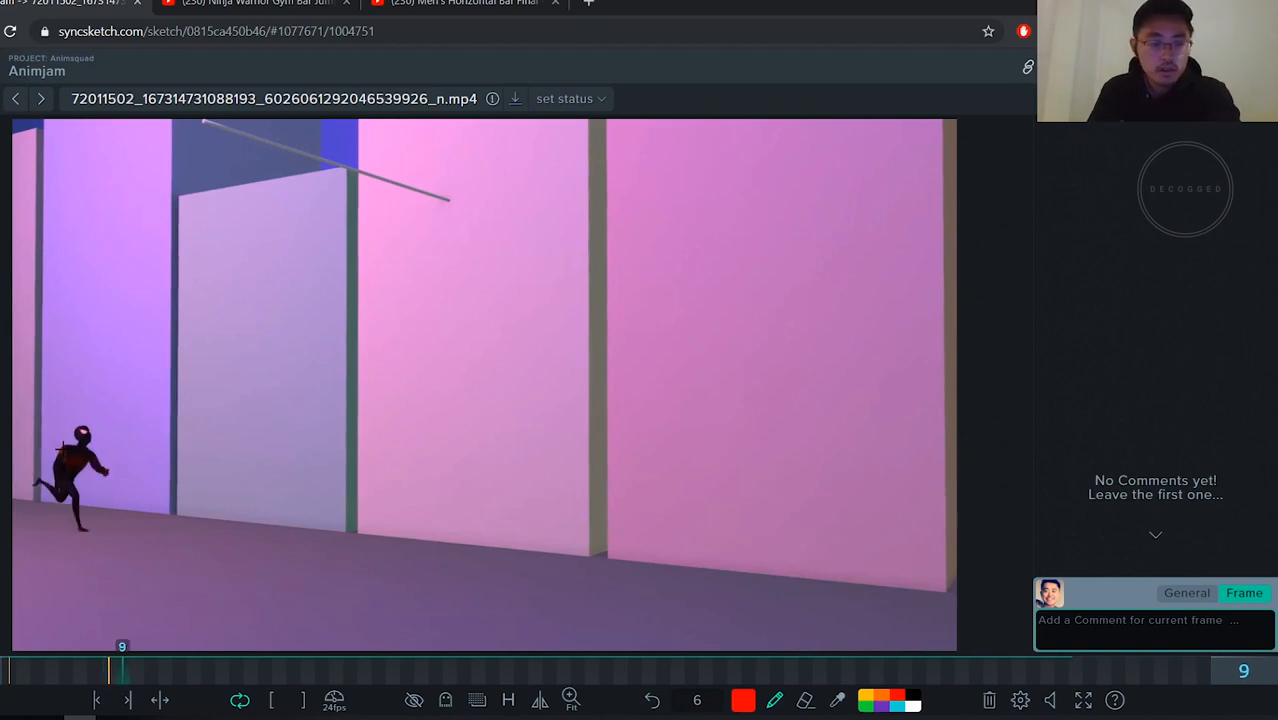
pyautogui.click(132, 700)
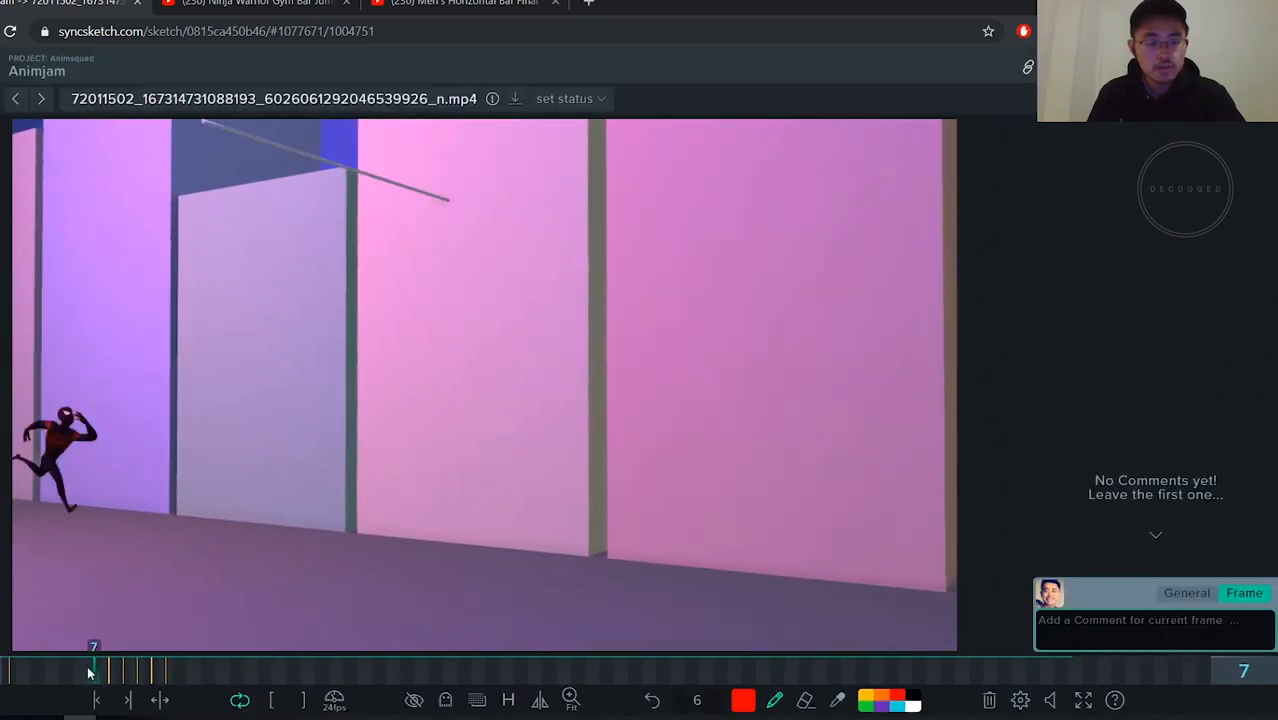
pyautogui.click(150, 670)
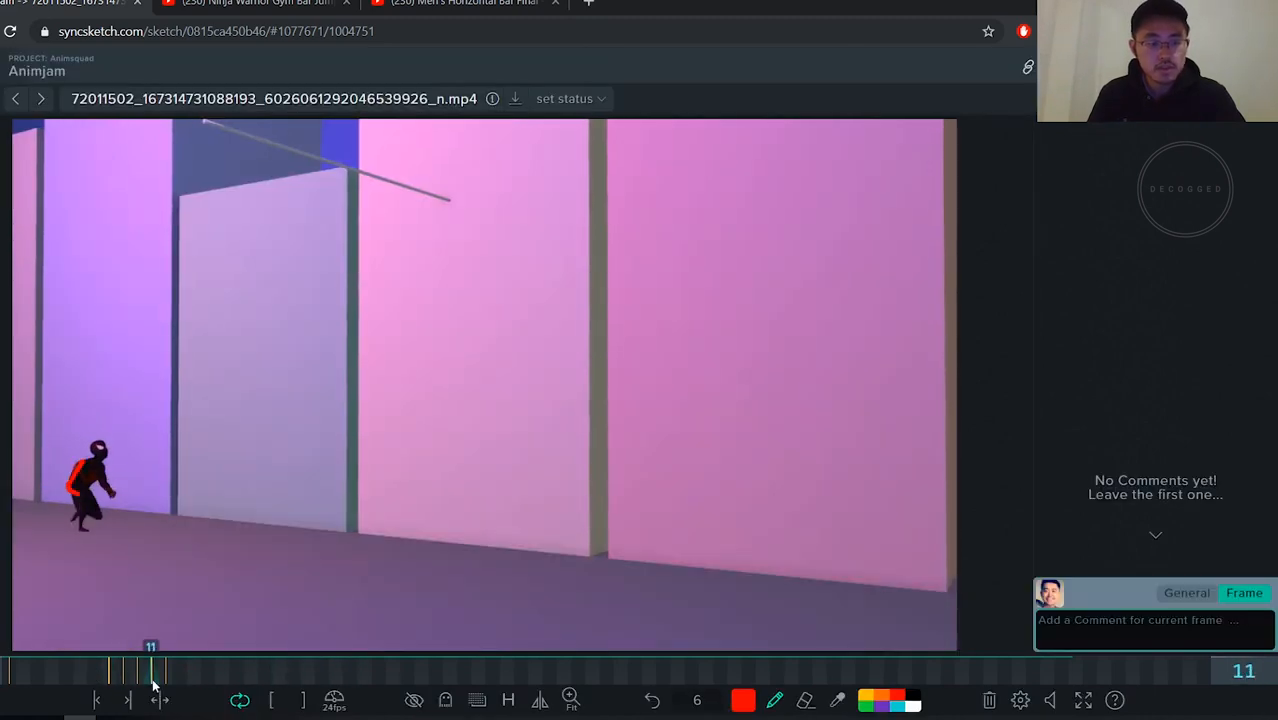
pyautogui.moveTo(150, 670); pyautogui.dragTo(80, 670)
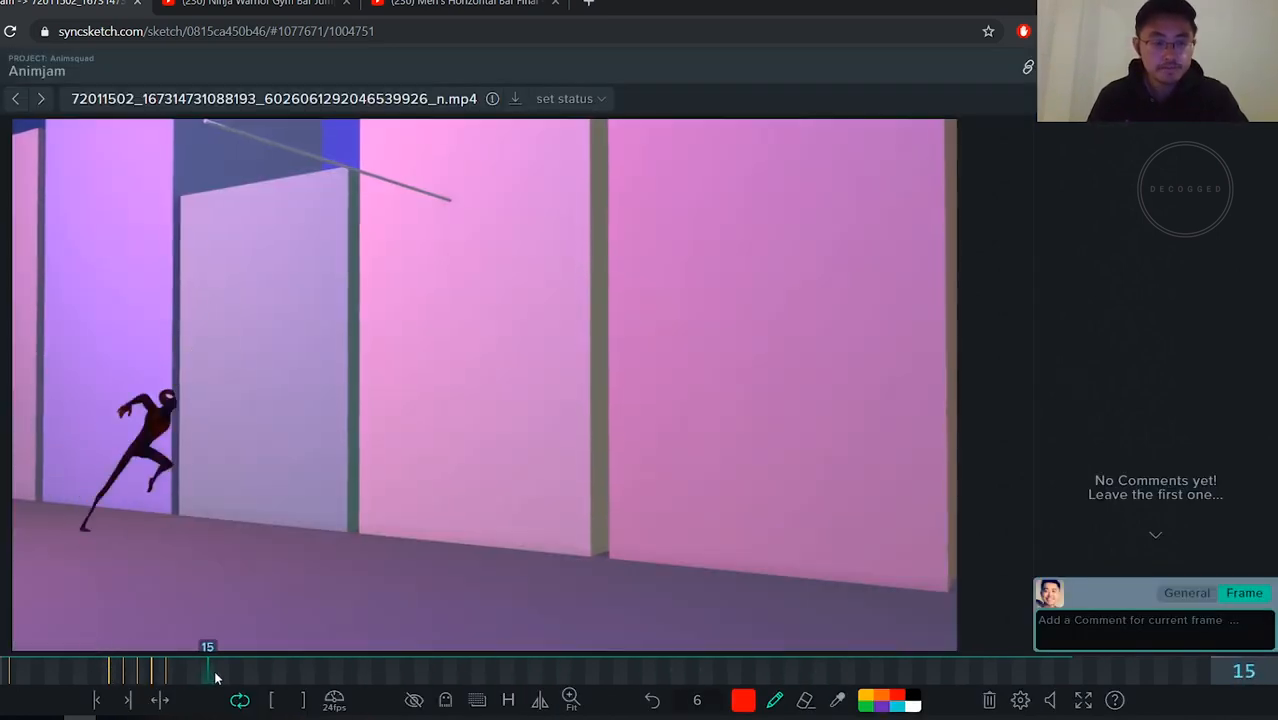
pyautogui.moveTo(208, 668); pyautogui.dragTo(152, 668)
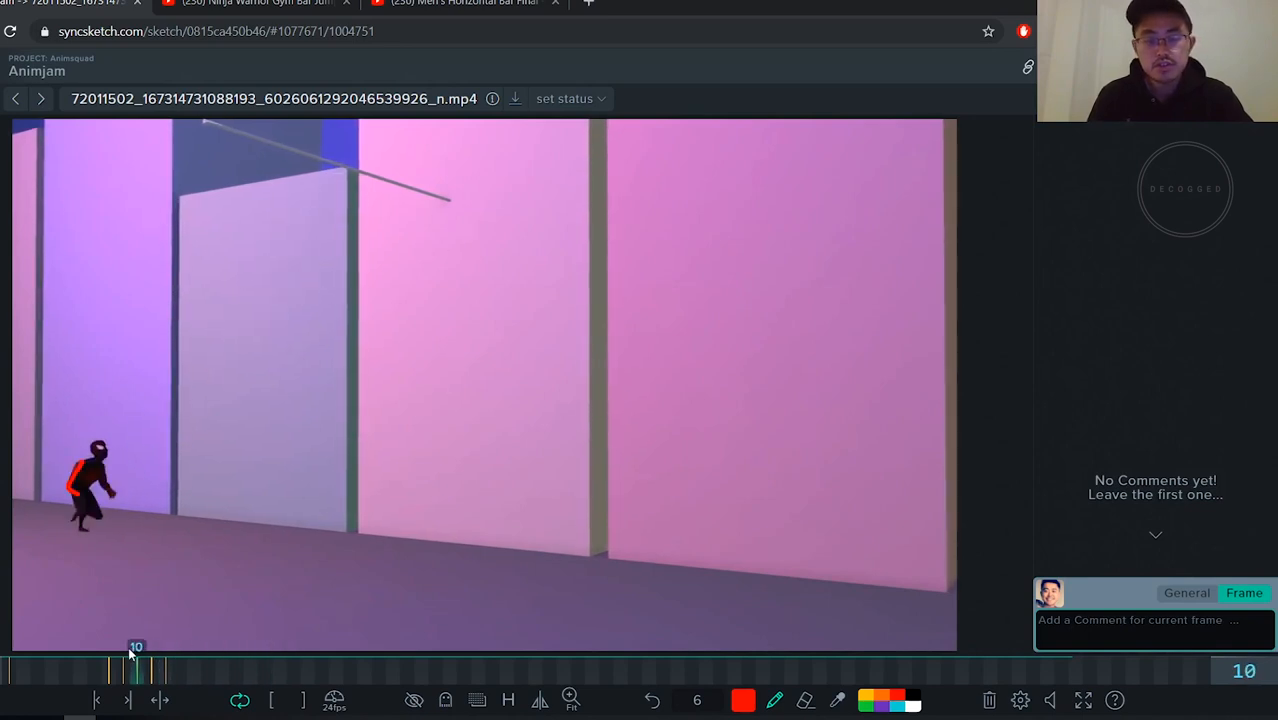
pyautogui.moveTo(136, 670); pyautogui.dragTo(264, 670)
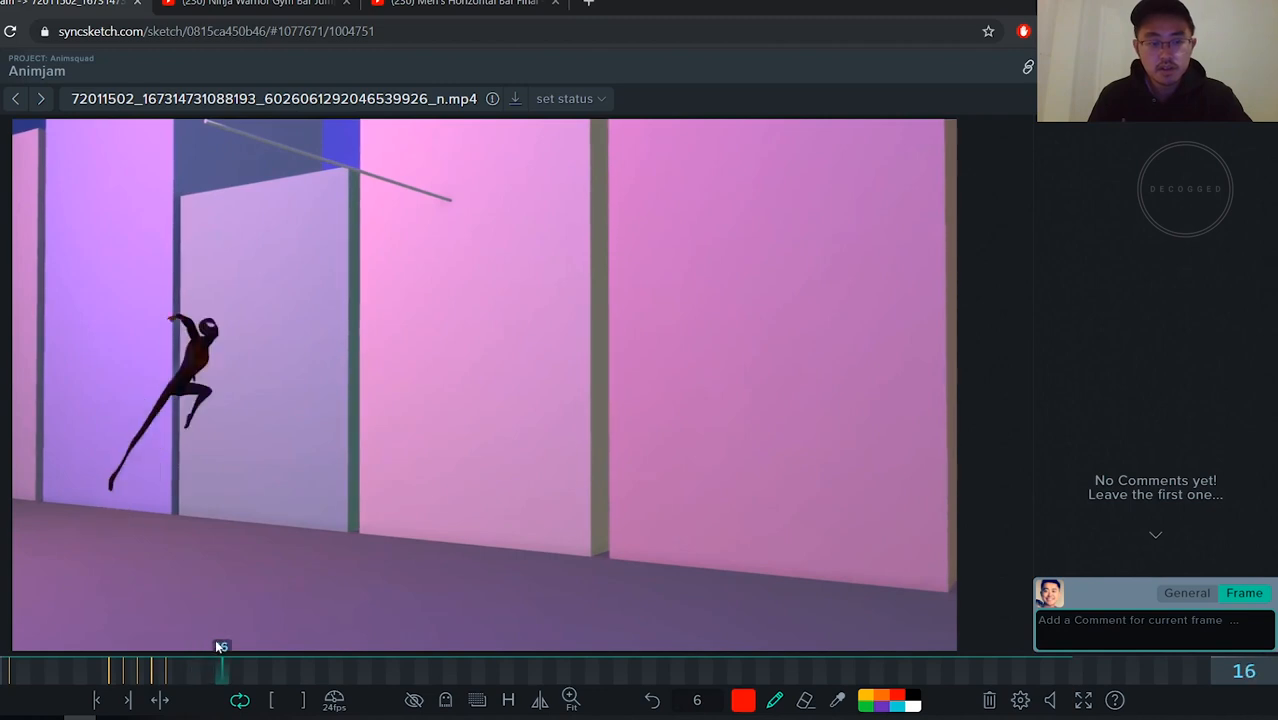
pyautogui.moveTo(220, 648); pyautogui.dragTo(150, 648)
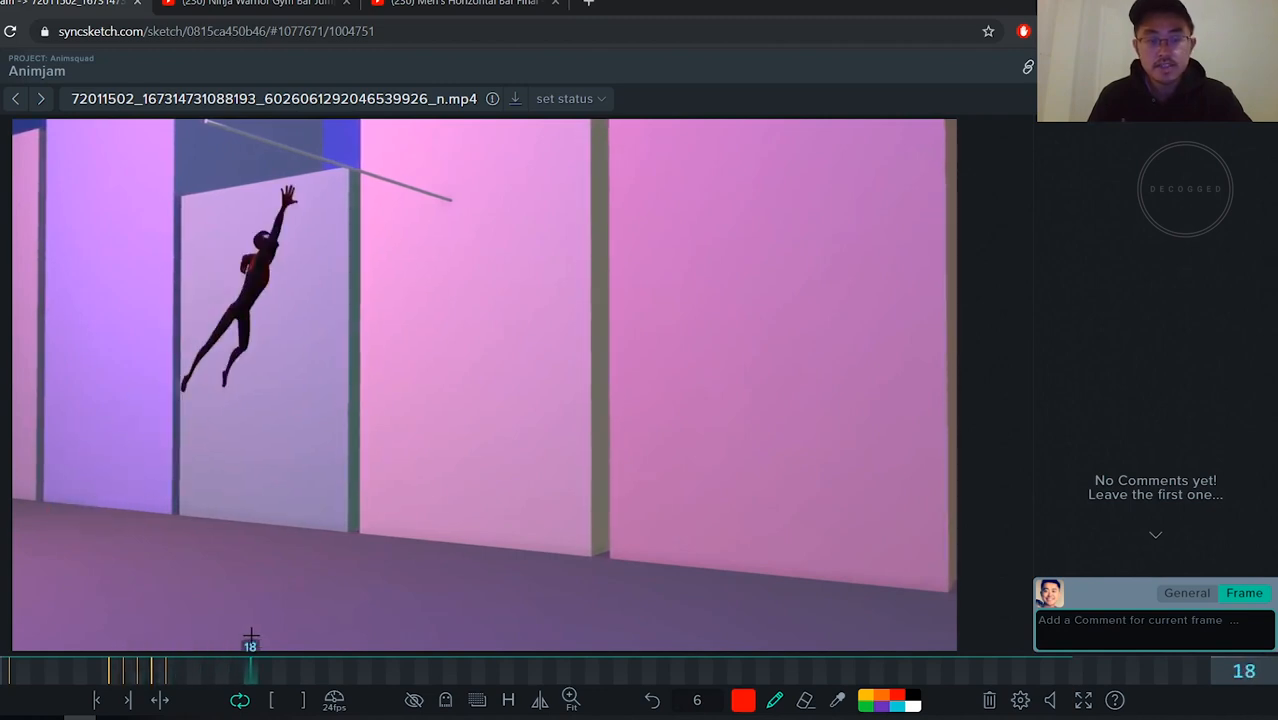
pyautogui.moveTo(250, 670); pyautogui.dragTo(136, 670)
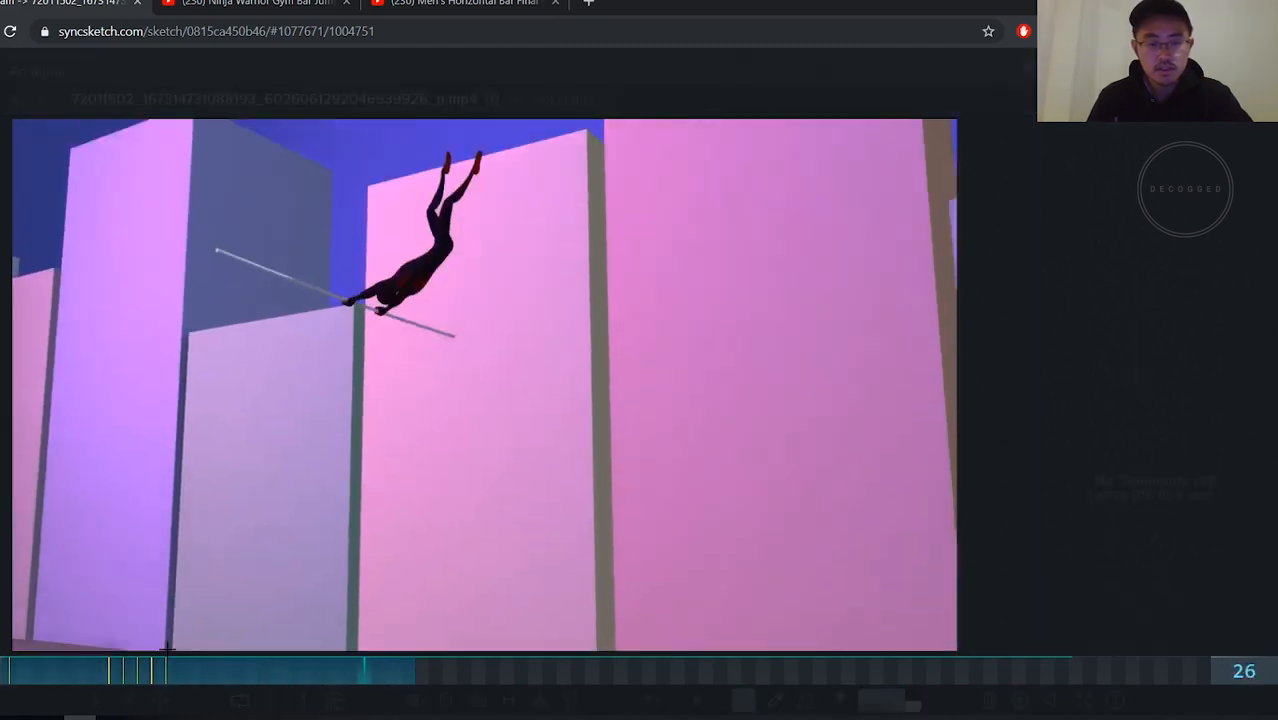
pyautogui.click(126, 676)
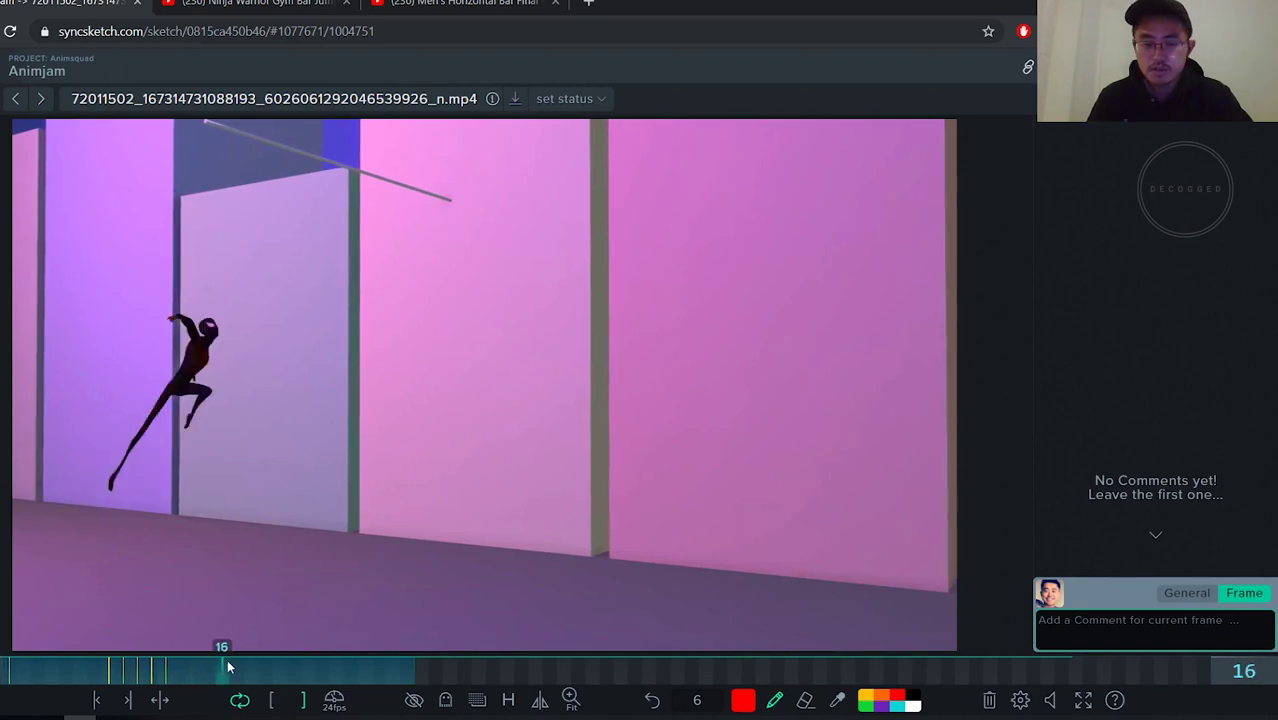
pyautogui.moveTo(224, 670); pyautogui.dragTo(150, 670)
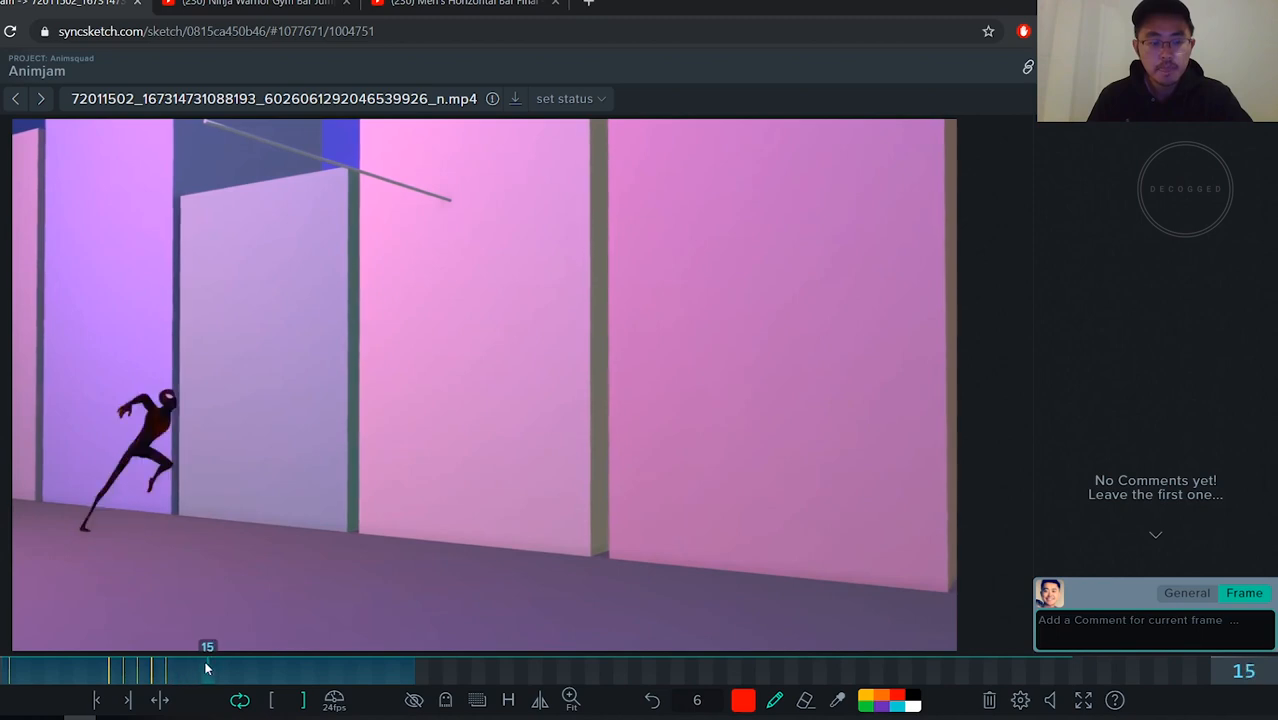
pyautogui.moveTo(208, 668); pyautogui.dragTo(180, 668)
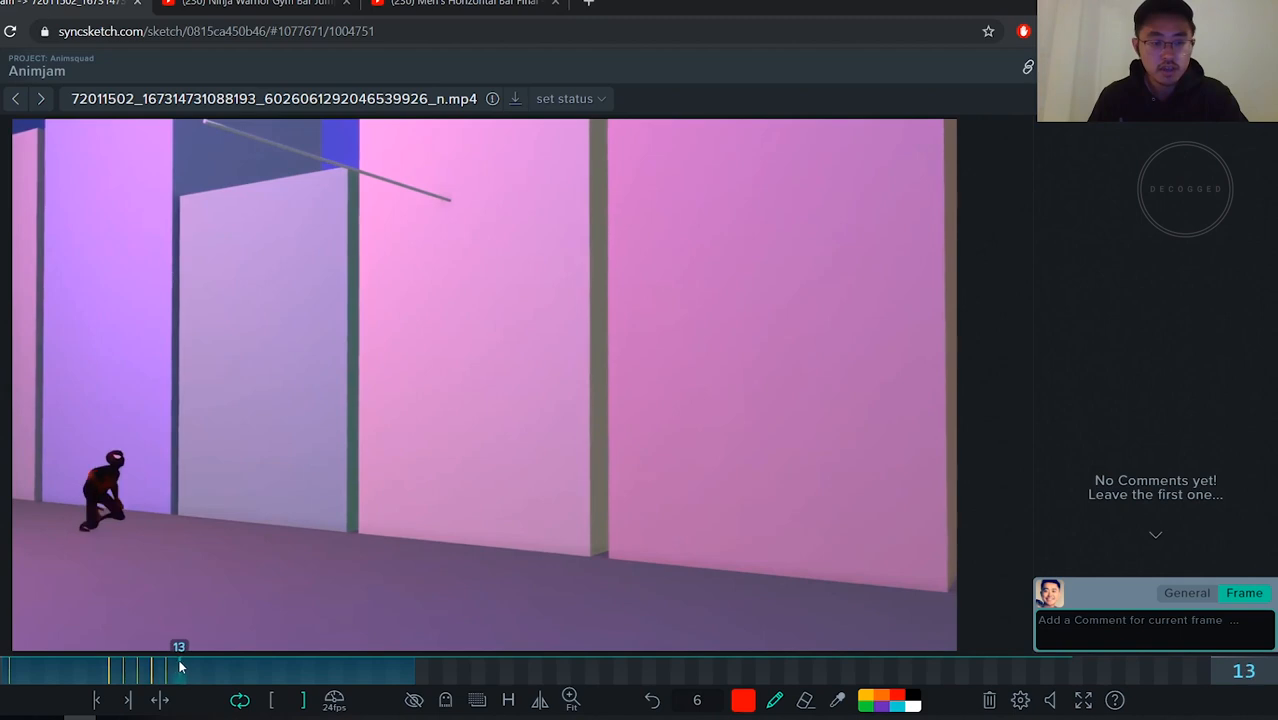
pyautogui.click(178, 666)
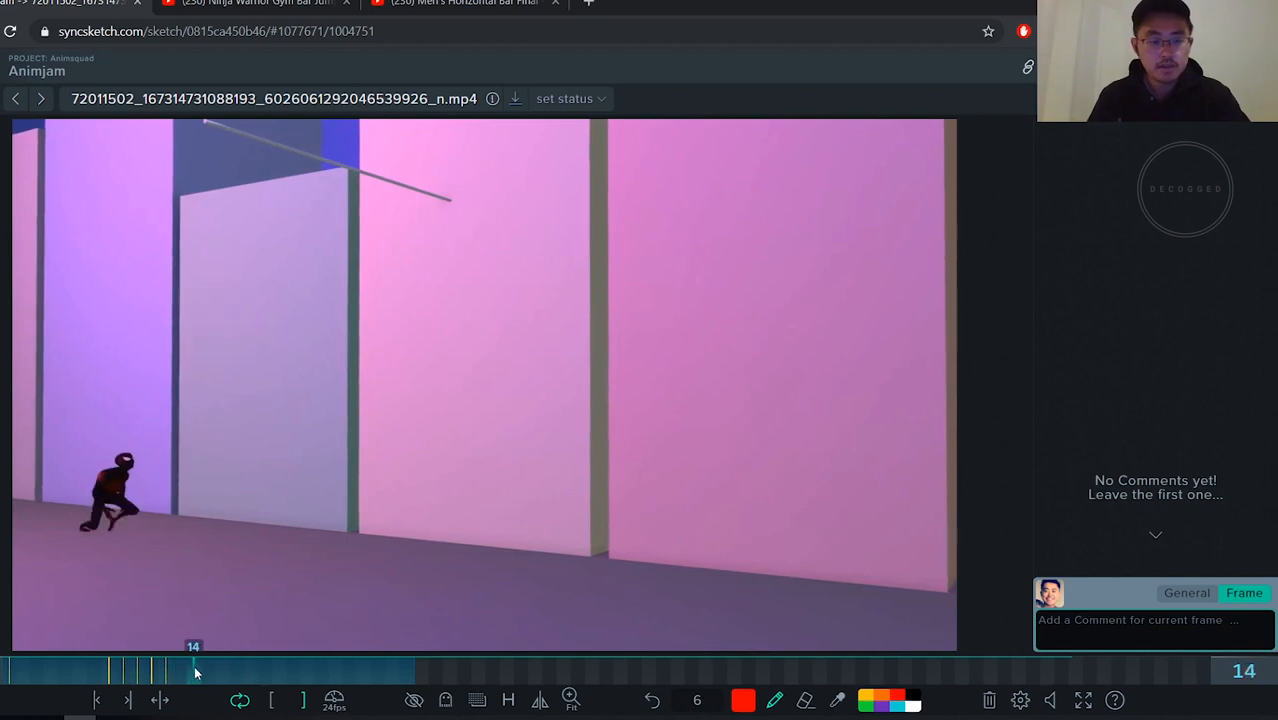
pyautogui.moveTo(196, 670); pyautogui.dragTo(156, 670)
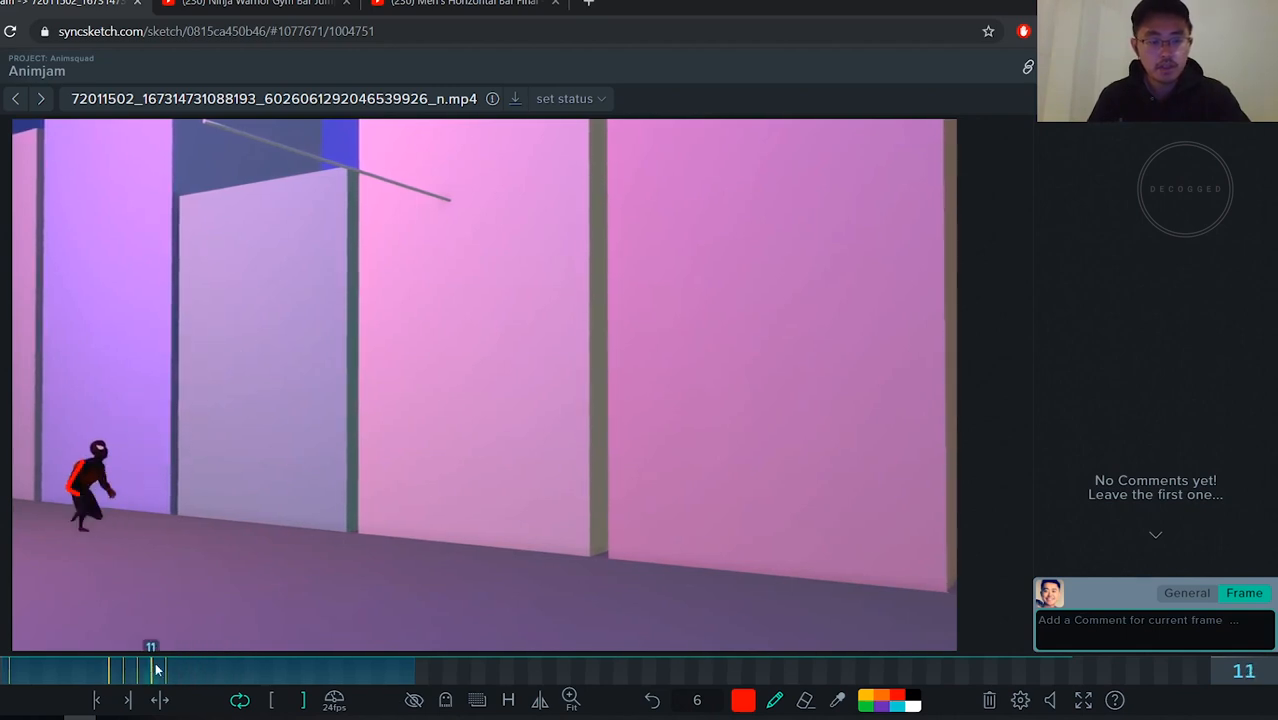
pyautogui.moveTo(156, 668); pyautogui.dragTo(190, 668)
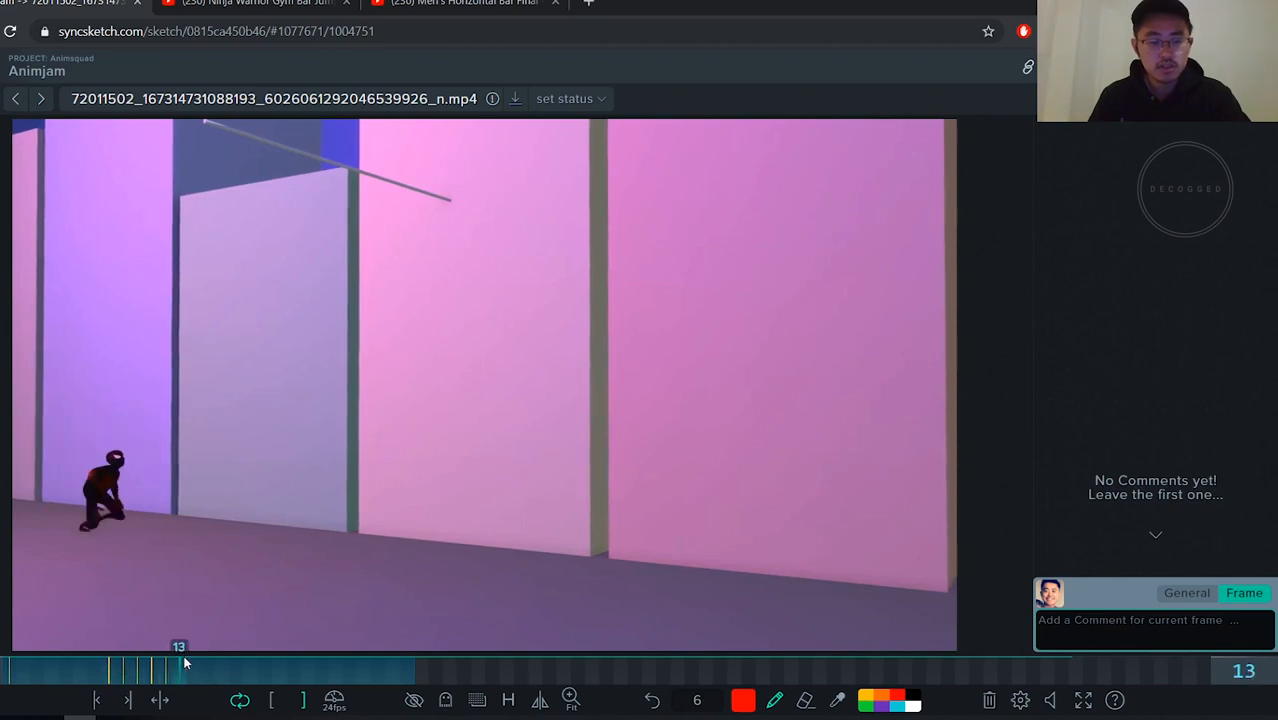
pyautogui.moveTo(184, 668); pyautogui.dragTo(226, 668)
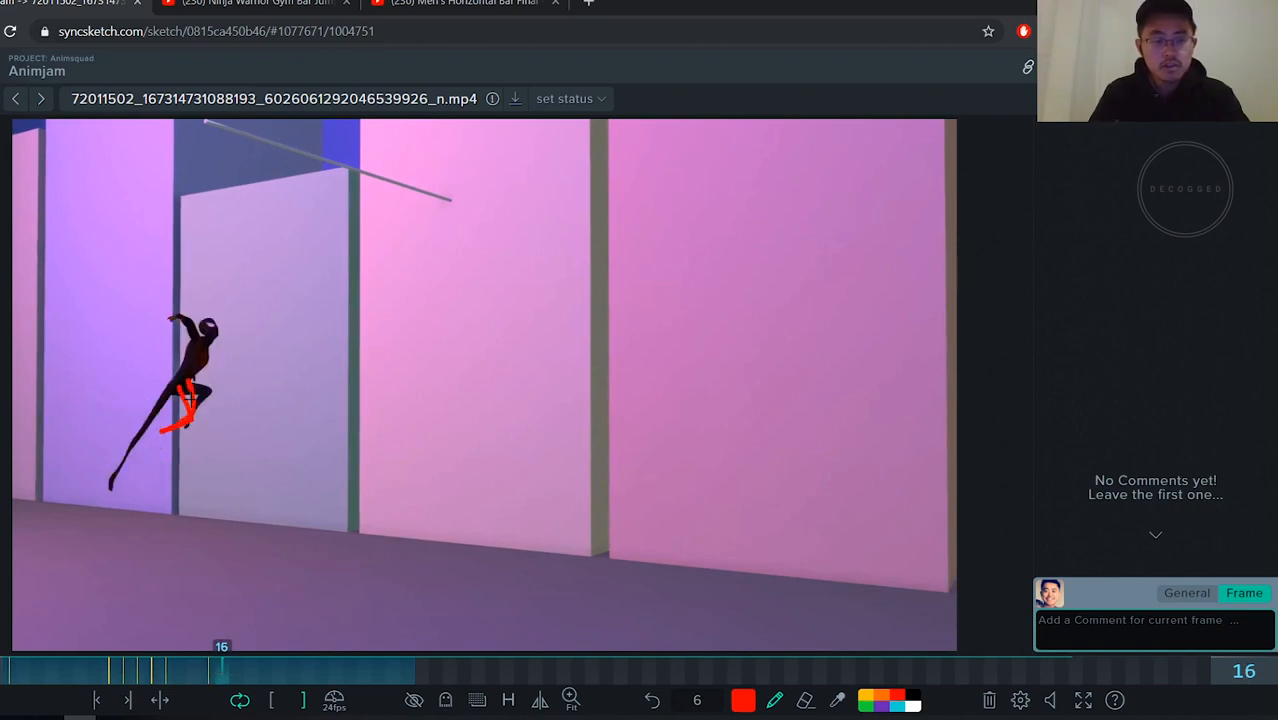
# On frame 17, sketch the legs whipping out behind the body in red
pyautogui.click(236, 668)
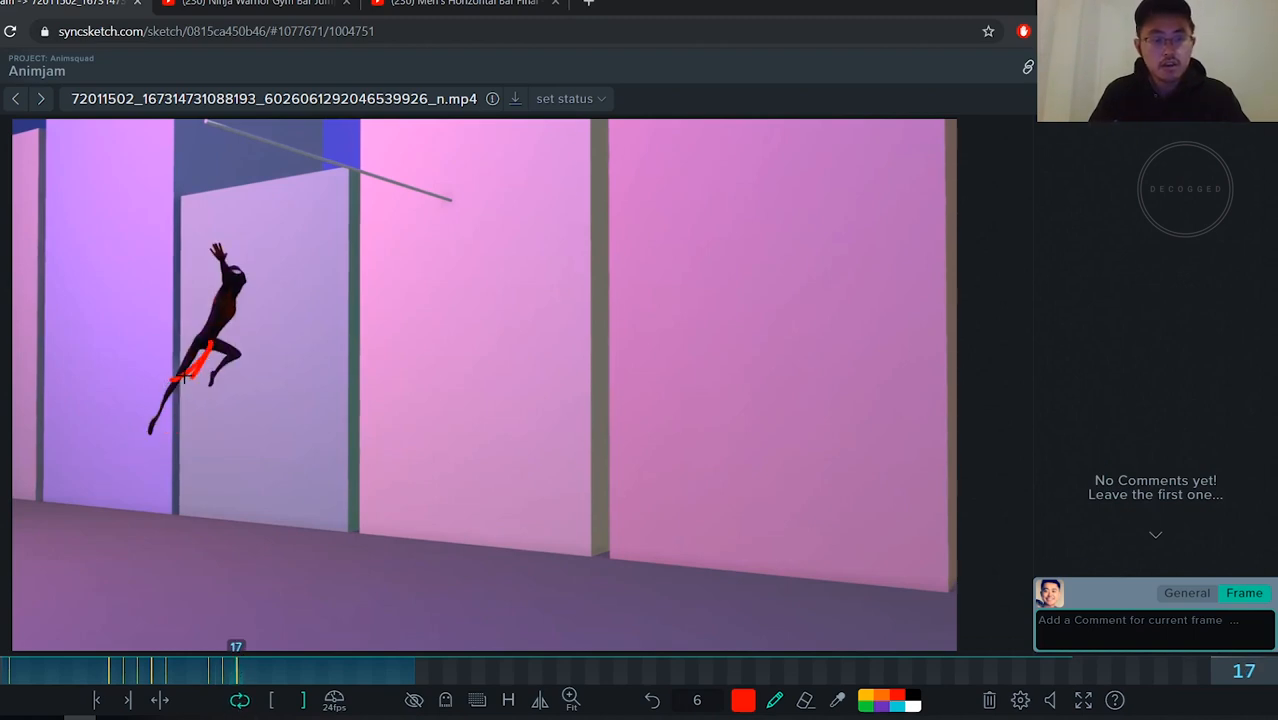
pyautogui.moveTo(206, 344); pyautogui.dragTo(150, 380)
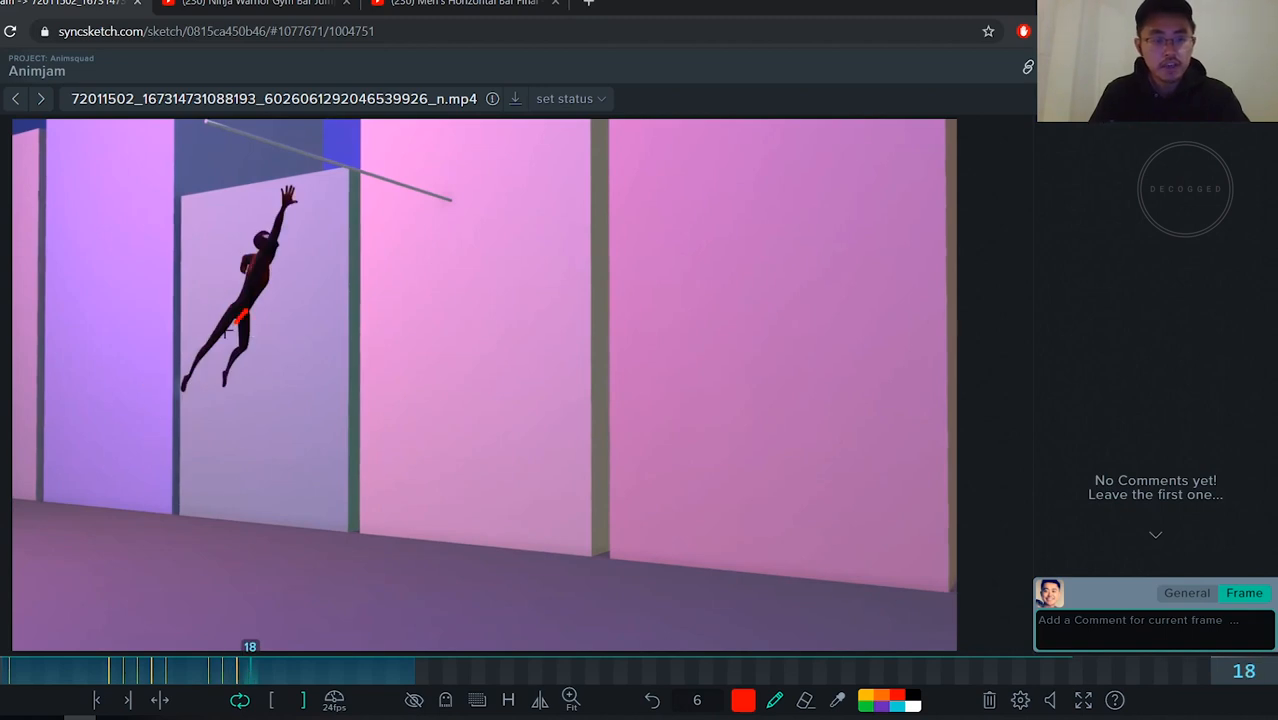
pyautogui.moveTo(244, 316); pyautogui.dragTo(170, 350)
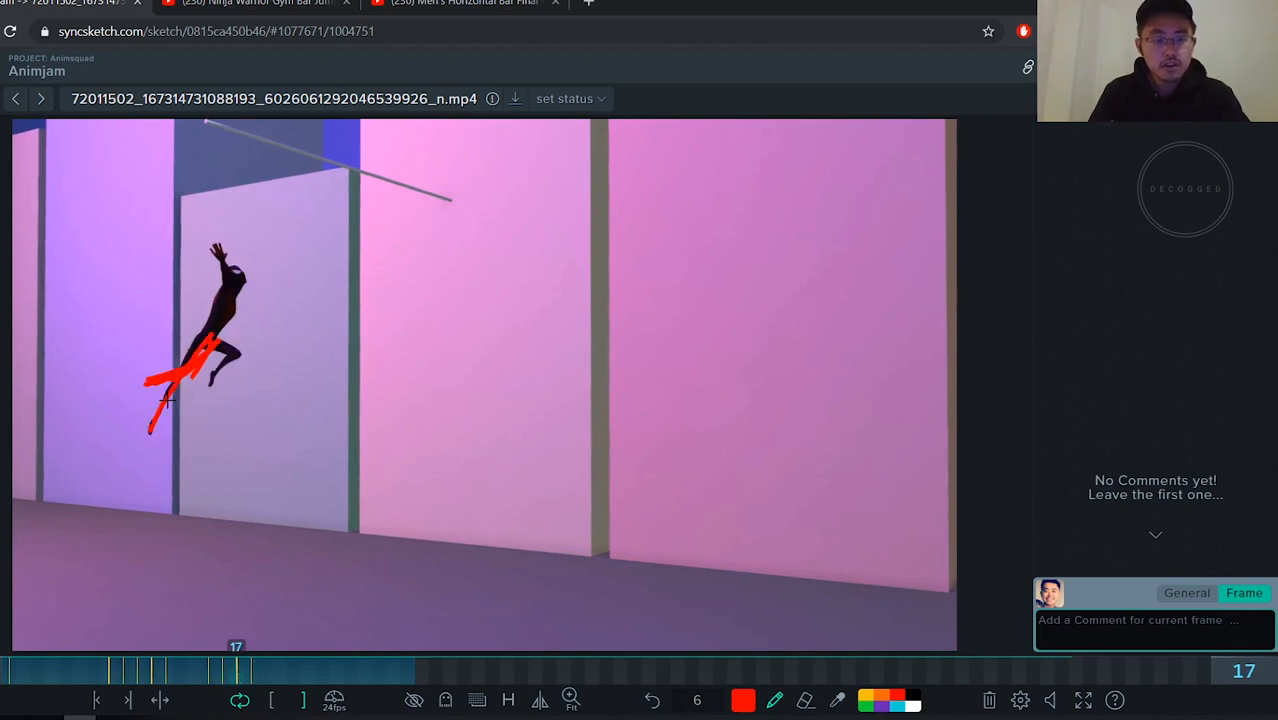
# Add the red leg-whip sketch on frame 19, check frame 20, and return to the crouched run-up
pyautogui.click(250, 668)
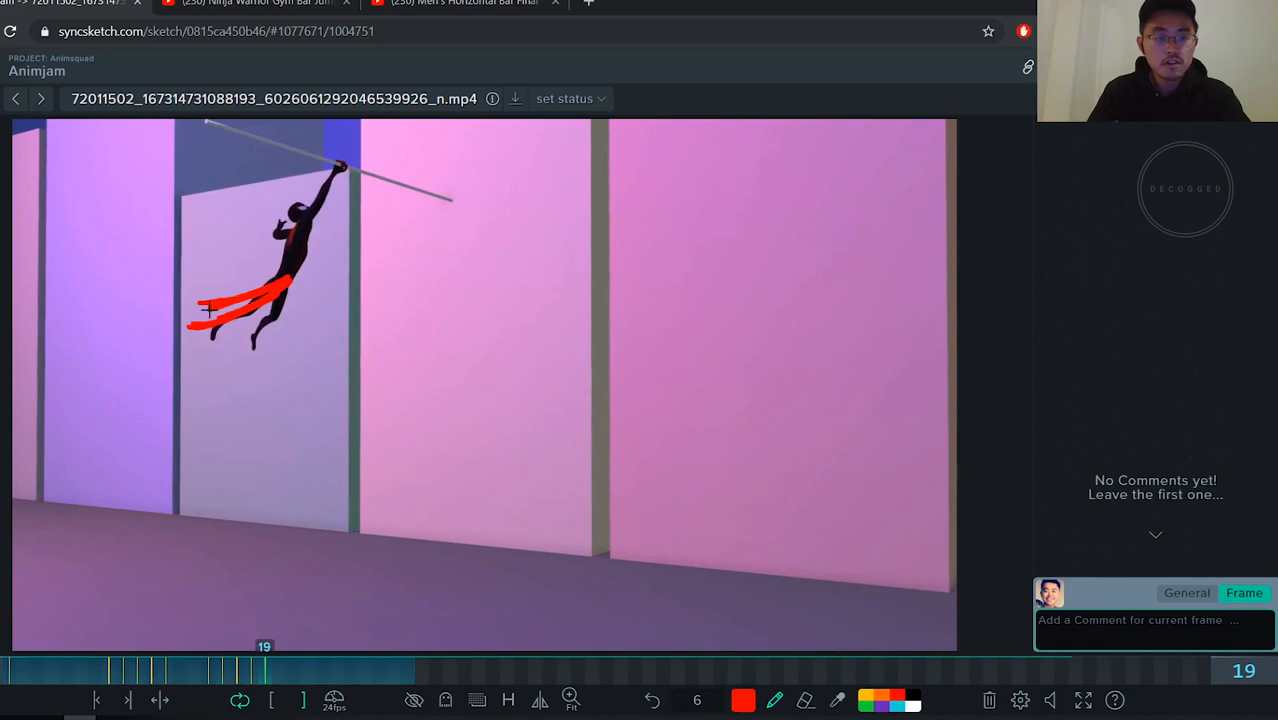
pyautogui.moveTo(264, 670); pyautogui.dragTo(238, 670)
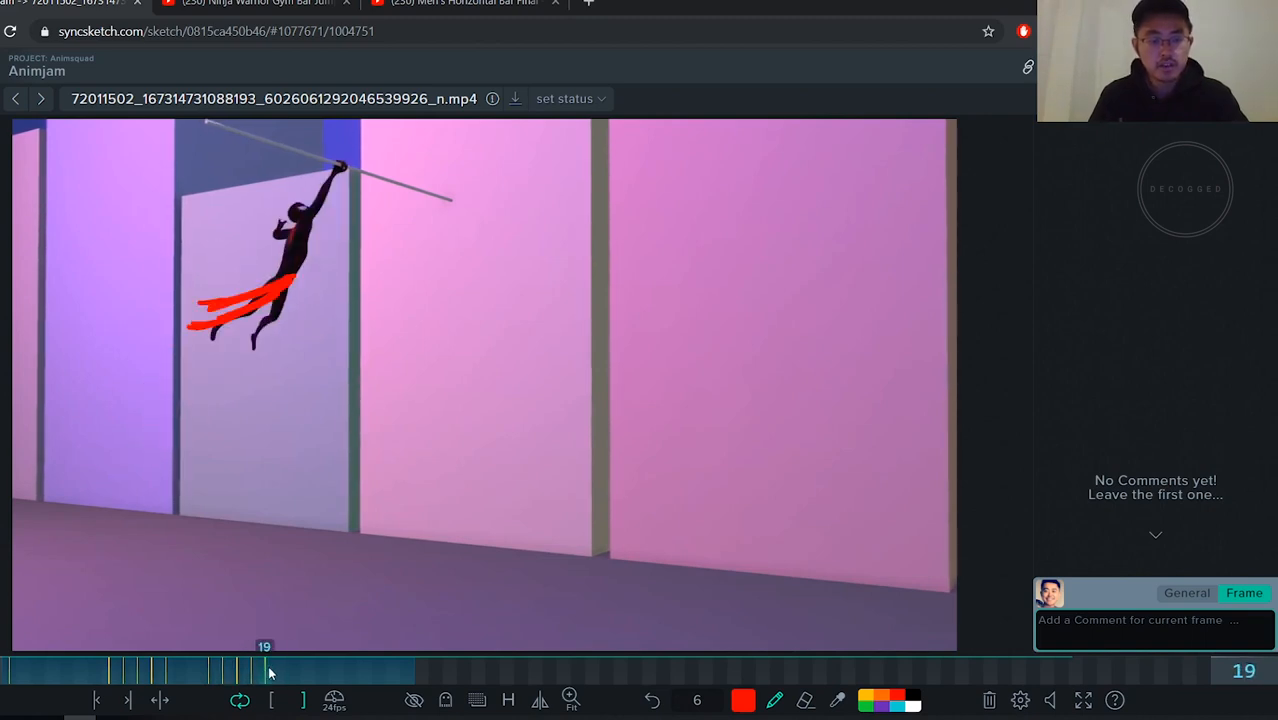
pyautogui.click(270, 670)
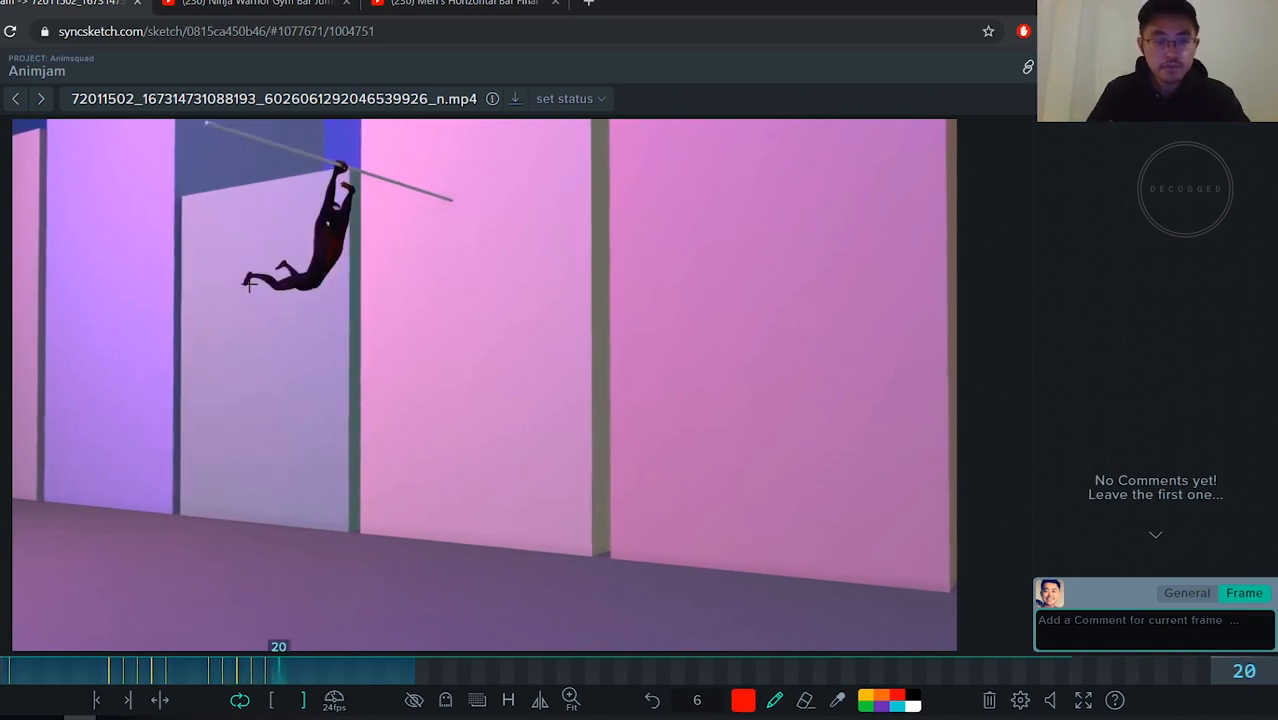
pyautogui.moveTo(244, 284); pyautogui.dragTo(310, 256)
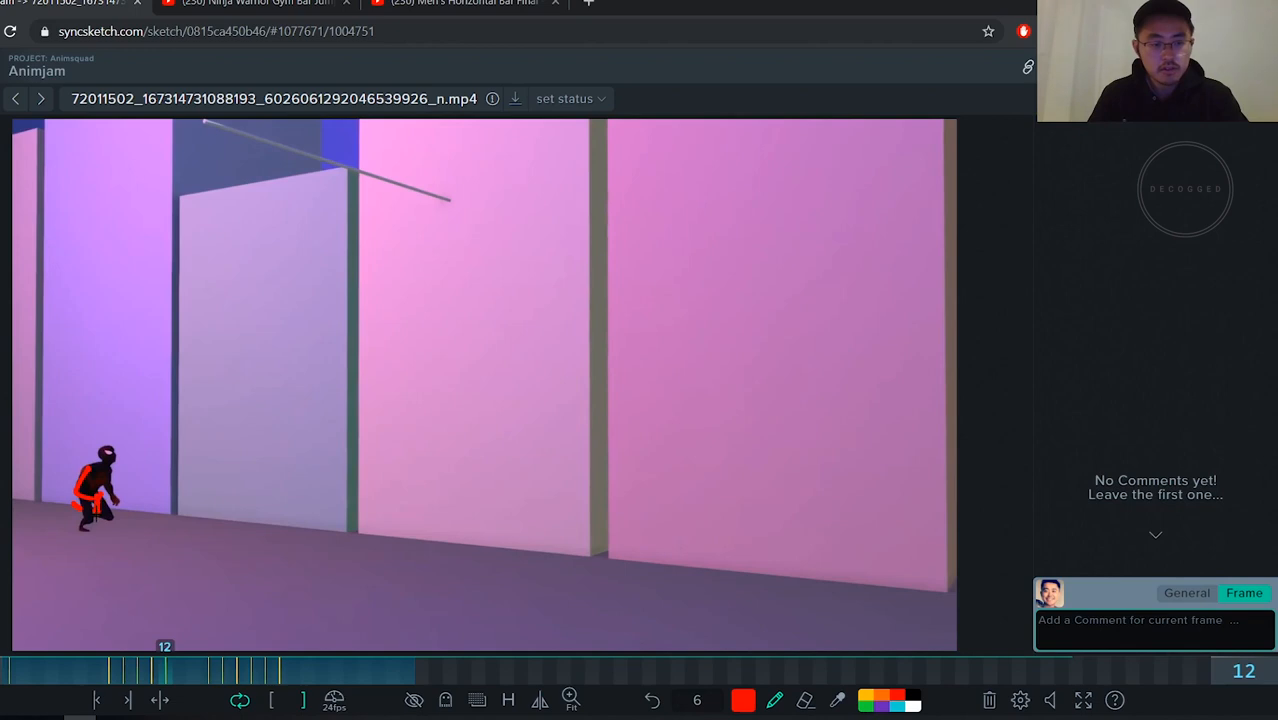
# Review the sketched frames 14, 16 and 19, then hide the draw-overs
pyautogui.click(178, 672)
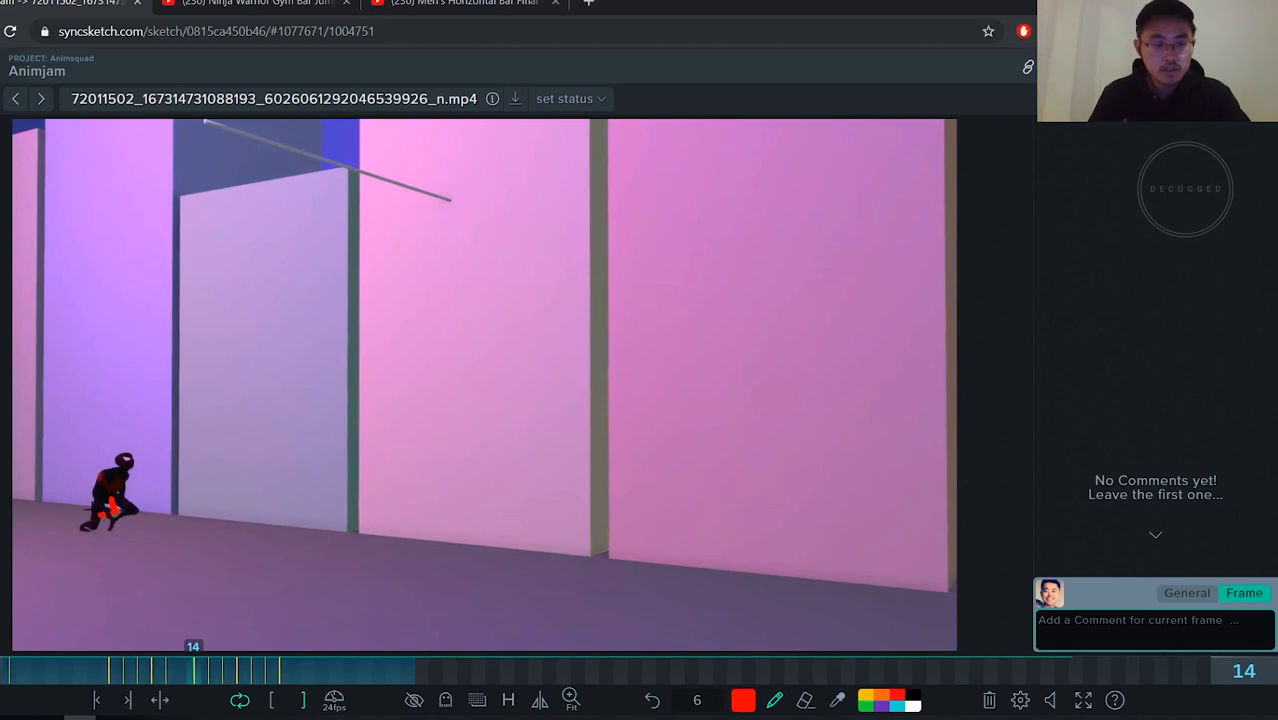
pyautogui.click(182, 670)
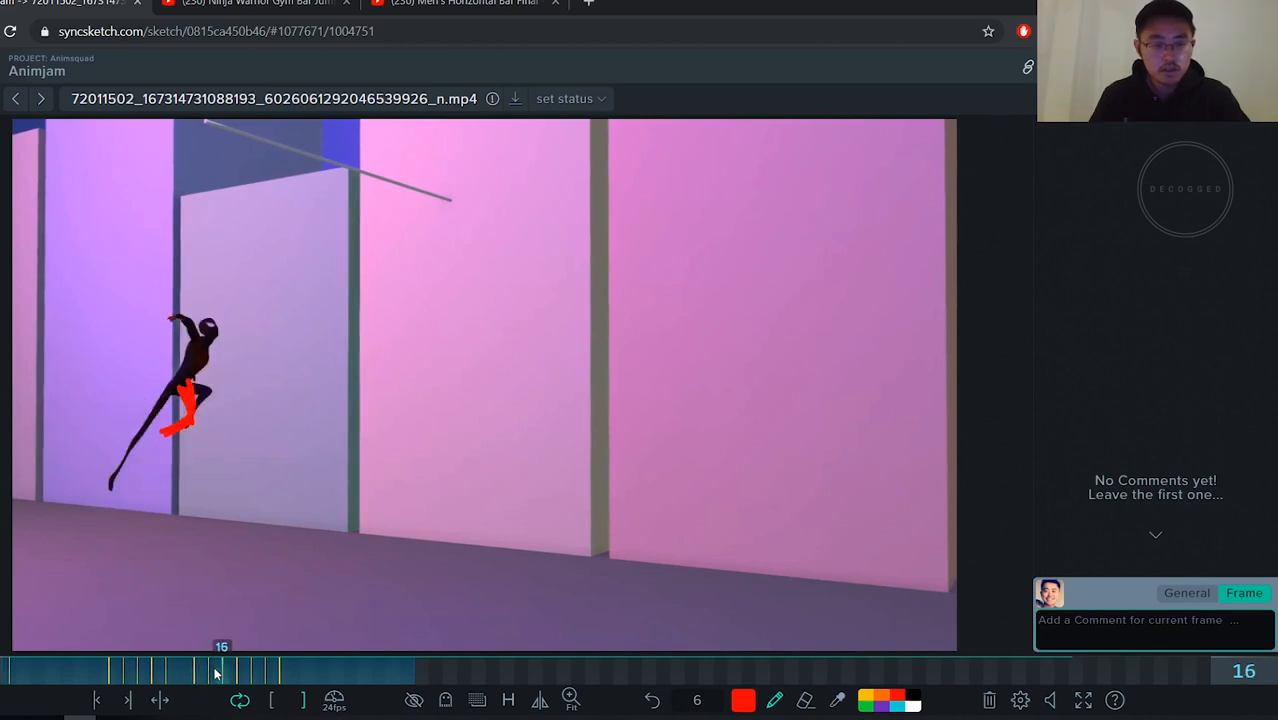
pyautogui.click(208, 670)
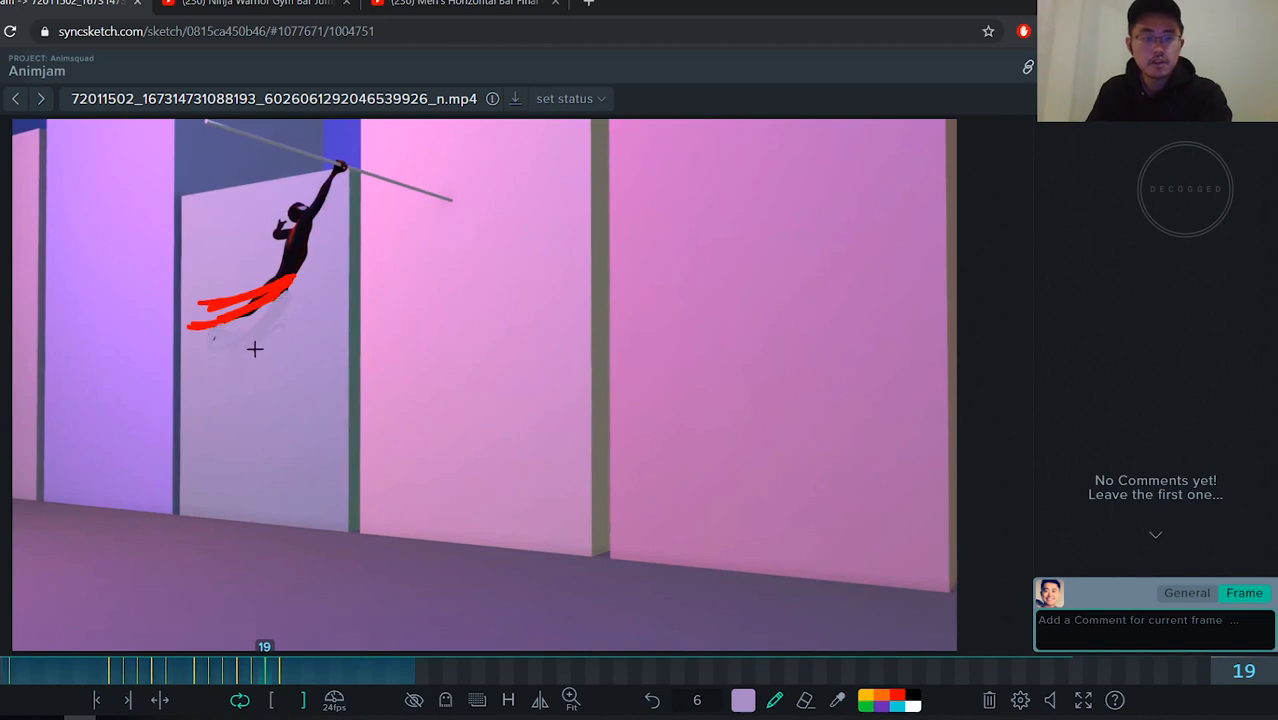
pyautogui.click(156, 670)
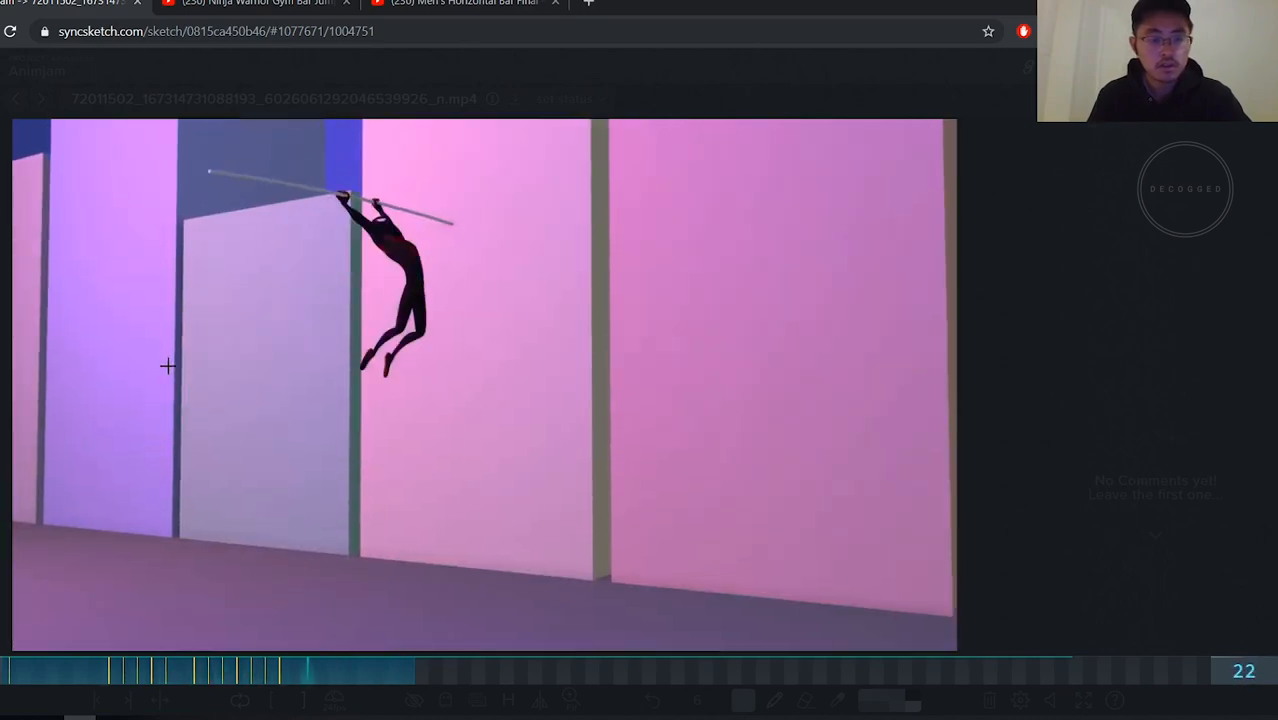
# Replay the plain leap frames from the clip start and settle on frame 18
pyautogui.click(292, 664)
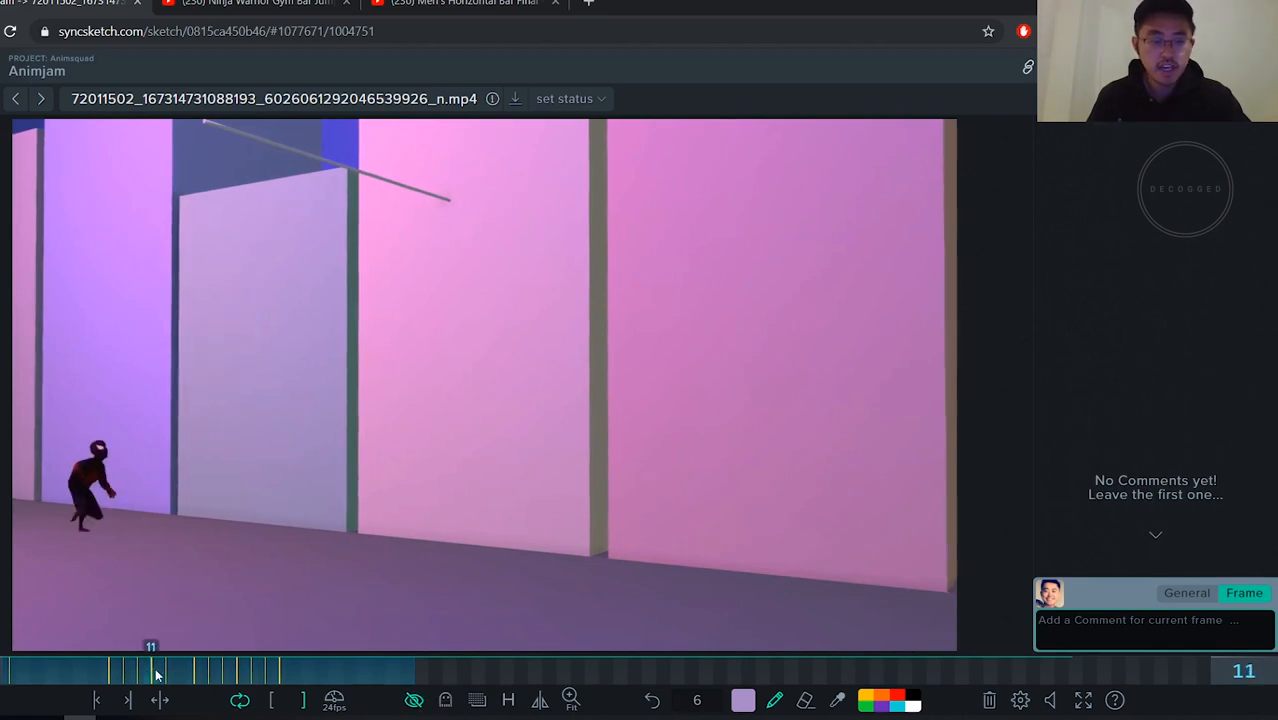
pyautogui.moveTo(156, 670); pyautogui.dragTo(248, 670)
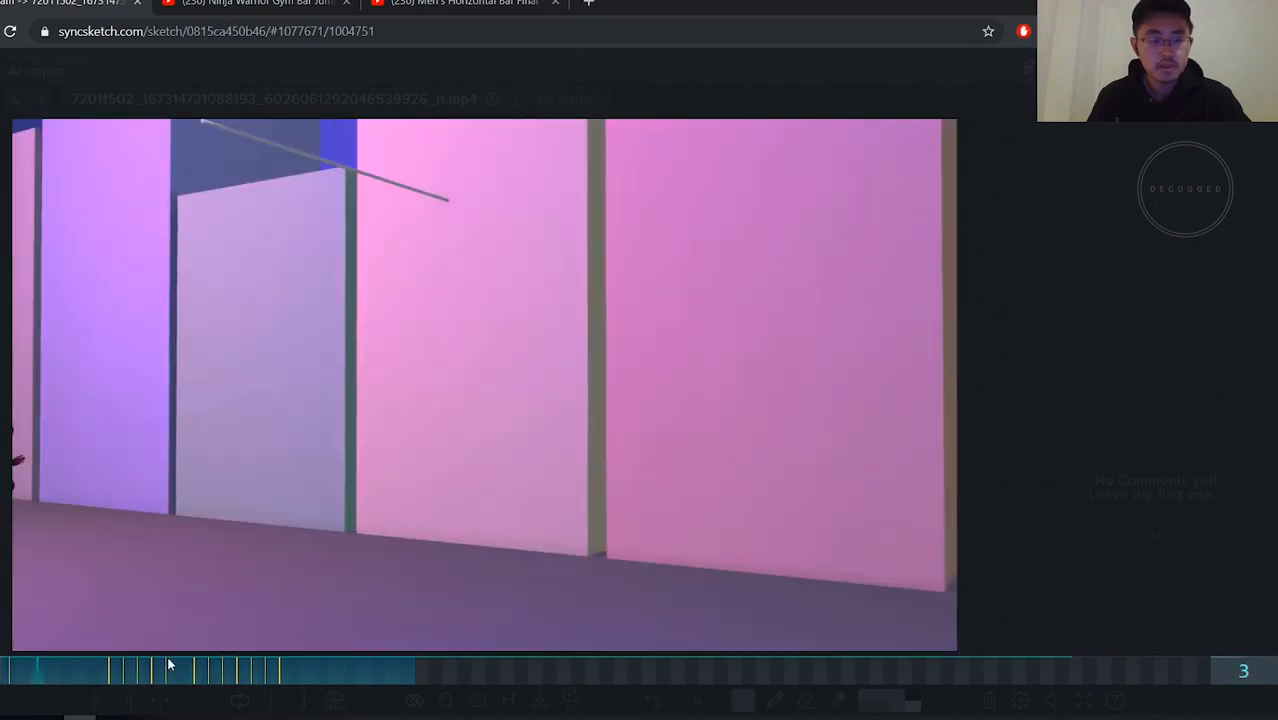
pyautogui.click(212, 668)
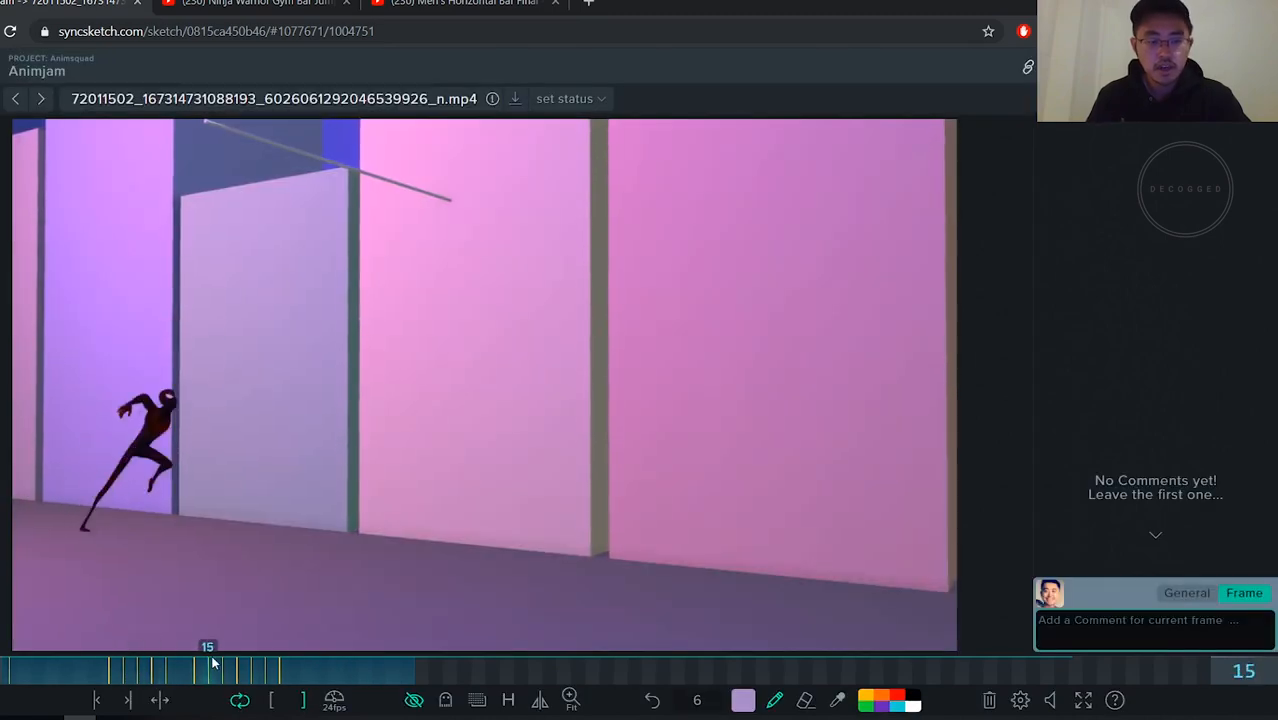
pyautogui.moveTo(208, 670); pyautogui.dragTo(148, 670)
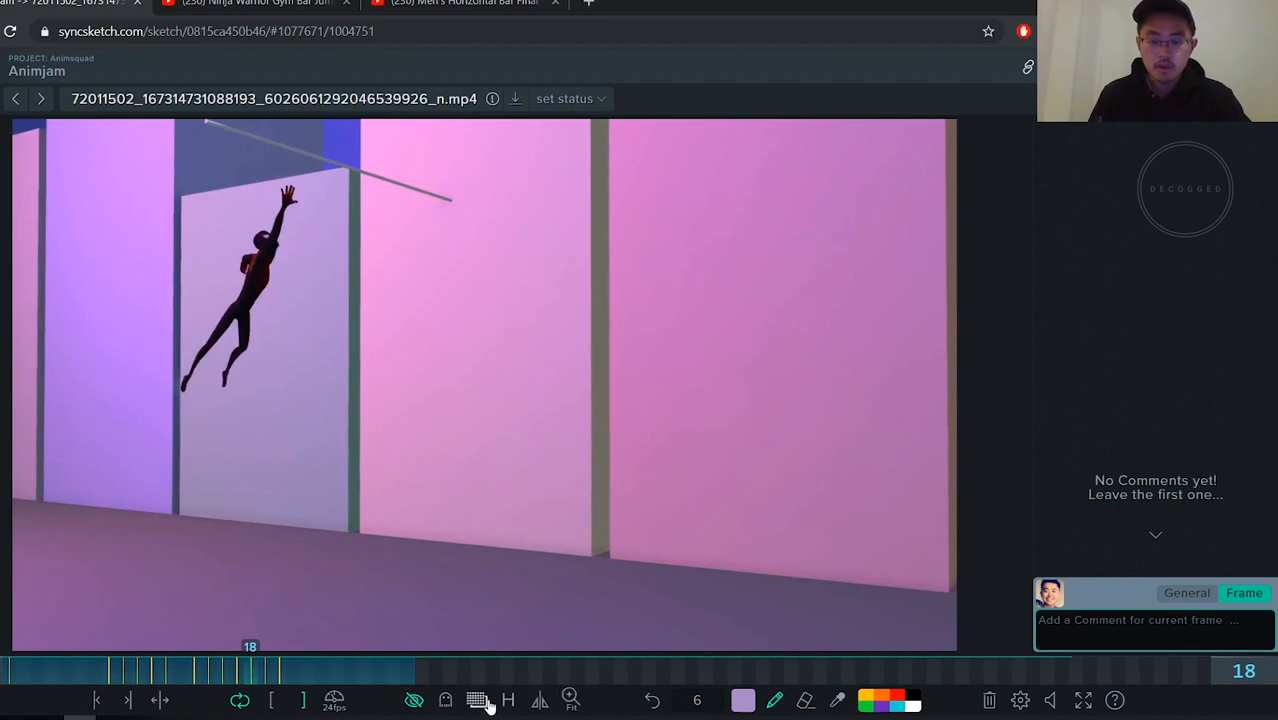
# Check frames 16 and 19, then try to draw on frame 18, raising the 'Sketches hidden' prompt
pyautogui.click(222, 670)
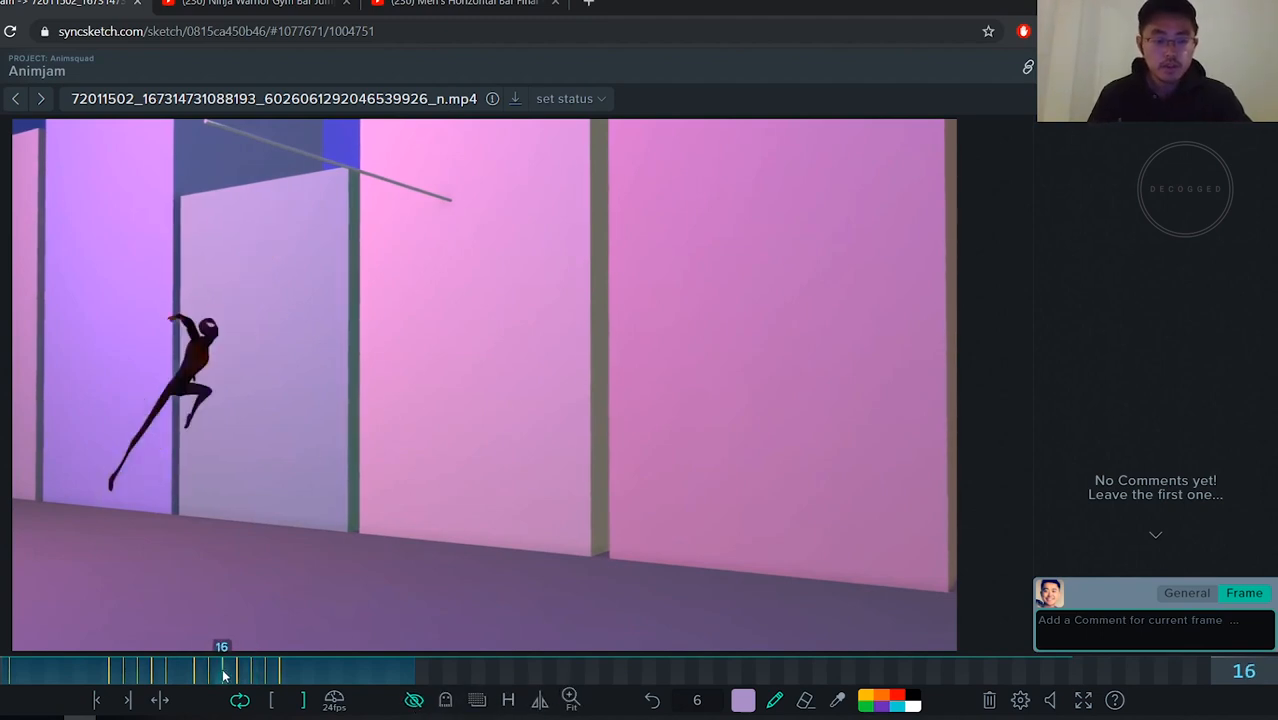
pyautogui.moveTo(222, 670); pyautogui.dragTo(264, 670)
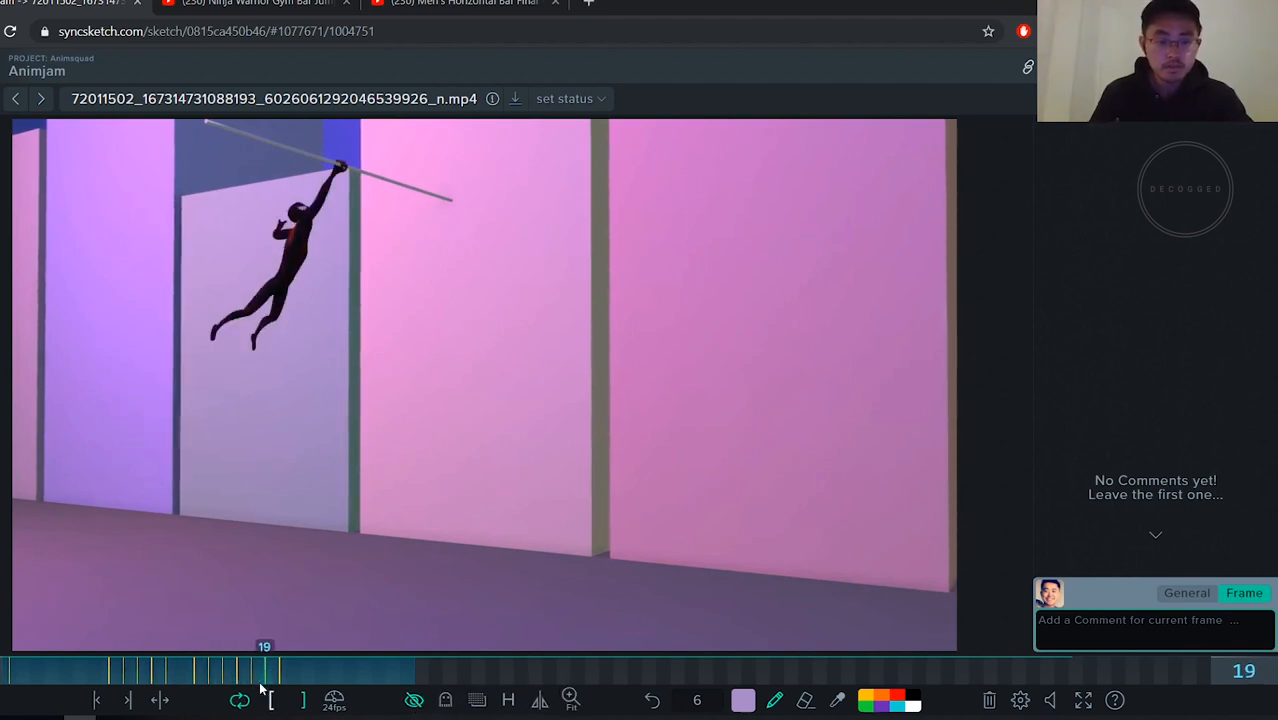
pyautogui.click(96, 700)
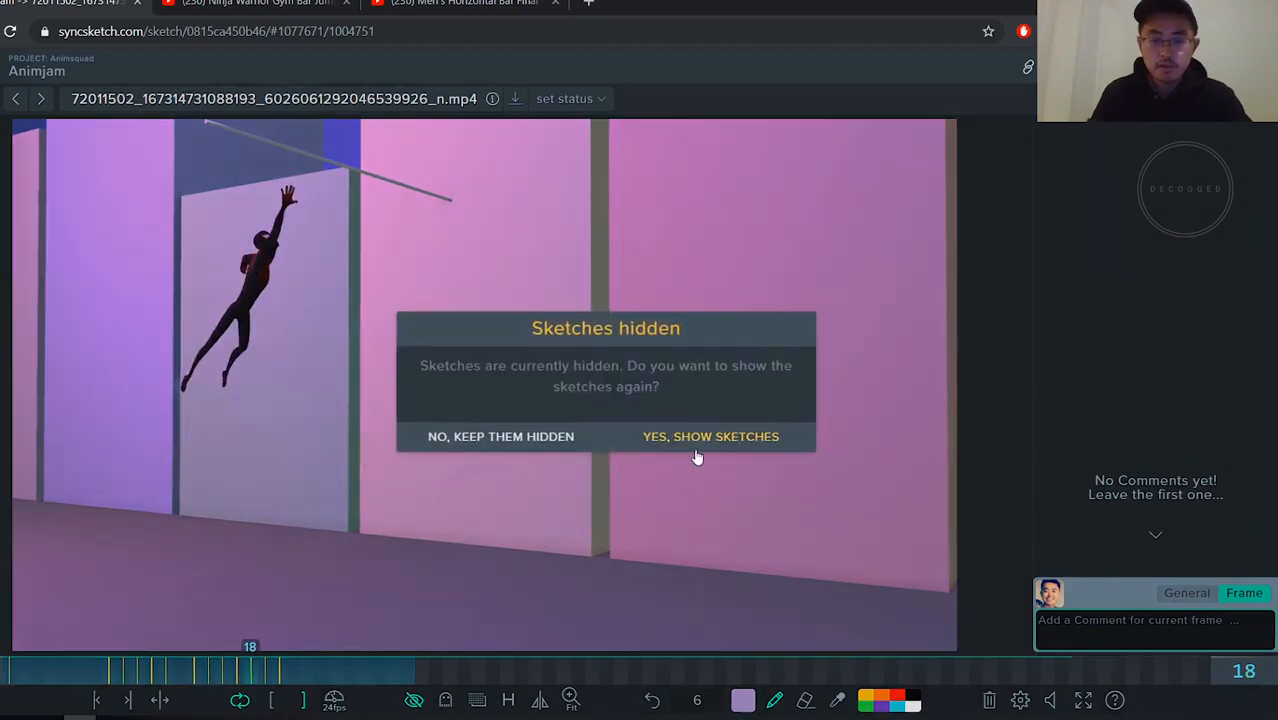
# Show the hidden sketches again and add red upper-body strokes on frame 19
pyautogui.click(710, 436)
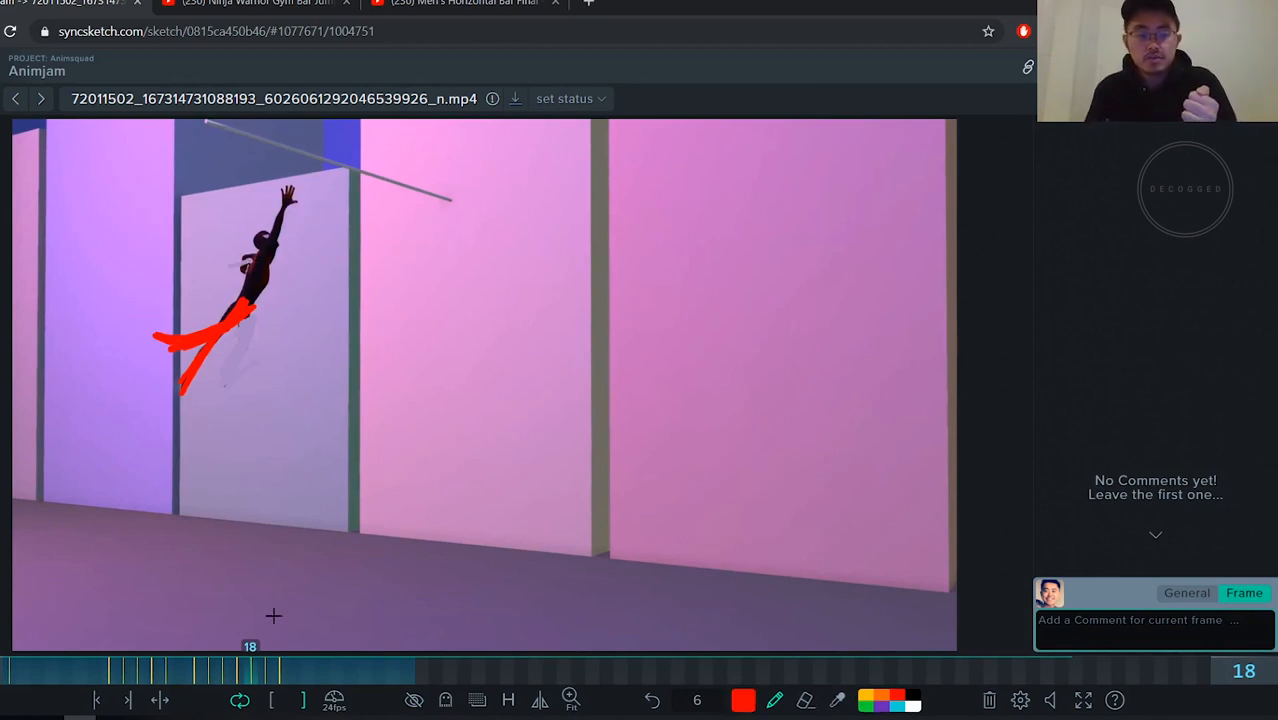
pyautogui.moveTo(268, 418)
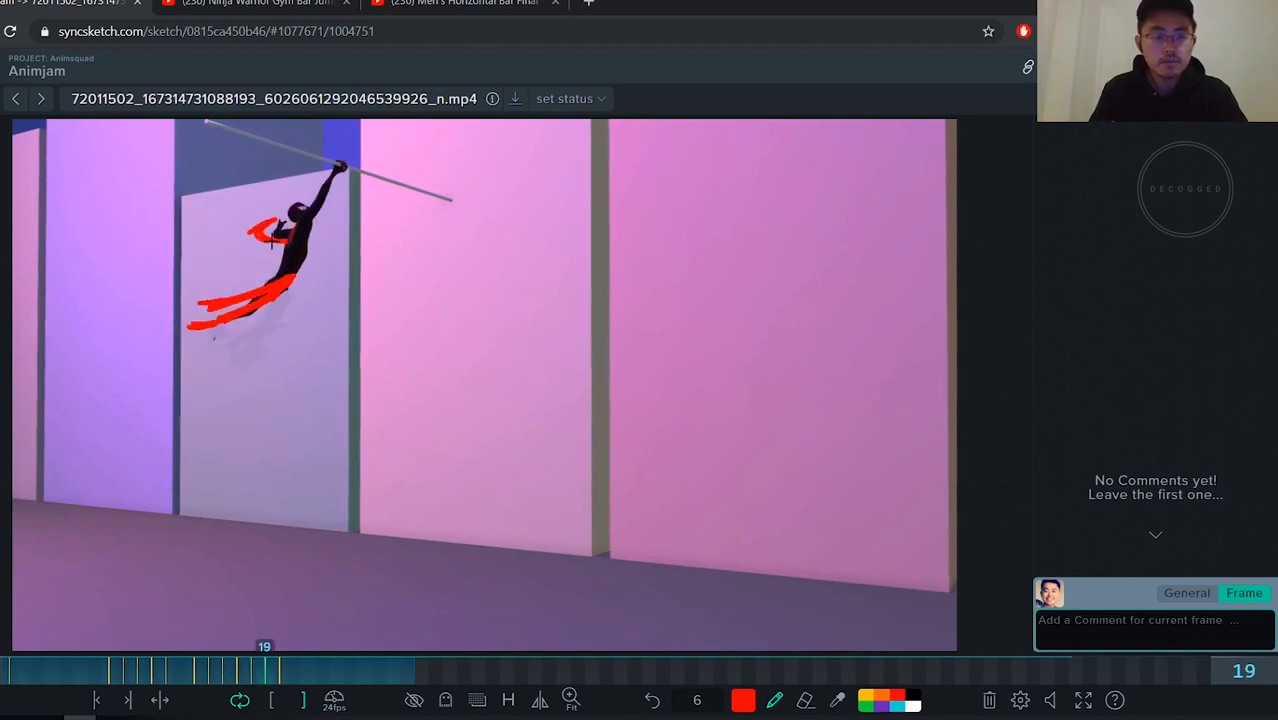
pyautogui.click(222, 668)
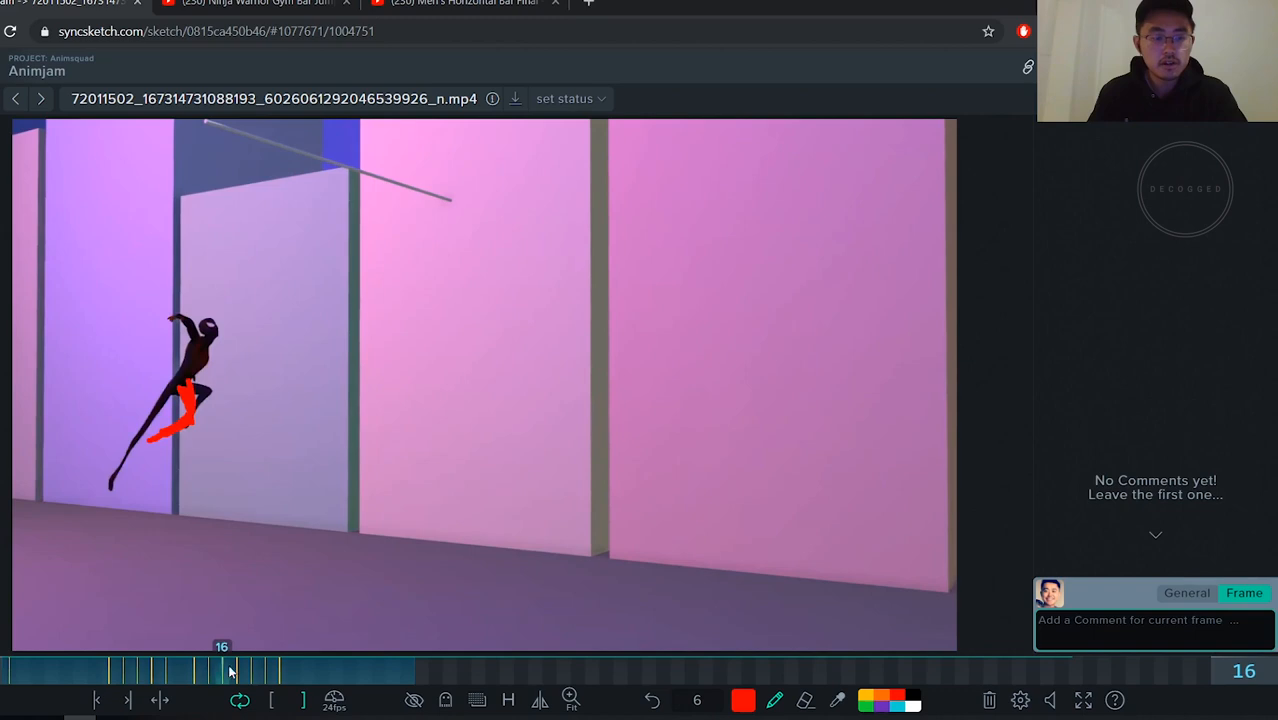
pyautogui.click(238, 668)
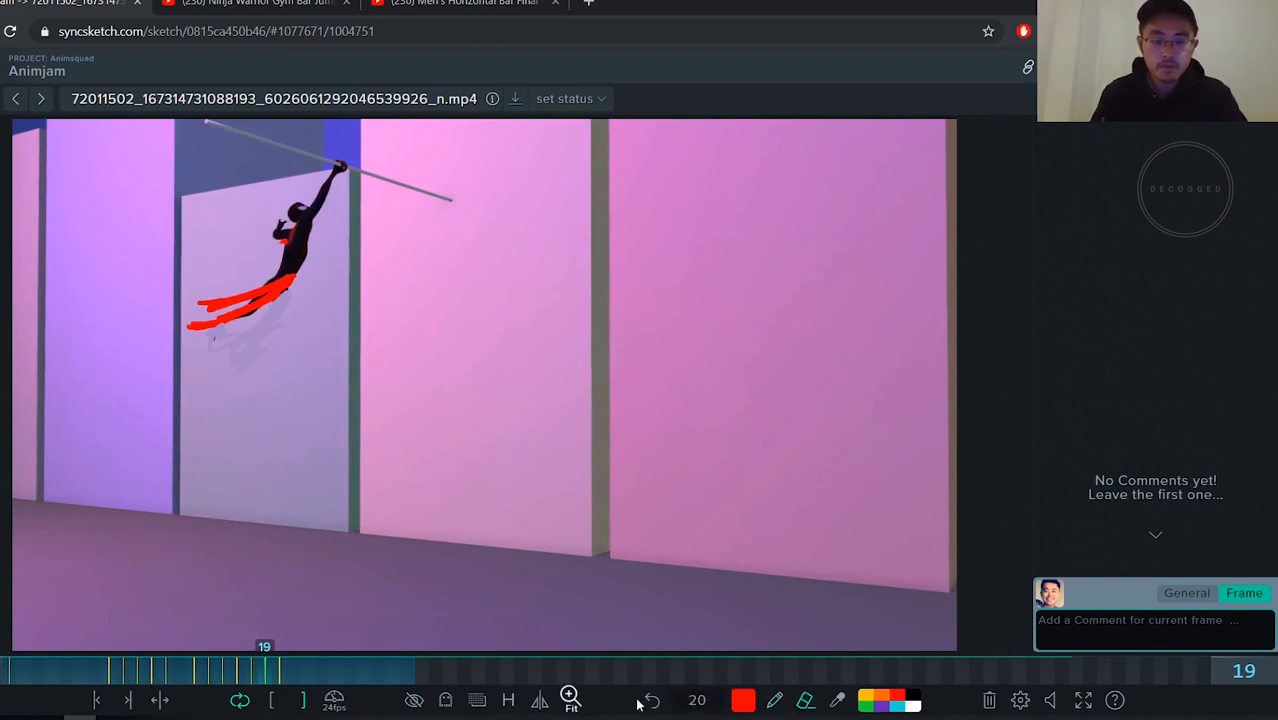
pyautogui.moveTo(730, 688)
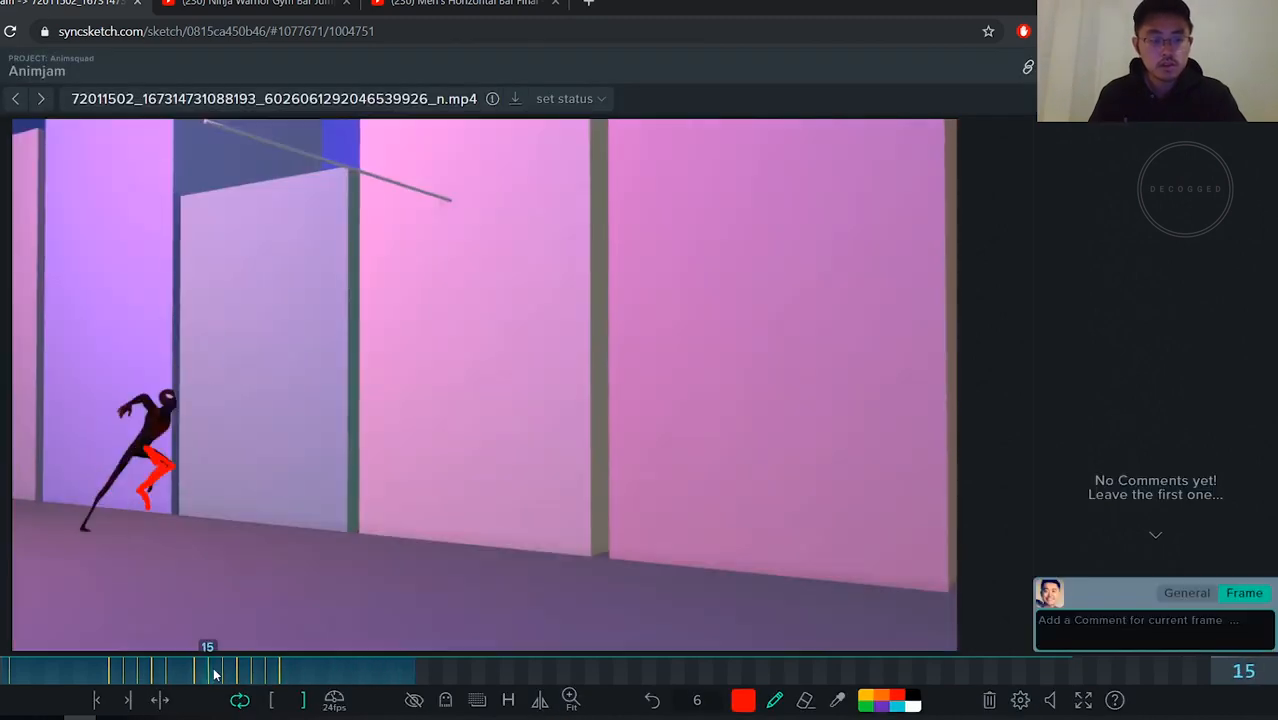
pyautogui.moveTo(212, 670); pyautogui.dragTo(240, 670)
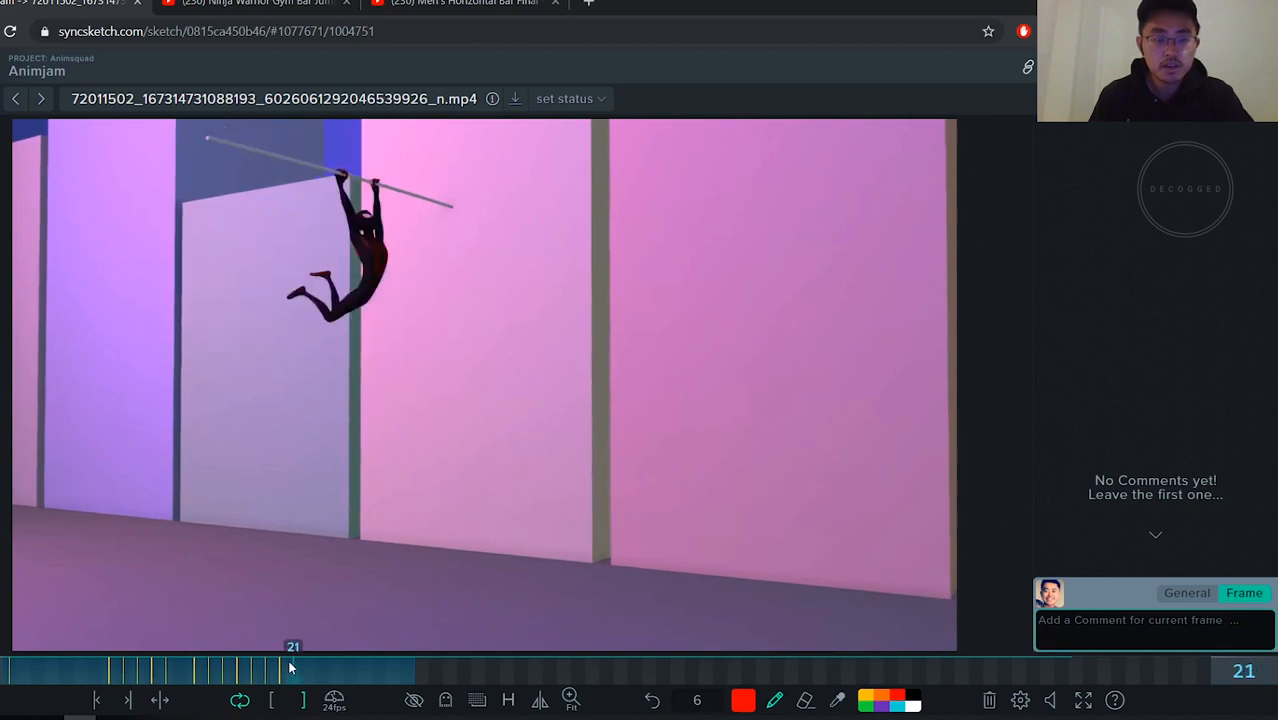
# Sketch the curled crunch on frame 20, review frames 19 and 18, then jump later into the swing
pyautogui.click(280, 664)
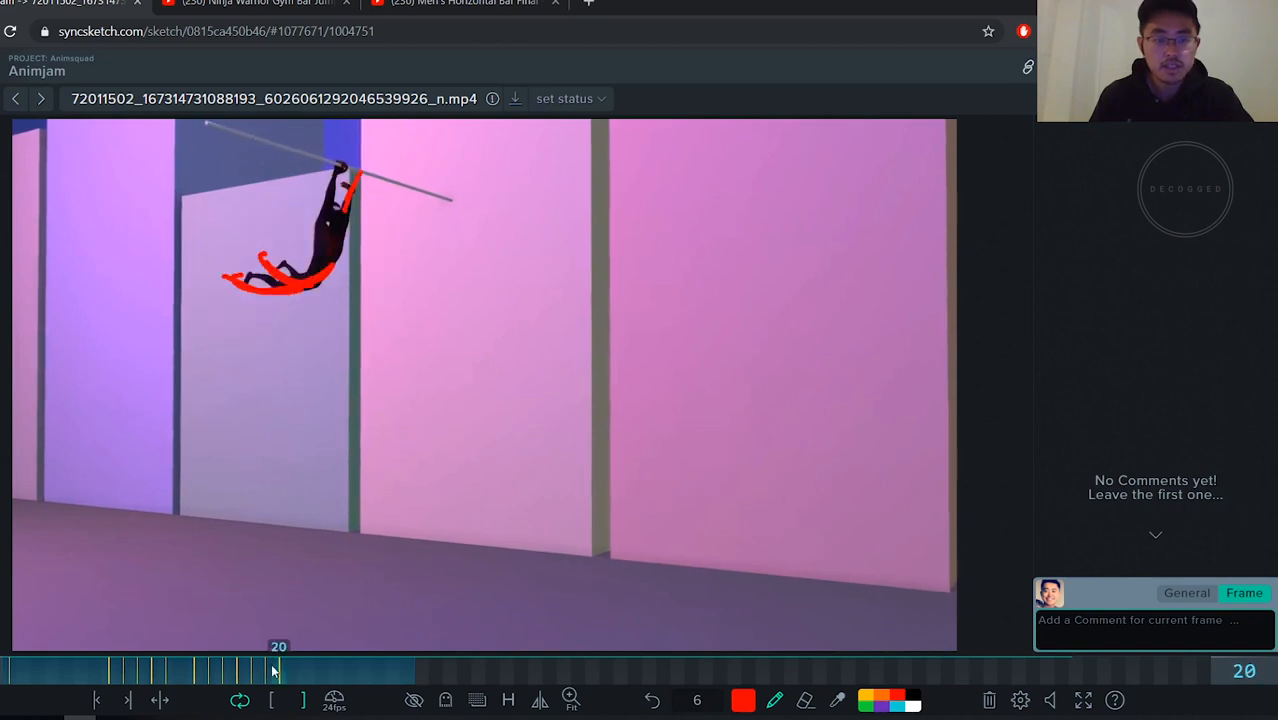
pyautogui.click(276, 668)
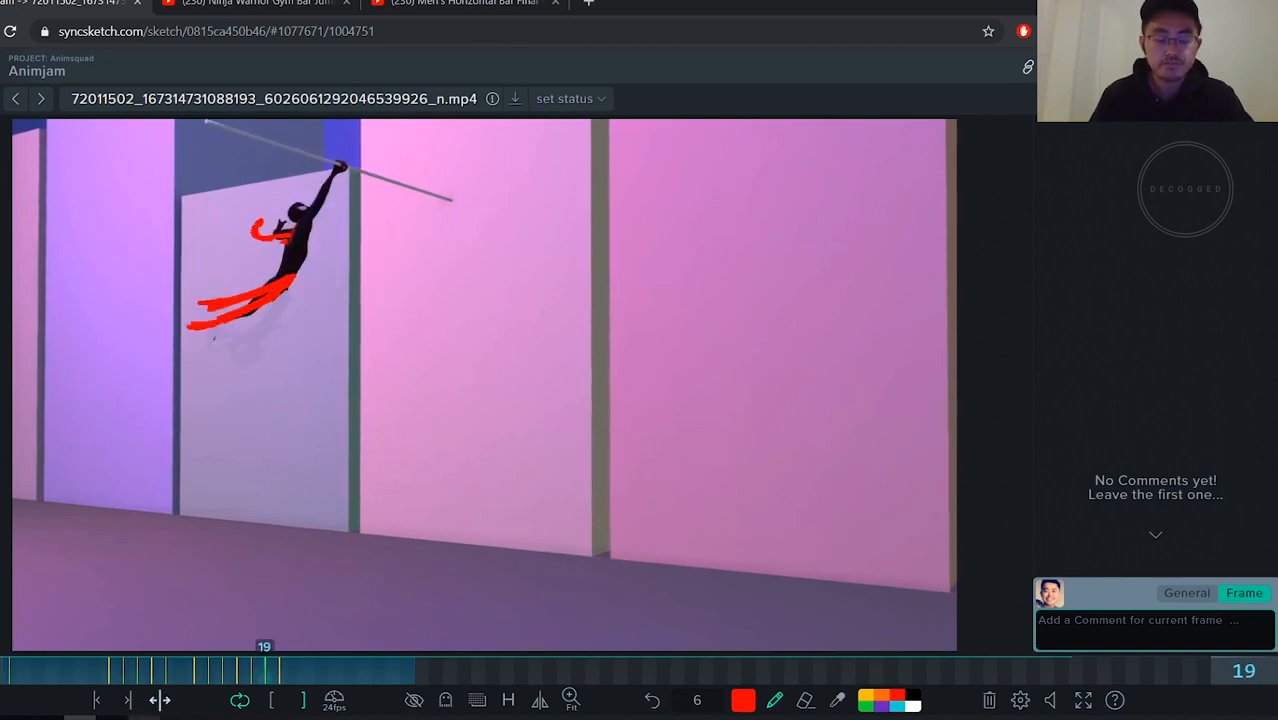
pyautogui.click(248, 664)
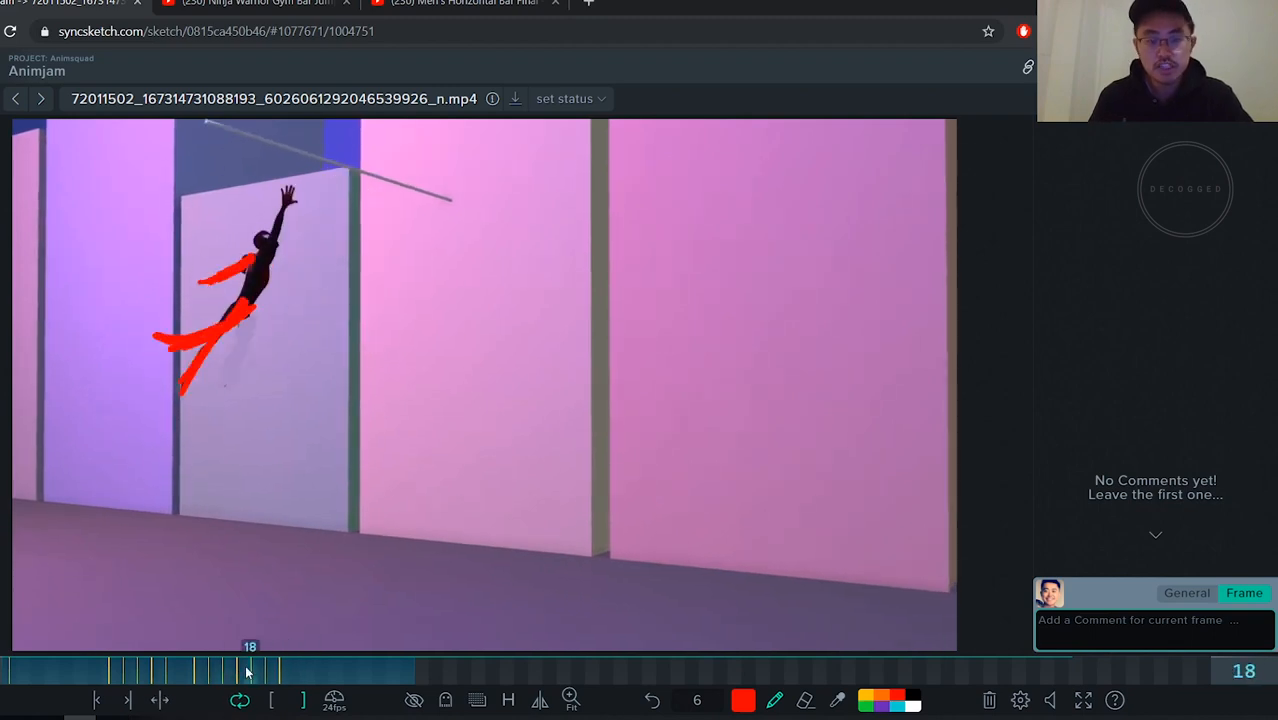
pyautogui.click(404, 672)
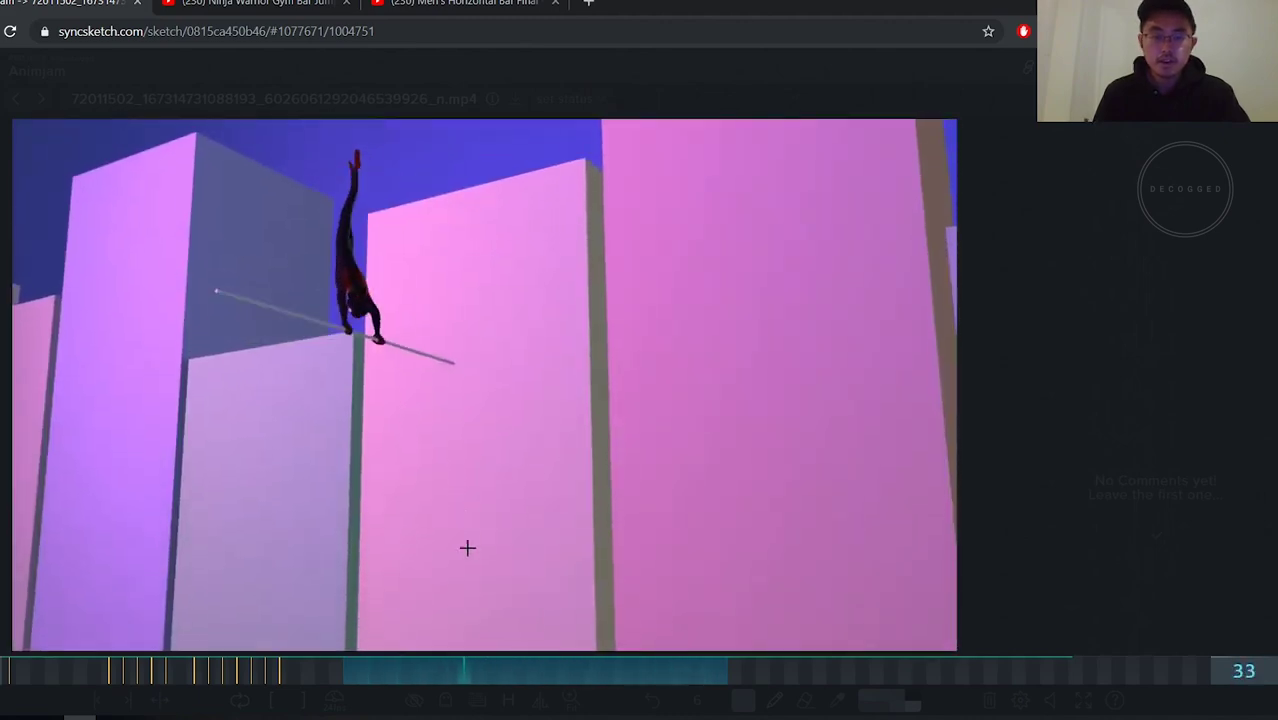
# Scrub forward to the upside-down flip high above the pole and pause there
pyautogui.click(404, 670)
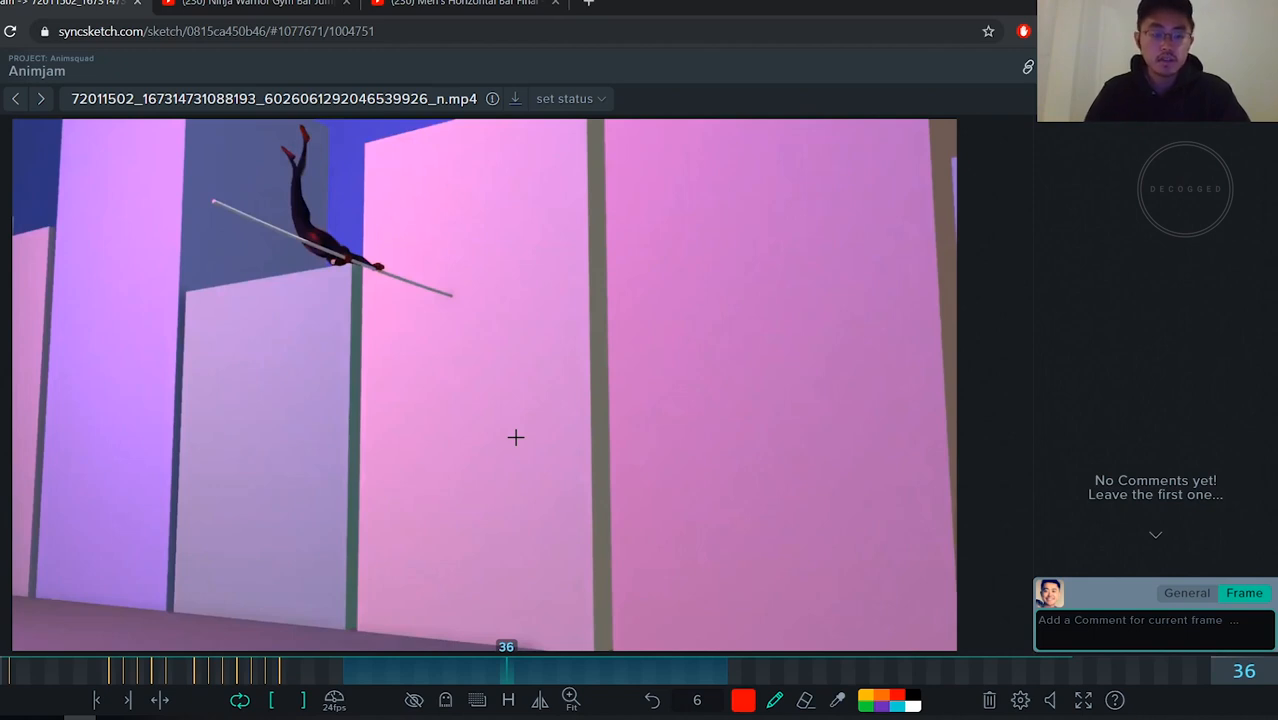
pyautogui.moveTo(426, 668)
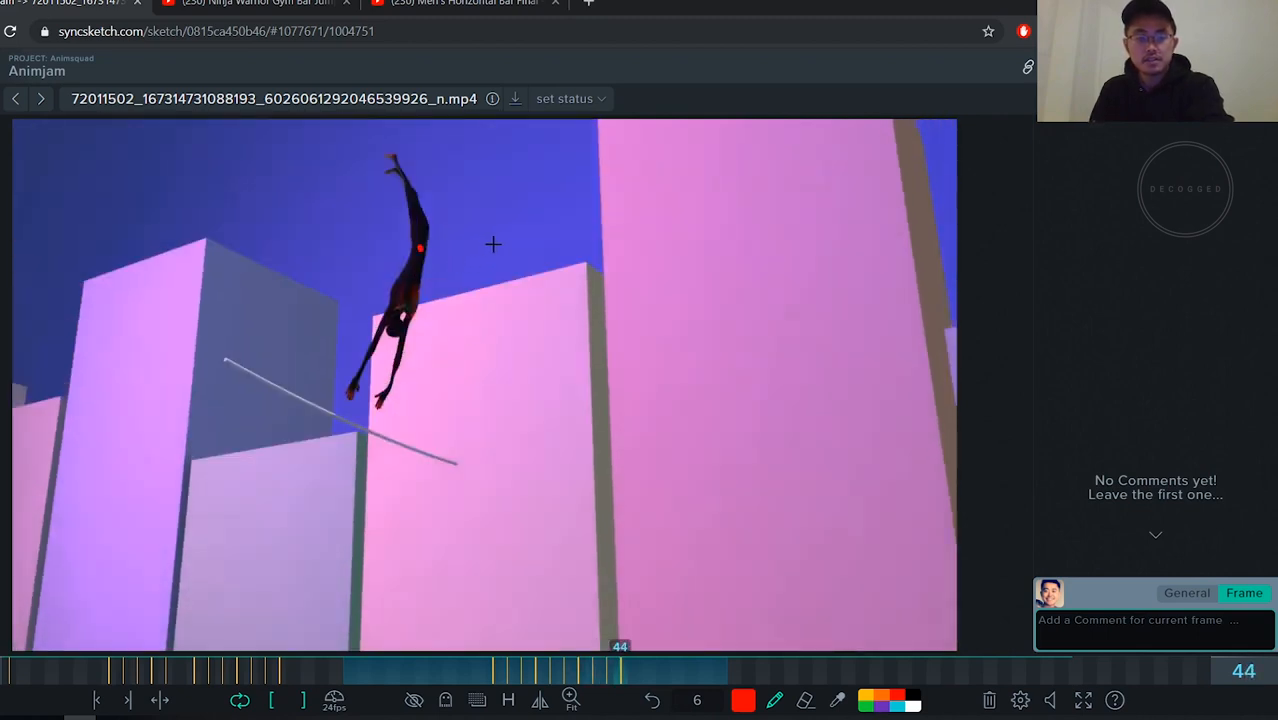
# Draw a red arc on frame 44 tracing the legs' whip path, then step back to frame 42
pyautogui.moveTo(490, 244); pyautogui.dragTo(426, 476)
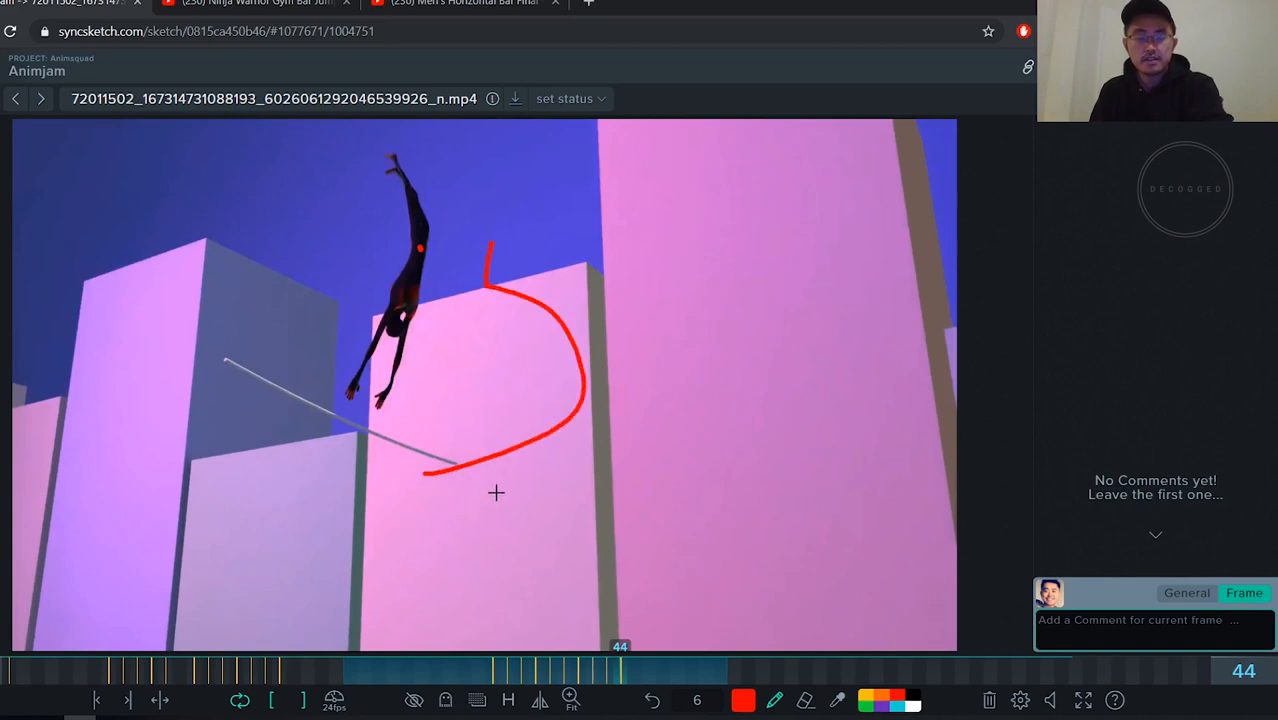
pyautogui.moveTo(504, 398)
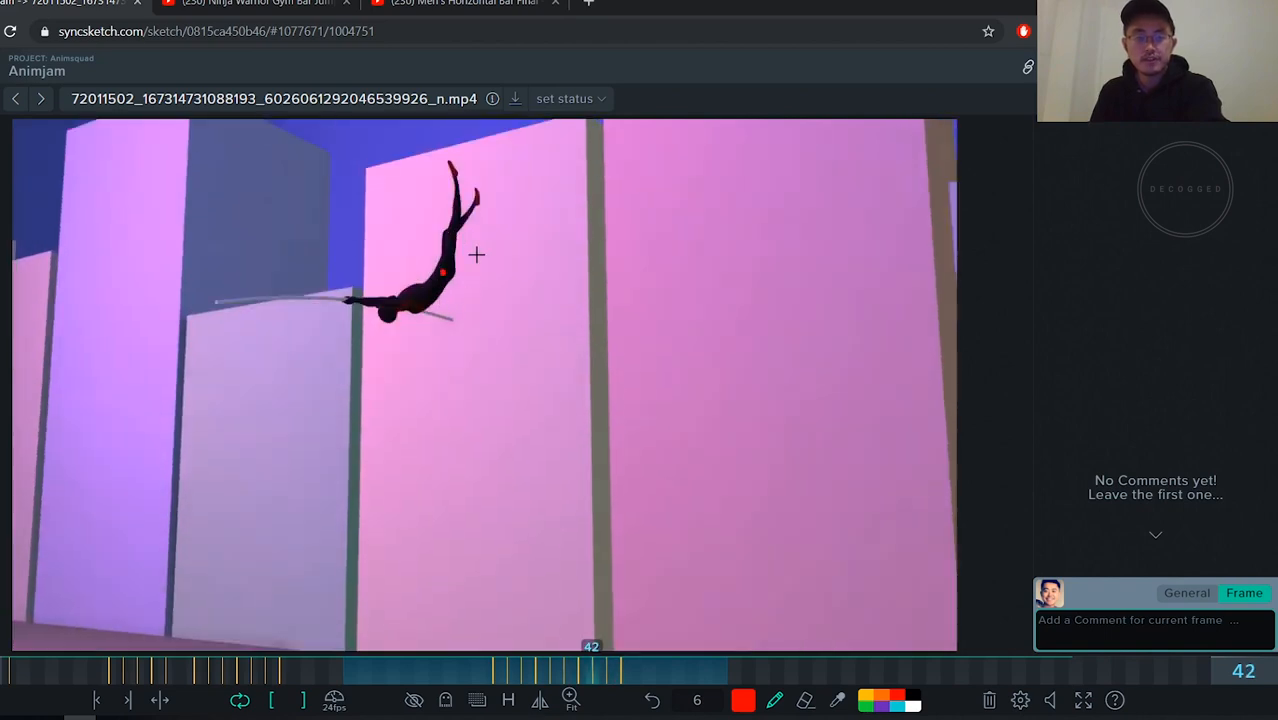
pyautogui.moveTo(510, 210); pyautogui.dragTo(400, 520)
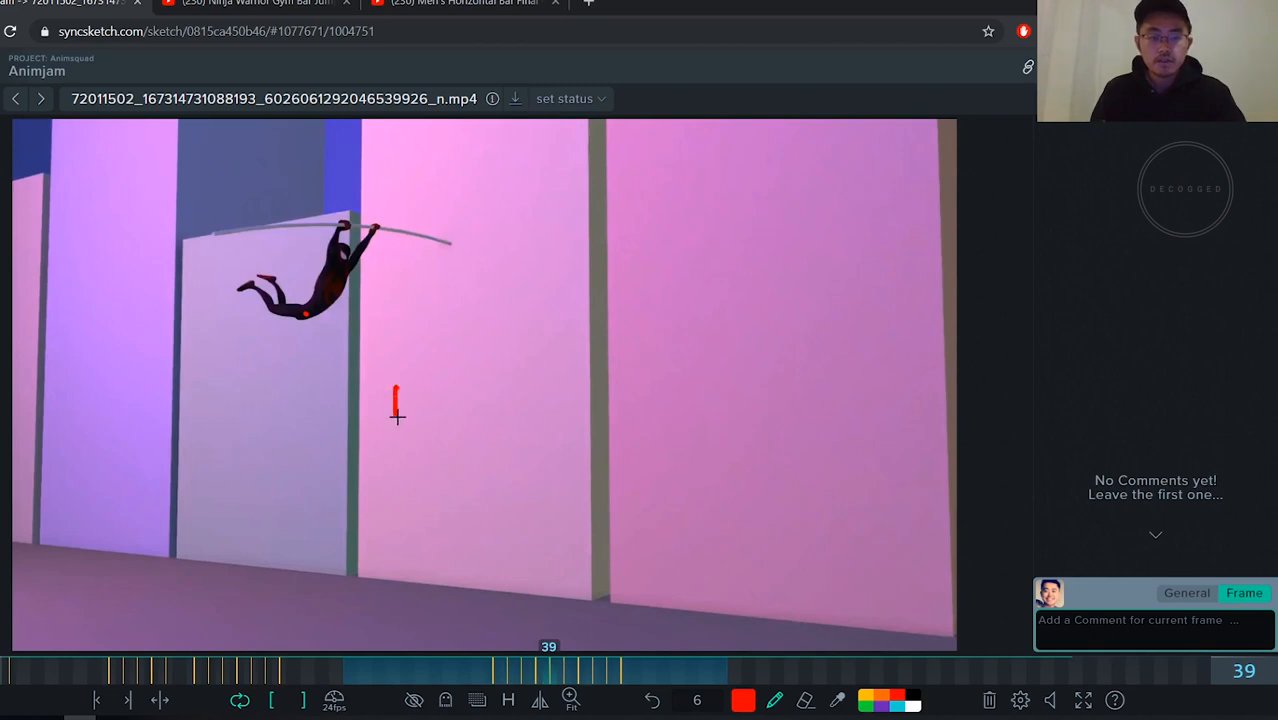
# Sketch two rows of red spacing ticks on frame 39, the lower row wider, checking frames 43–44 between strokes
pyautogui.moveTo(396, 400); pyautogui.dragTo(468, 400)
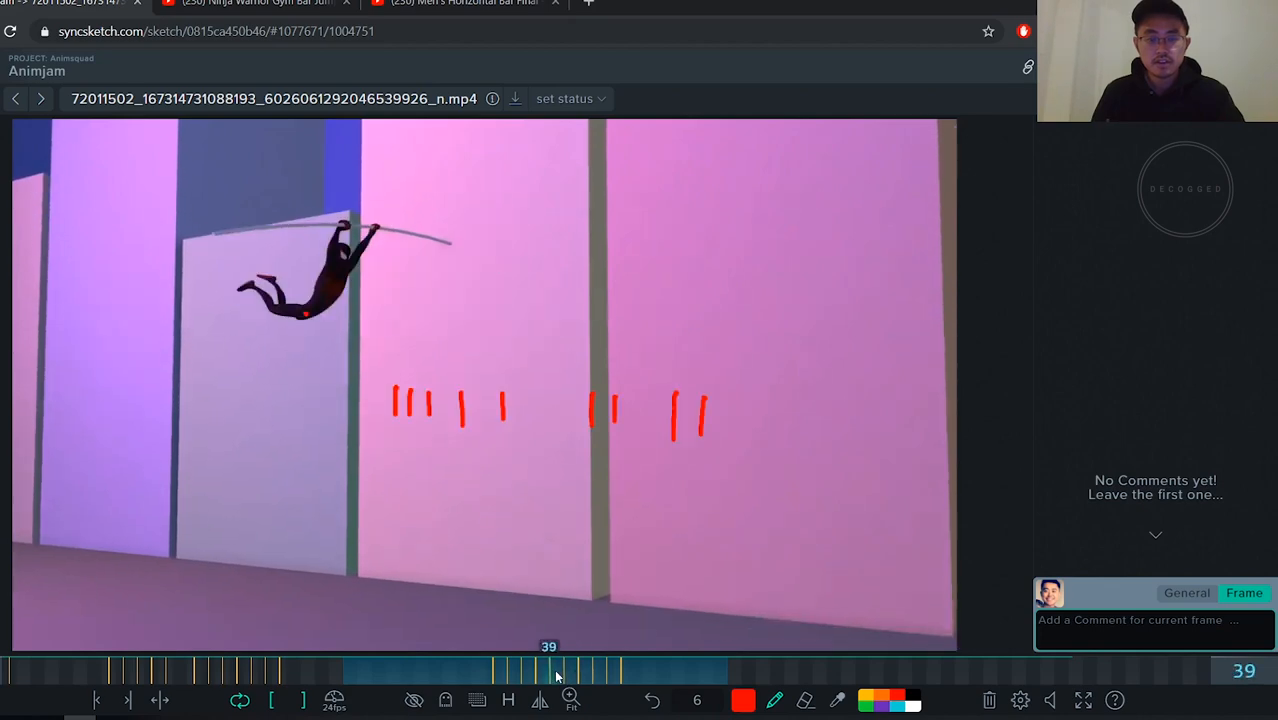
pyautogui.moveTo(556, 418)
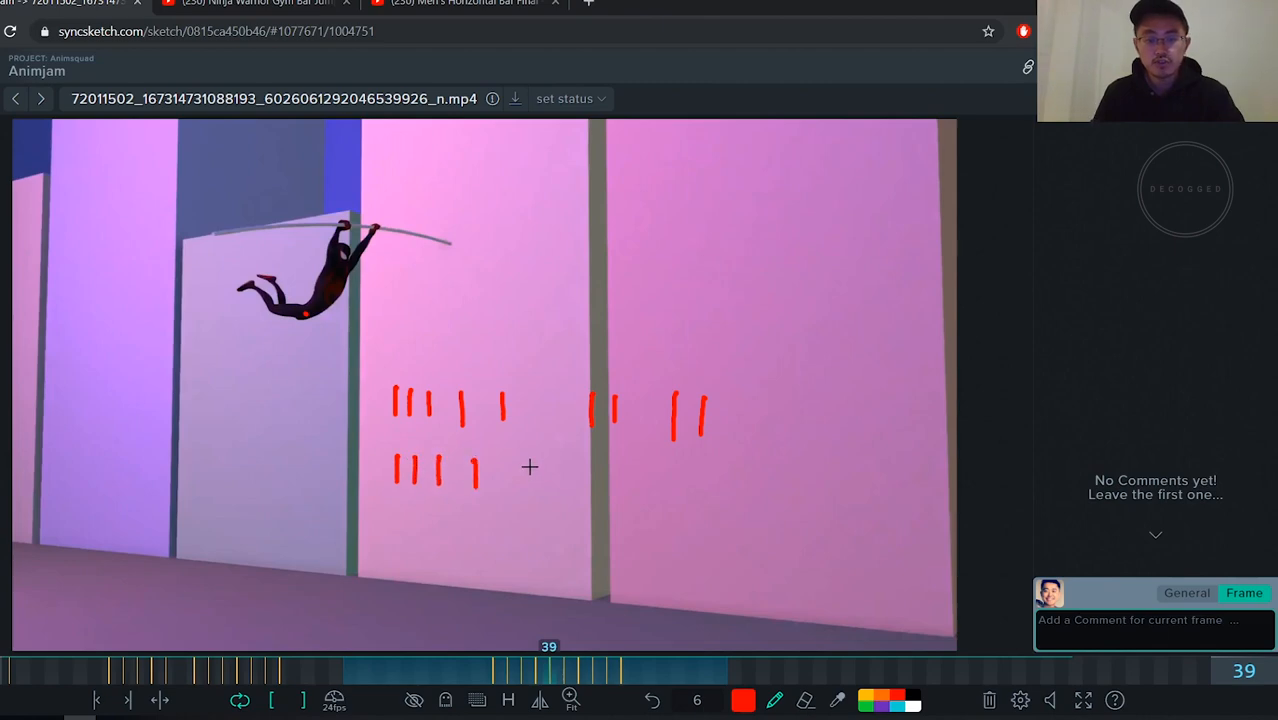
pyautogui.moveTo(510, 470); pyautogui.dragTo(650, 486)
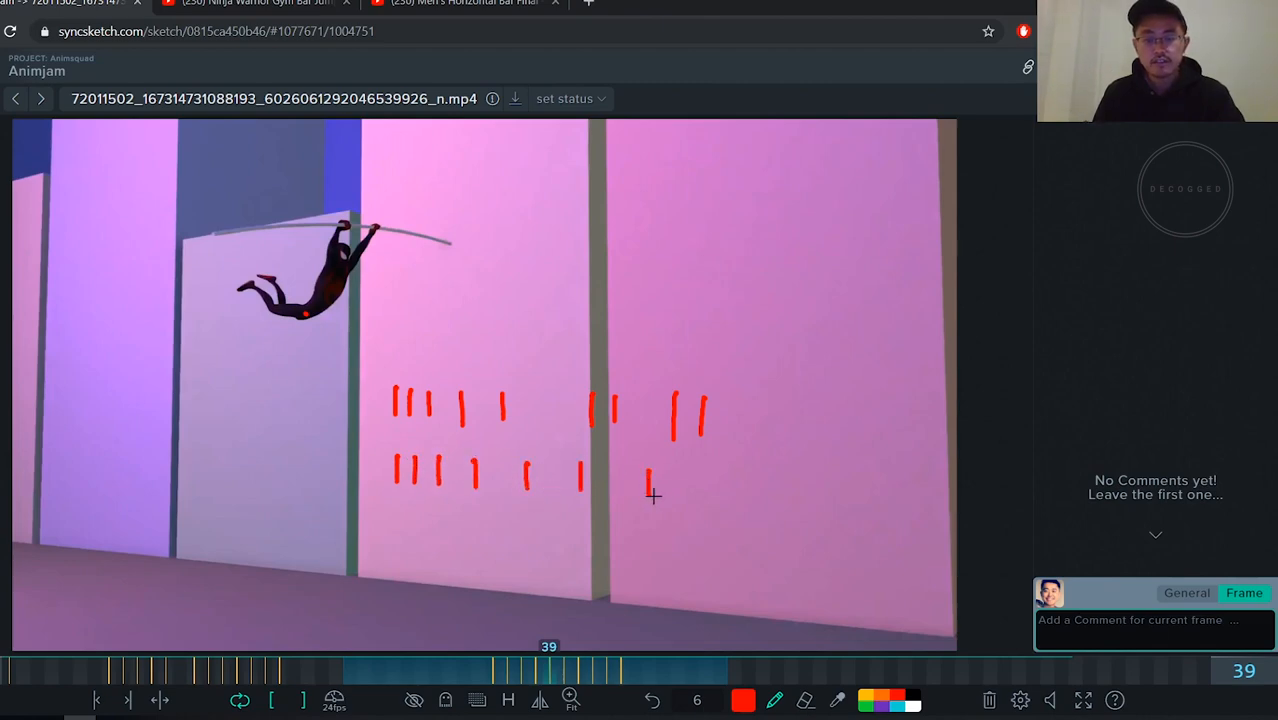
pyautogui.click(604, 676)
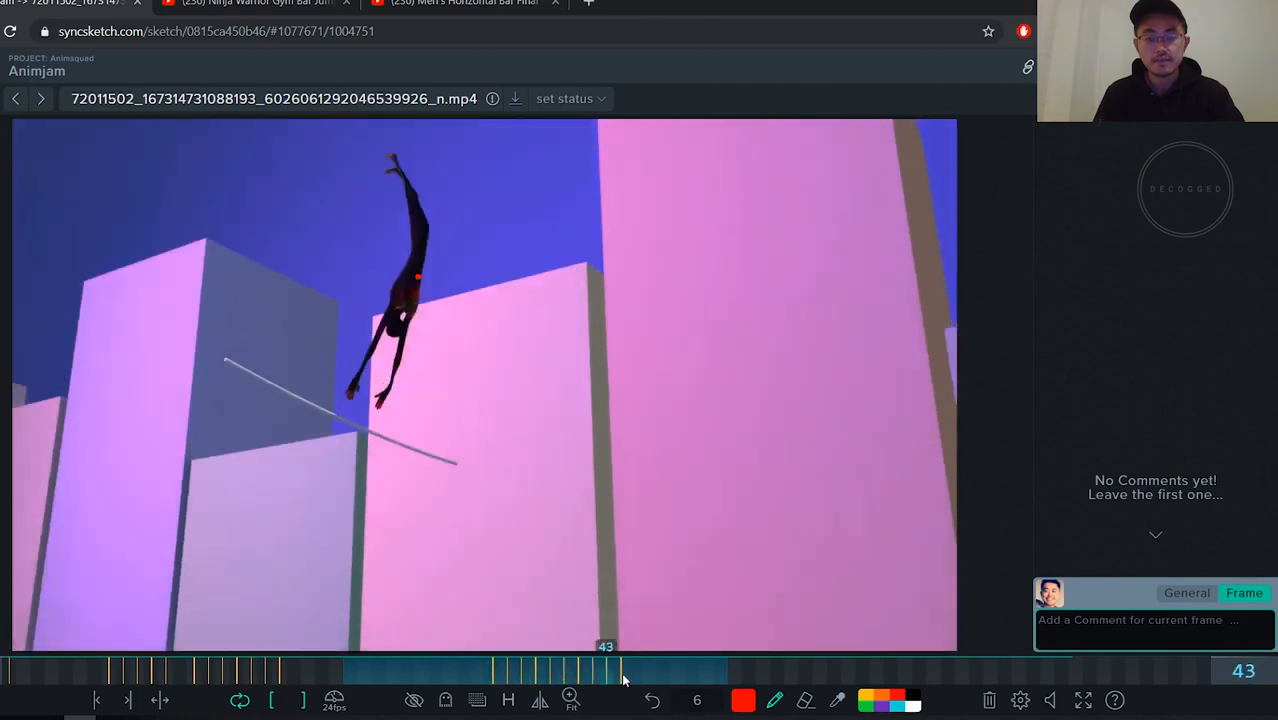
pyautogui.moveTo(624, 670); pyautogui.dragTo(530, 670)
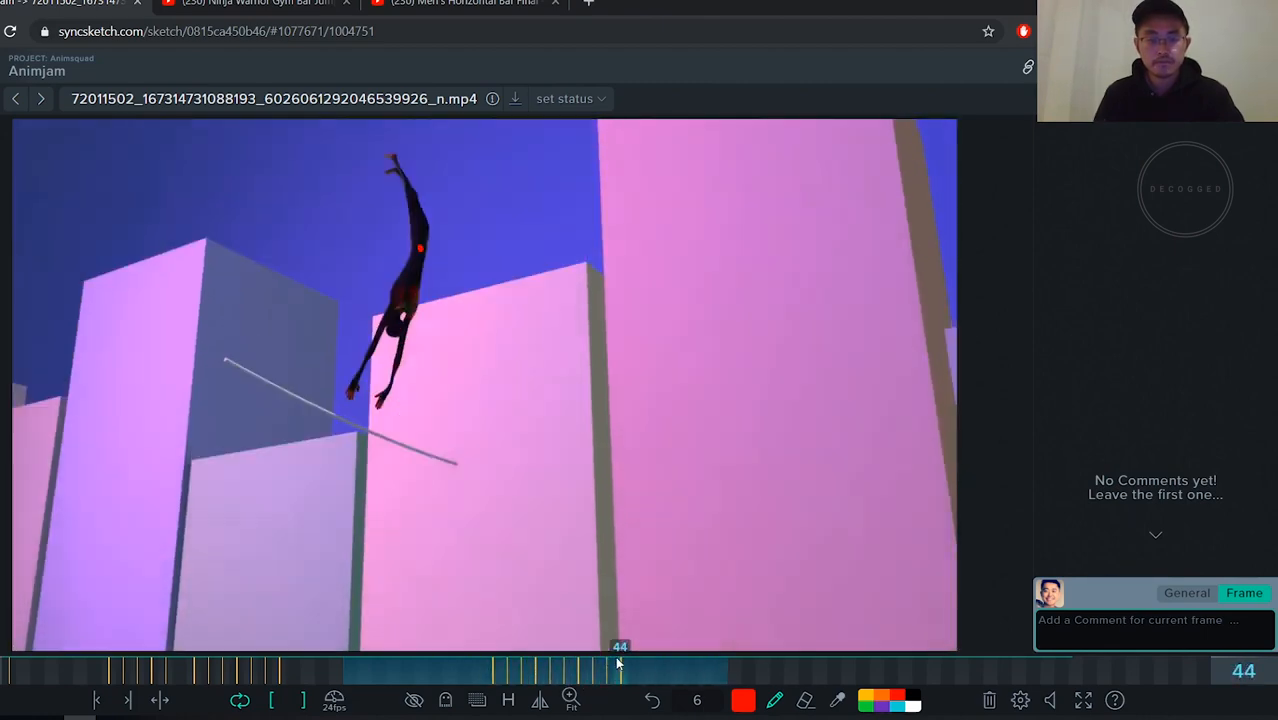
pyautogui.moveTo(620, 670); pyautogui.dragTo(564, 670)
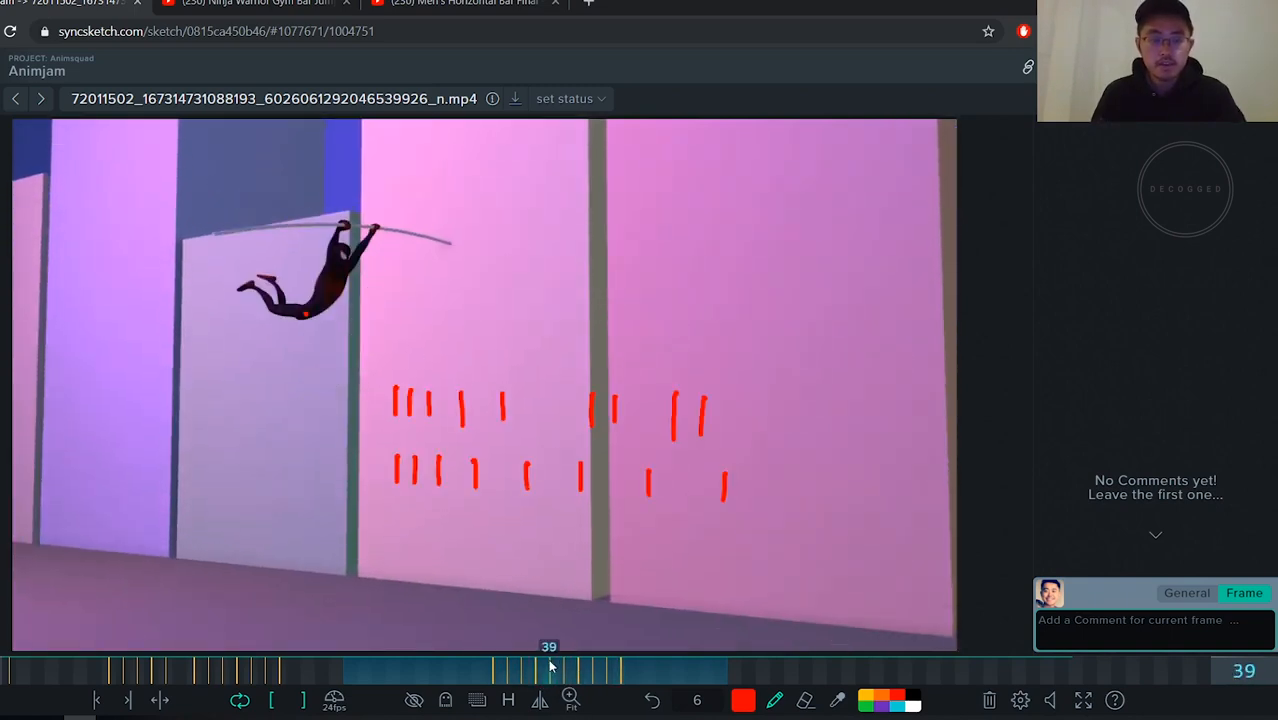
pyautogui.click(550, 664)
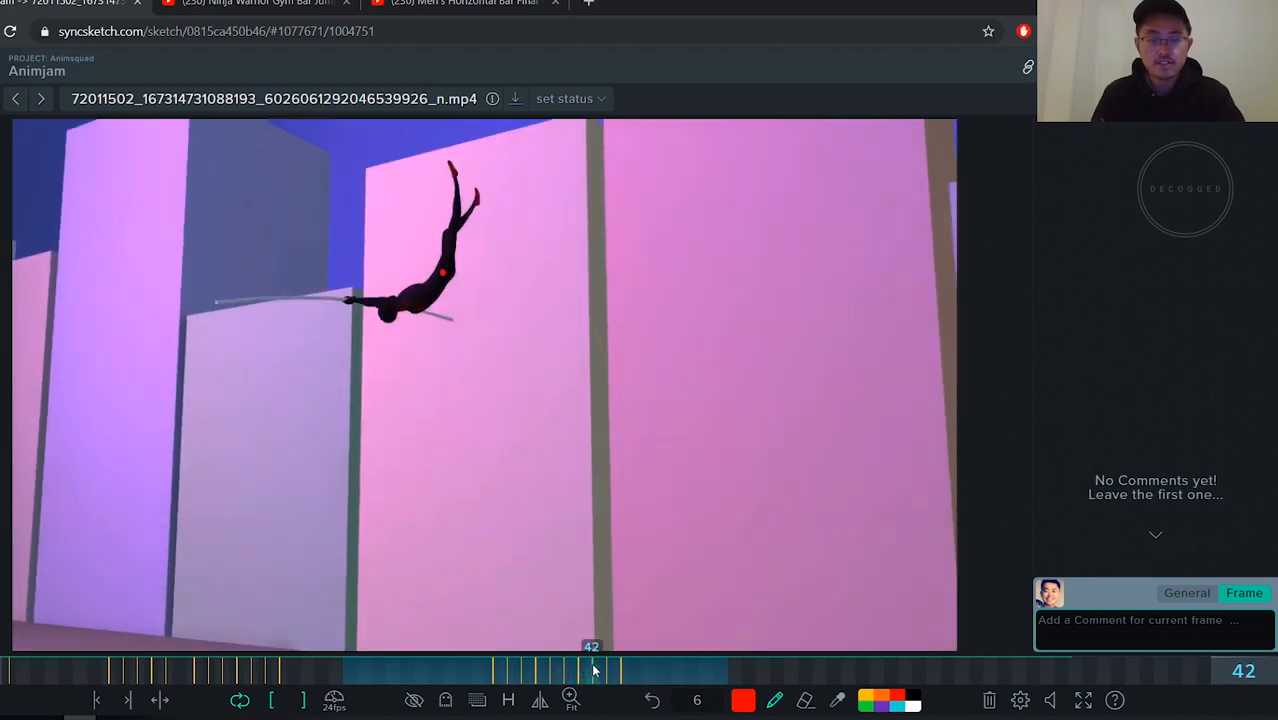
# Step back and forth between frames 42, 43 and 44 to compare the spacing, then return to frame 39
pyautogui.click(592, 668)
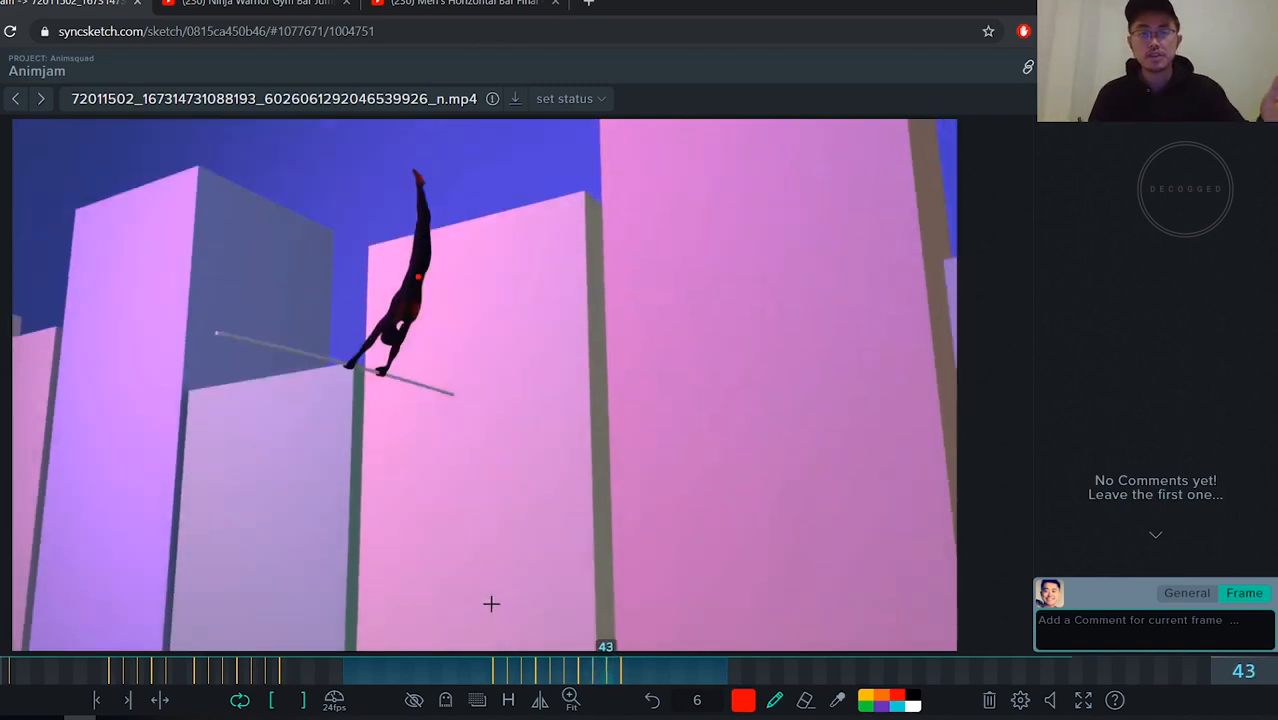
pyautogui.click(592, 664)
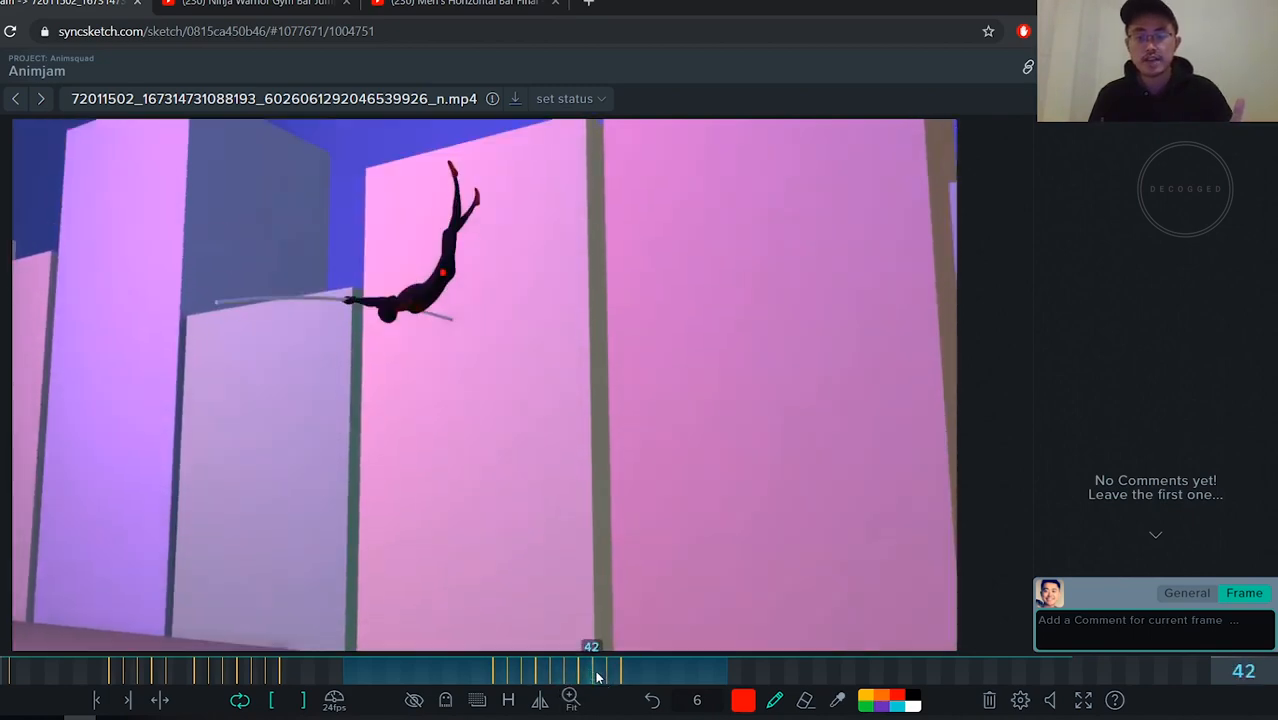
pyautogui.moveTo(598, 670); pyautogui.dragTo(704, 670)
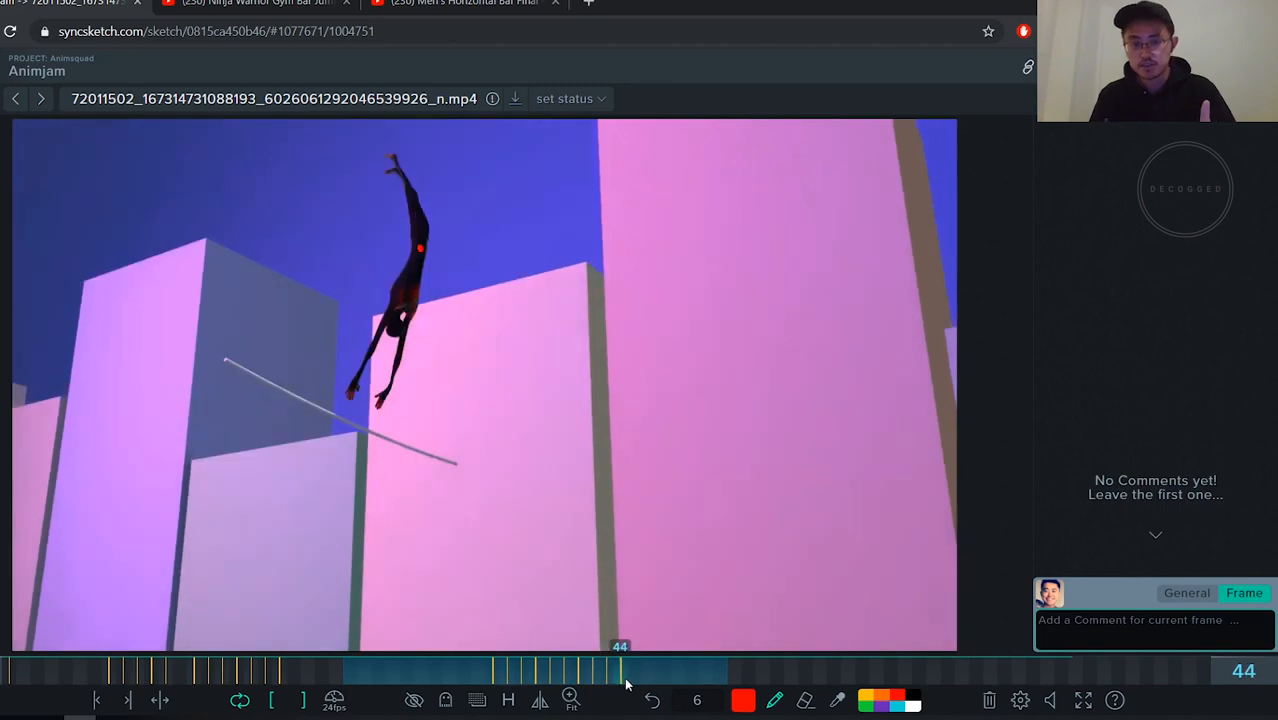
pyautogui.moveTo(620, 670); pyautogui.dragTo(592, 670)
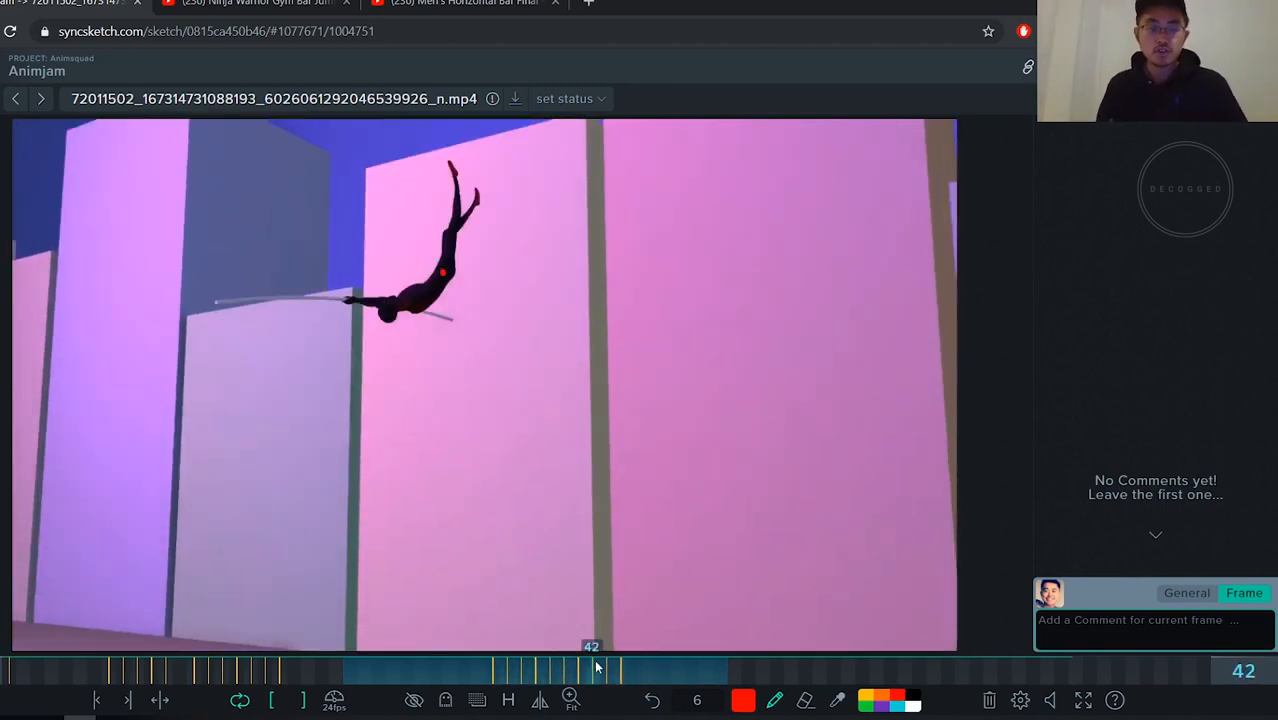
pyautogui.click(128, 700)
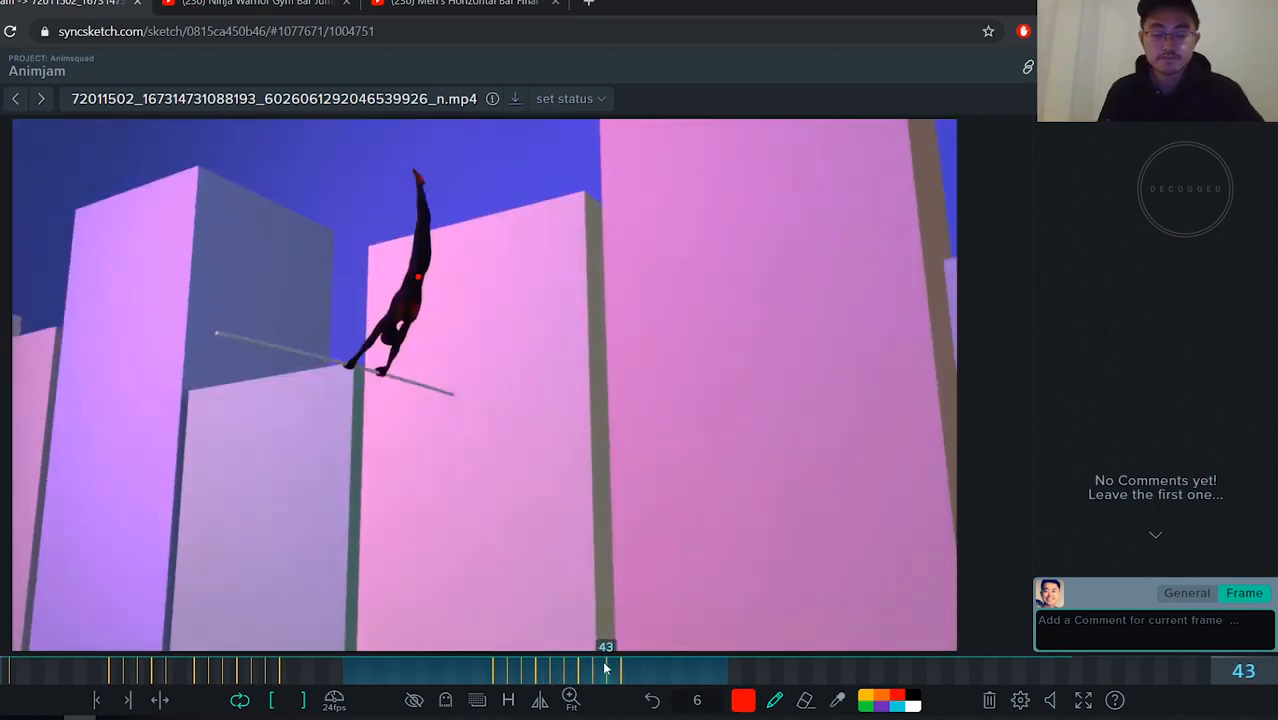
pyautogui.moveTo(604, 670); pyautogui.dragTo(556, 670)
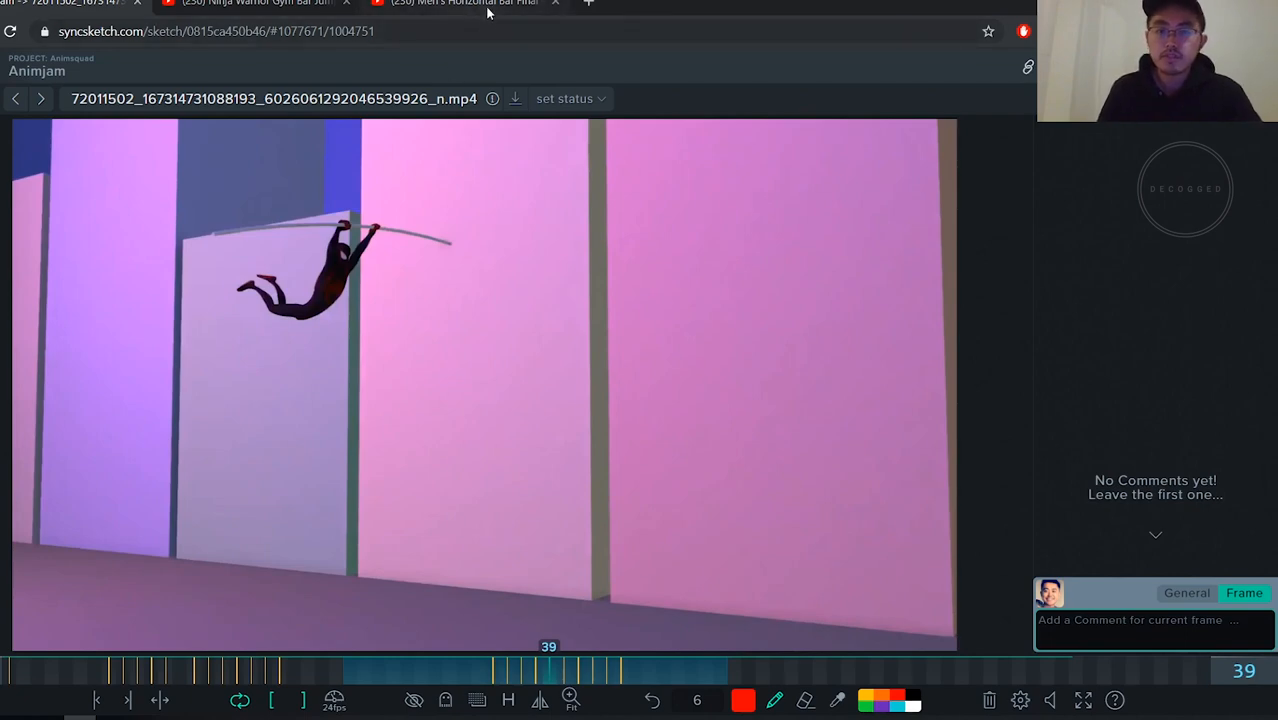
# Rewind the Rio 2016 horizontal bar final on YouTube to an earlier swing and play it for reference
pyautogui.click(480, 6)
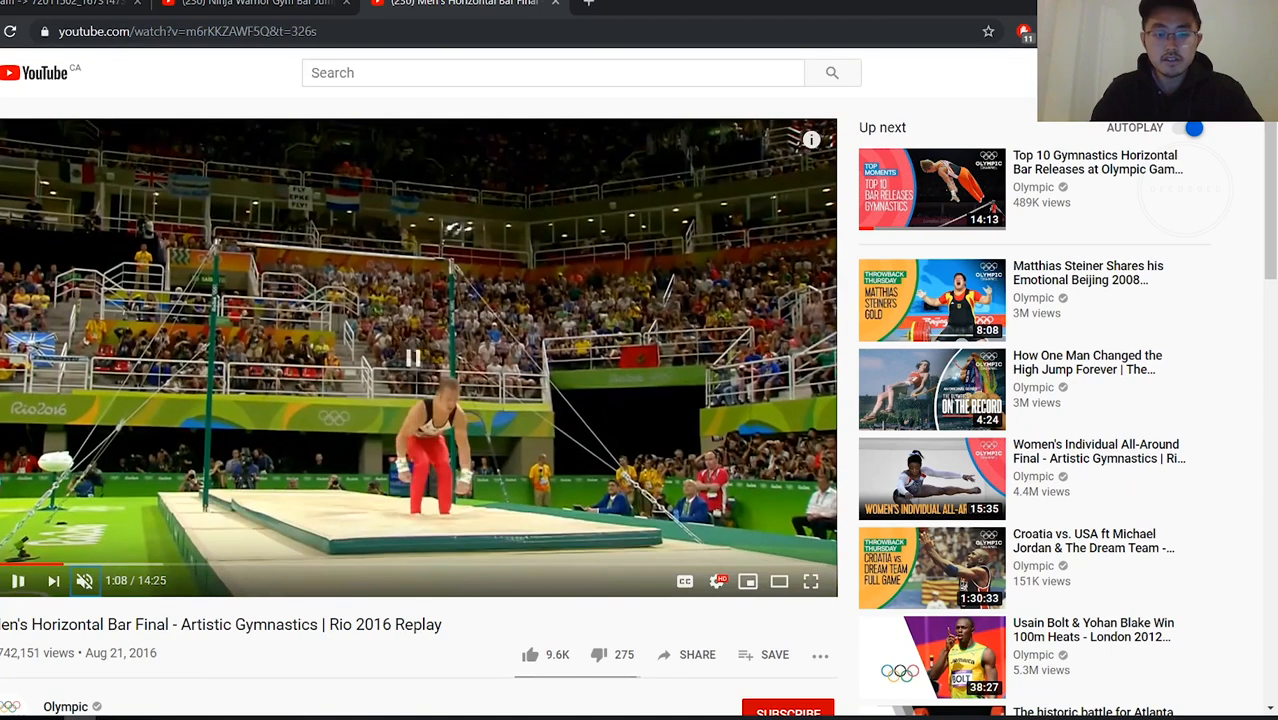
pyautogui.click(44, 580)
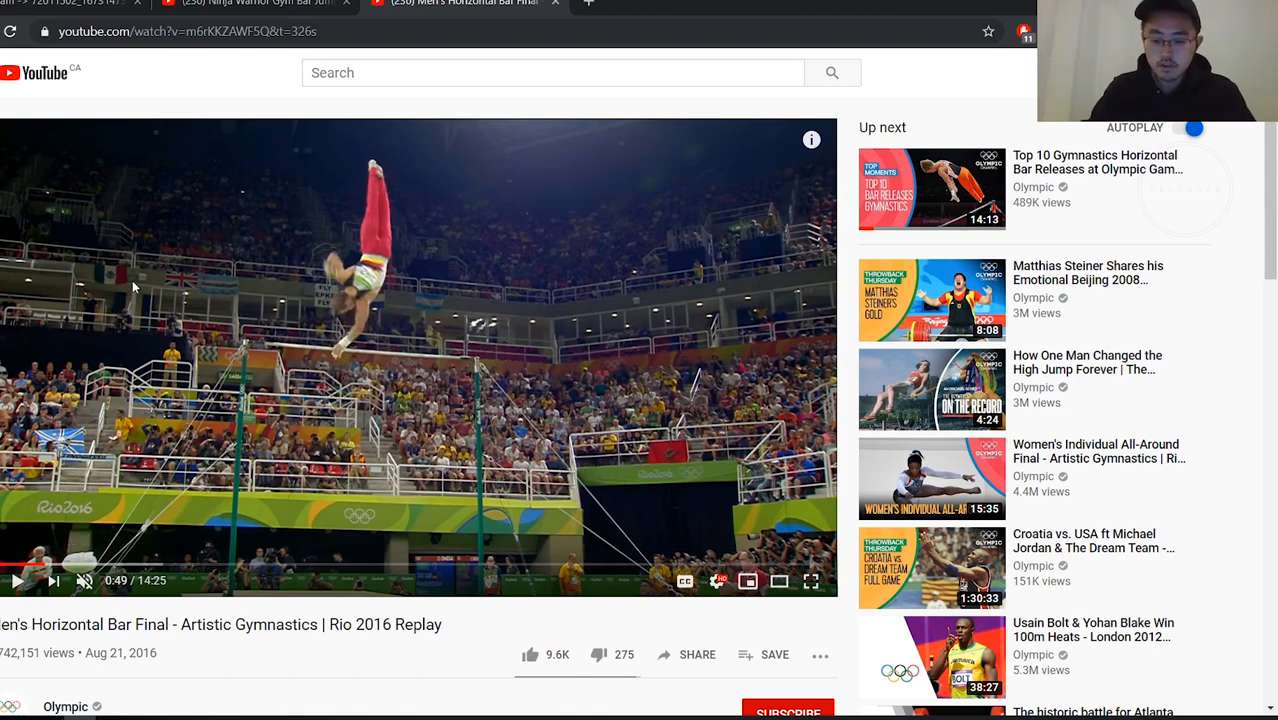
pyautogui.click(16, 580)
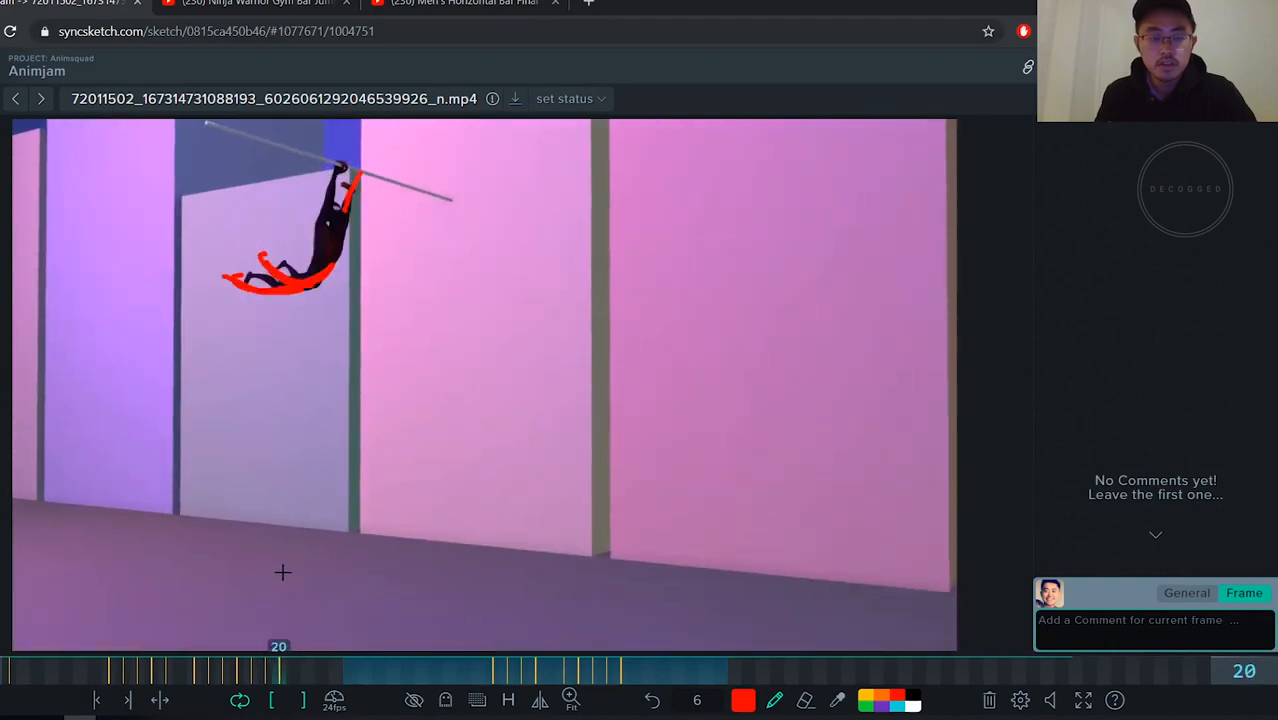
# Scrub from frame 36 to 41, sketch the pole's bend in red beneath the figure, then step back to frame 40
pyautogui.click(524, 664)
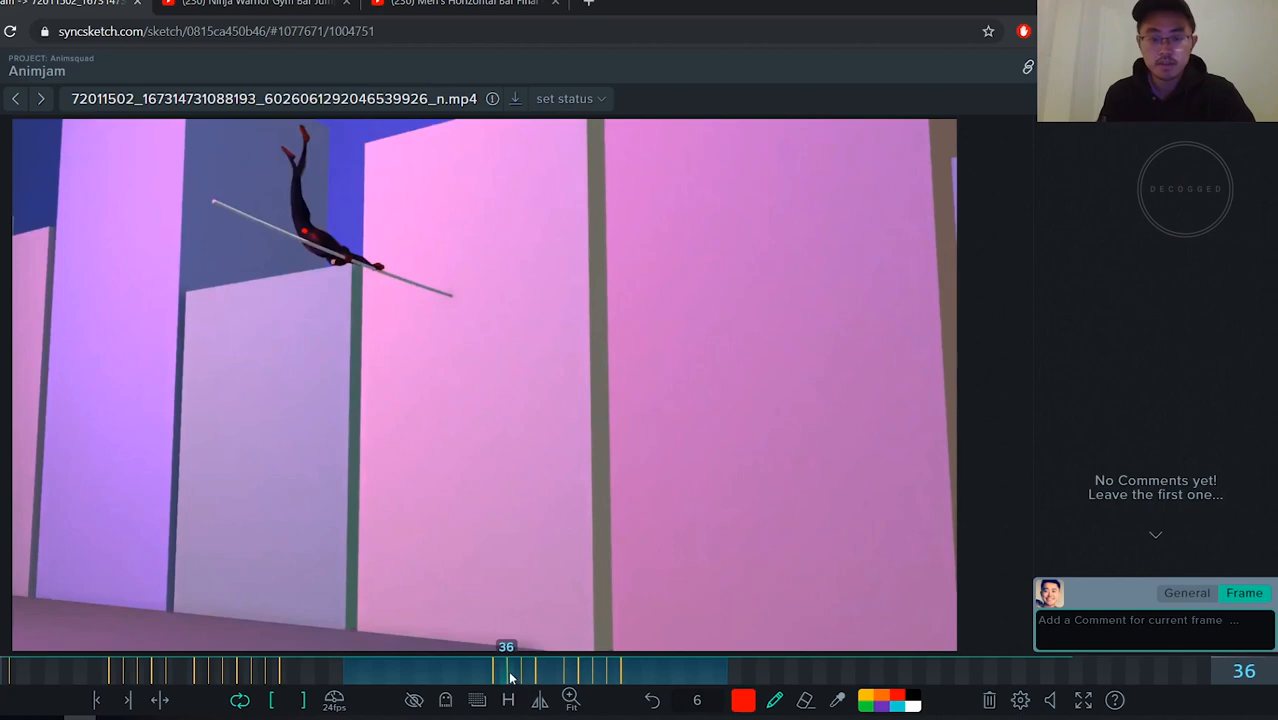
pyautogui.moveTo(510, 670); pyautogui.dragTo(484, 670)
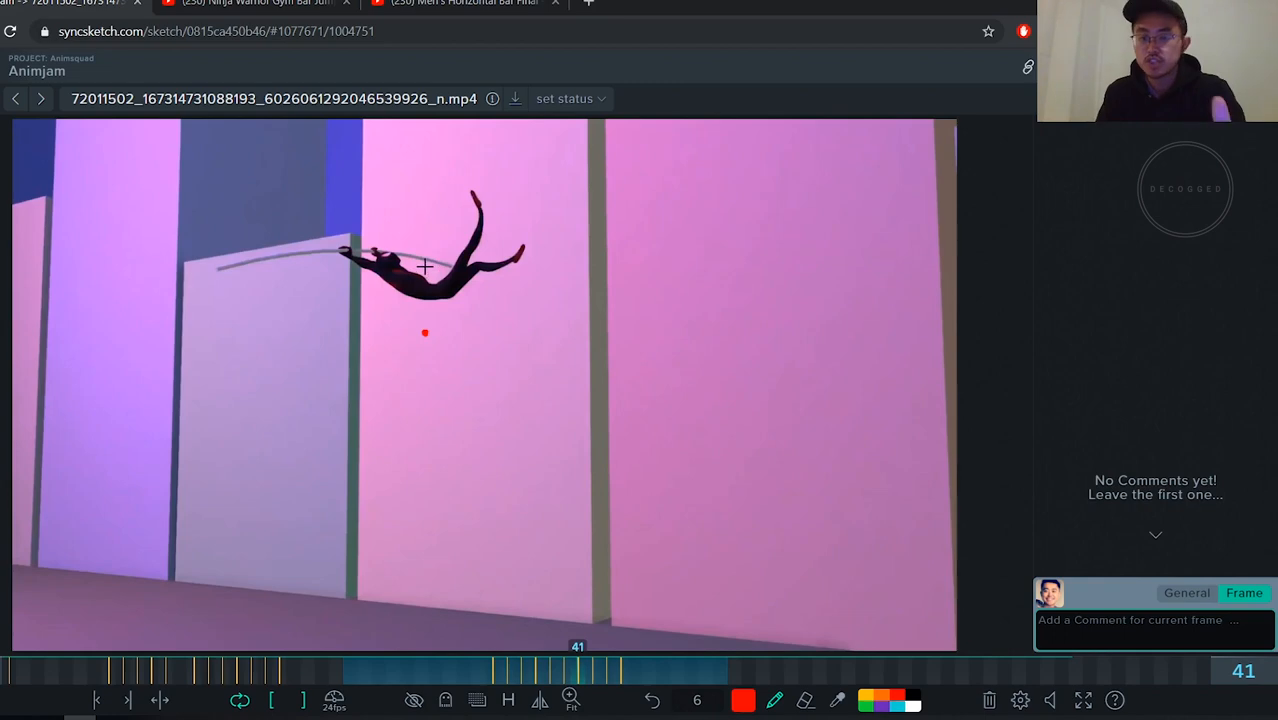
pyautogui.moveTo(424, 340)
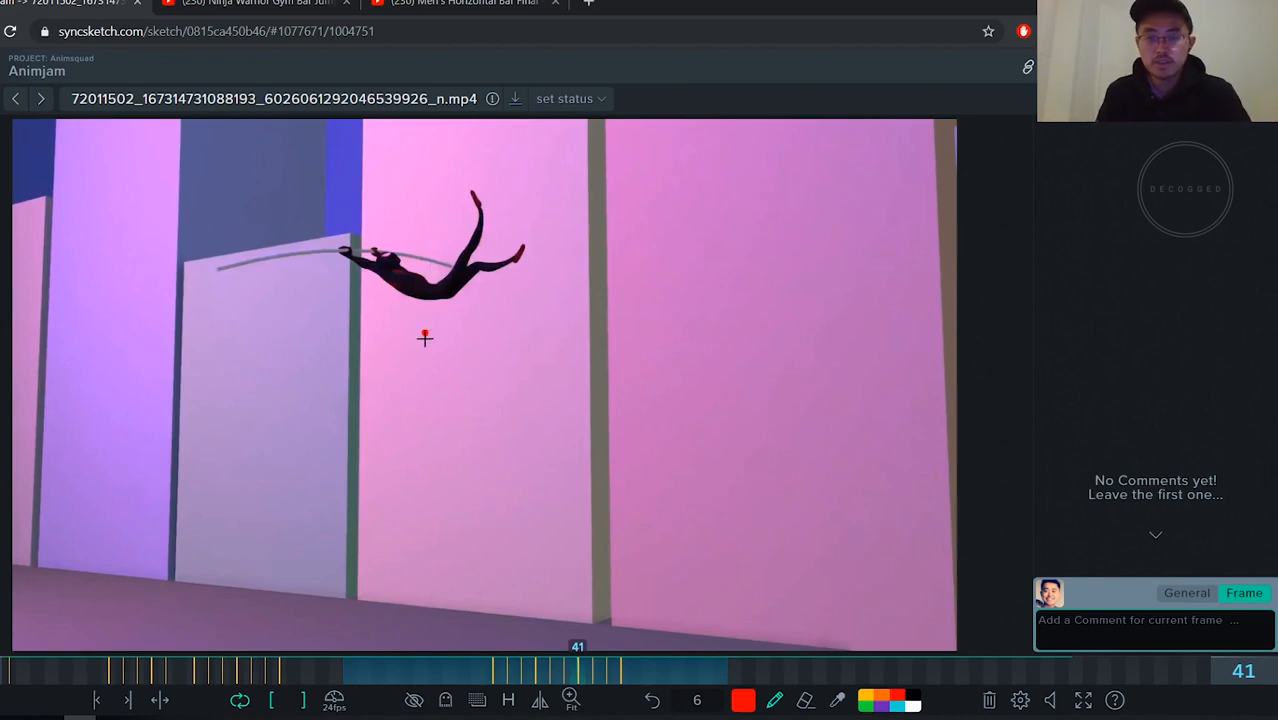
pyautogui.moveTo(388, 256); pyautogui.dragTo(392, 310)
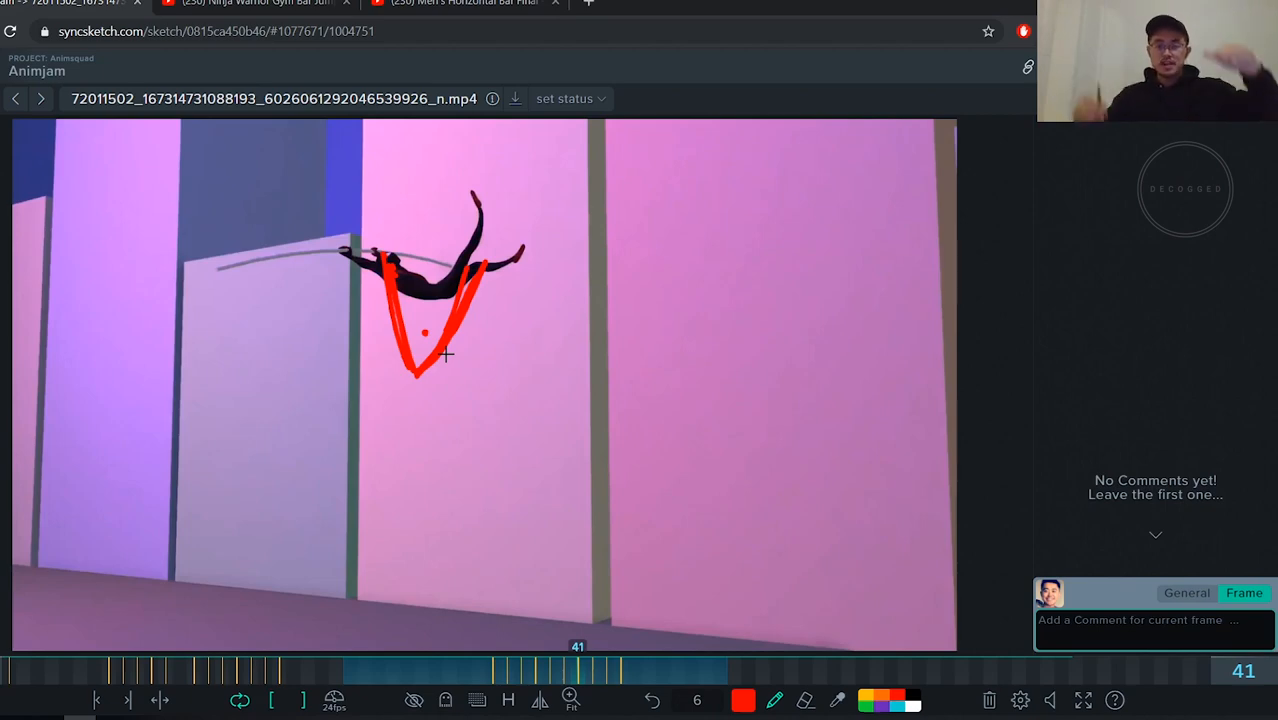
pyautogui.click(570, 674)
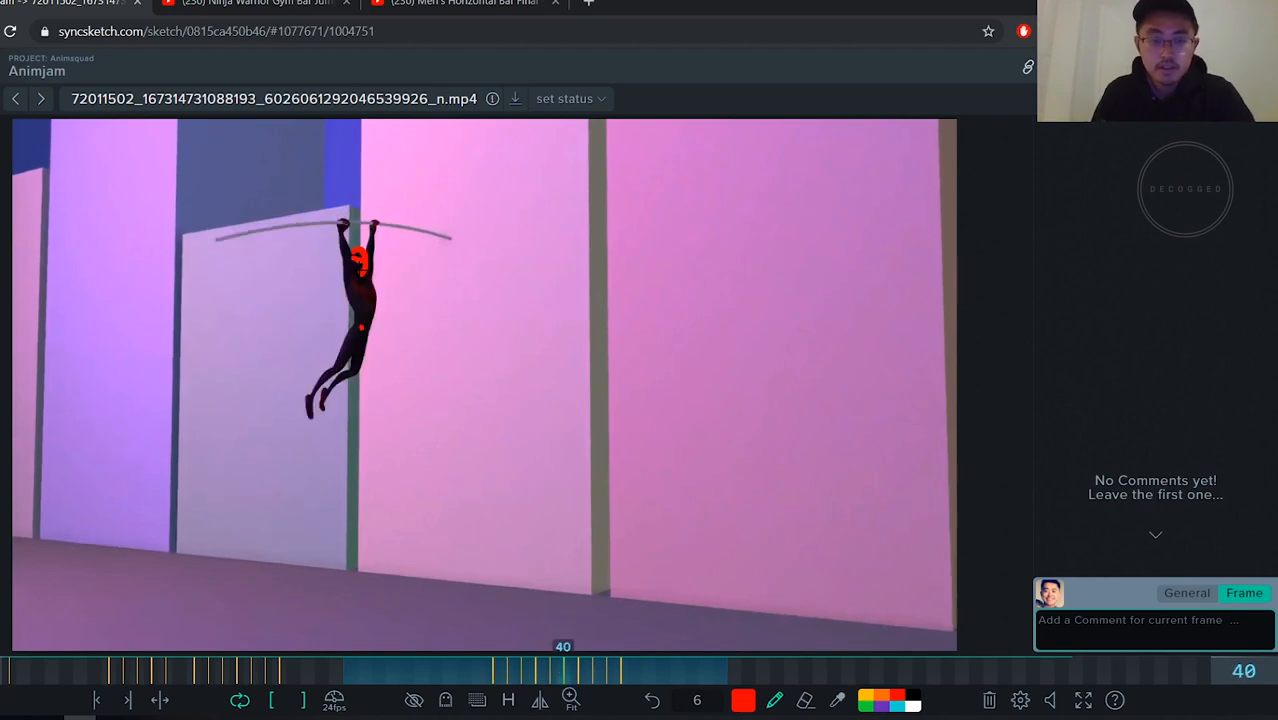
# Scrub back to the pole grab and forward through the release to reach frame 44
pyautogui.moveTo(360, 260); pyautogui.dragTo(300, 390)
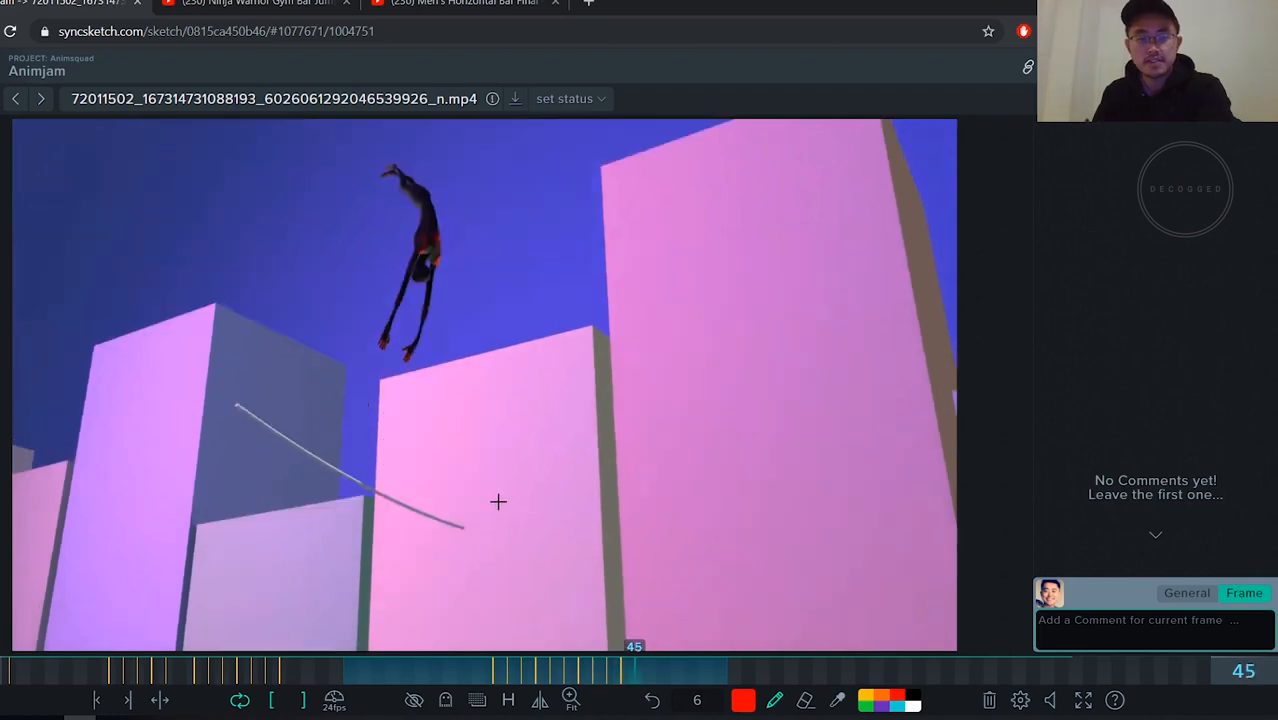
pyautogui.moveTo(636, 670); pyautogui.dragTo(500, 670)
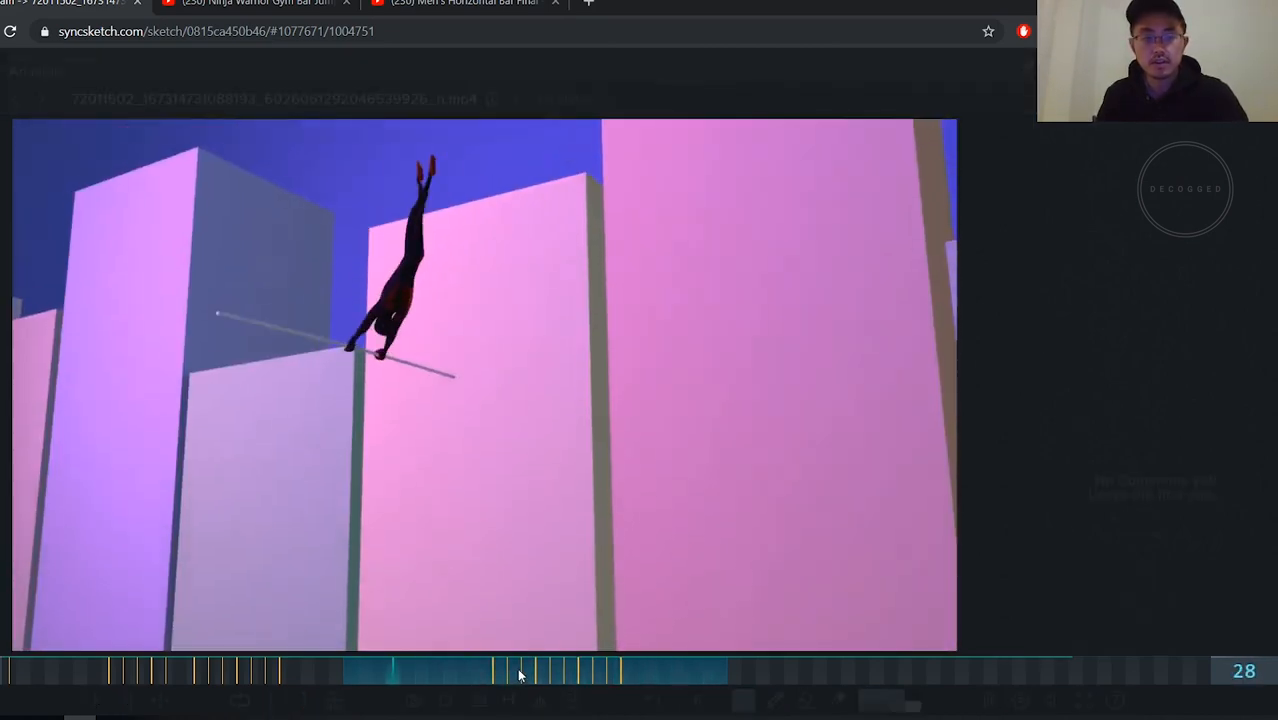
pyautogui.click(520, 676)
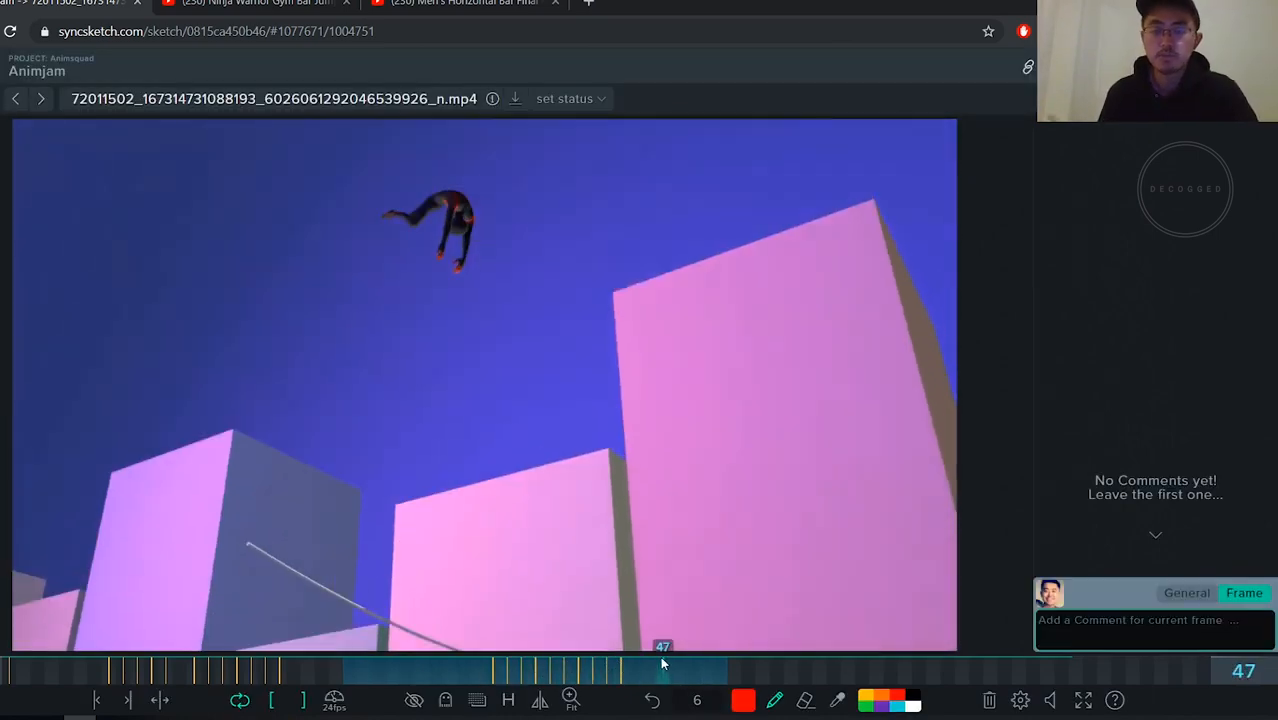
pyautogui.moveTo(664, 670); pyautogui.dragTo(620, 670)
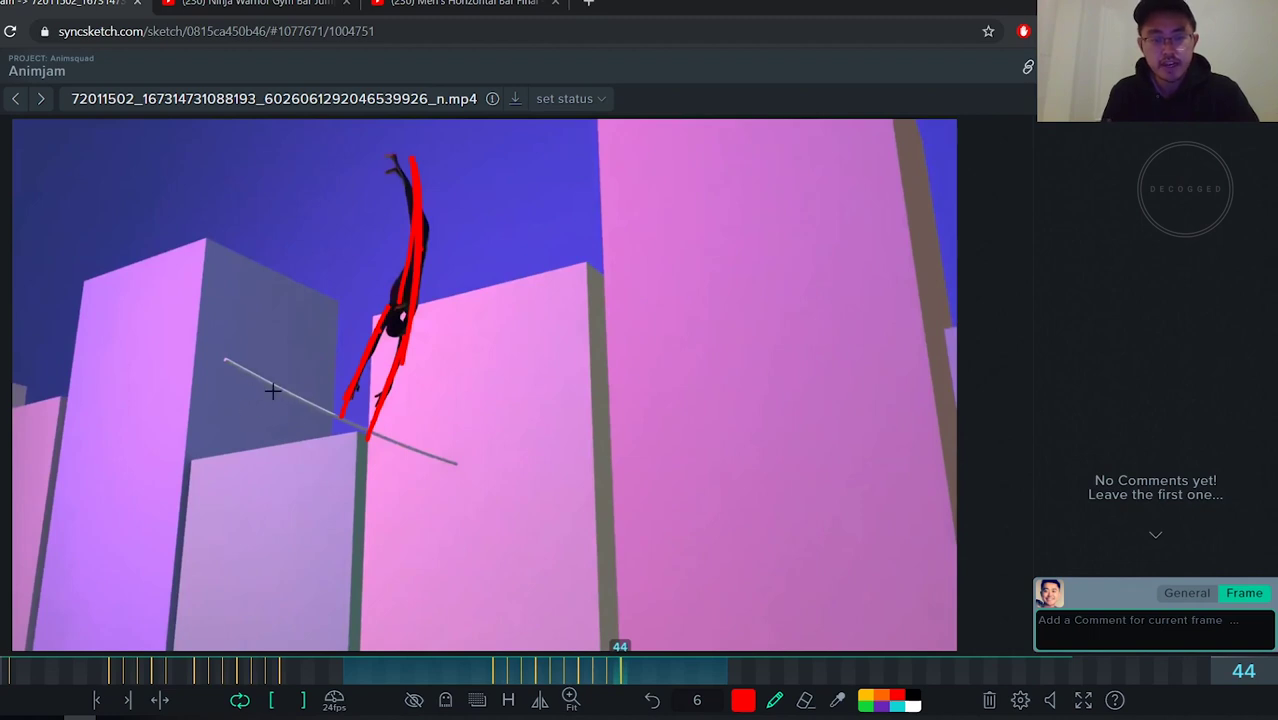
# Draw red leg-whip arcs curving past and across the pole on frame 44
pyautogui.moveTo(240, 360); pyautogui.dragTo(444, 486)
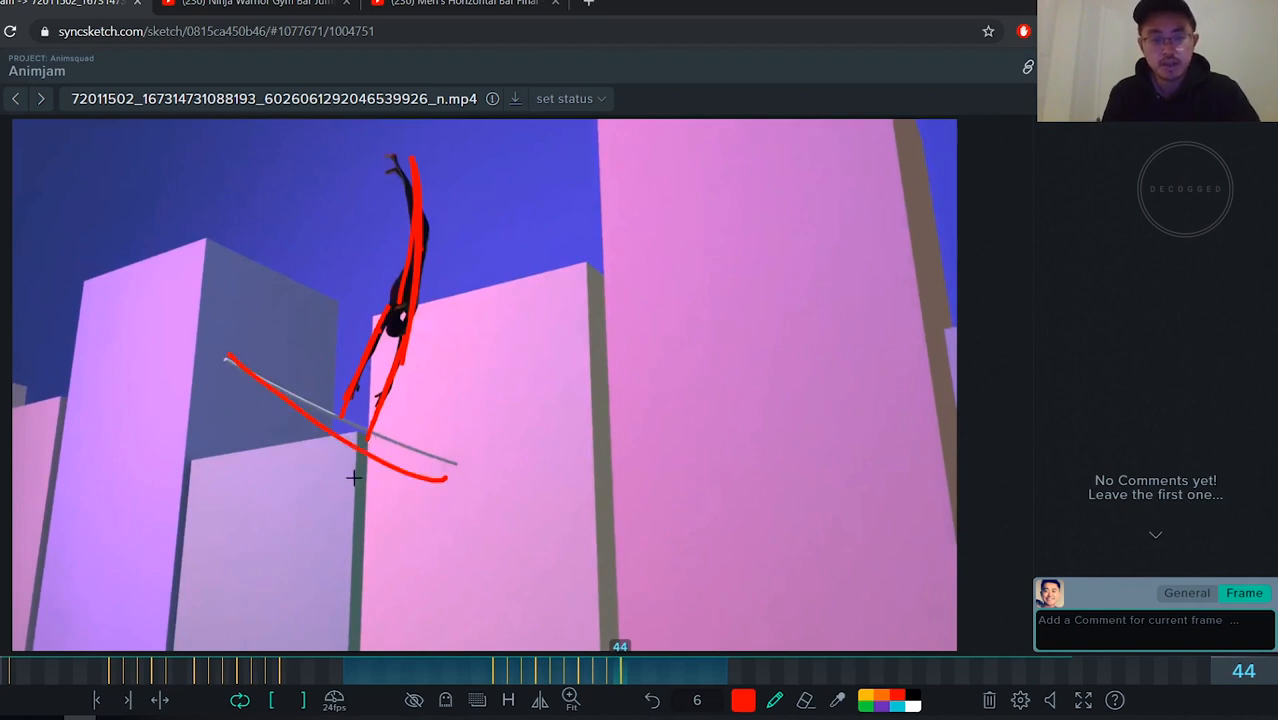
pyautogui.moveTo(356, 476); pyautogui.dragTo(448, 476)
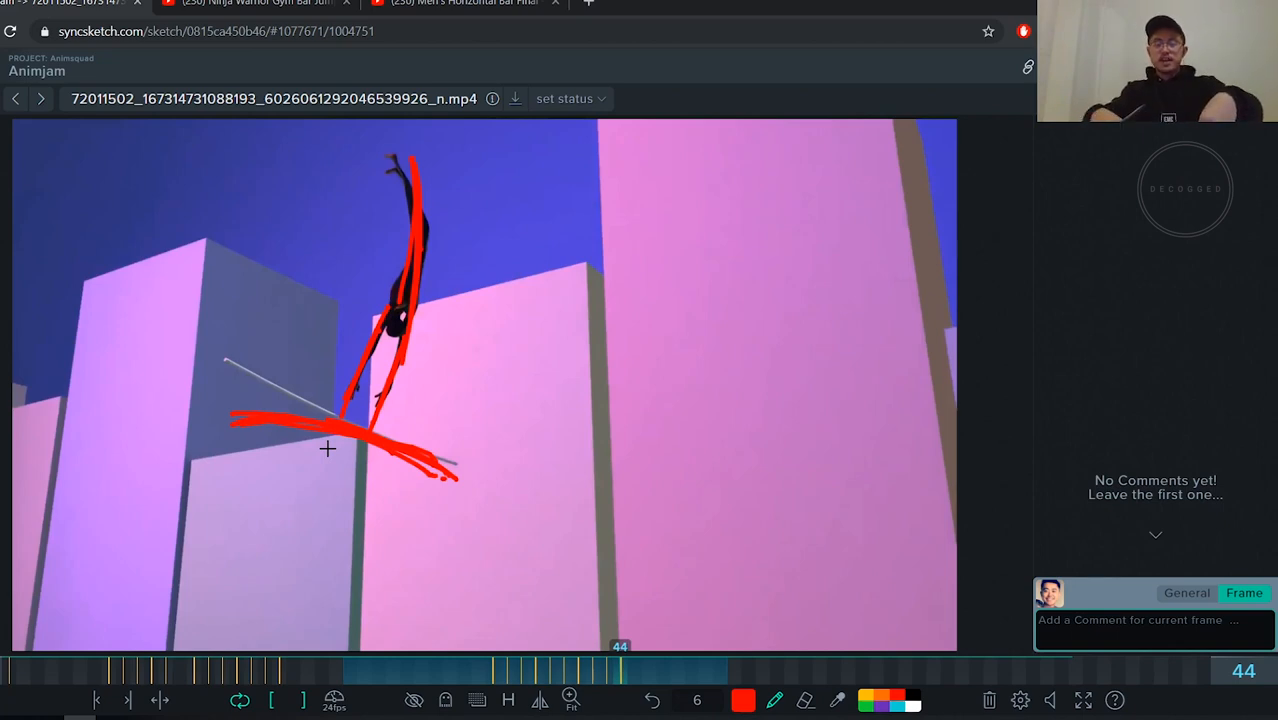
pyautogui.moveTo(572, 644)
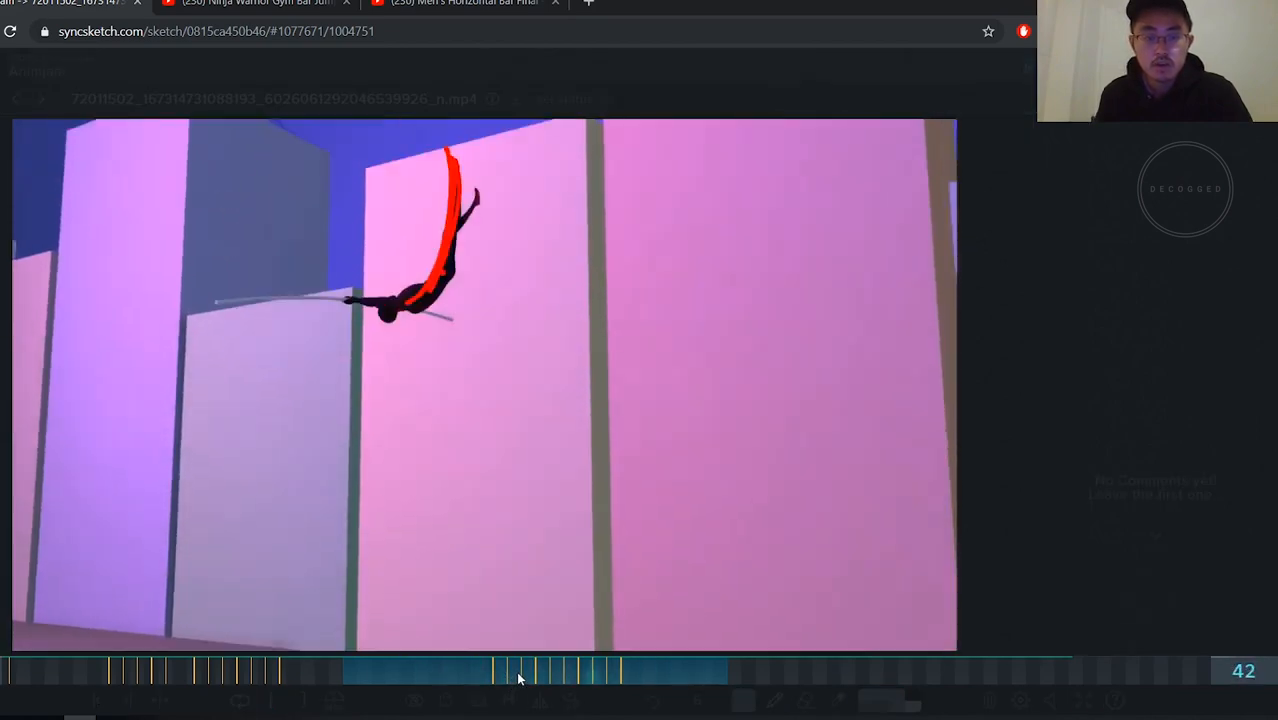
pyautogui.click(530, 678)
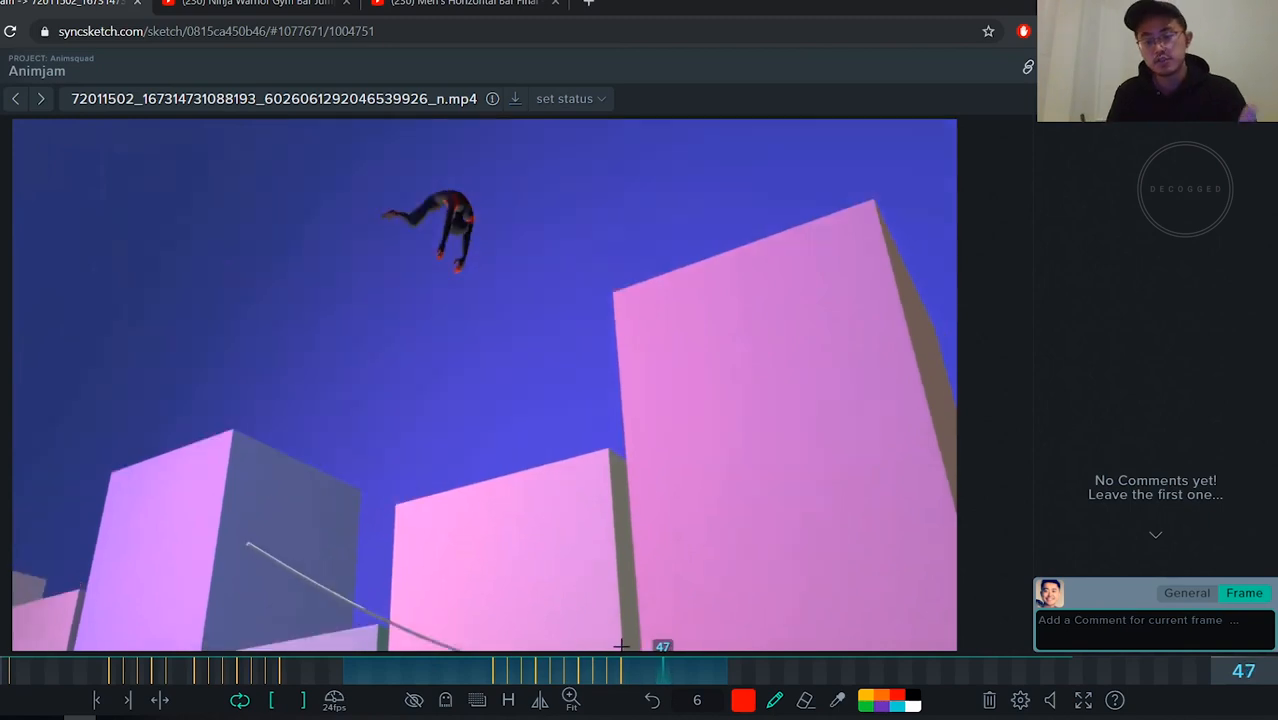
pyautogui.moveTo(536, 672)
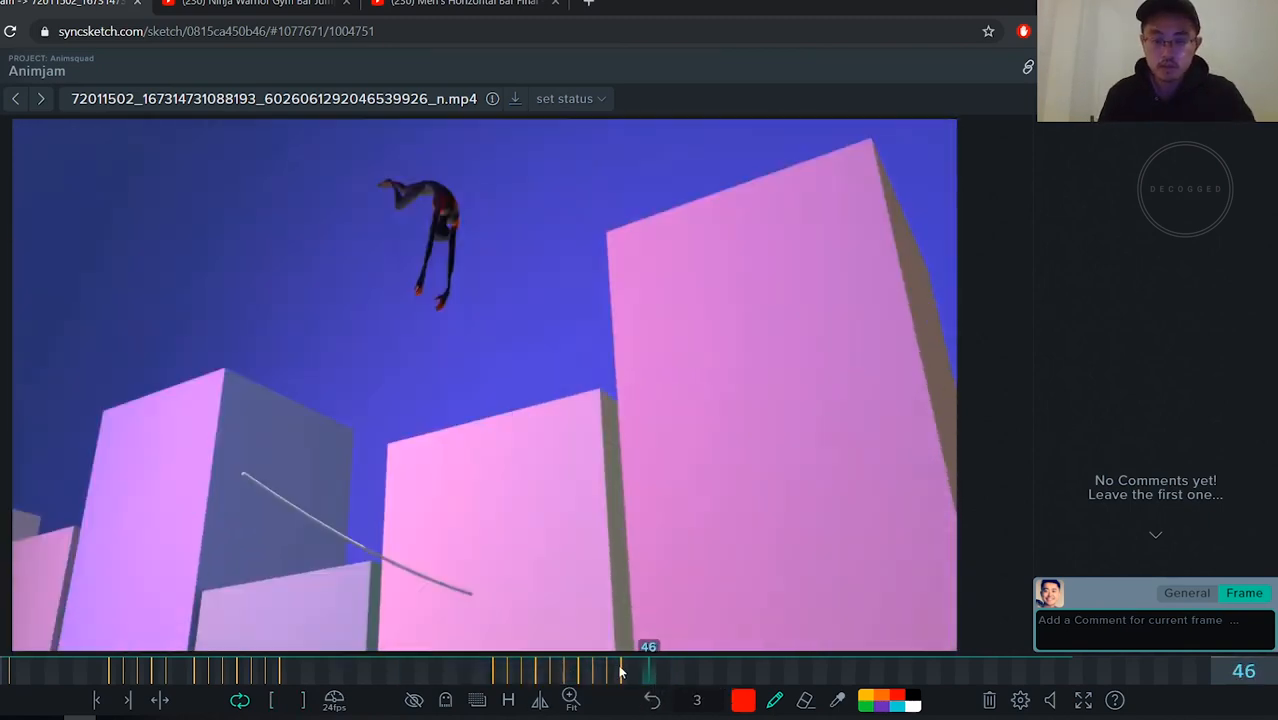
# Scrub through the mid-air and landing frames and settle on the upright pose at frame 59
pyautogui.moveTo(620, 672); pyautogui.dragTo(704, 672)
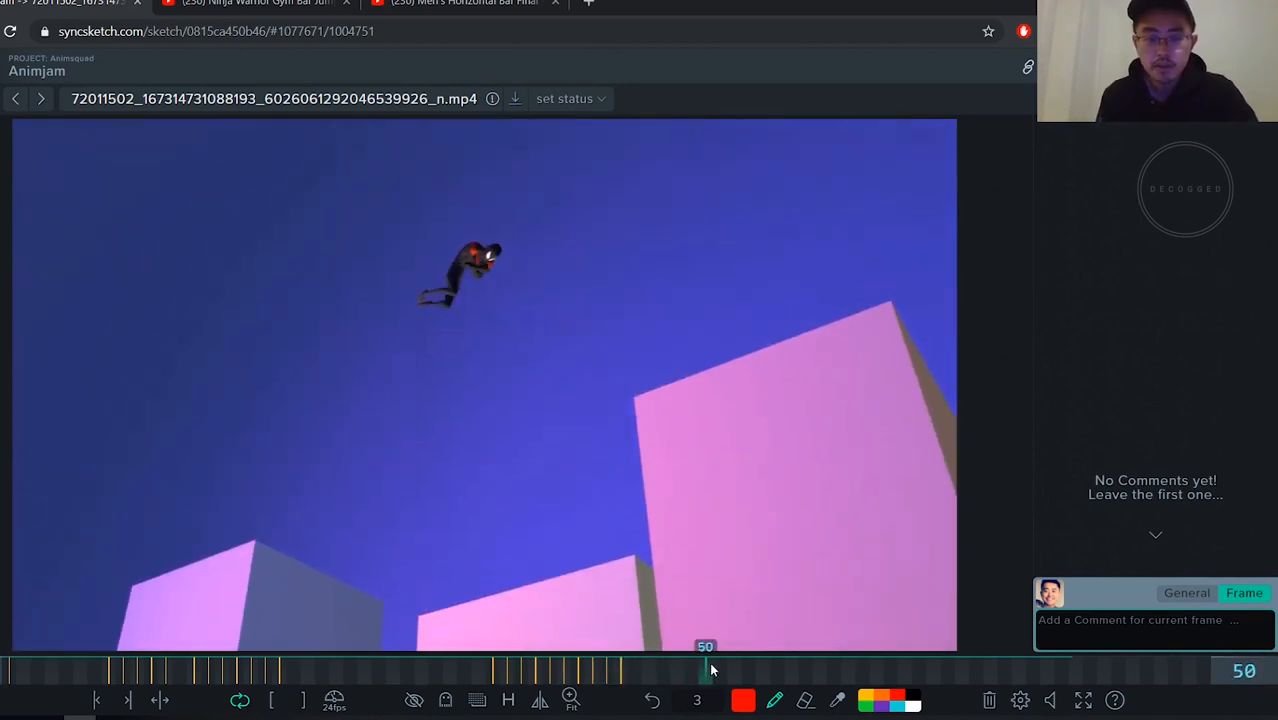
pyautogui.moveTo(704, 670); pyautogui.dragTo(876, 670)
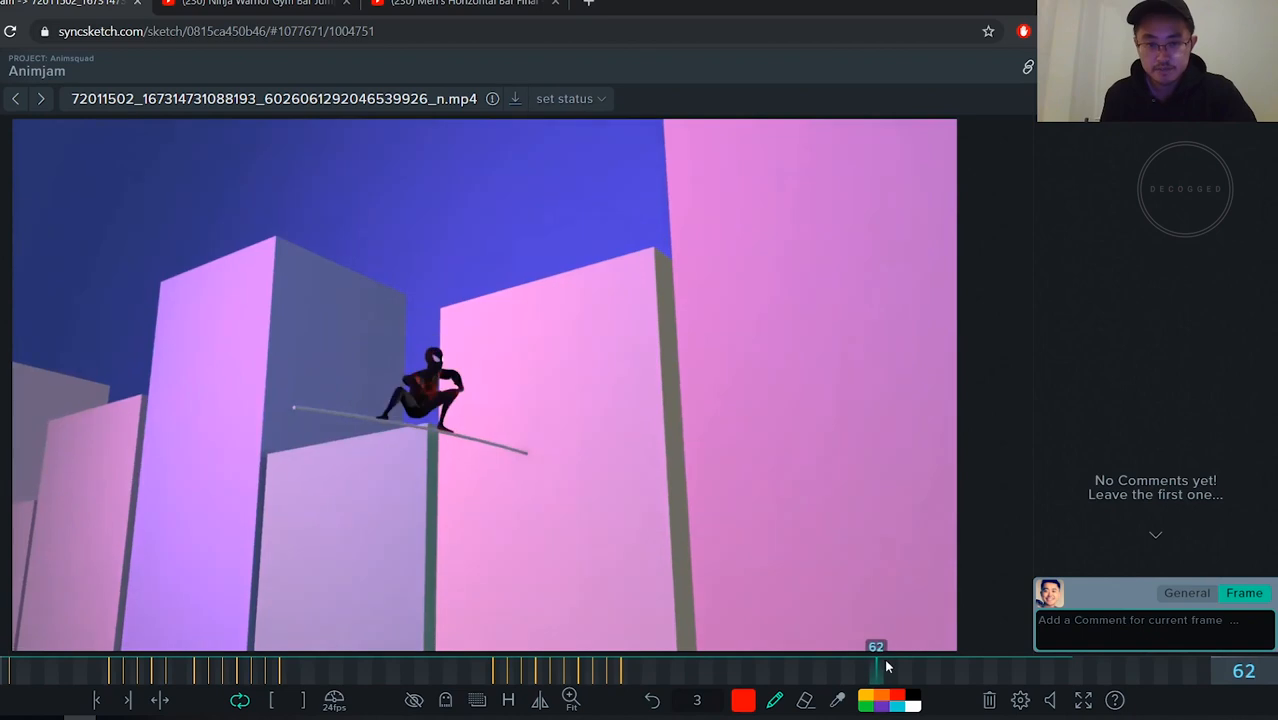
pyautogui.moveTo(876, 664); pyautogui.dragTo(792, 664)
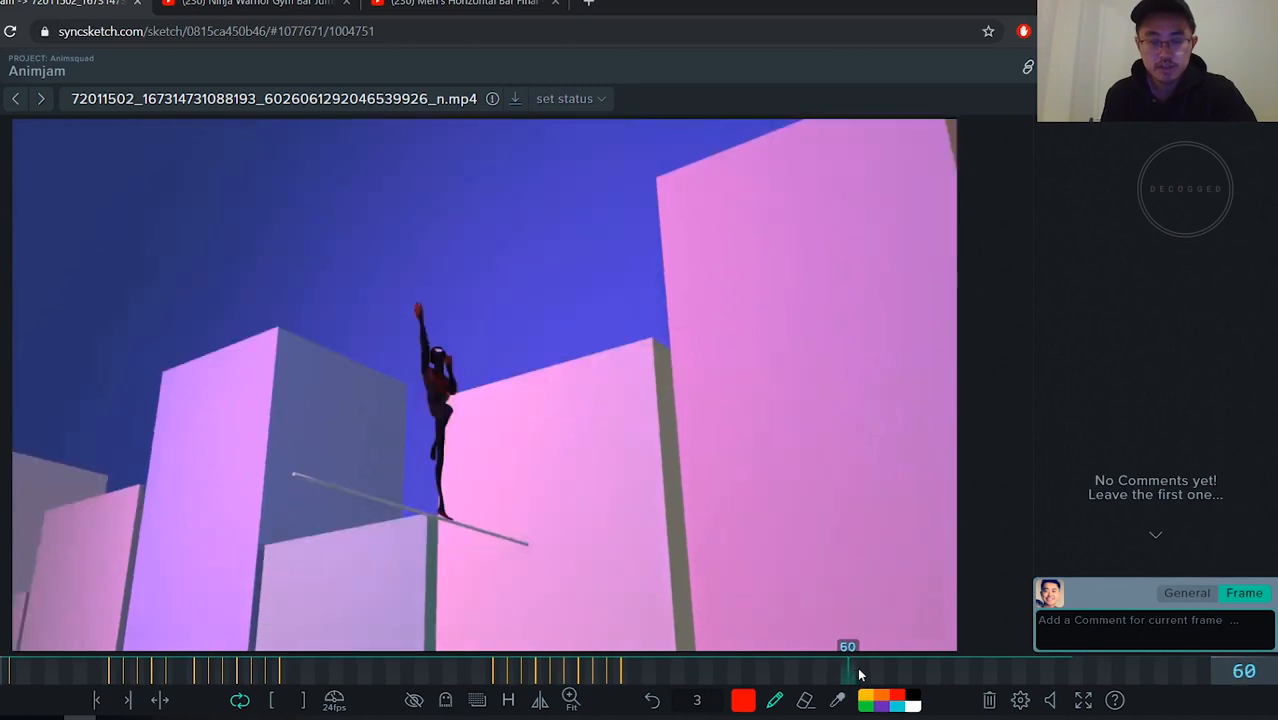
pyautogui.moveTo(848, 670); pyautogui.dragTo(820, 670)
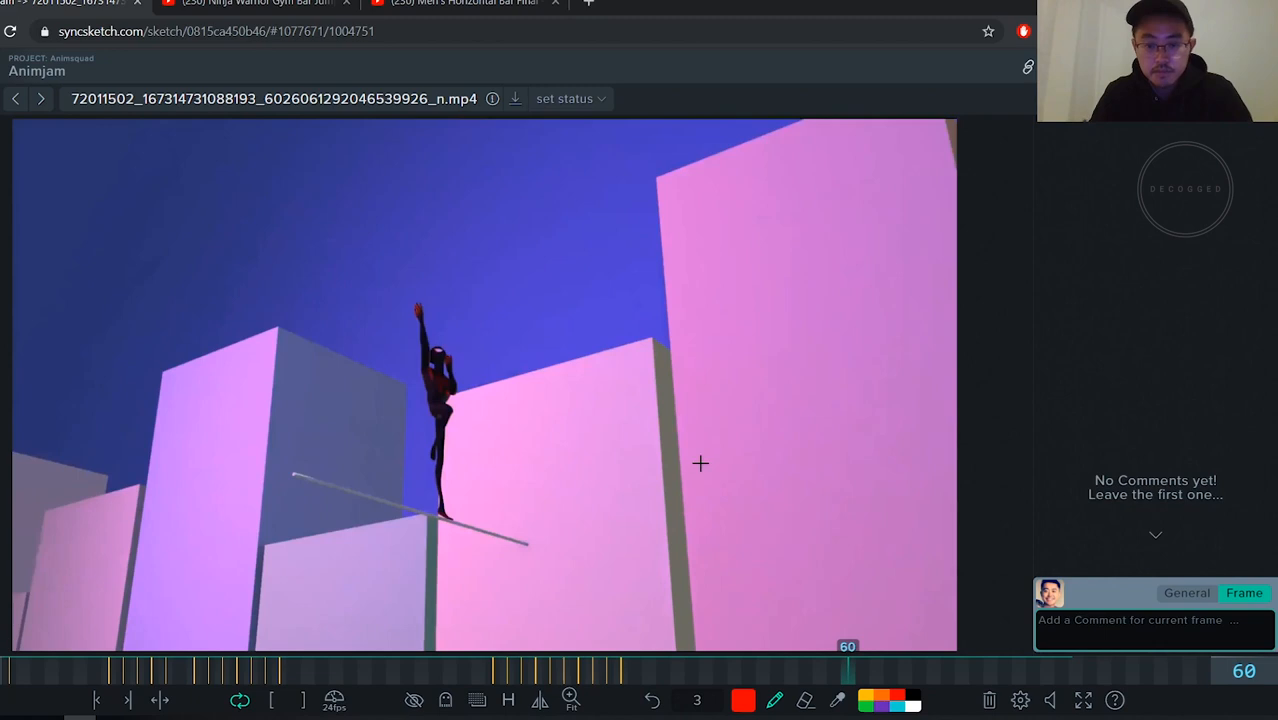
pyautogui.moveTo(810, 658)
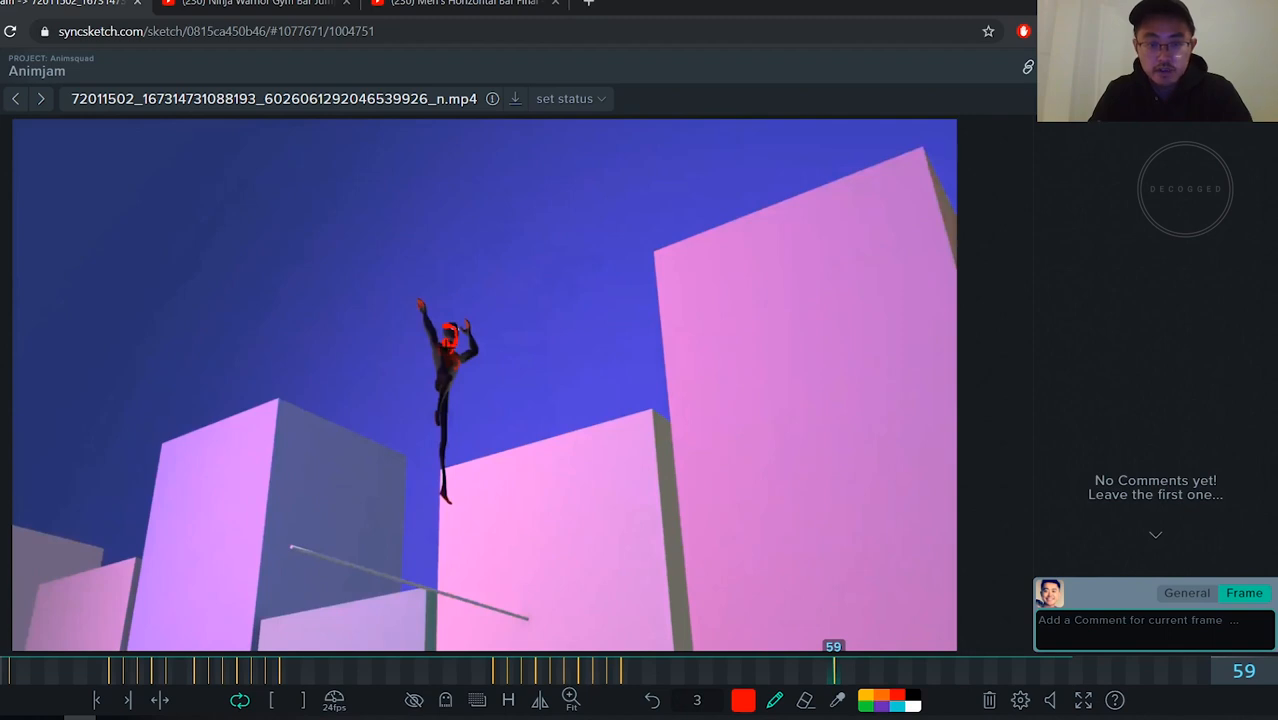
pyautogui.moveTo(536, 294)
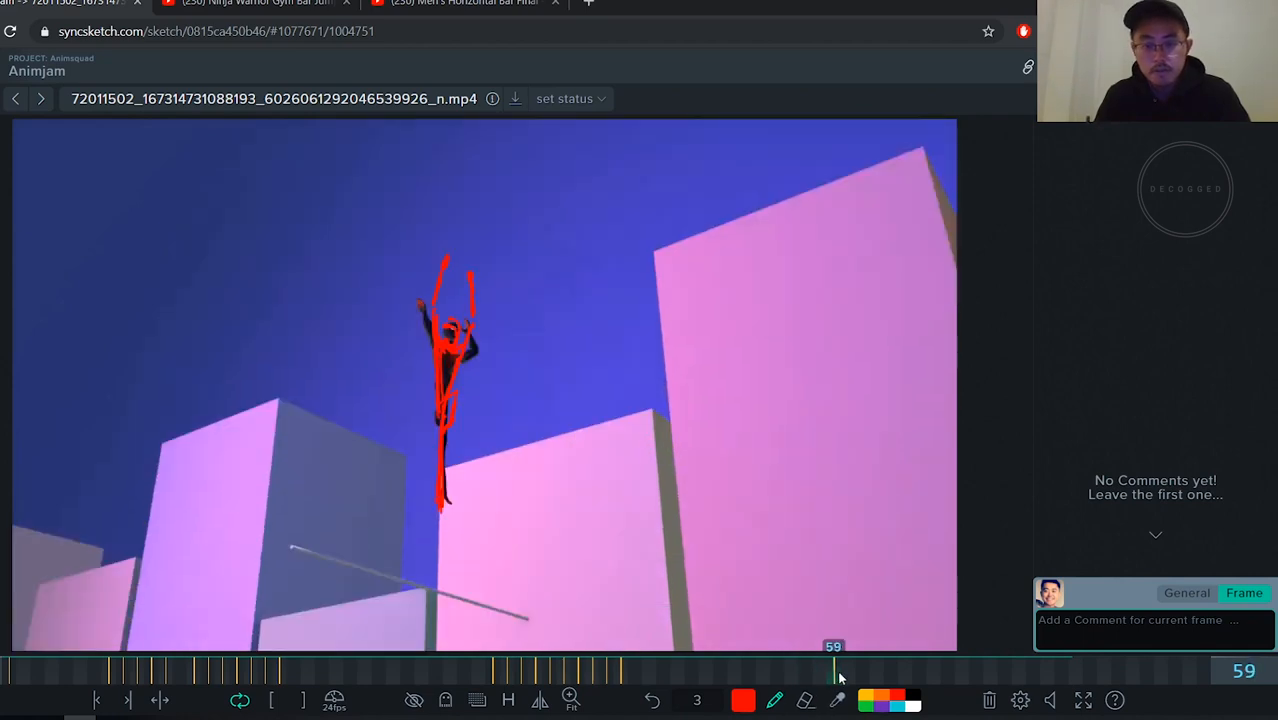
pyautogui.moveTo(864, 676)
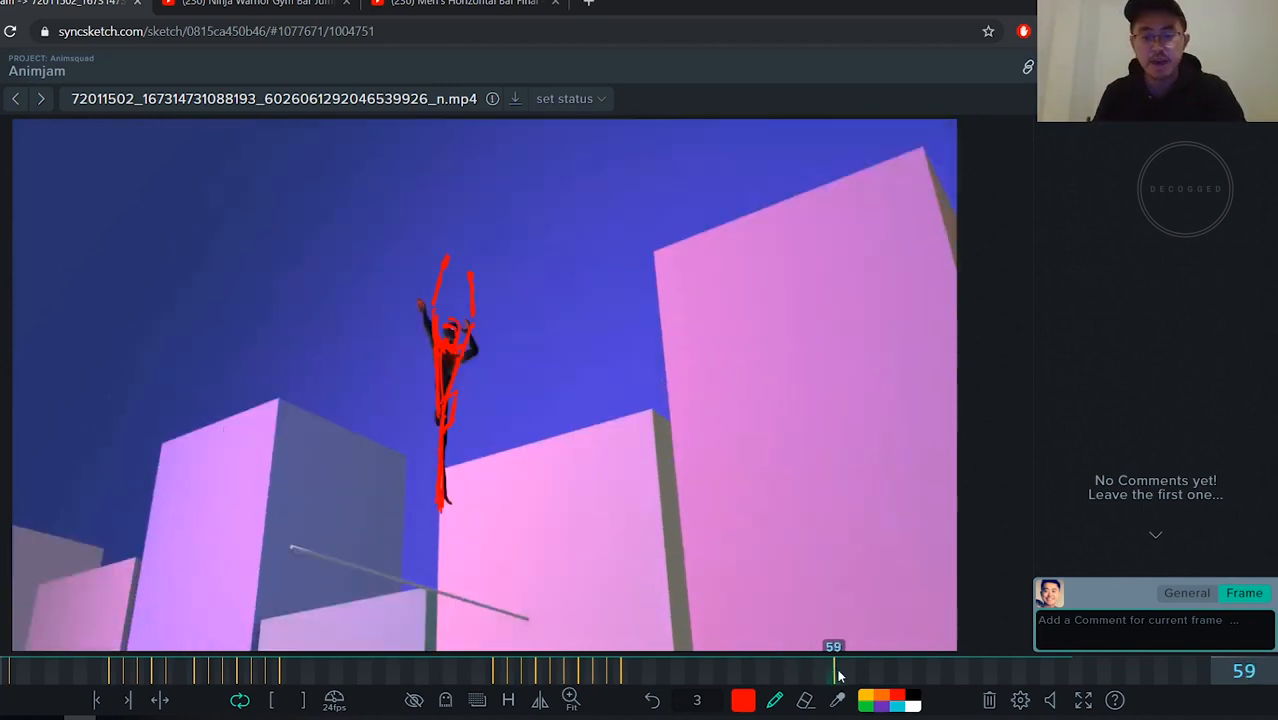
pyautogui.moveTo(834, 698)
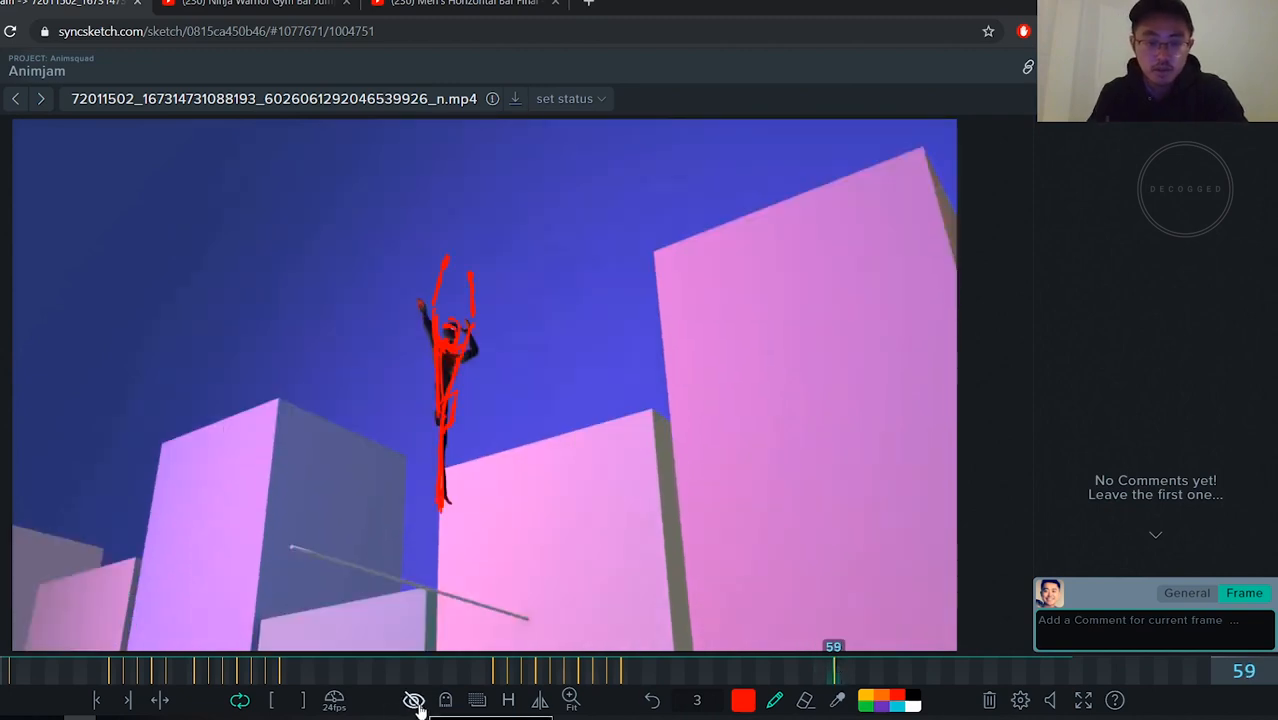
# Toggle annotation visibility to hide the red sketches and view the clean pose
pyautogui.click(414, 700)
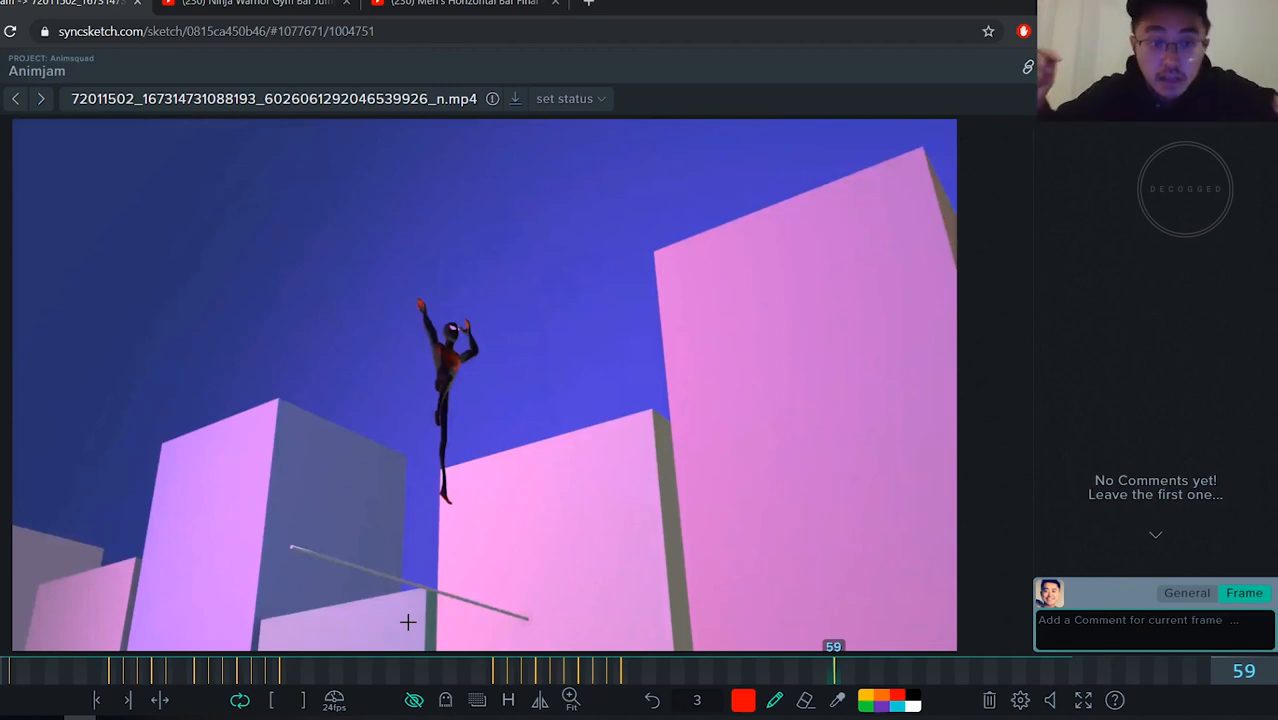
pyautogui.click(414, 700)
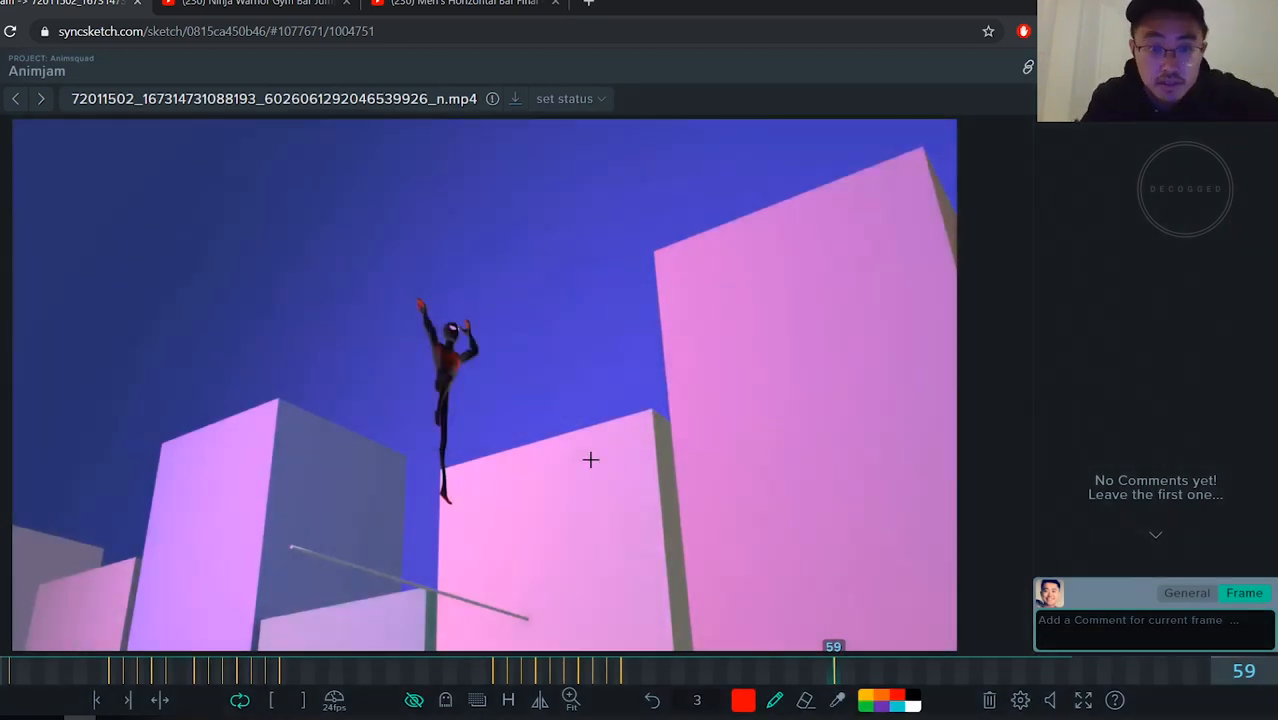
pyautogui.moveTo(560, 388)
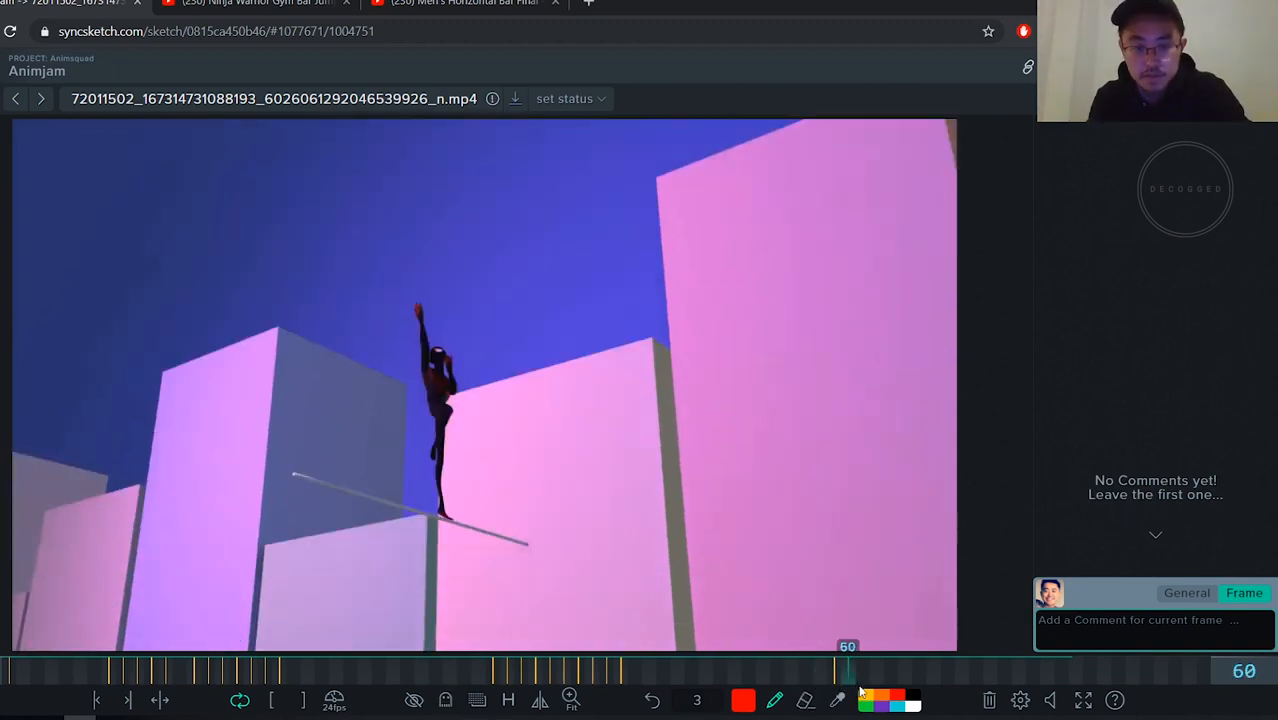
pyautogui.moveTo(848, 670); pyautogui.dragTo(820, 670)
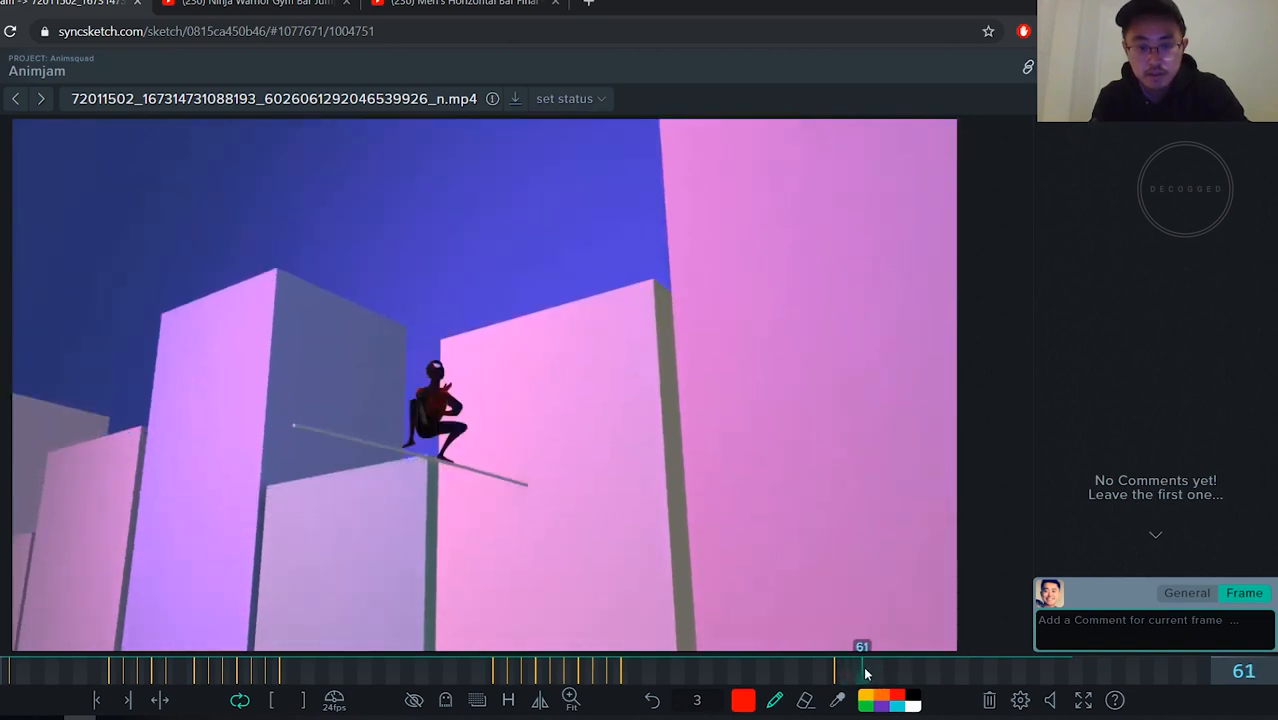
pyautogui.moveTo(862, 670); pyautogui.dragTo(904, 670)
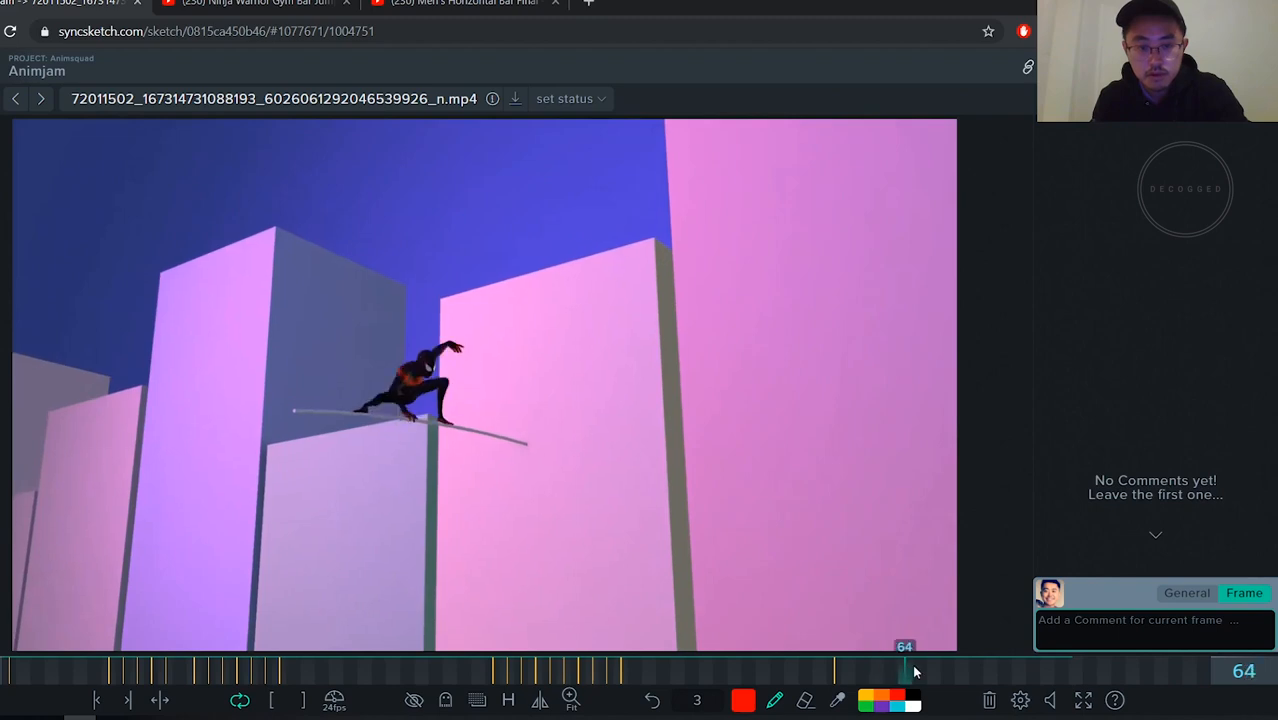
pyautogui.moveTo(908, 670); pyautogui.dragTo(848, 670)
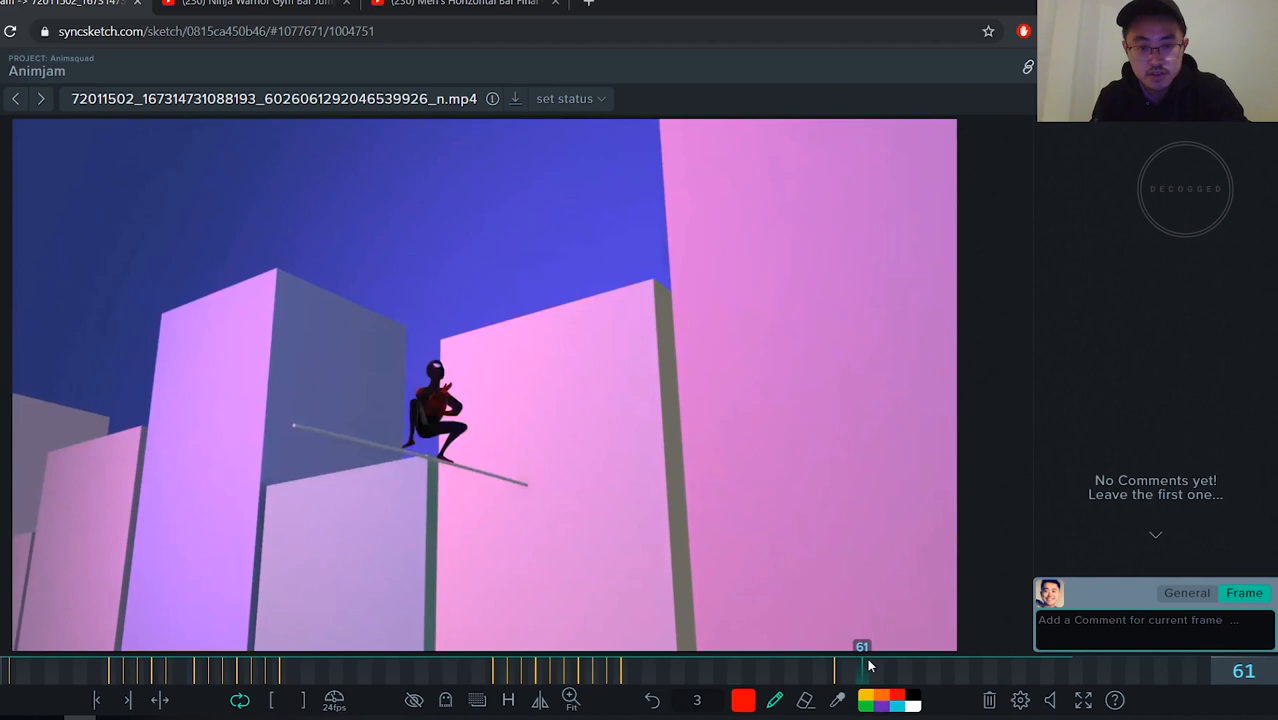
pyautogui.click(872, 664)
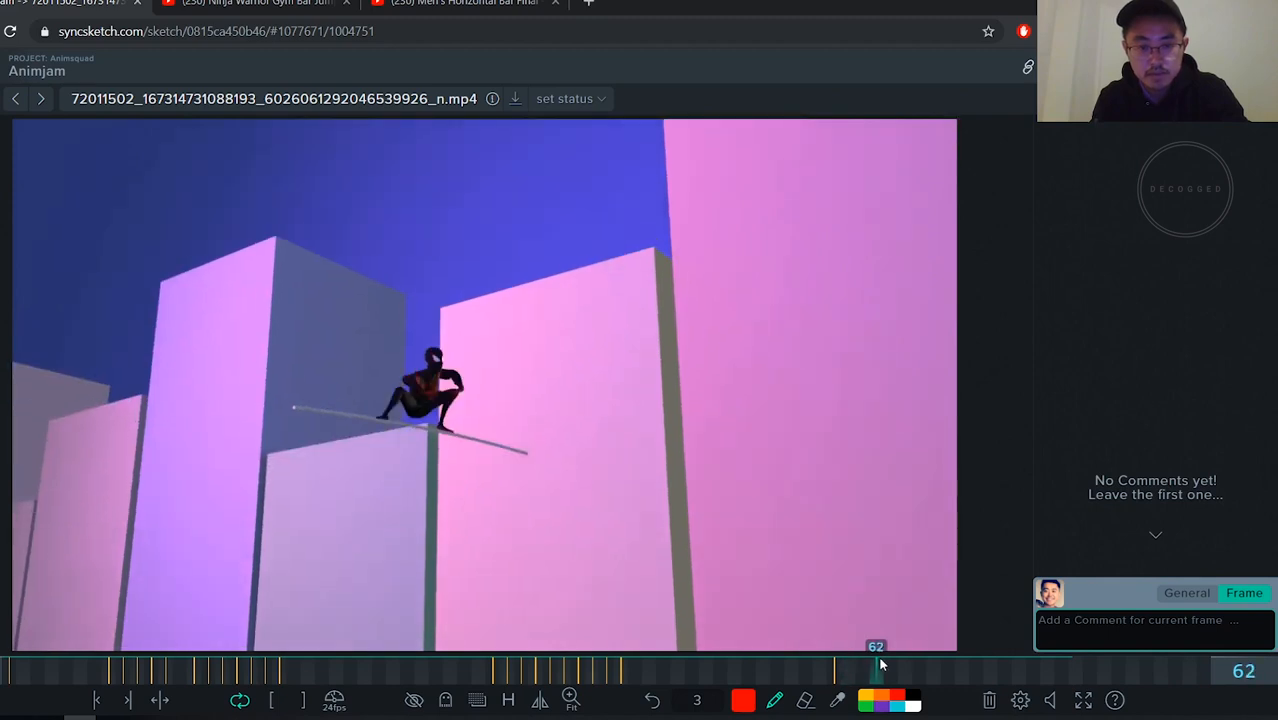
pyautogui.moveTo(880, 668); pyautogui.dragTo(848, 668)
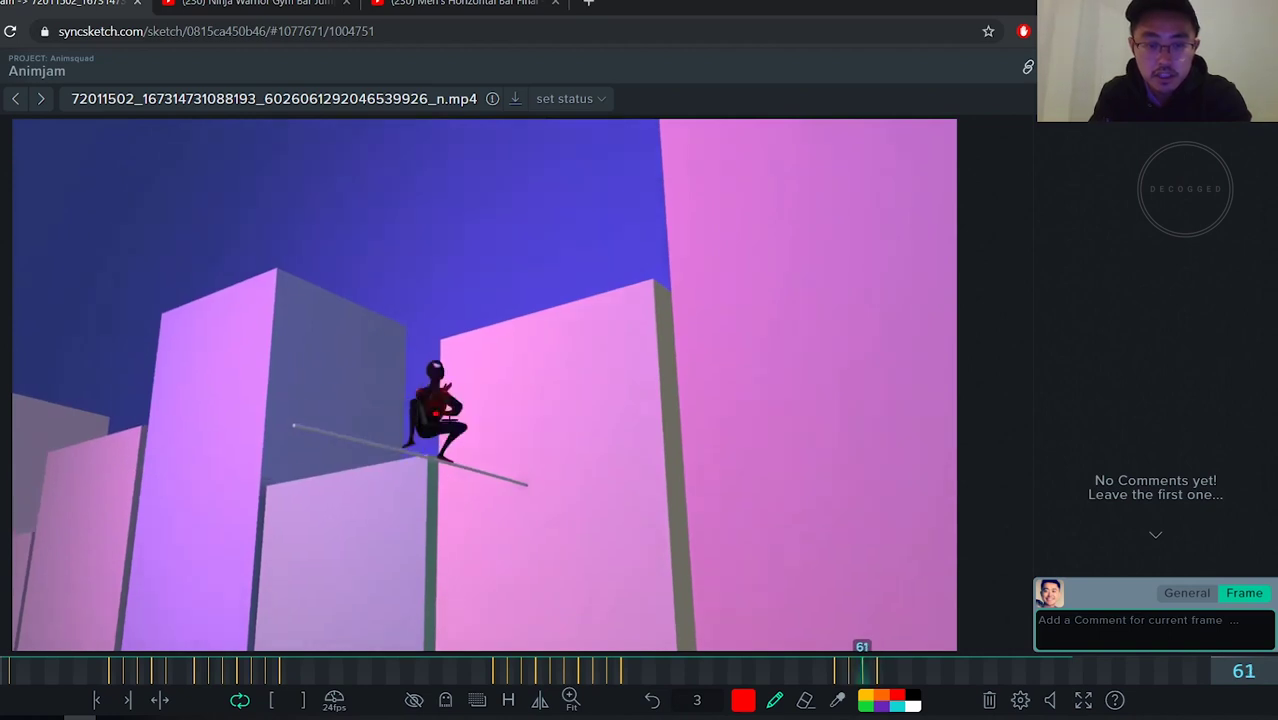
pyautogui.click(96, 700)
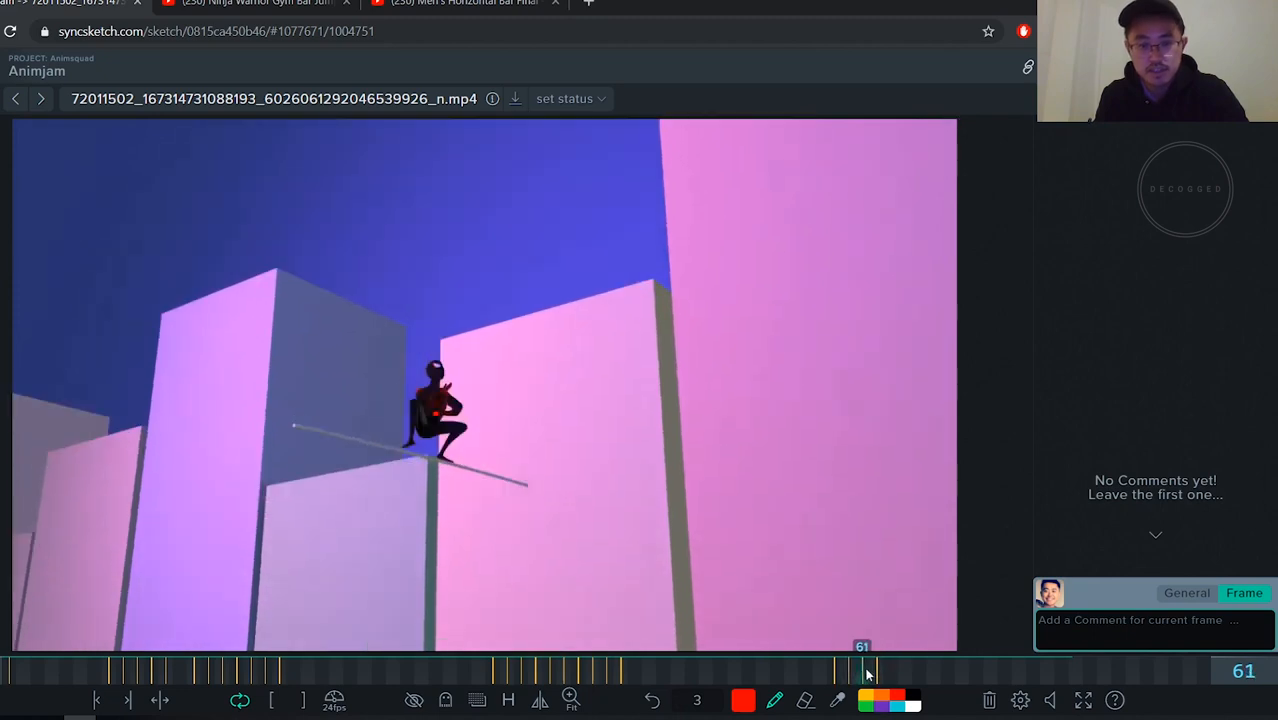
pyautogui.moveTo(862, 672); pyautogui.dragTo(904, 672)
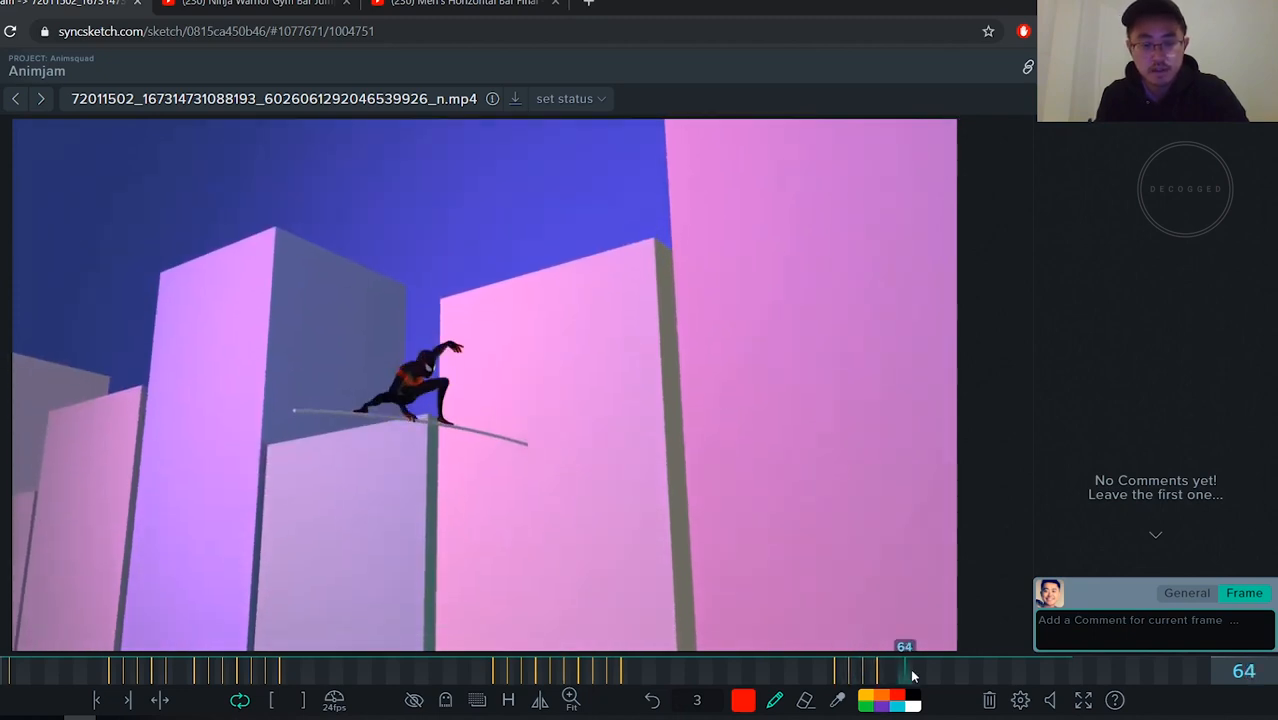
pyautogui.moveTo(904, 672); pyautogui.dragTo(876, 672)
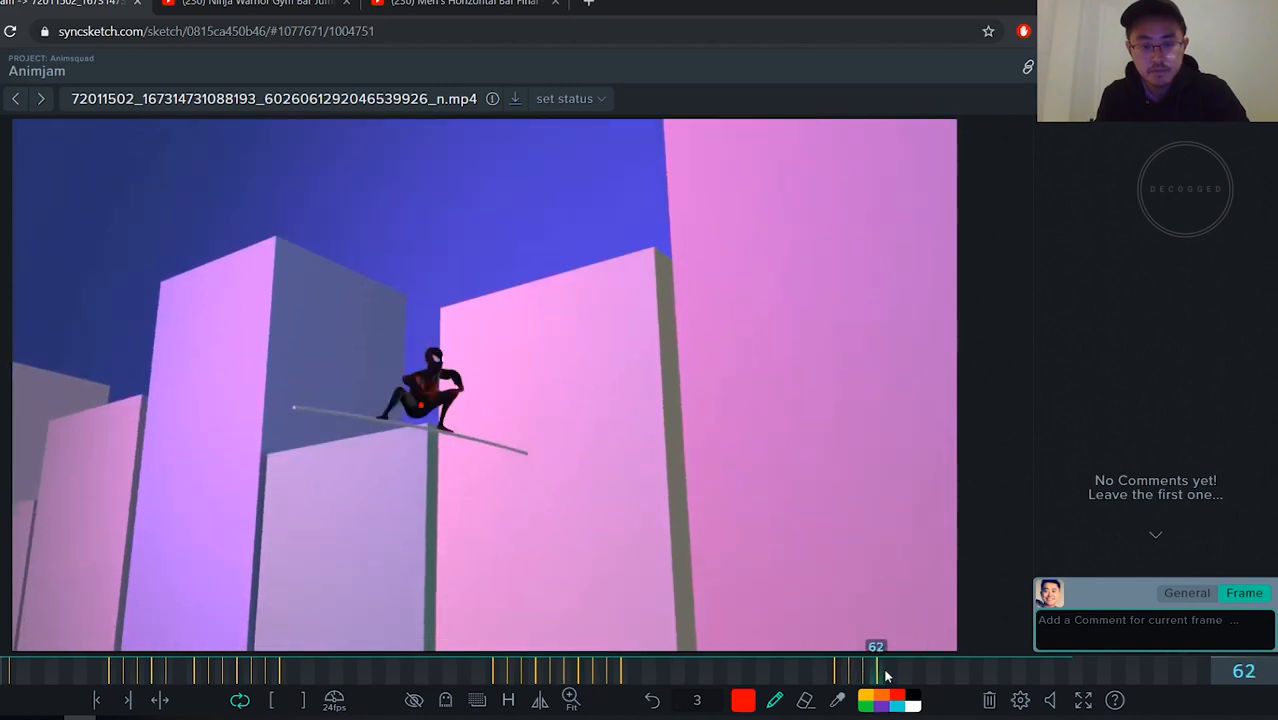
pyautogui.moveTo(880, 670); pyautogui.dragTo(1040, 670)
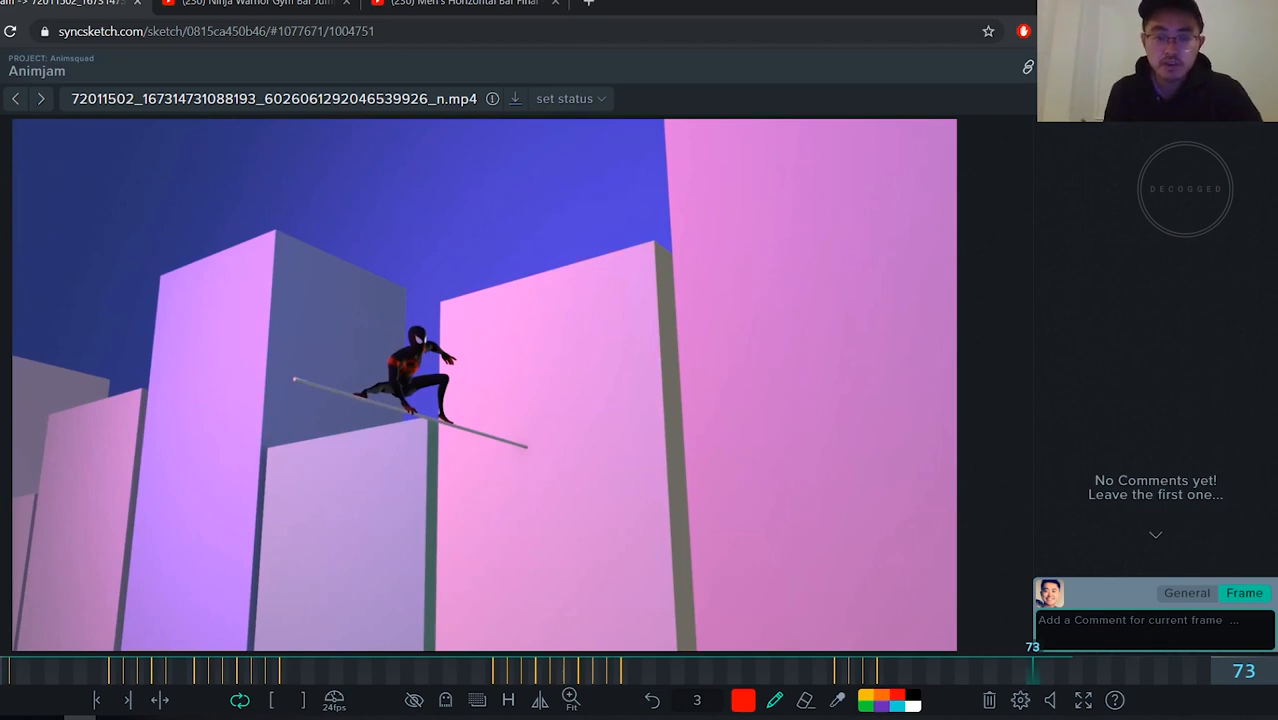
# Sketch a red mark showing the foot shift on the pole at frame 73
pyautogui.moveTo(384, 400); pyautogui.dragTo(464, 404)
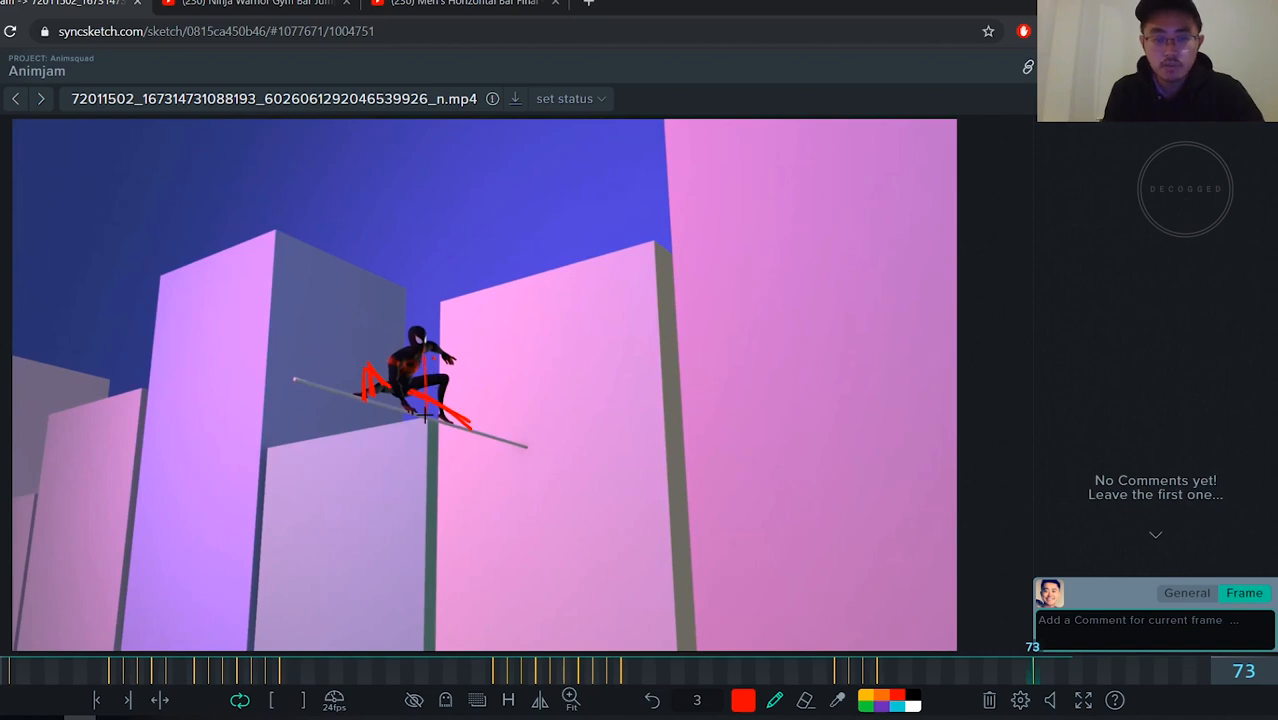
pyautogui.moveTo(368, 340)
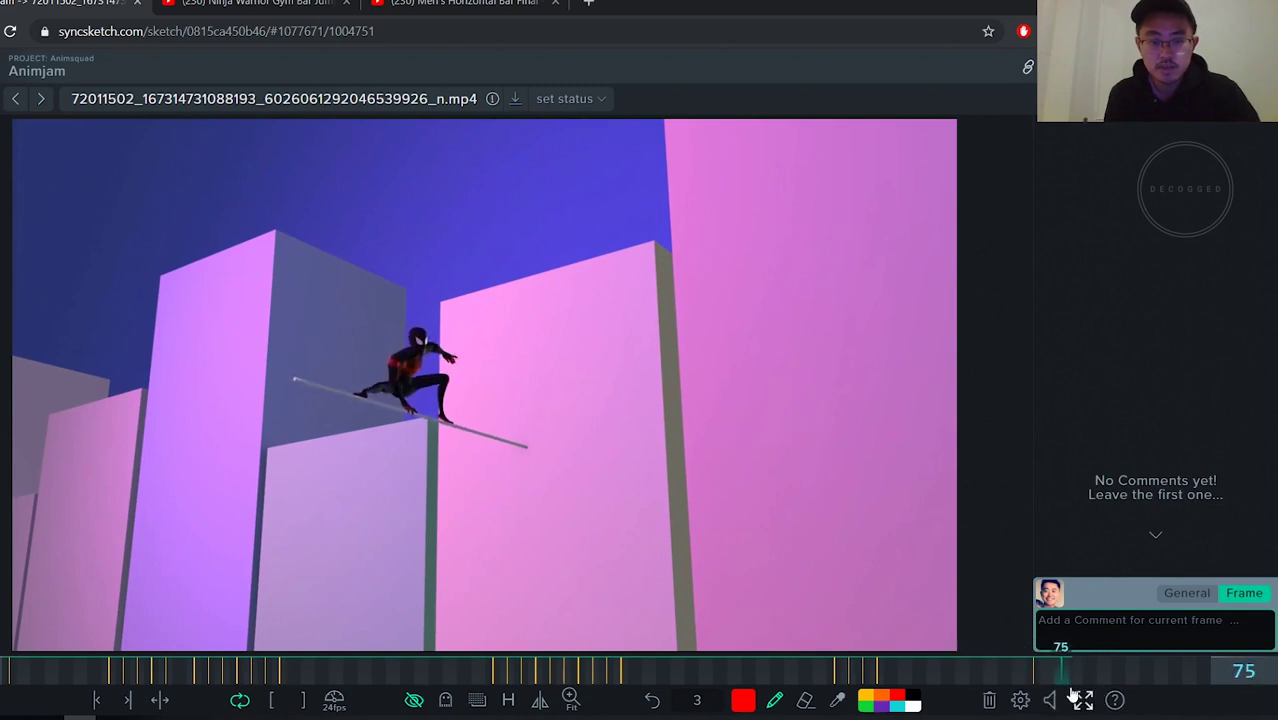
pyautogui.moveTo(1060, 670); pyautogui.dragTo(1018, 670)
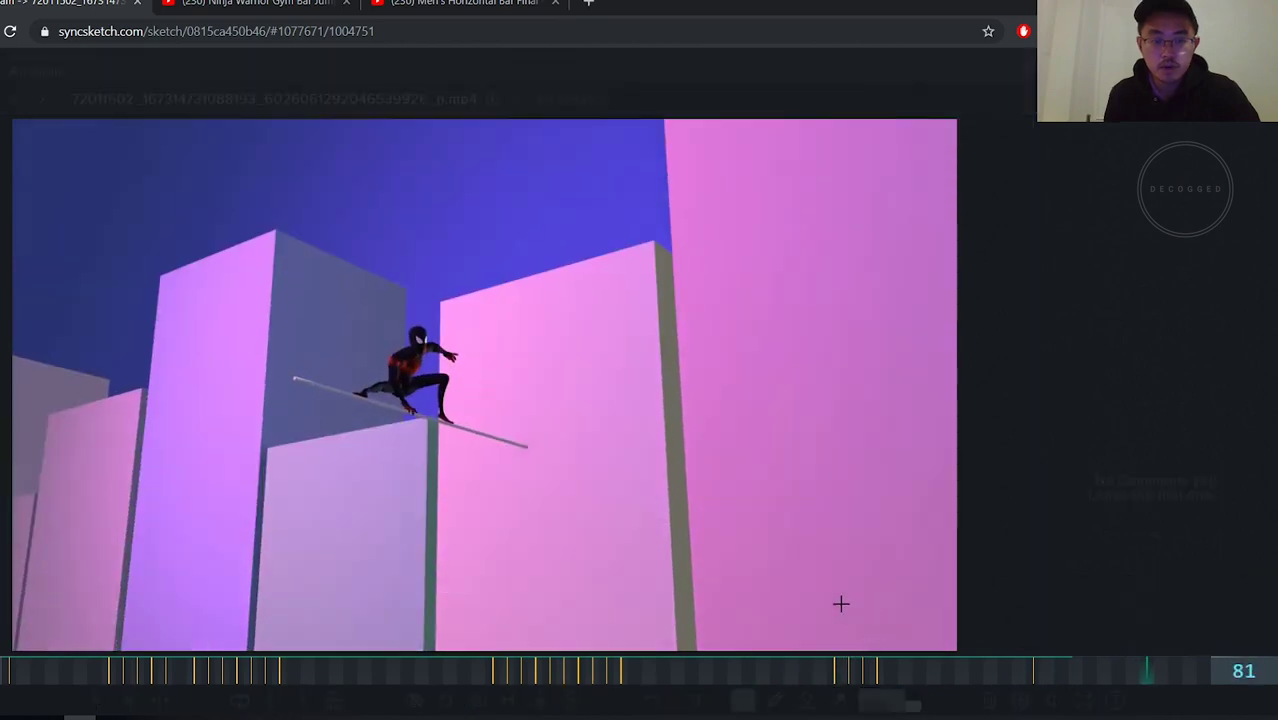
pyautogui.click(822, 668)
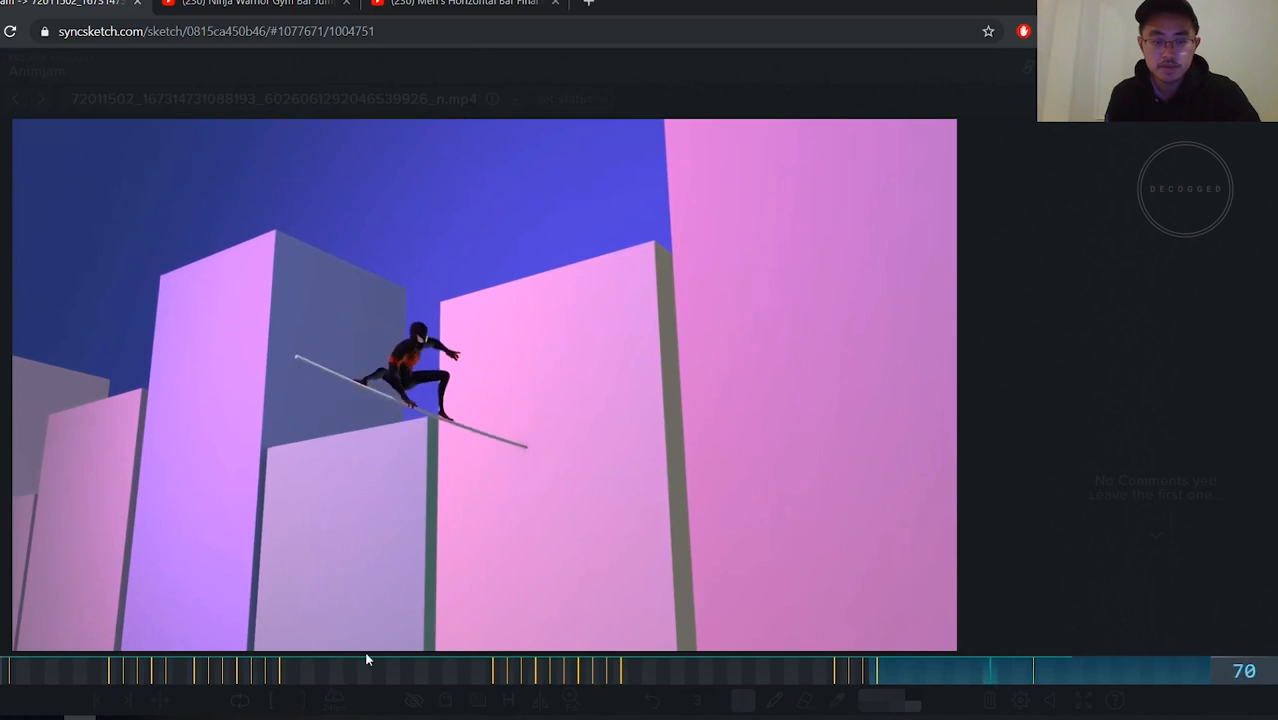
pyautogui.moveTo(980, 670); pyautogui.dragTo(944, 670)
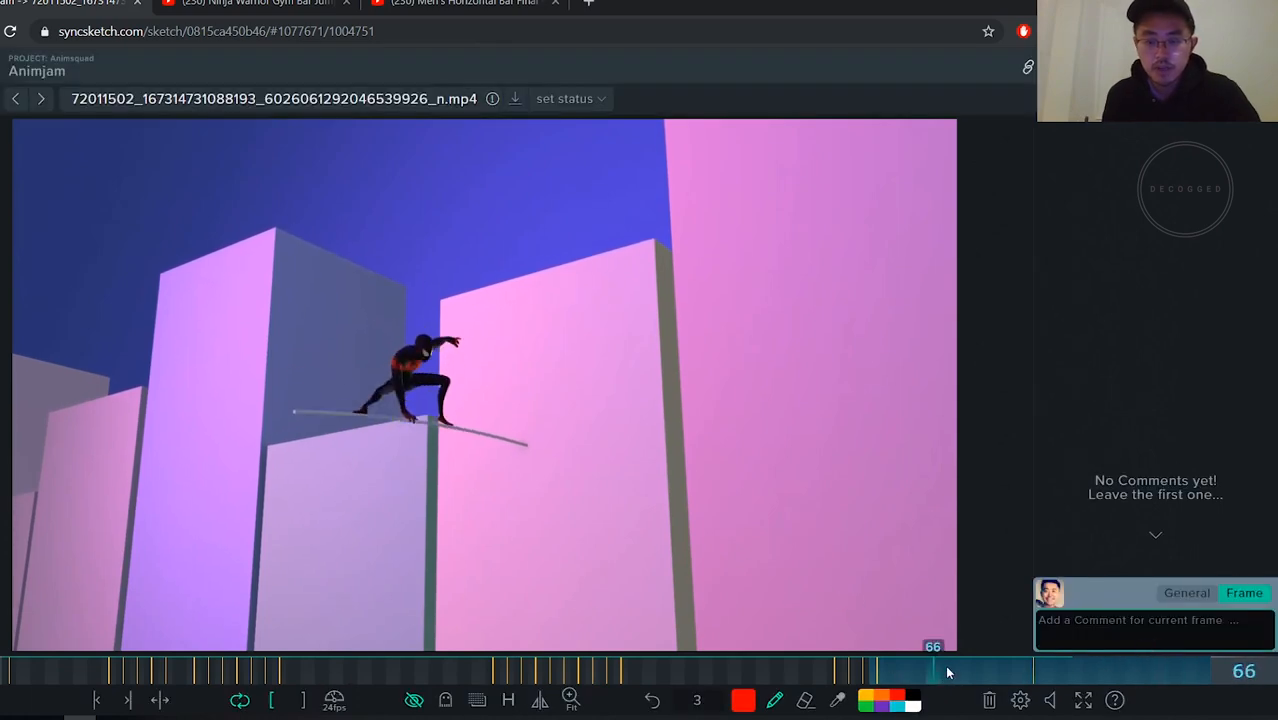
pyautogui.moveTo(944, 670); pyautogui.dragTo(890, 670)
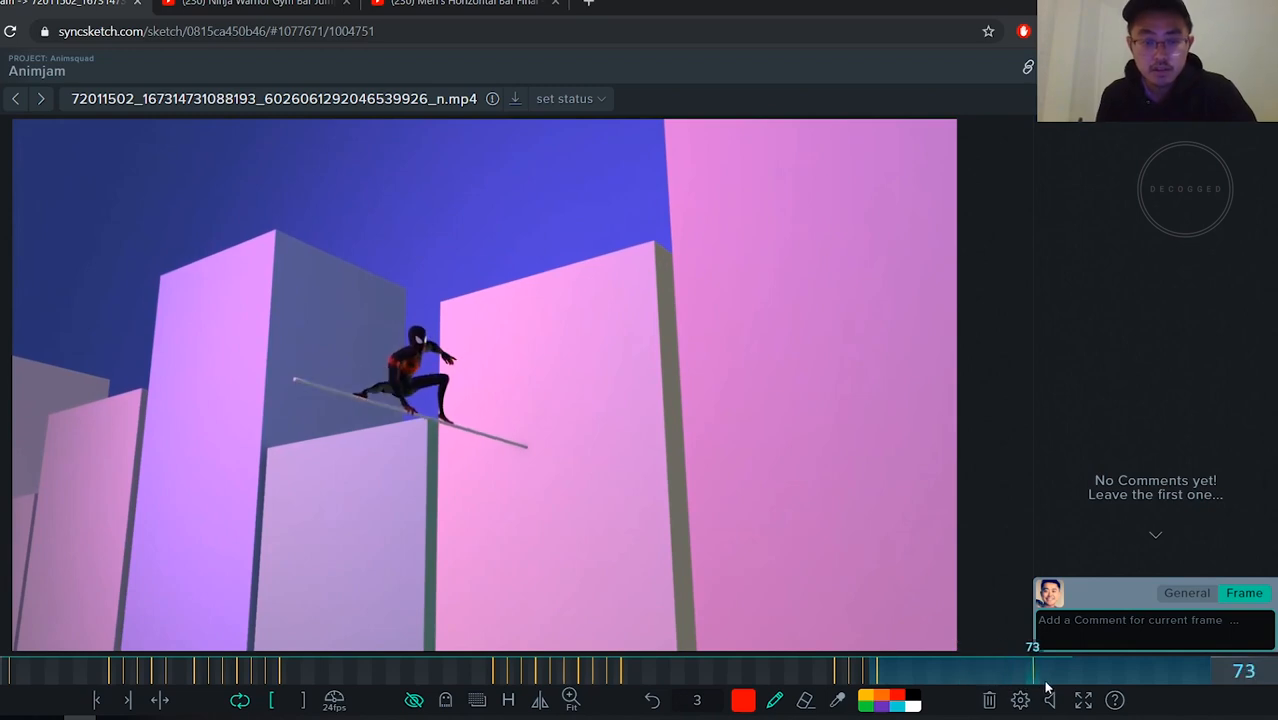
pyautogui.moveTo(1032, 672); pyautogui.dragTo(1004, 672)
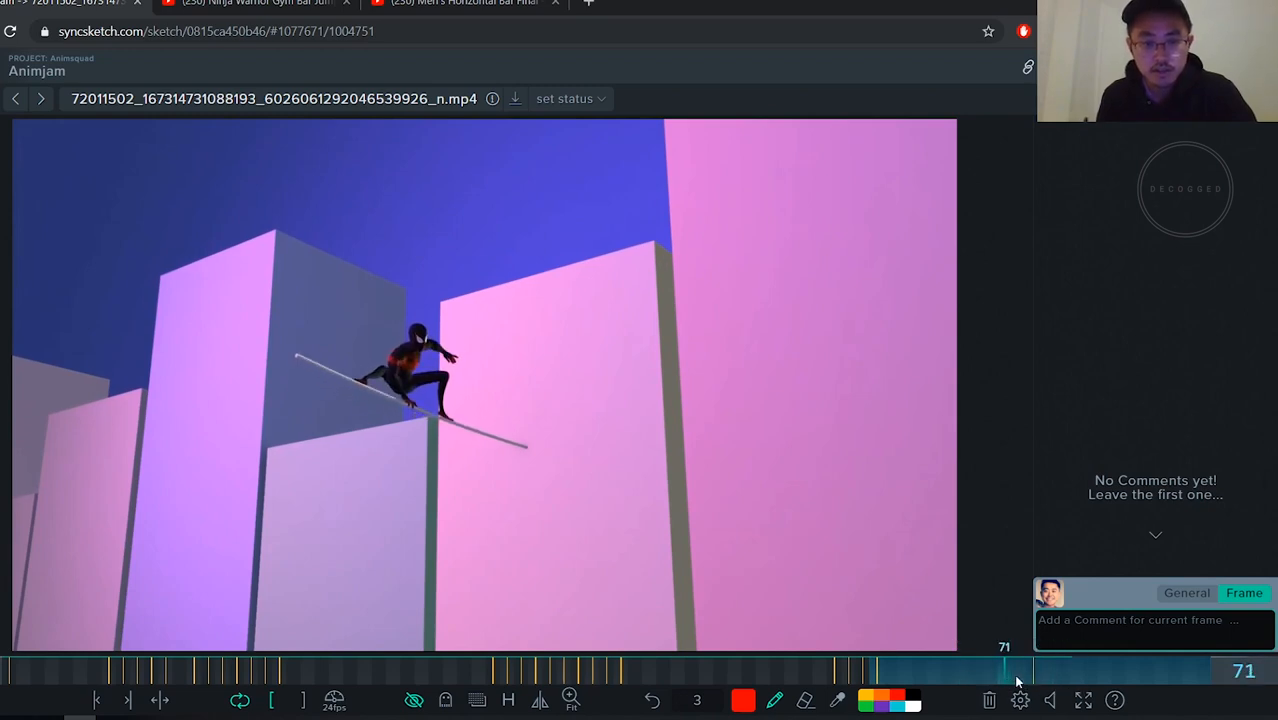
pyautogui.moveTo(1004, 670); pyautogui.dragTo(1118, 670)
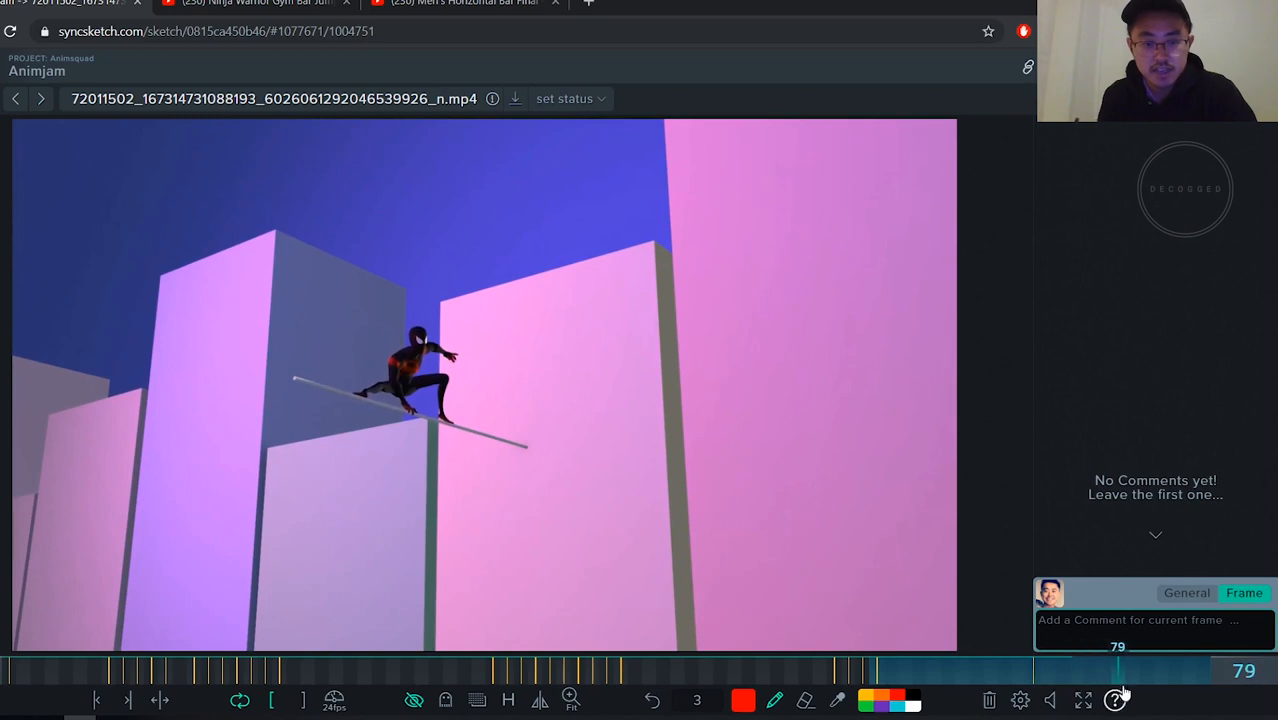
pyautogui.moveTo(1118, 670); pyautogui.dragTo(1004, 670)
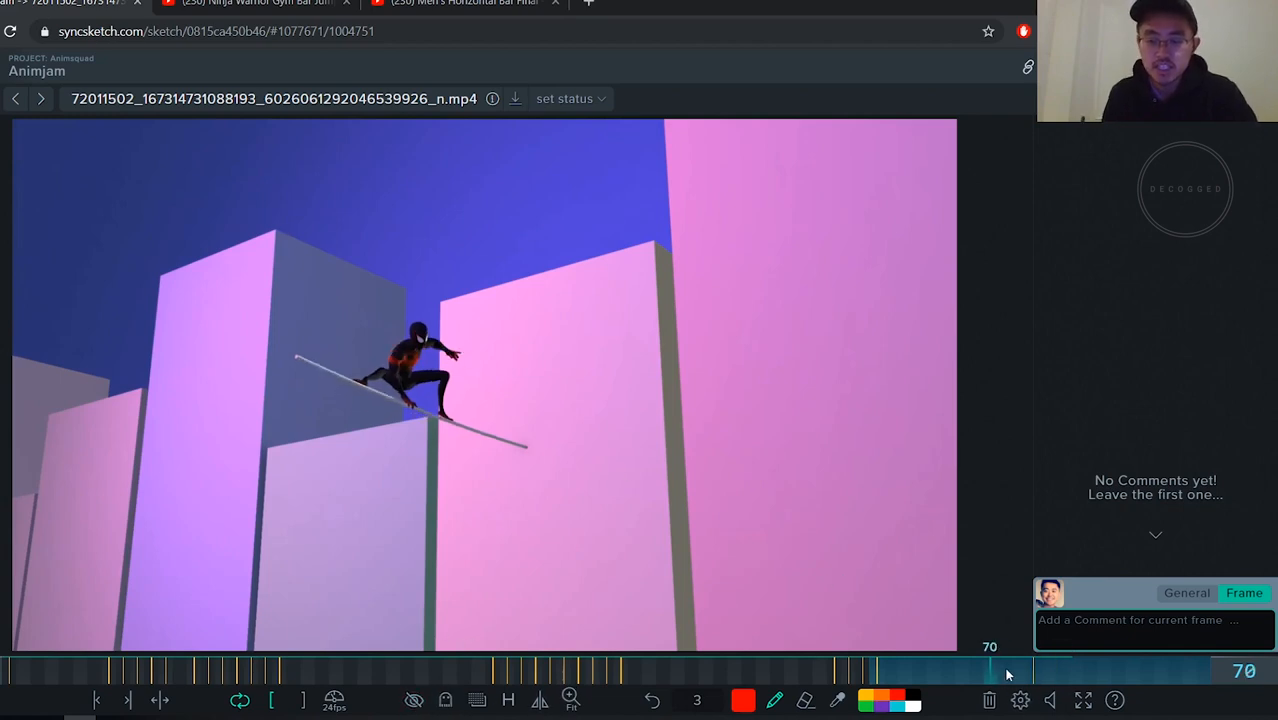
pyautogui.moveTo(990, 670); pyautogui.dragTo(1200, 670)
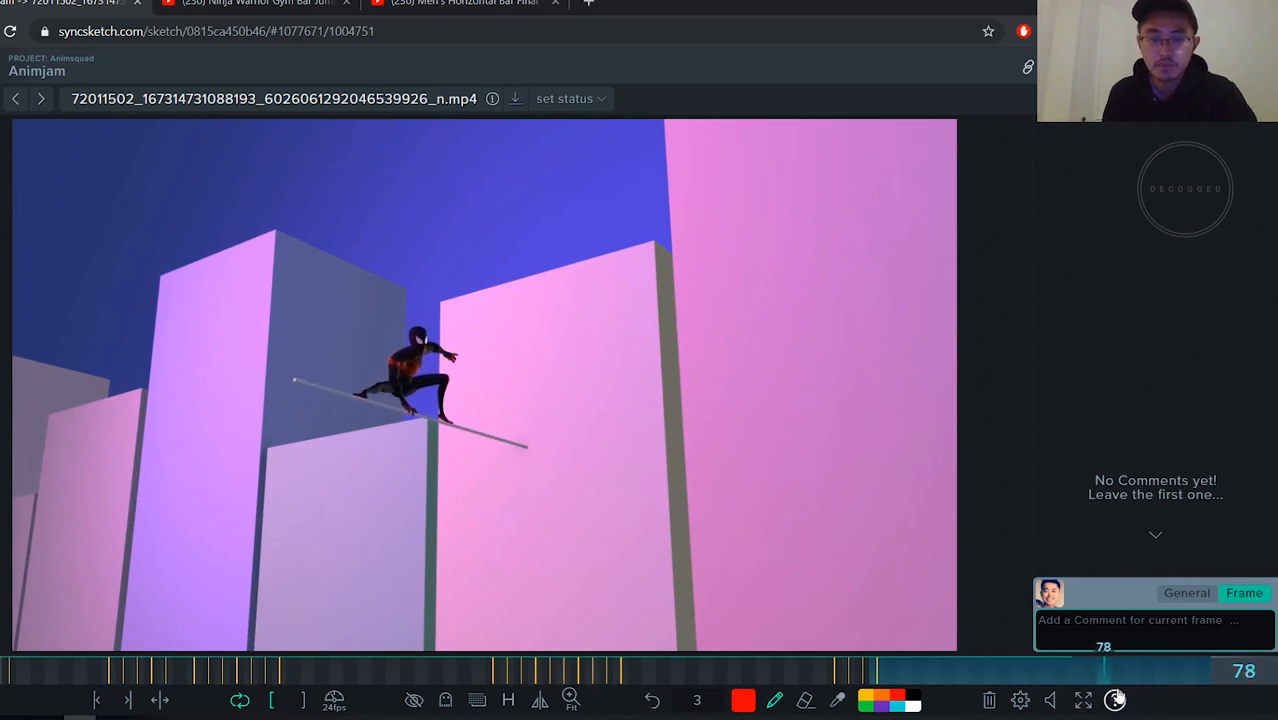
pyautogui.moveTo(1110, 670); pyautogui.dragTo(976, 670)
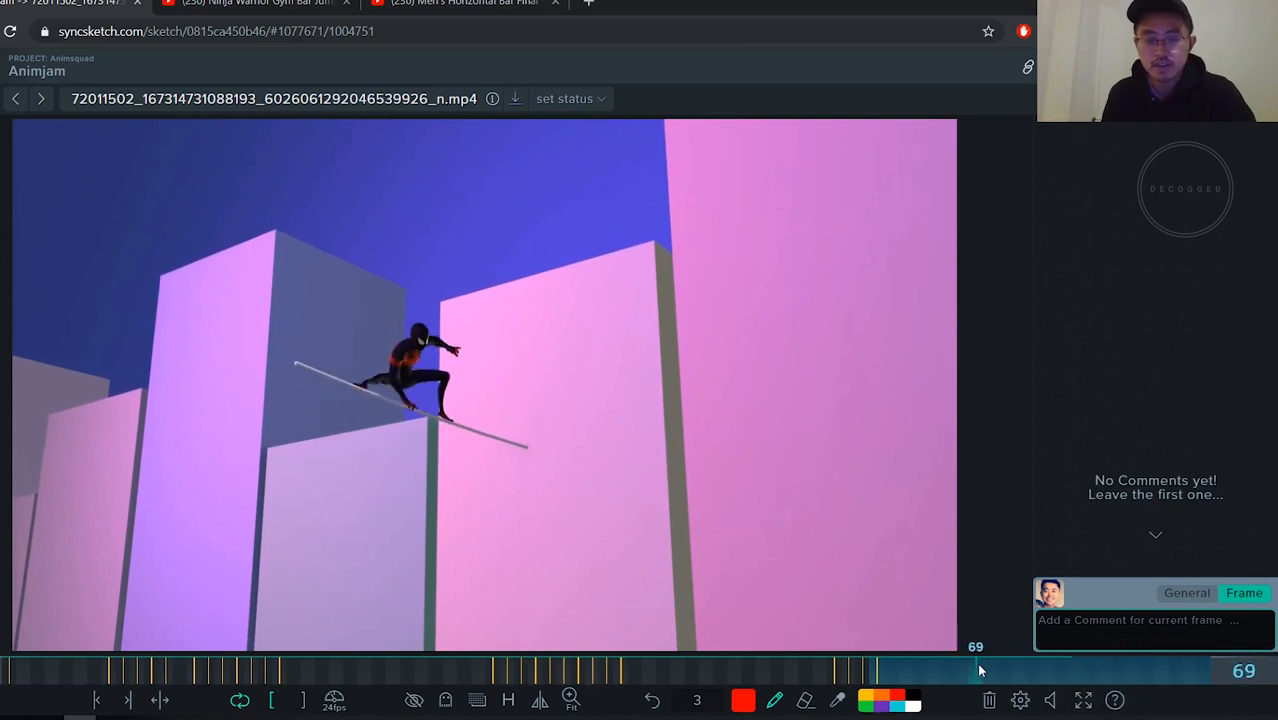
pyautogui.moveTo(976, 670); pyautogui.dragTo(904, 670)
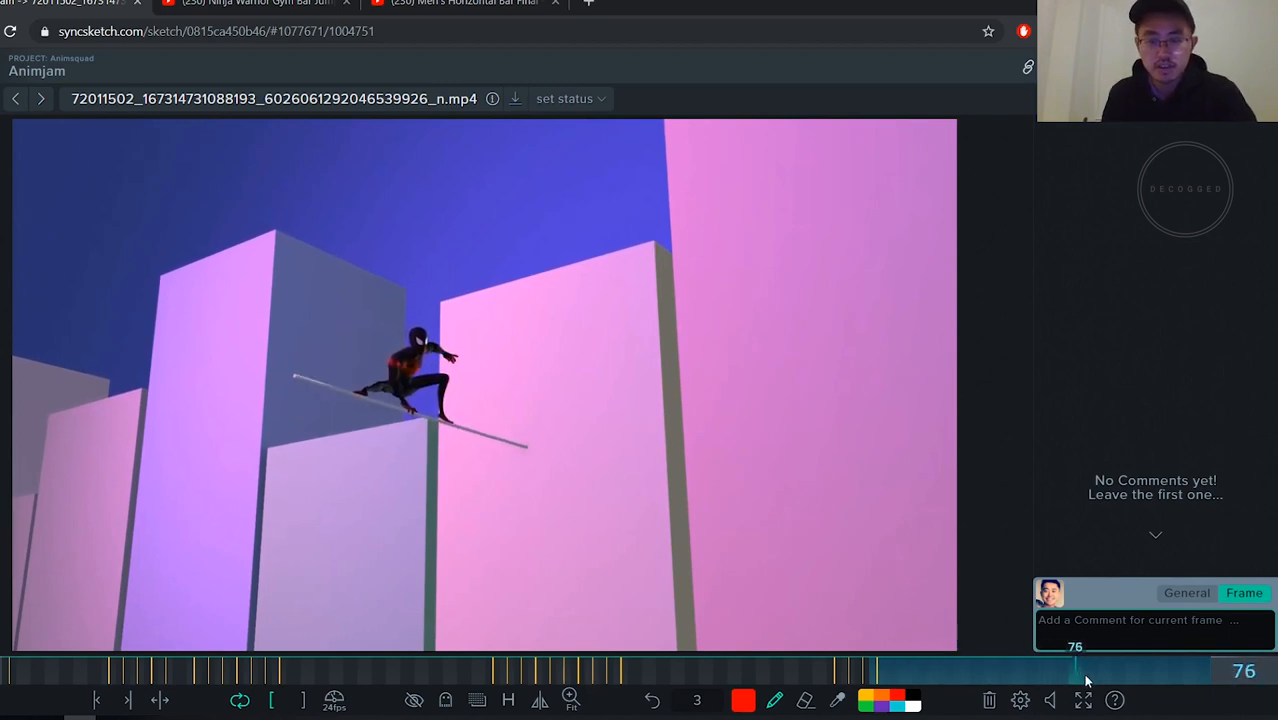
pyautogui.moveTo(1076, 670); pyautogui.dragTo(1018, 670)
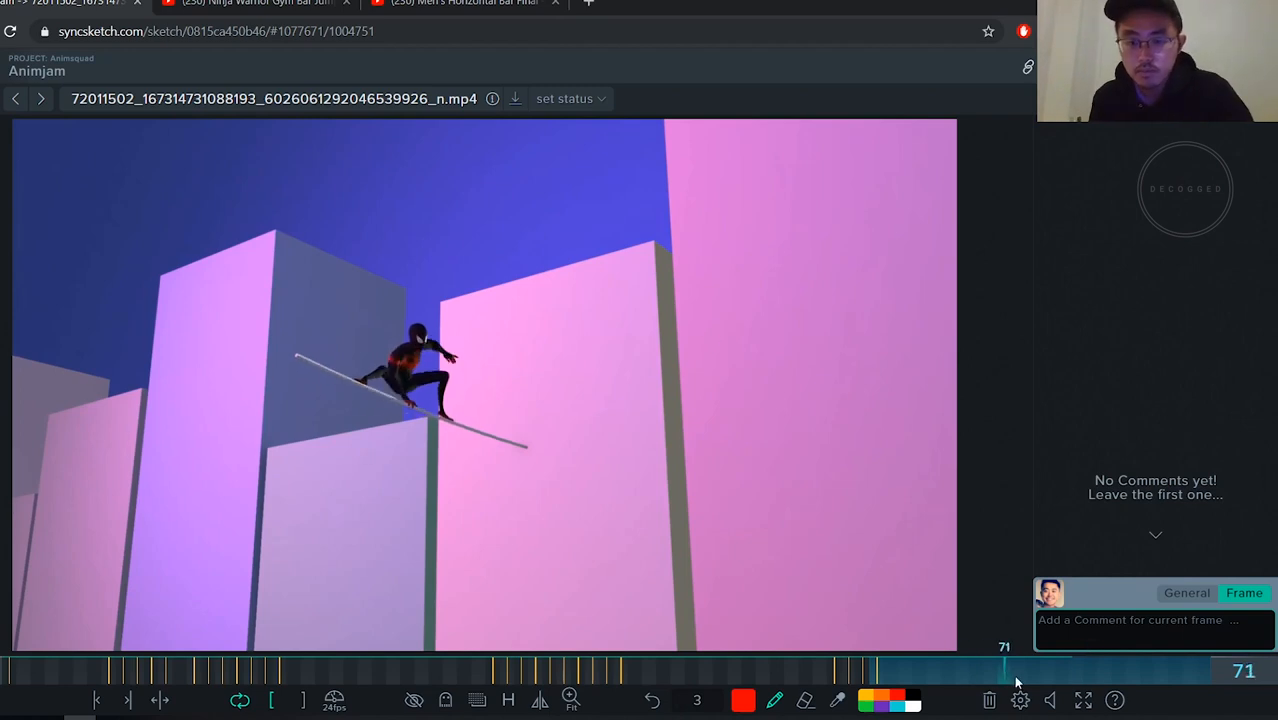
# Scrub from frame 76 back through 71 and 64 to frame 57 with Spider-Man mid-air
pyautogui.moveTo(1004, 670); pyautogui.dragTo(832, 670)
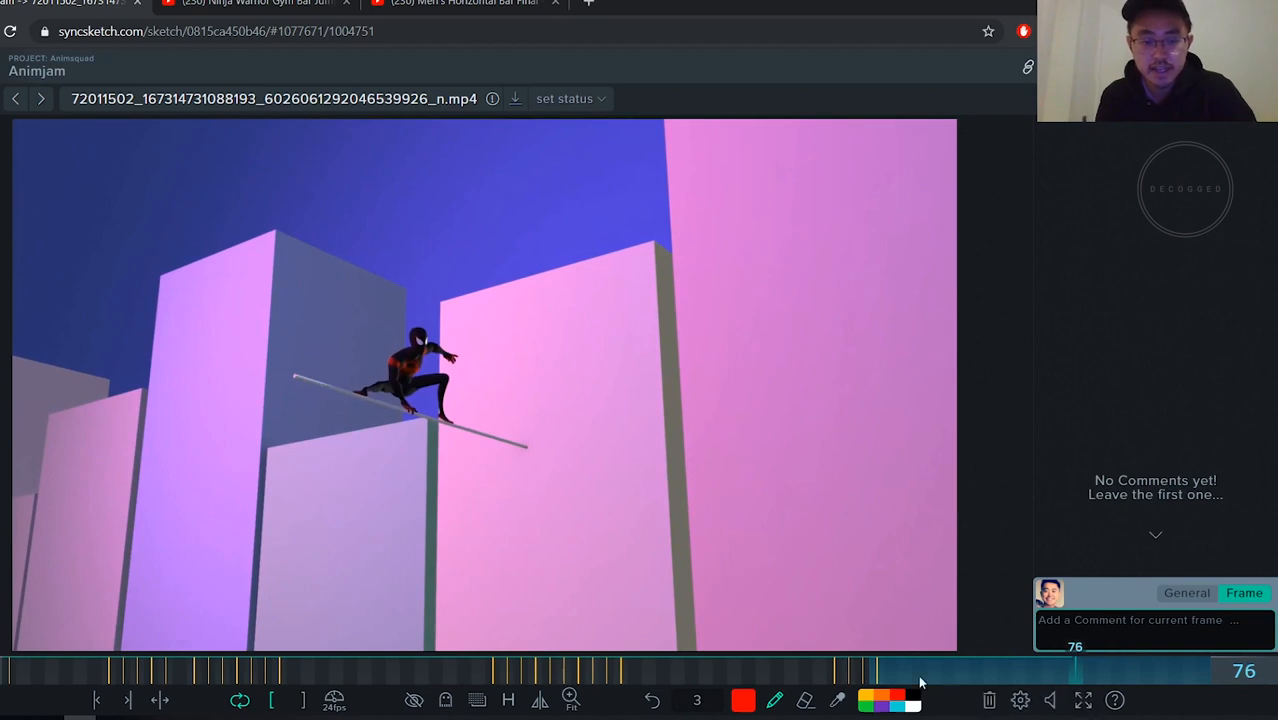
pyautogui.moveTo(1072, 670); pyautogui.dragTo(1004, 670)
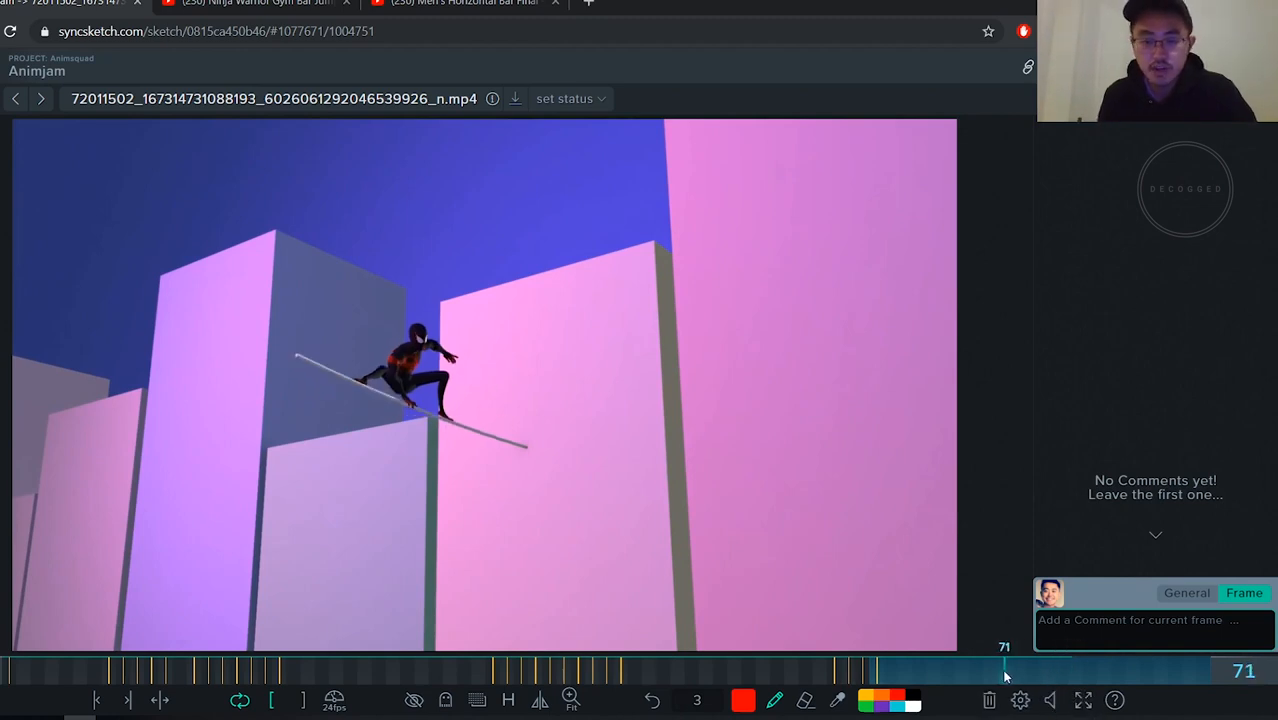
pyautogui.moveTo(1004, 670); pyautogui.dragTo(930, 672)
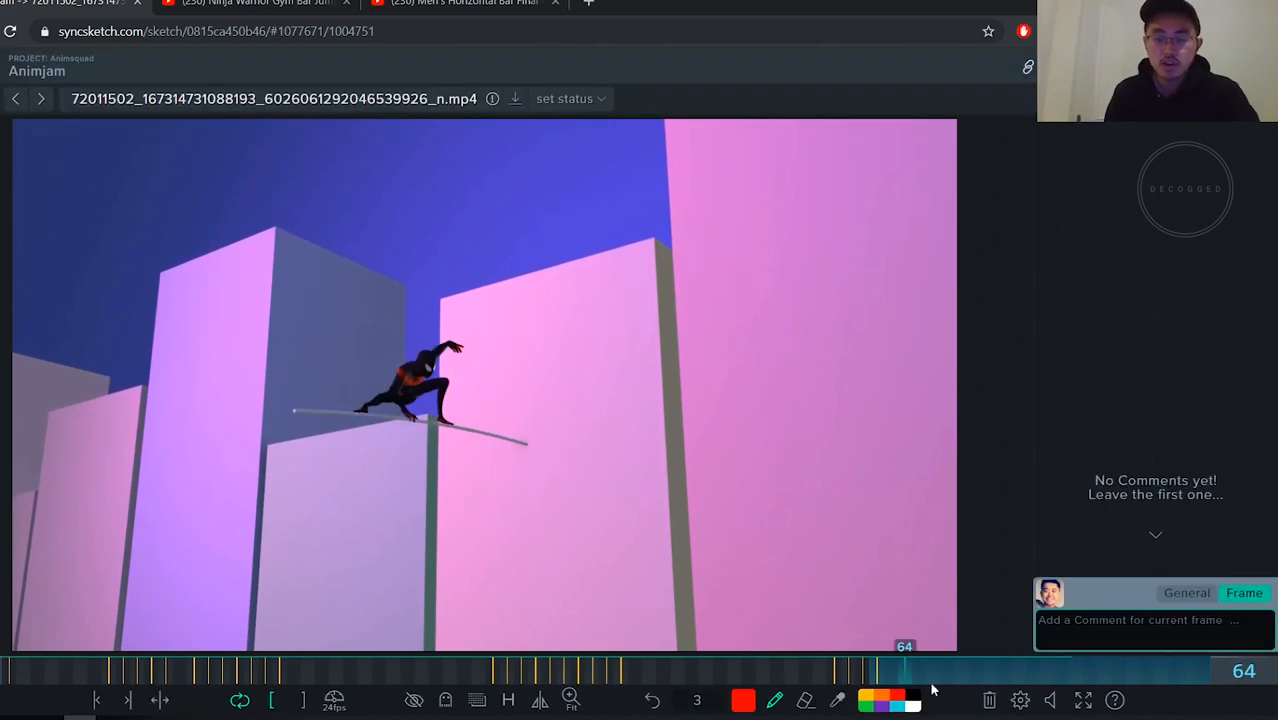
pyautogui.moveTo(904, 670); pyautogui.dragTo(990, 670)
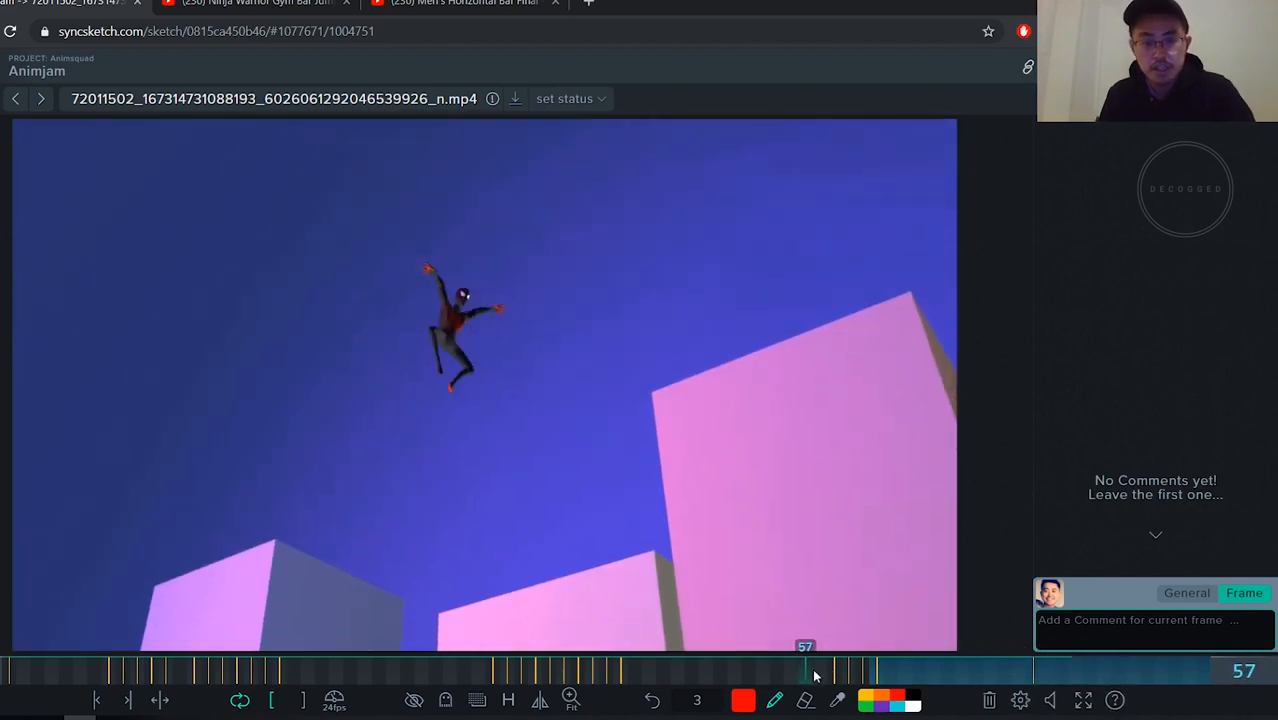
# Mark the rear foot on the pole in red on frames 73 and 76, then compare at frame 74
pyautogui.moveTo(804, 670); pyautogui.dragTo(1004, 670)
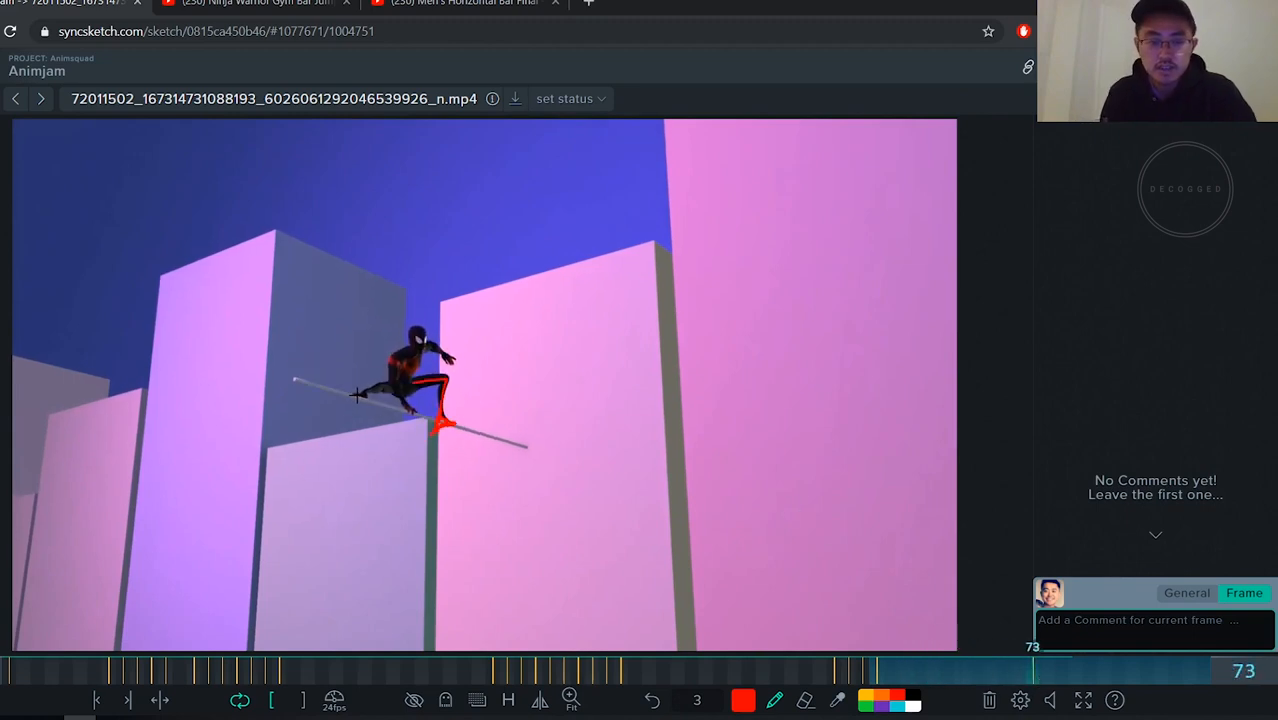
pyautogui.moveTo(1068, 670); pyautogui.dragTo(990, 670)
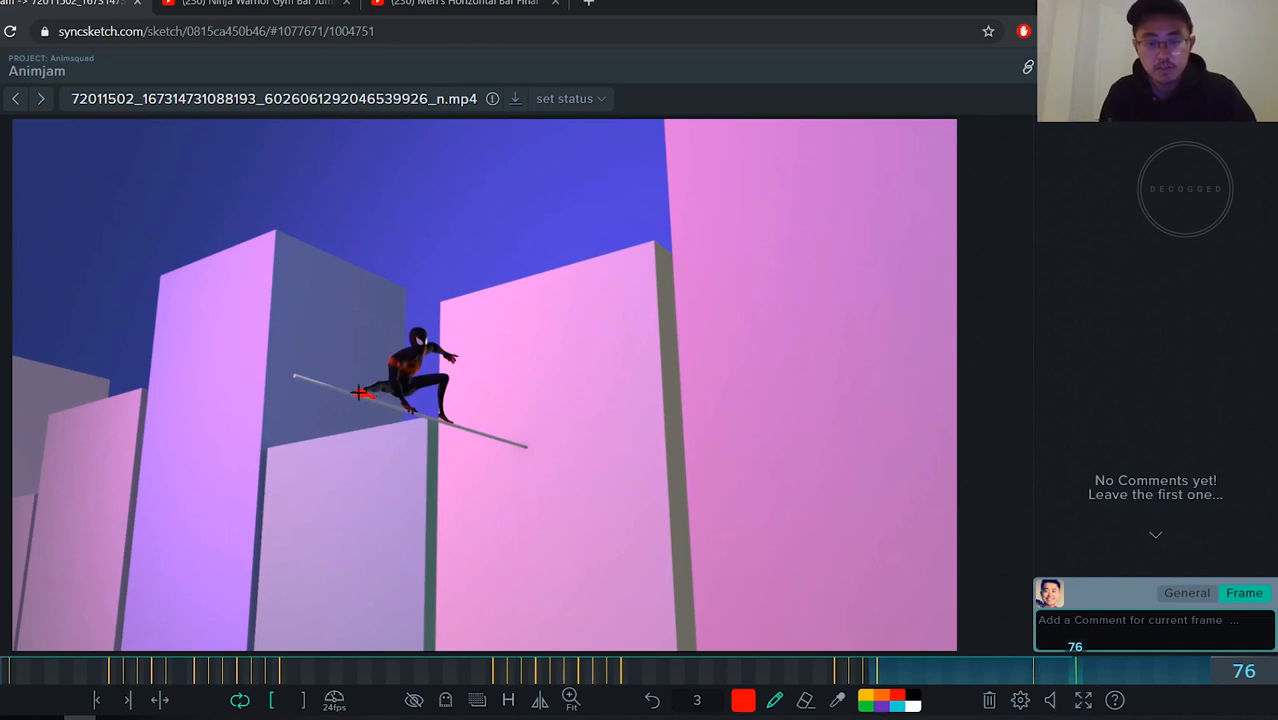
pyautogui.moveTo(390, 396); pyautogui.dragTo(324, 404)
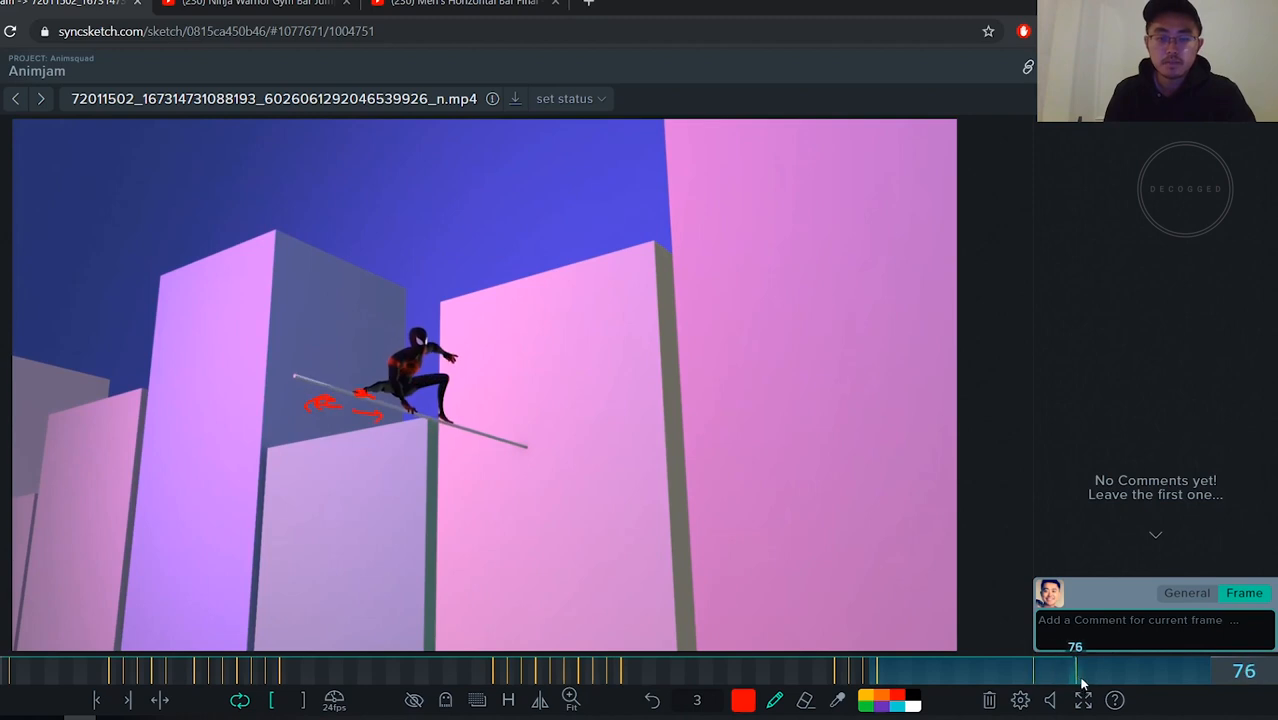
pyautogui.moveTo(1076, 670); pyautogui.dragTo(1040, 670)
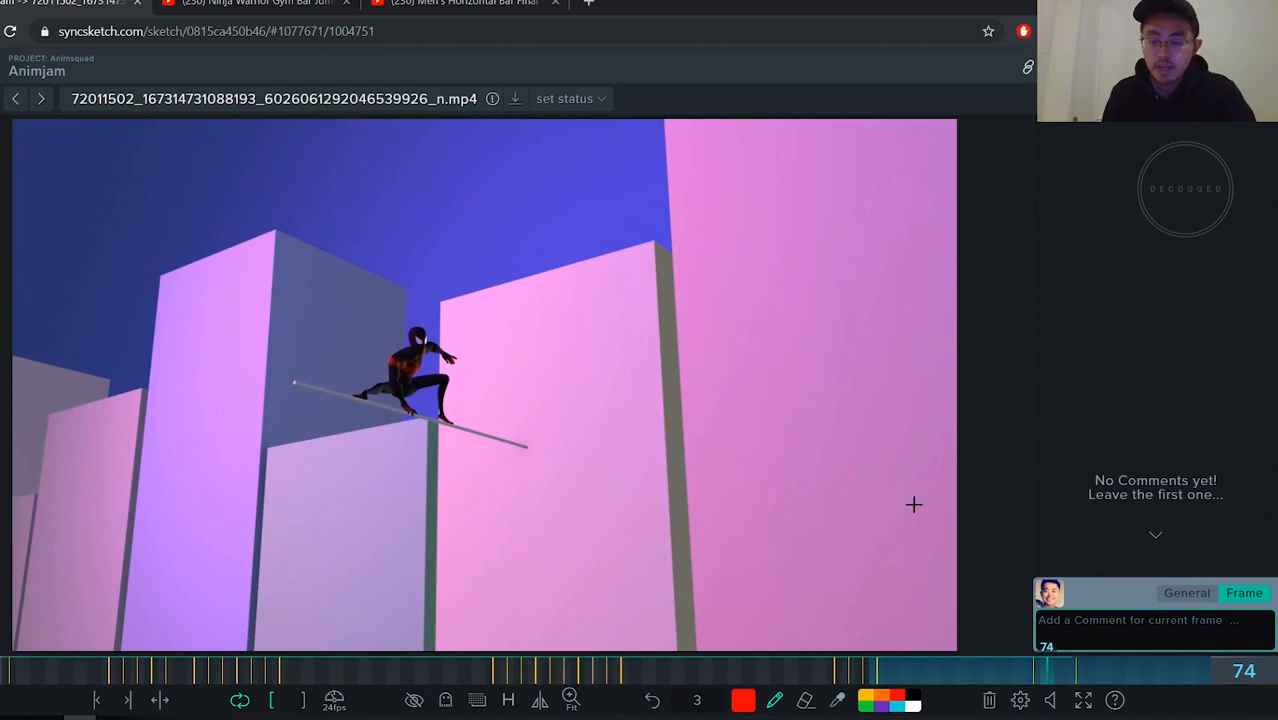
# Scrub back and forth across the landing frames 61–78, ending on frame 63
pyautogui.click(1076, 668)
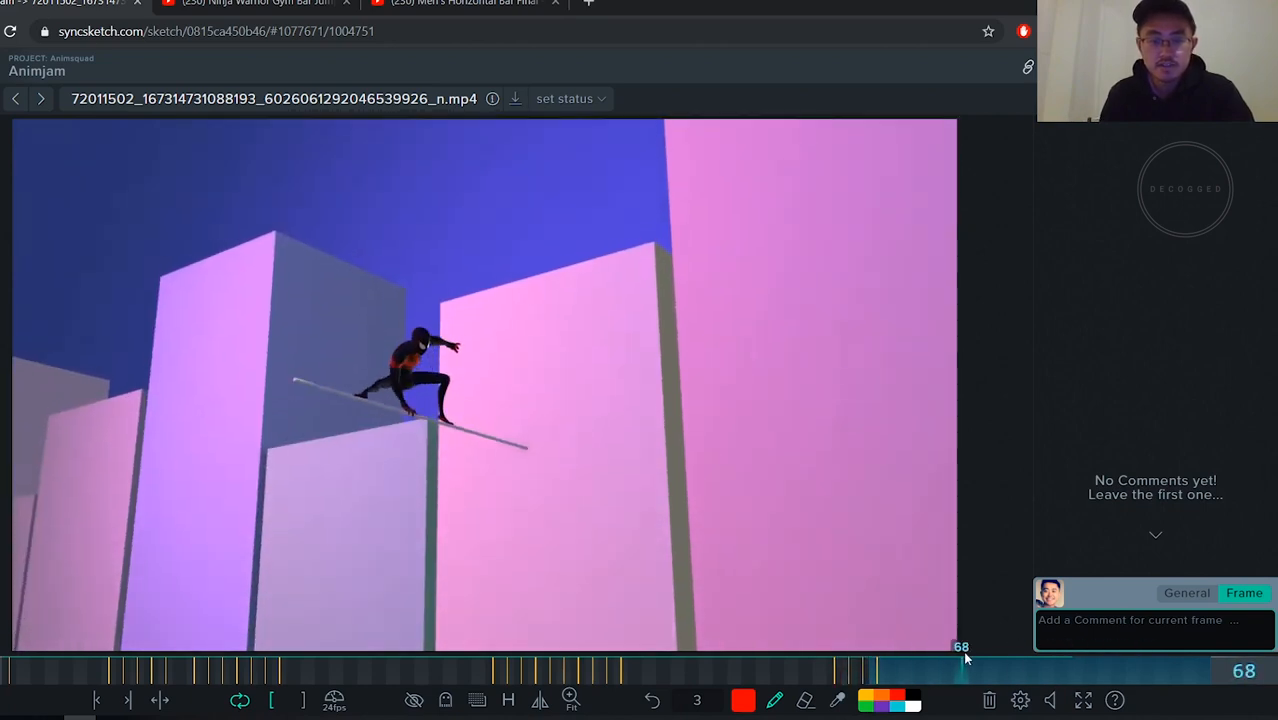
pyautogui.moveTo(964, 670); pyautogui.dragTo(1076, 670)
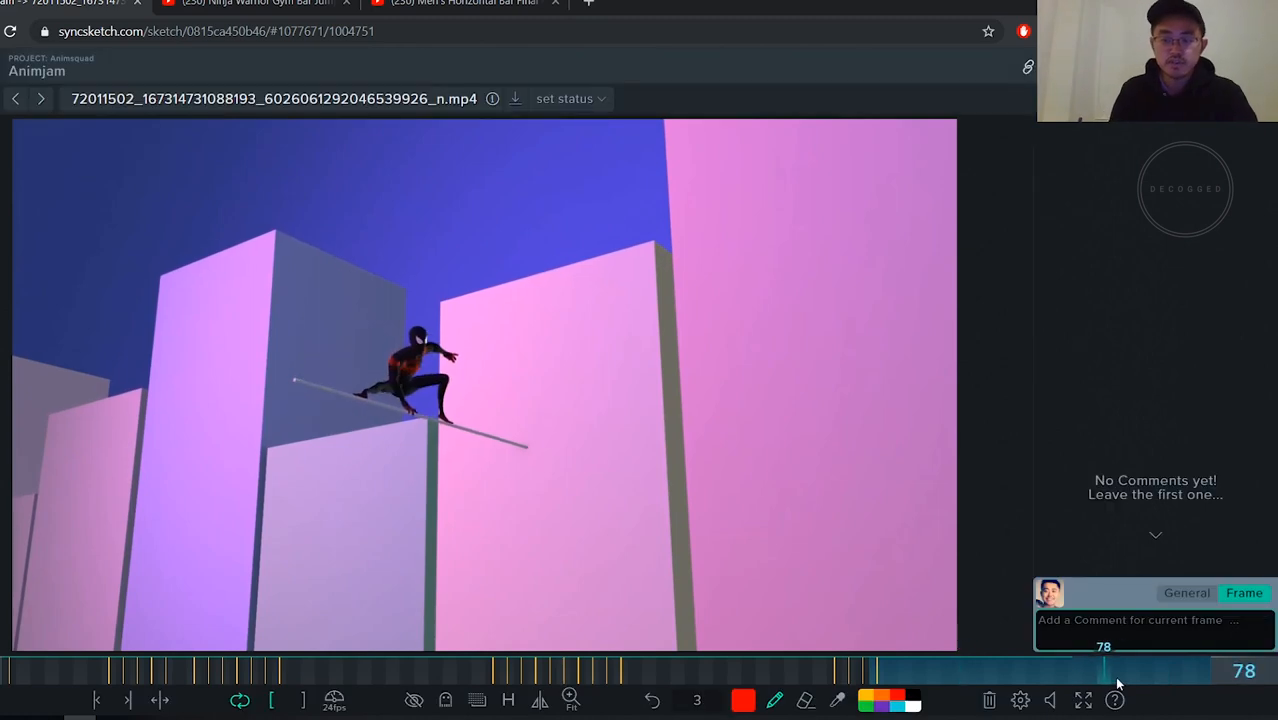
pyautogui.moveTo(1104, 670); pyautogui.dragTo(1176, 670)
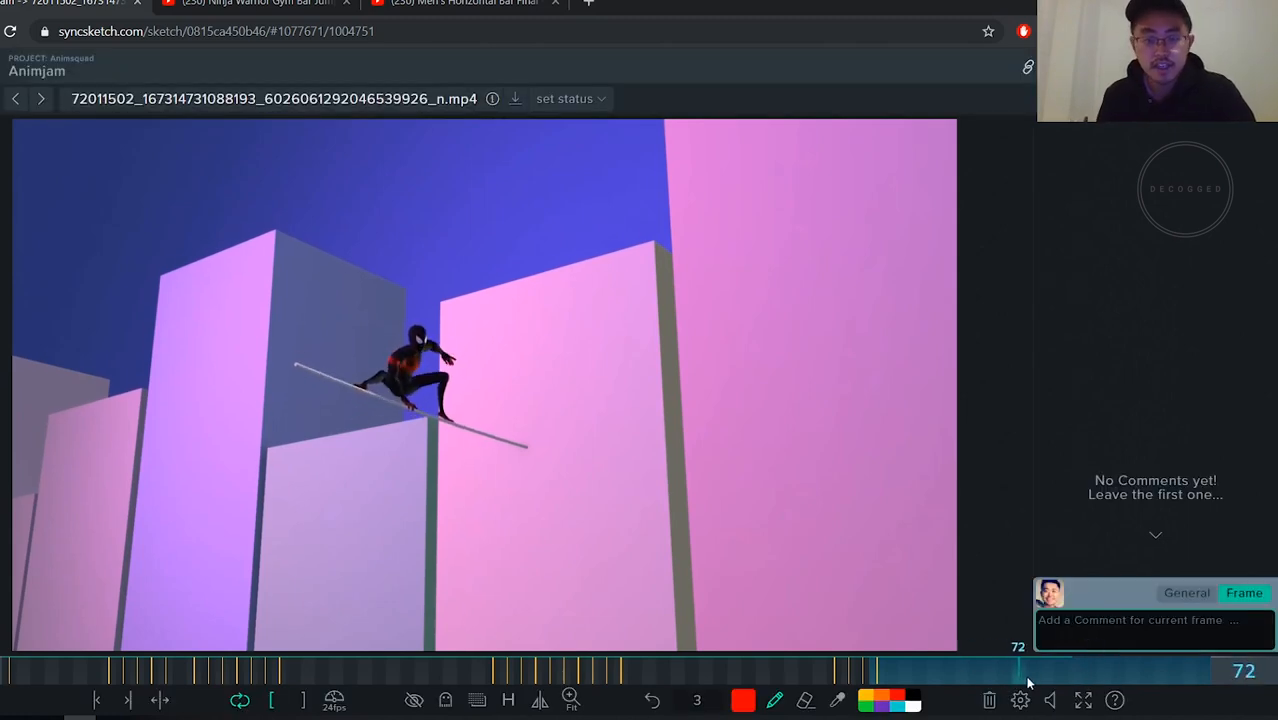
pyautogui.moveTo(1018, 670); pyautogui.dragTo(870, 670)
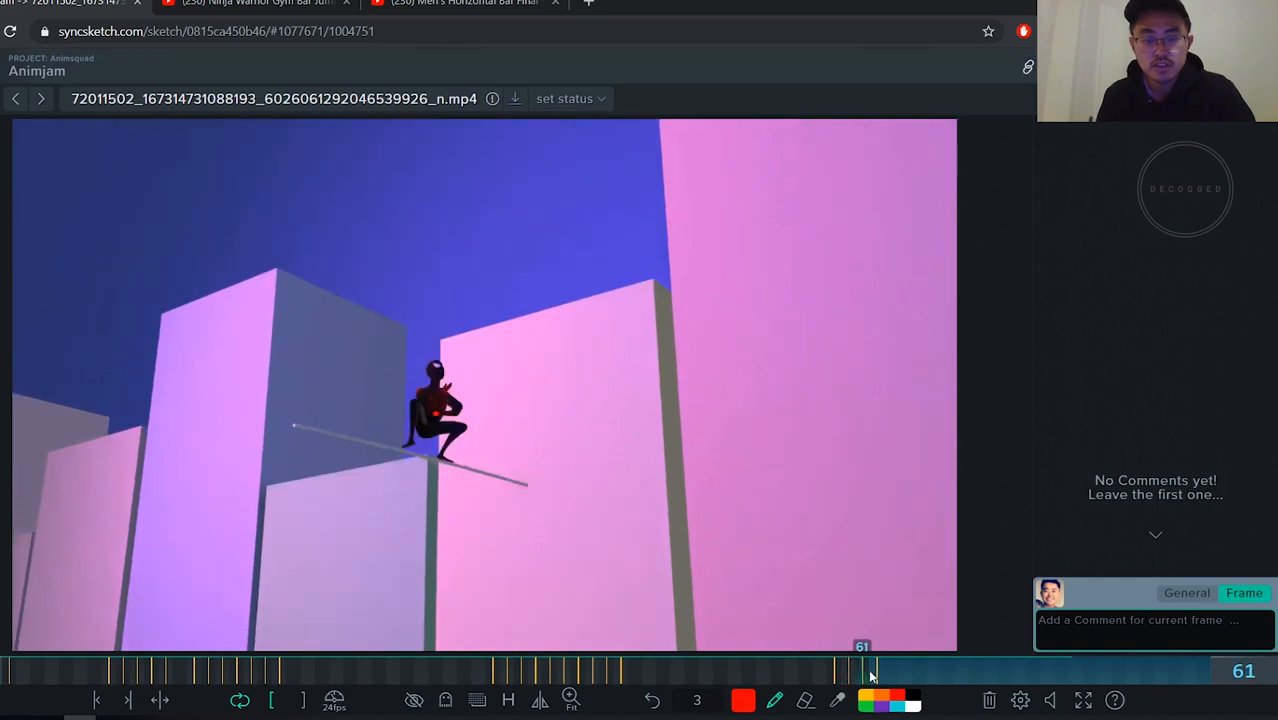
pyautogui.moveTo(862, 670); pyautogui.dragTo(948, 670)
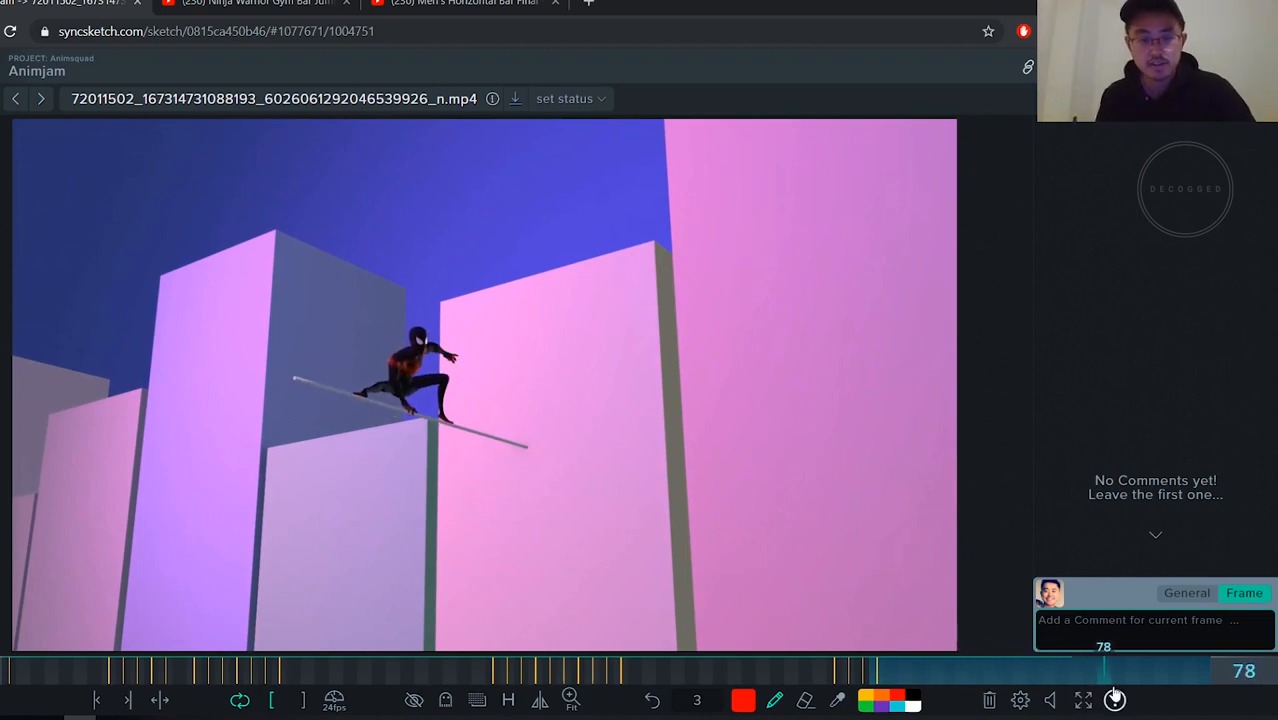
pyautogui.moveTo(1104, 670); pyautogui.dragTo(1032, 670)
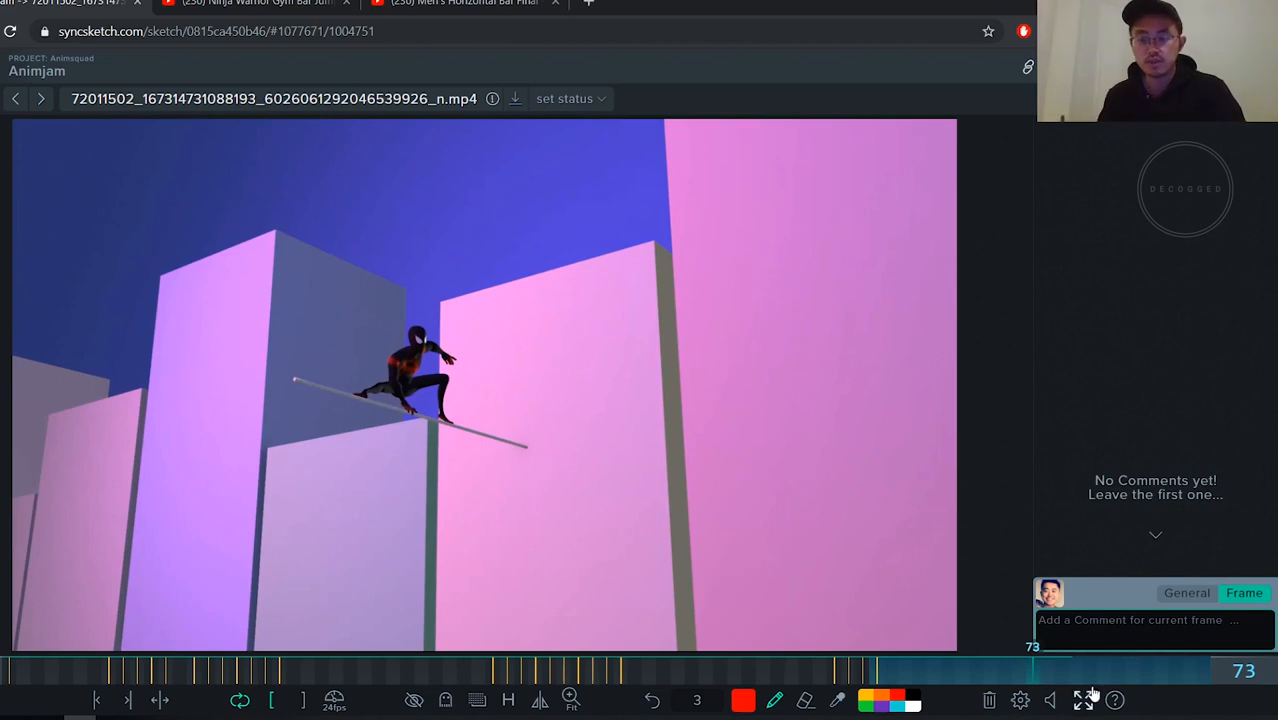
pyautogui.moveTo(1030, 664); pyautogui.dragTo(890, 664)
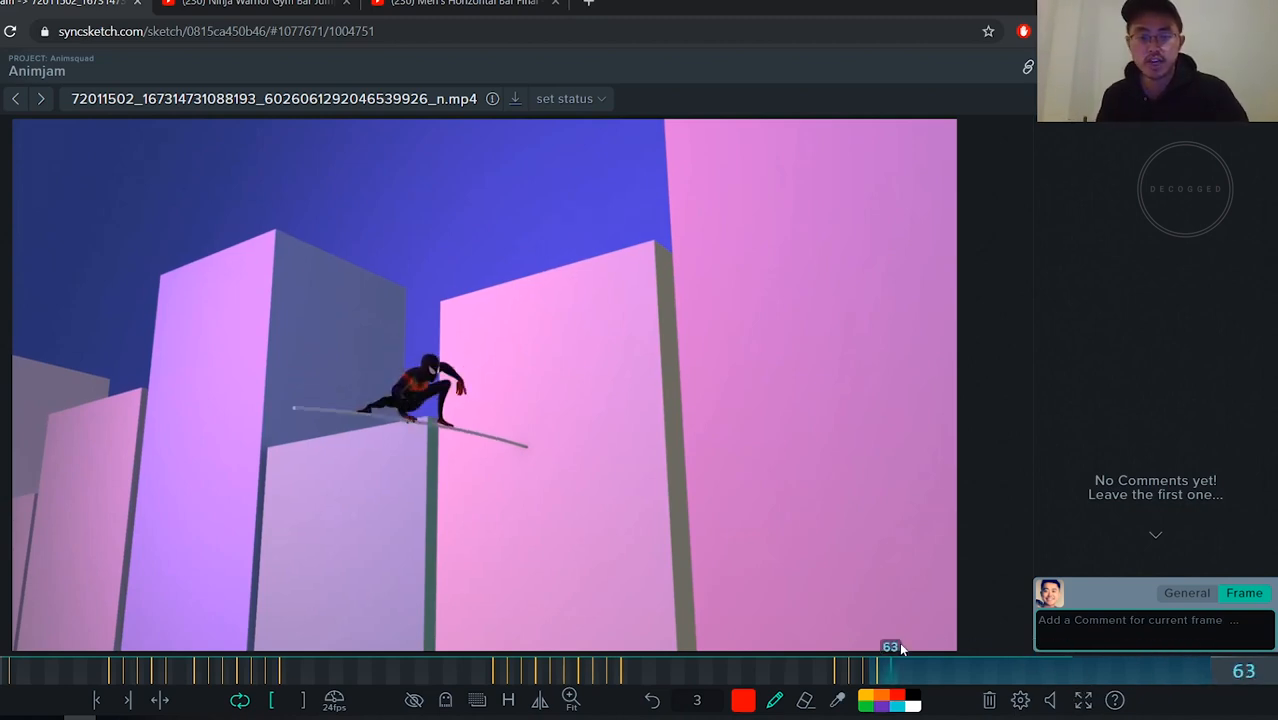